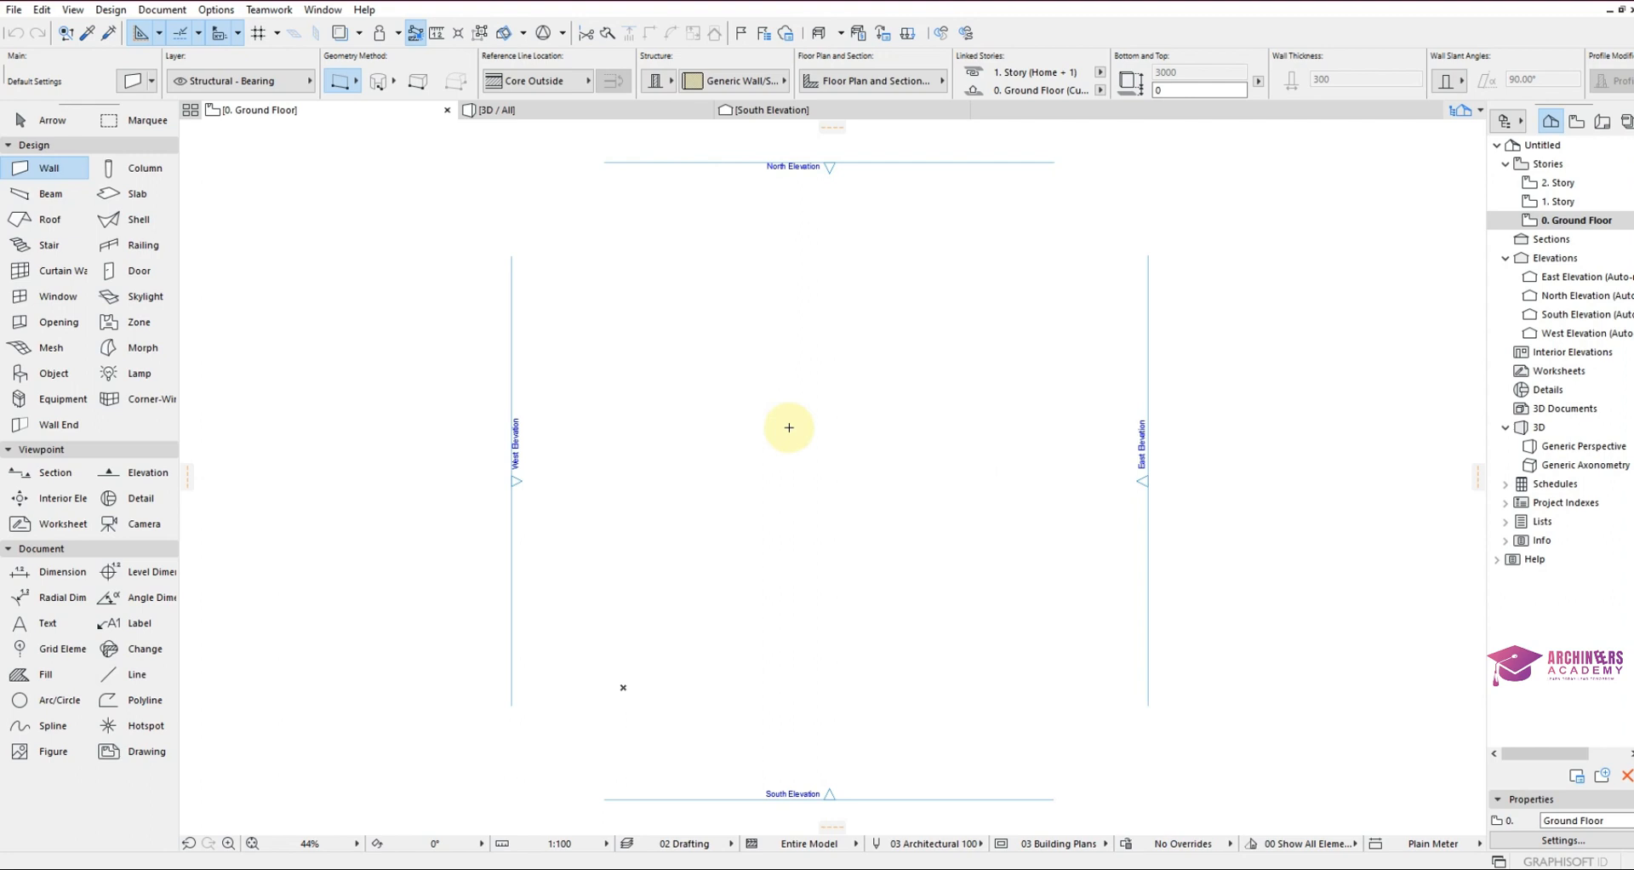
# In Line Default Settings, try the Zigzag Big line type, then set it back to Solid.
pyautogui.scroll(3)
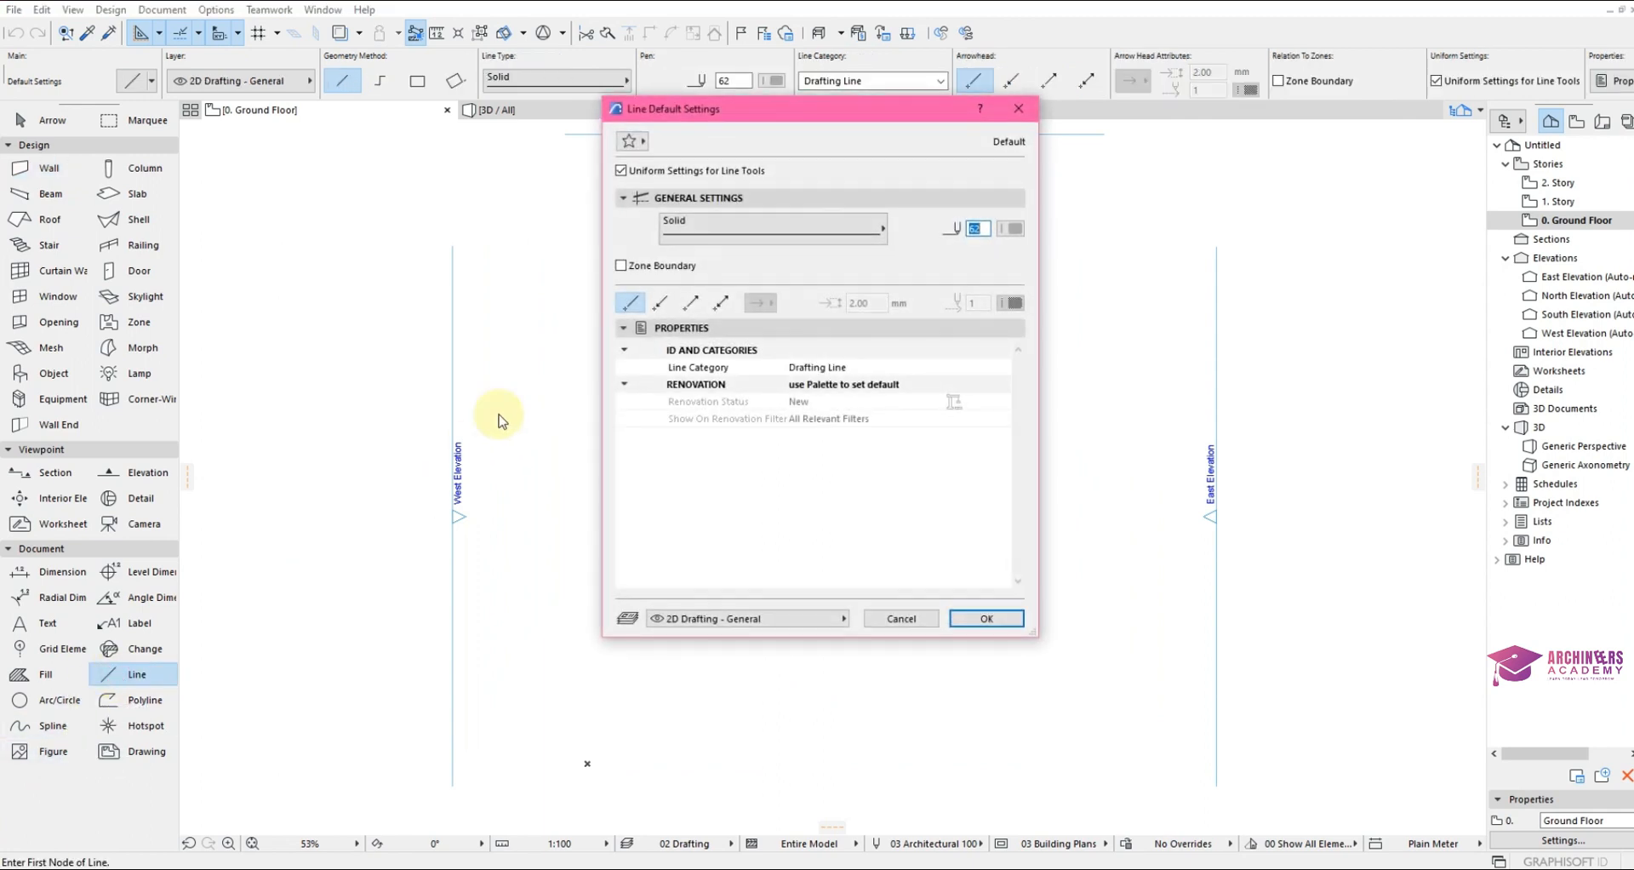
pyautogui.moveTo(744, 228)
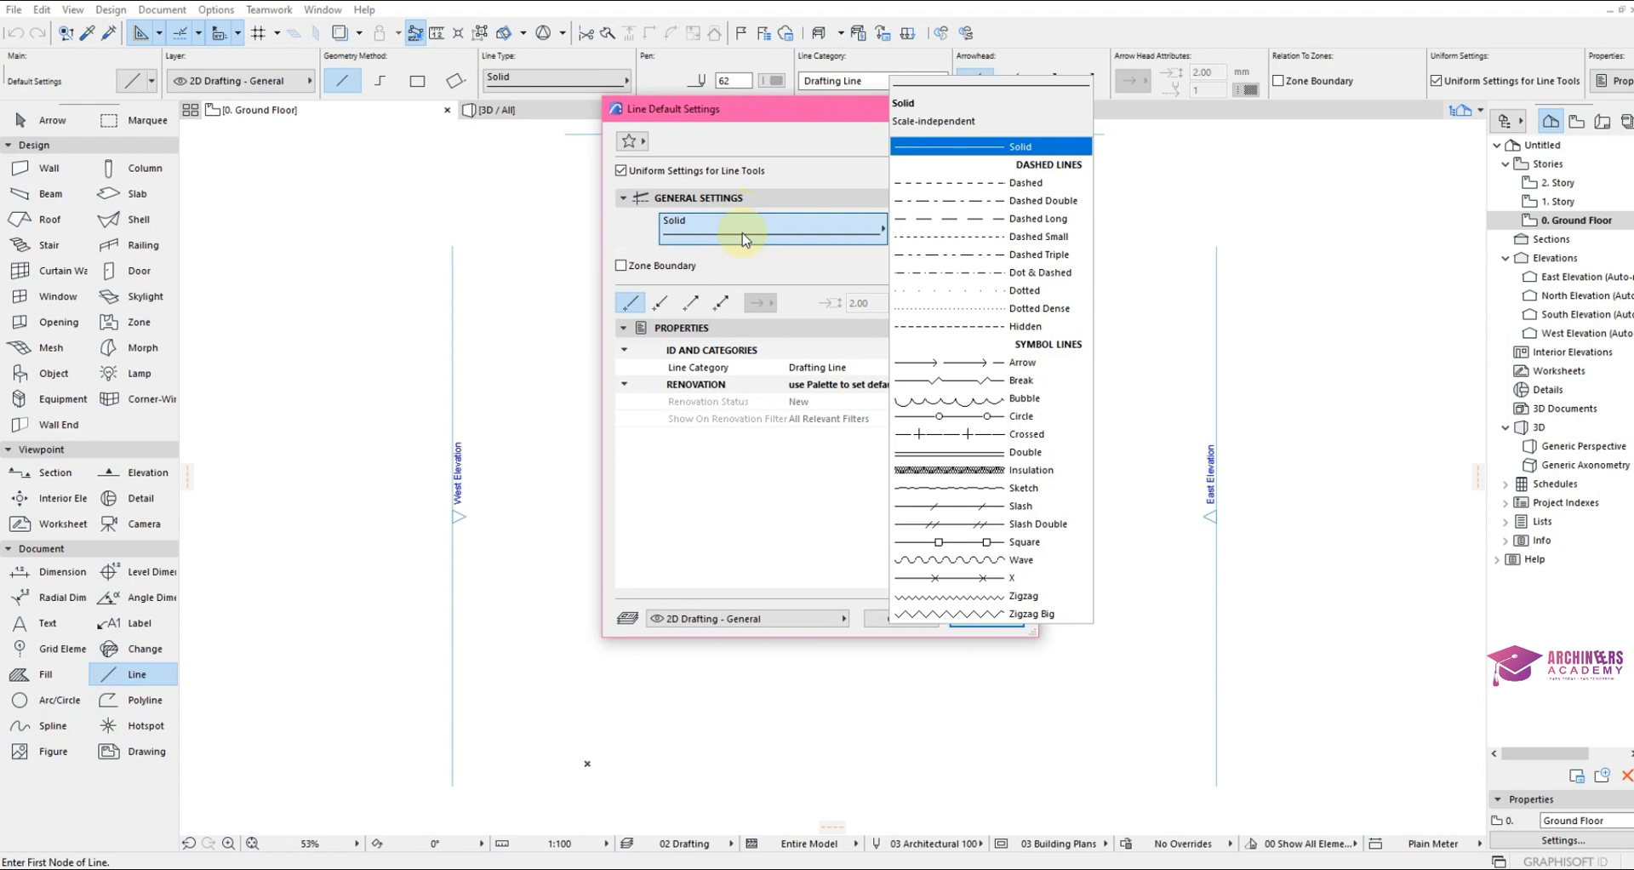
pyautogui.moveTo(930, 177)
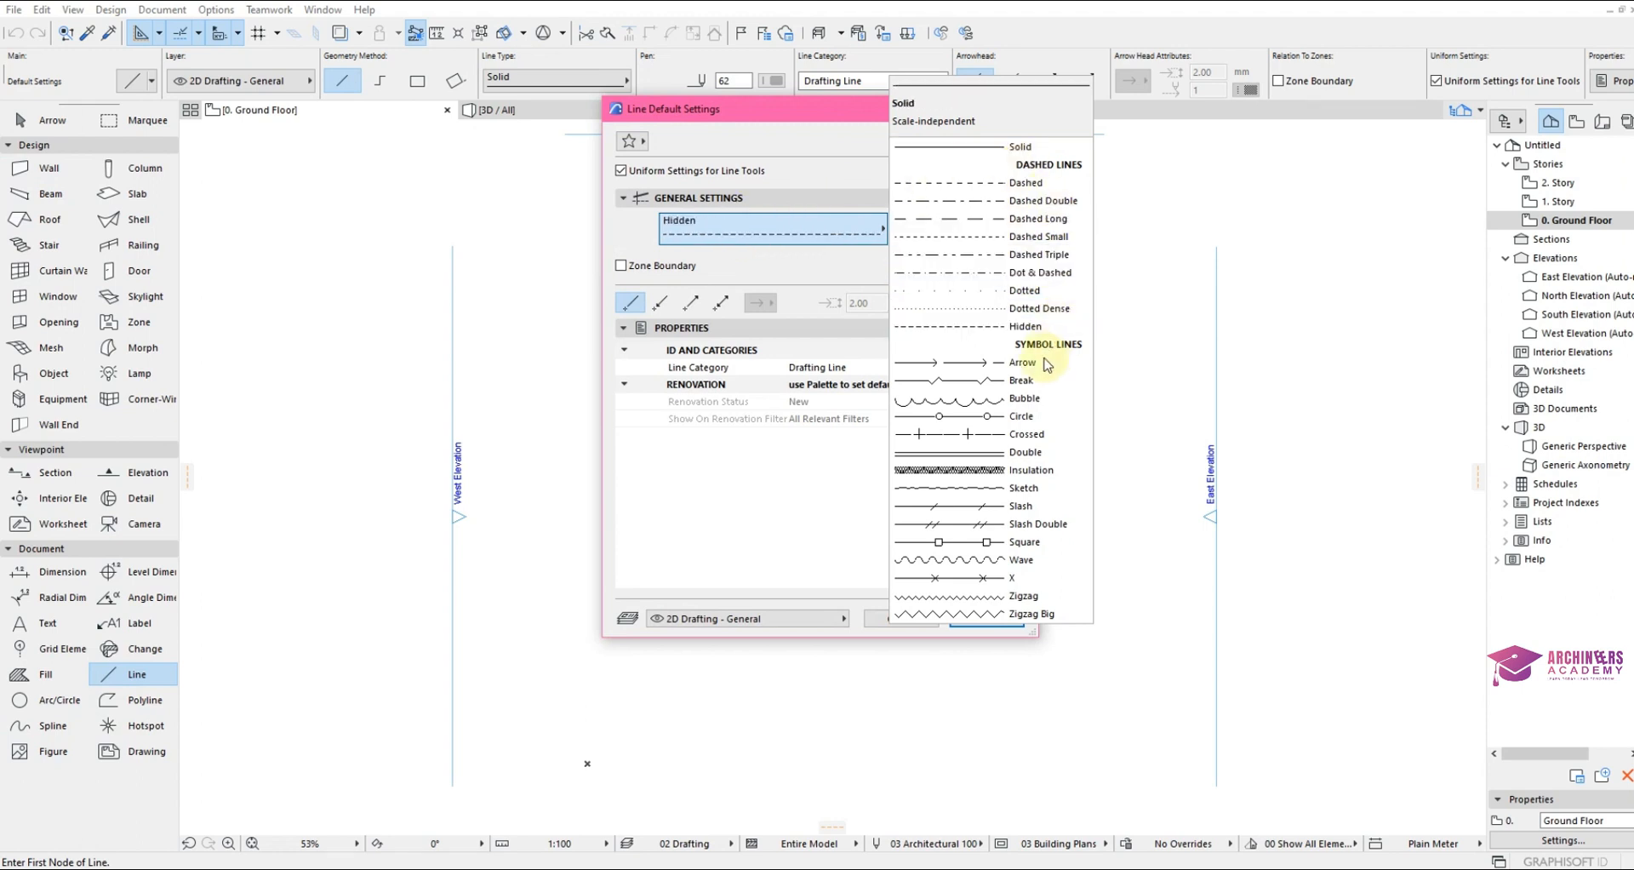
pyautogui.click(1031, 612)
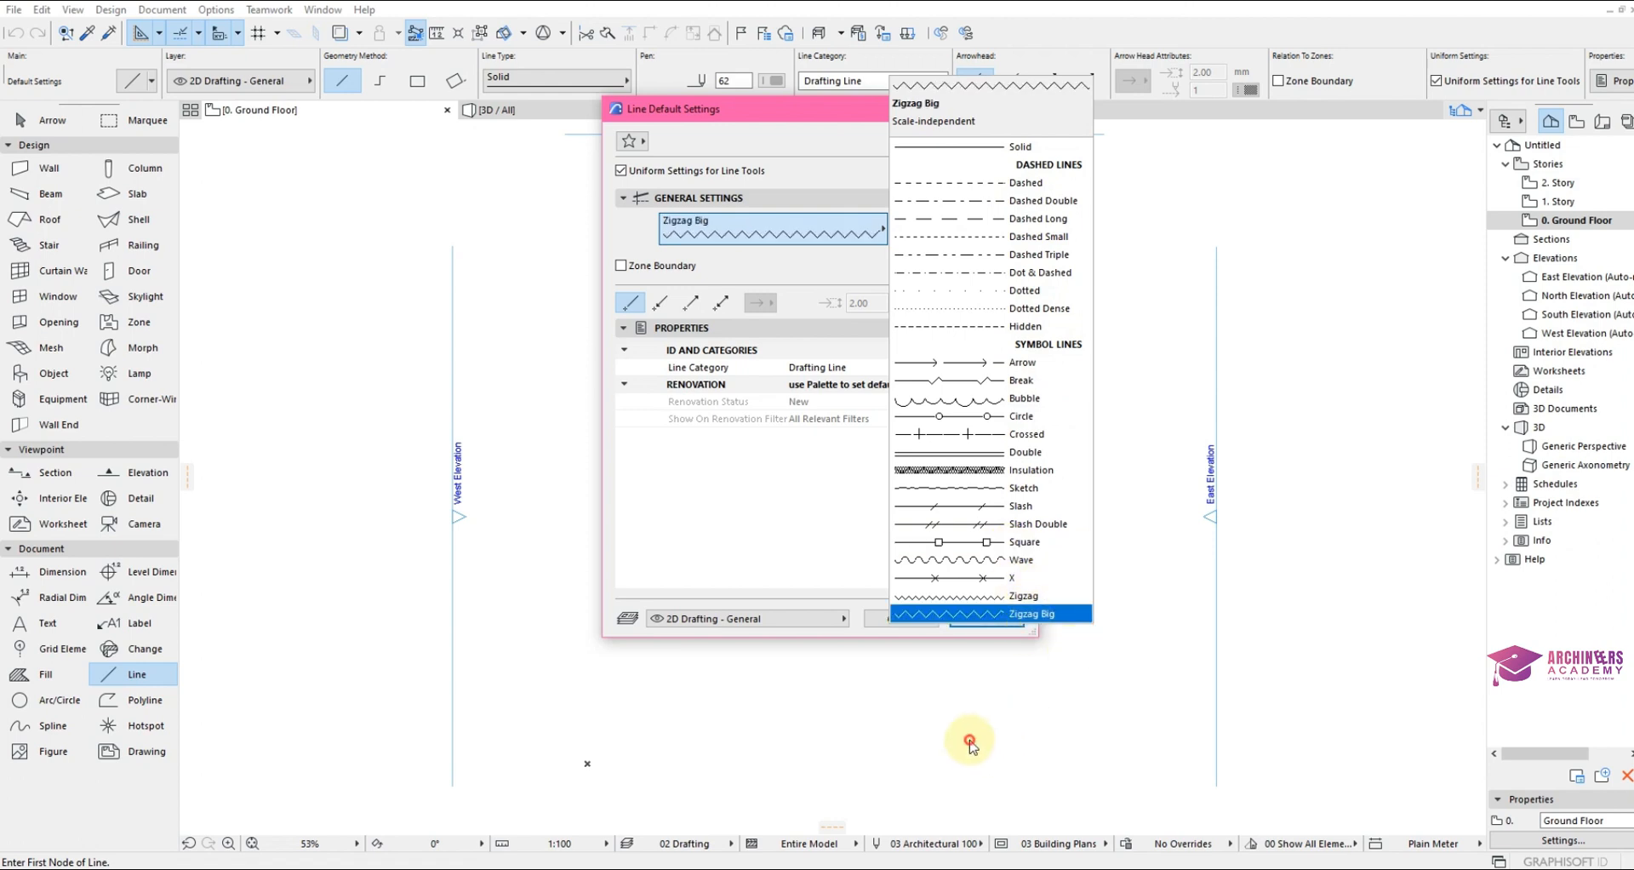
pyautogui.click(1018, 145)
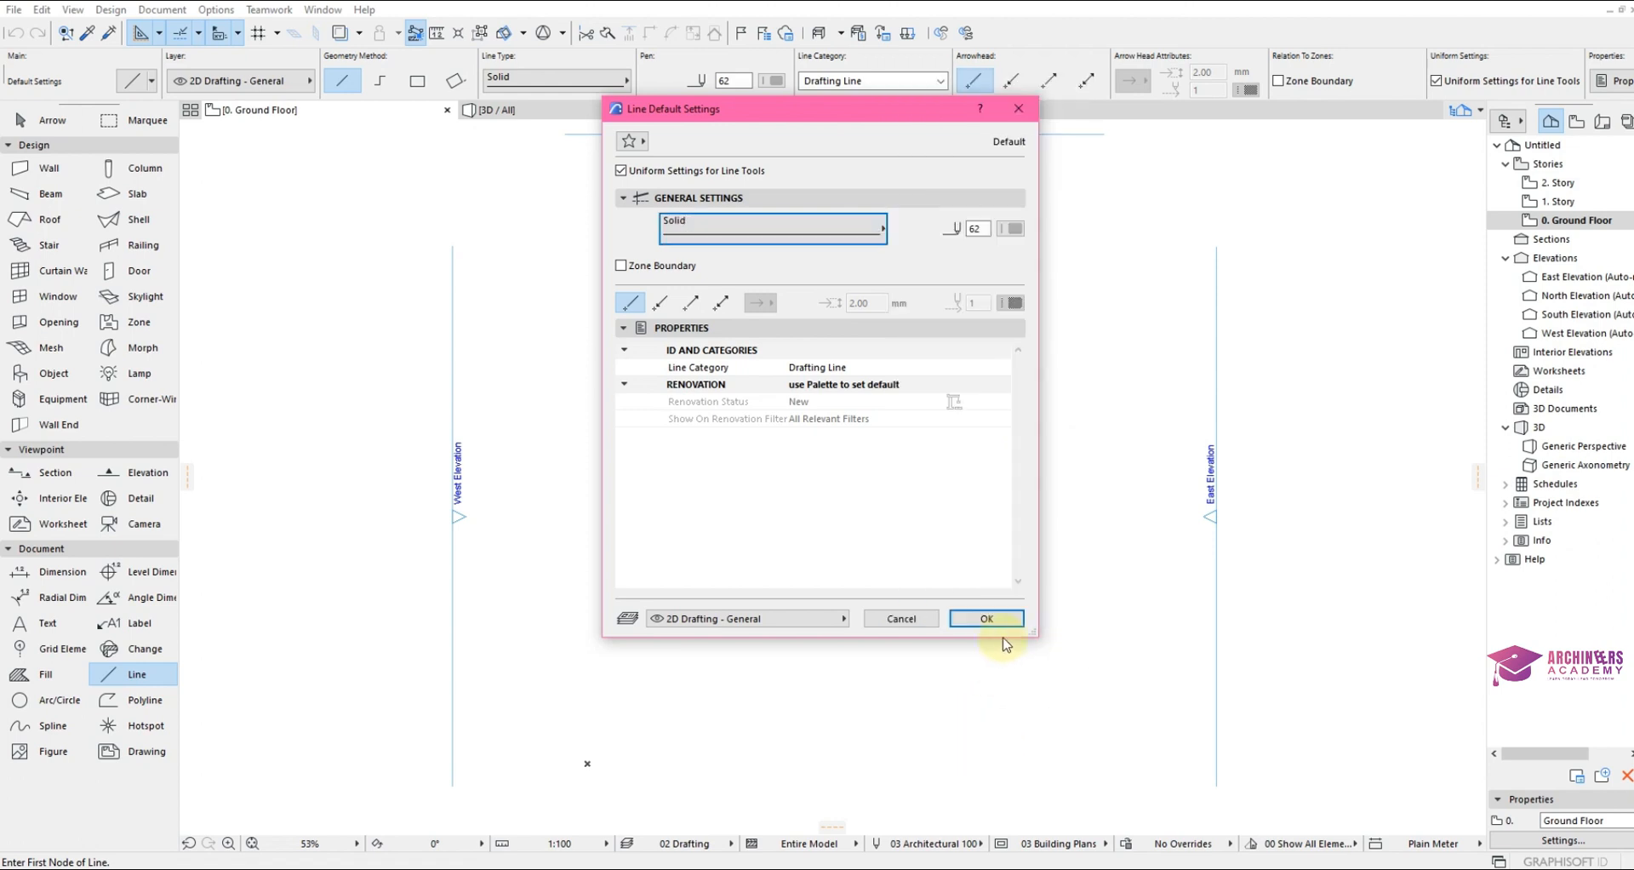
pyautogui.moveTo(1012, 228)
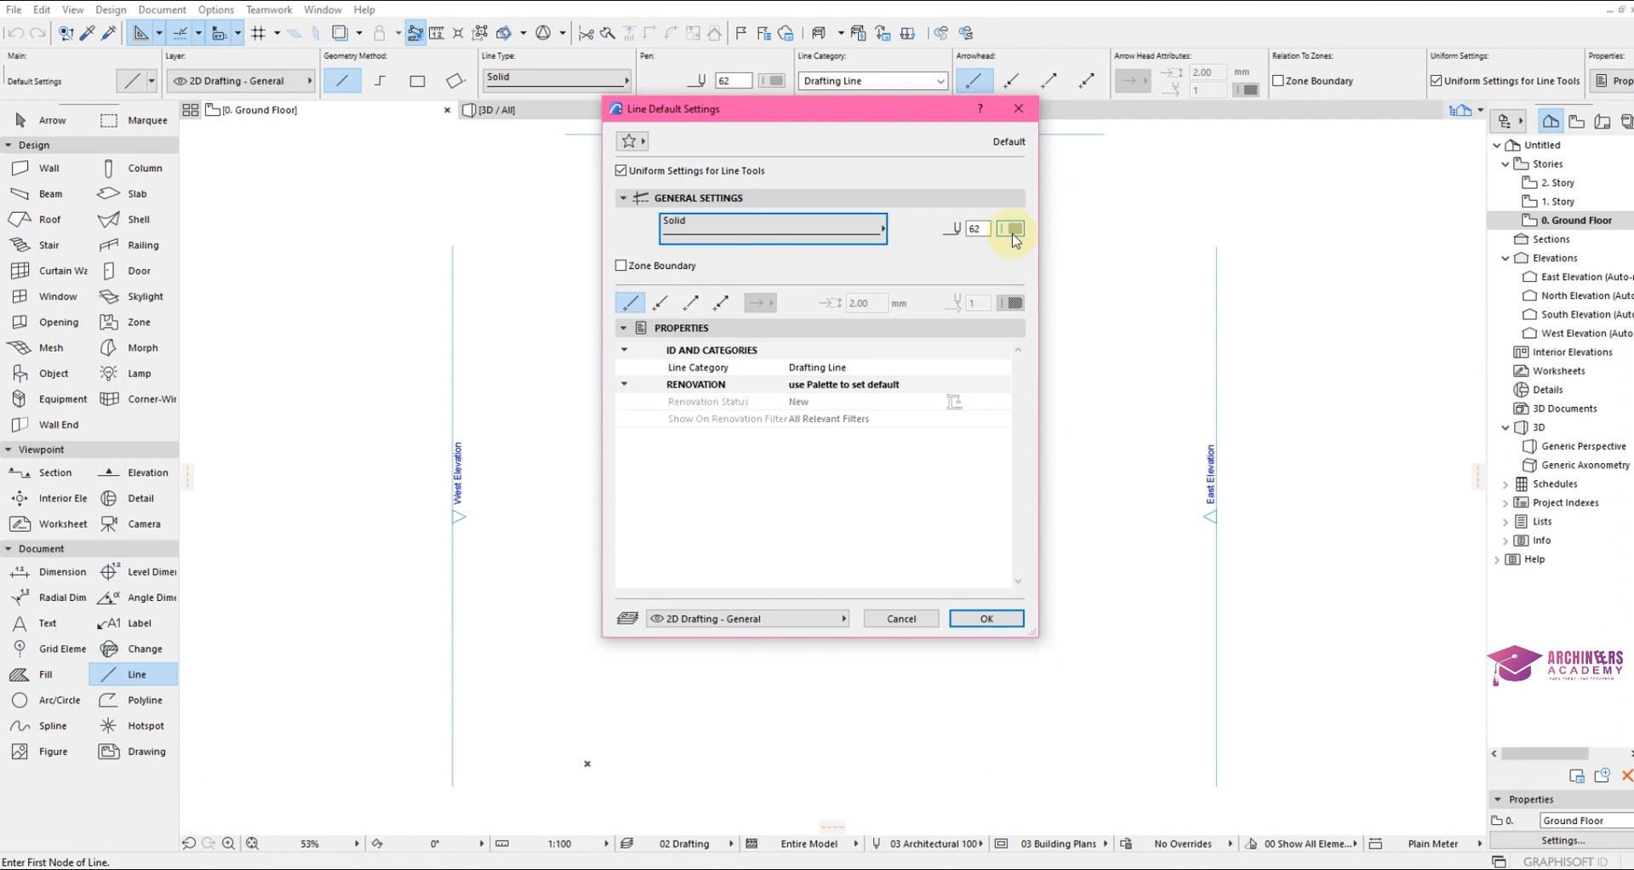
# Set the line defaults to pen 1 (0.13 mm black), confirm, and draw the first horizontal line.
pyautogui.click(1009, 228)
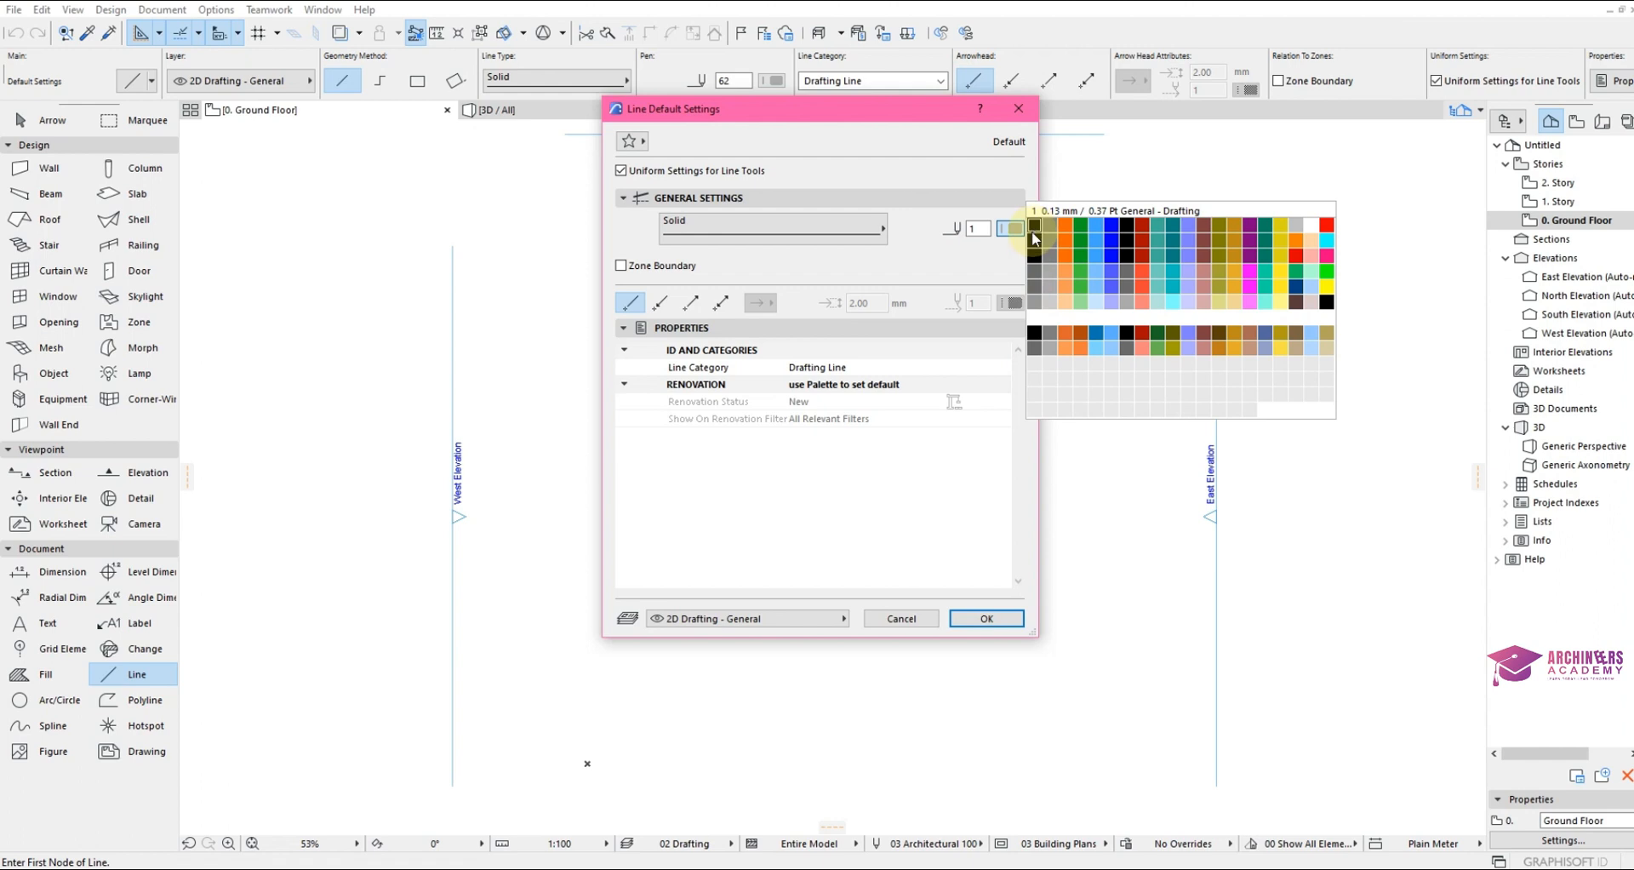
pyautogui.moveTo(1034, 227)
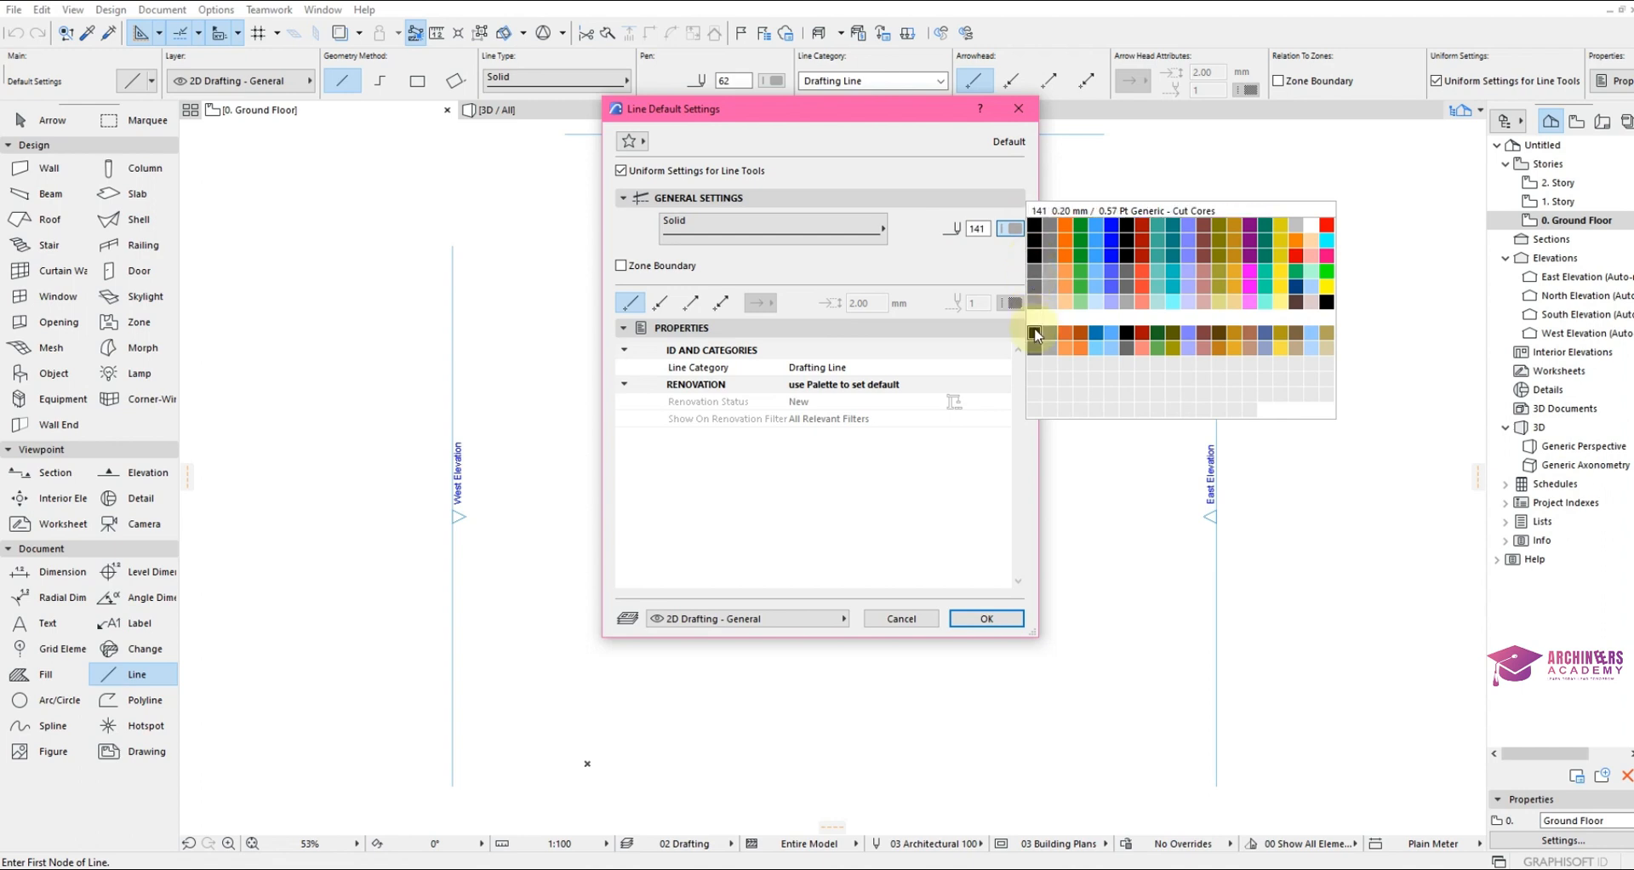
pyautogui.moveTo(1034, 257)
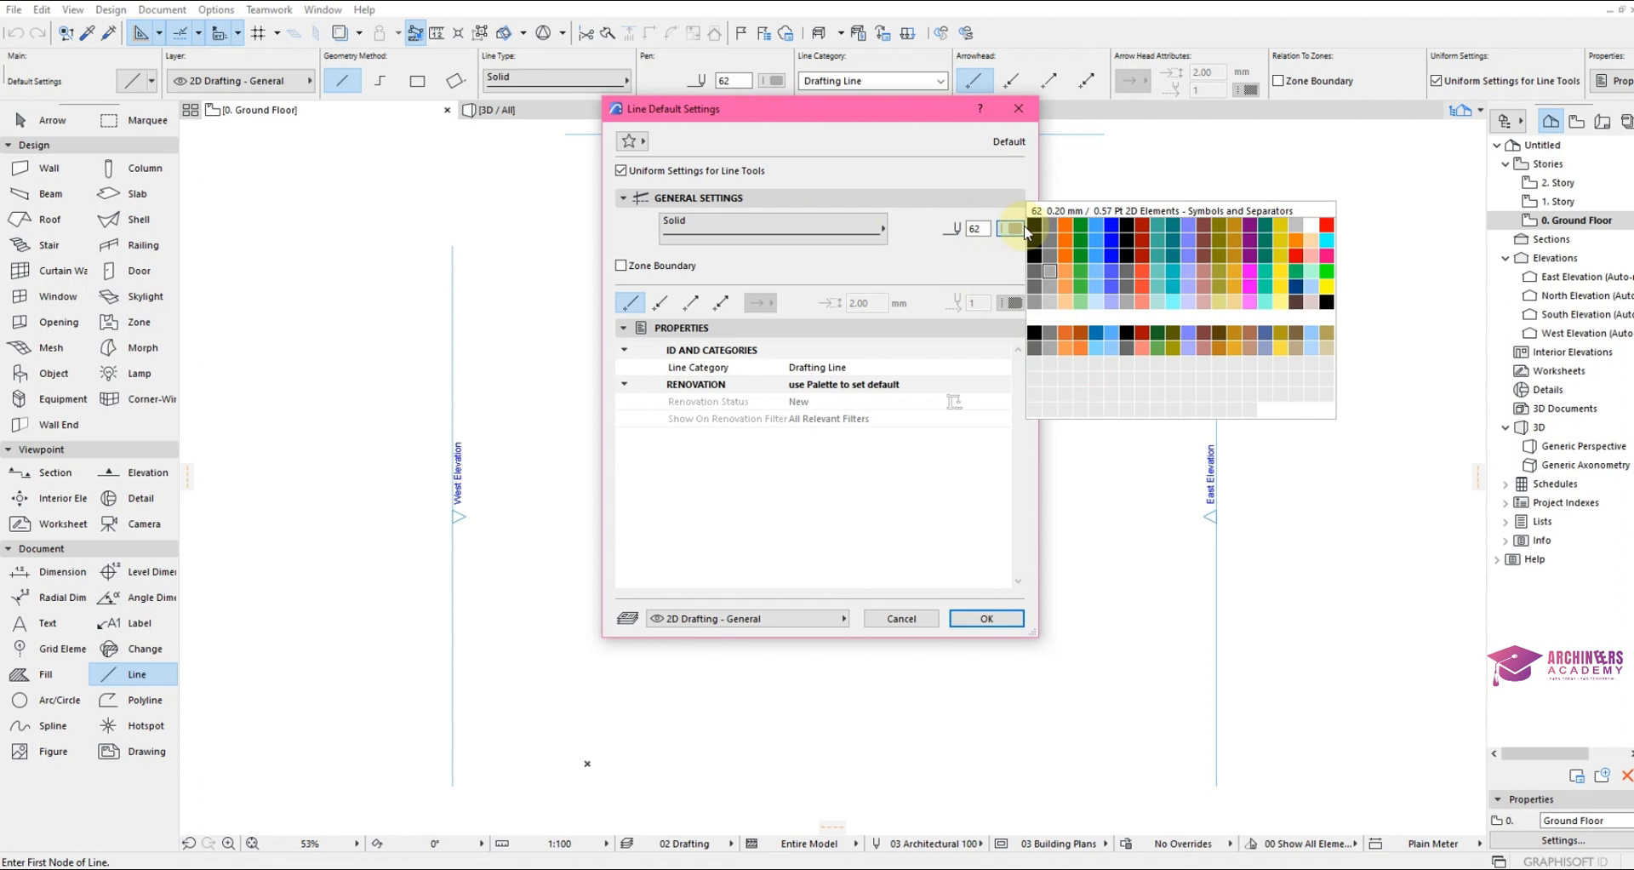
pyautogui.click(1034, 230)
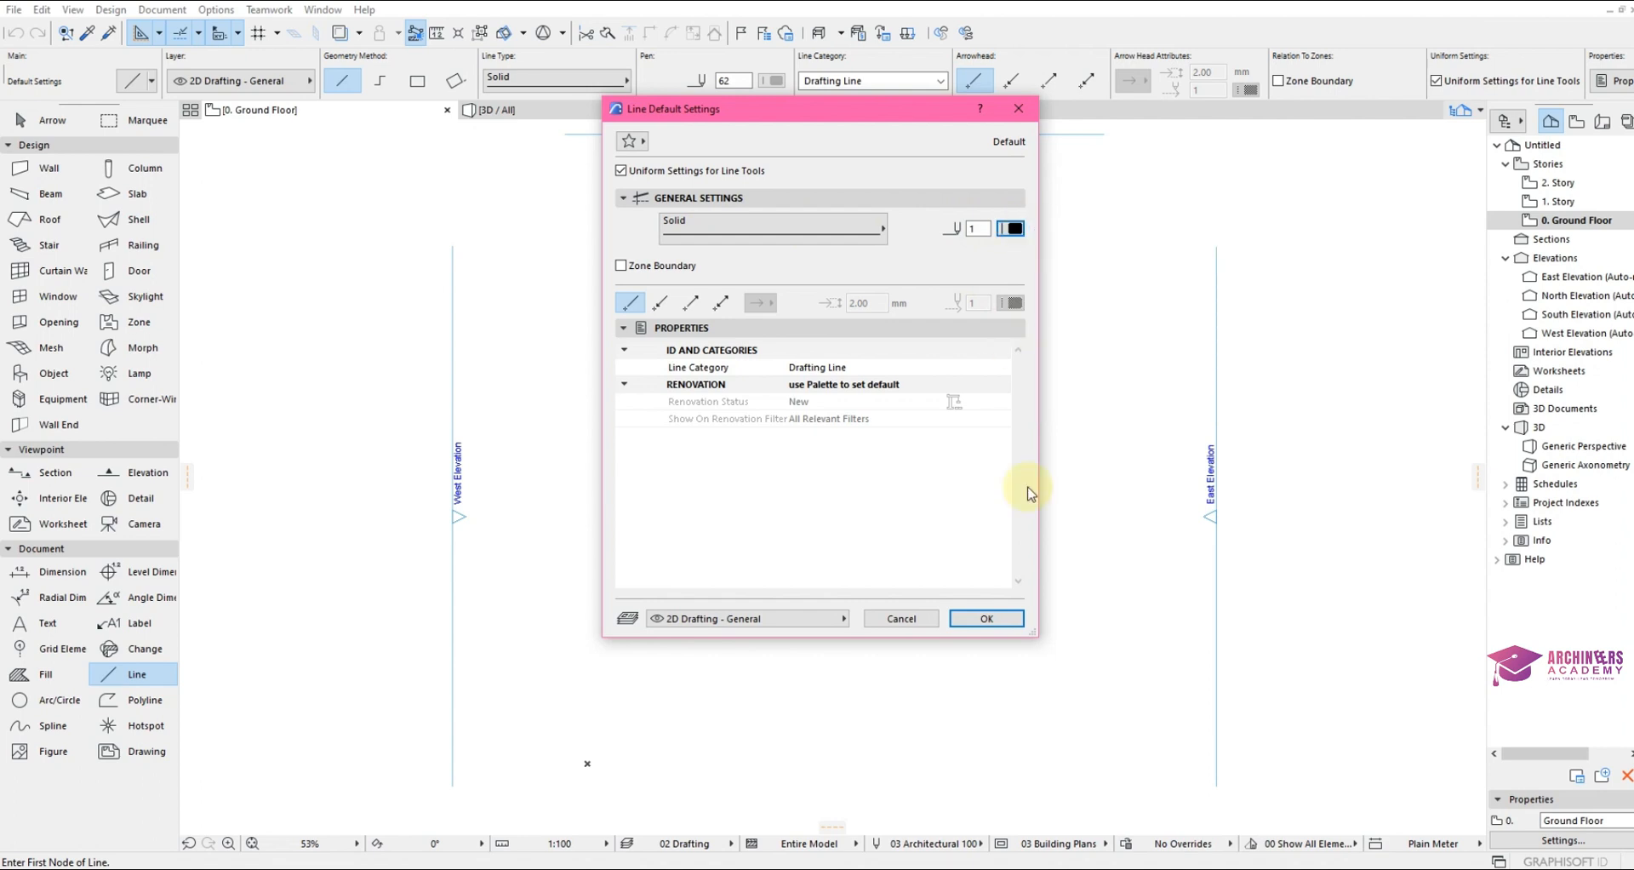
pyautogui.click(985, 618)
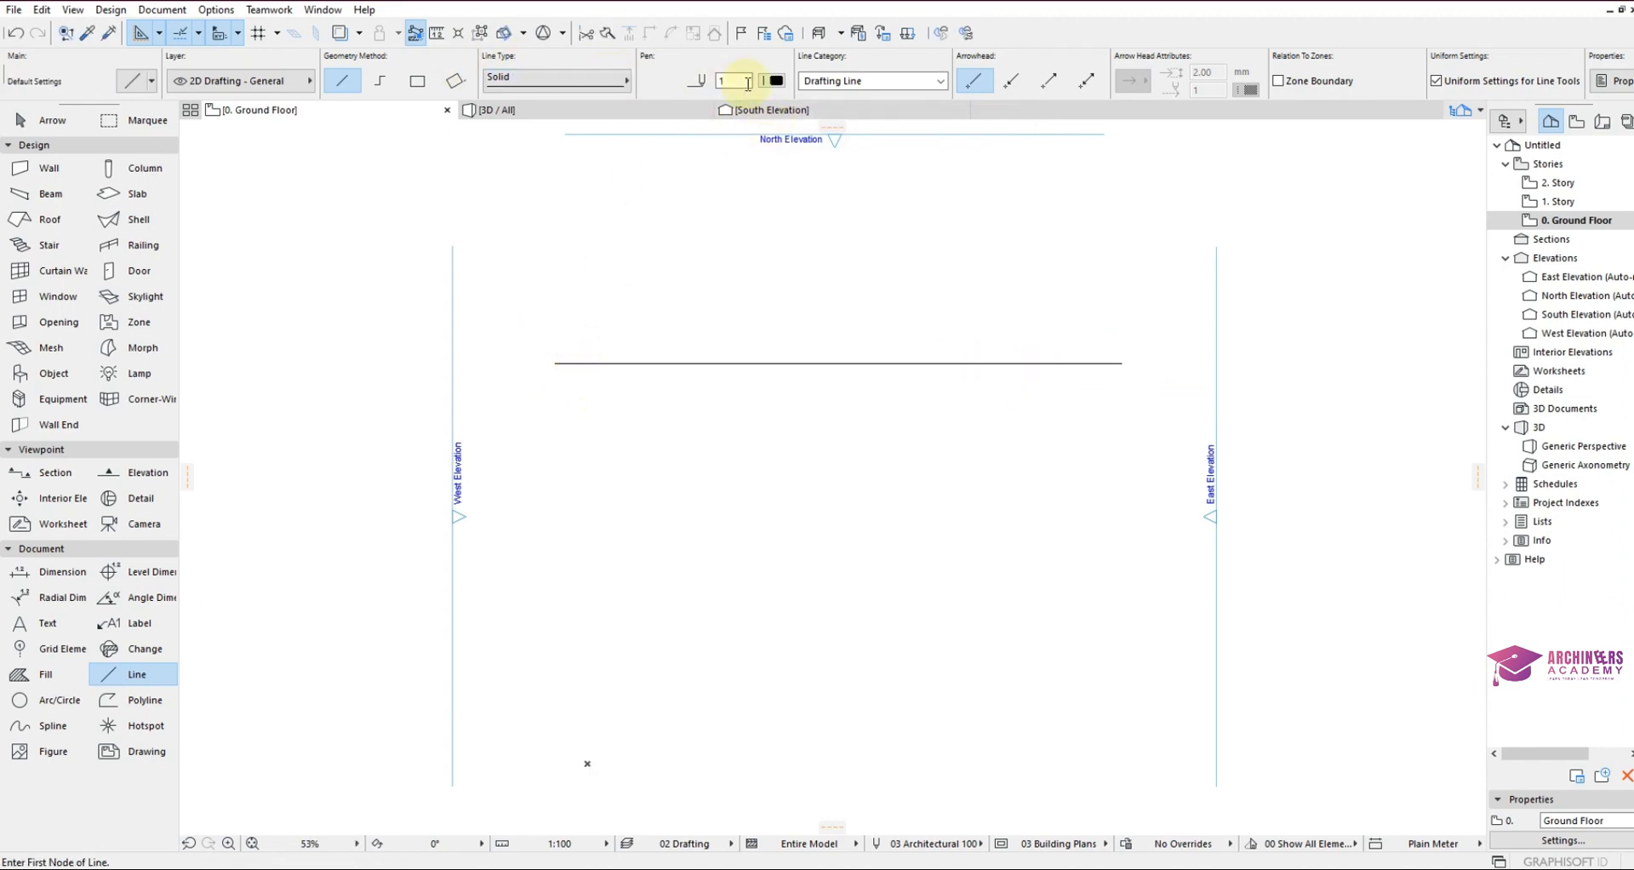
# Draw lines with pens 21 (0.35mm) and 41 (0.25mm), then pick pen 141 (0.20mm).
pyautogui.click(772, 80)
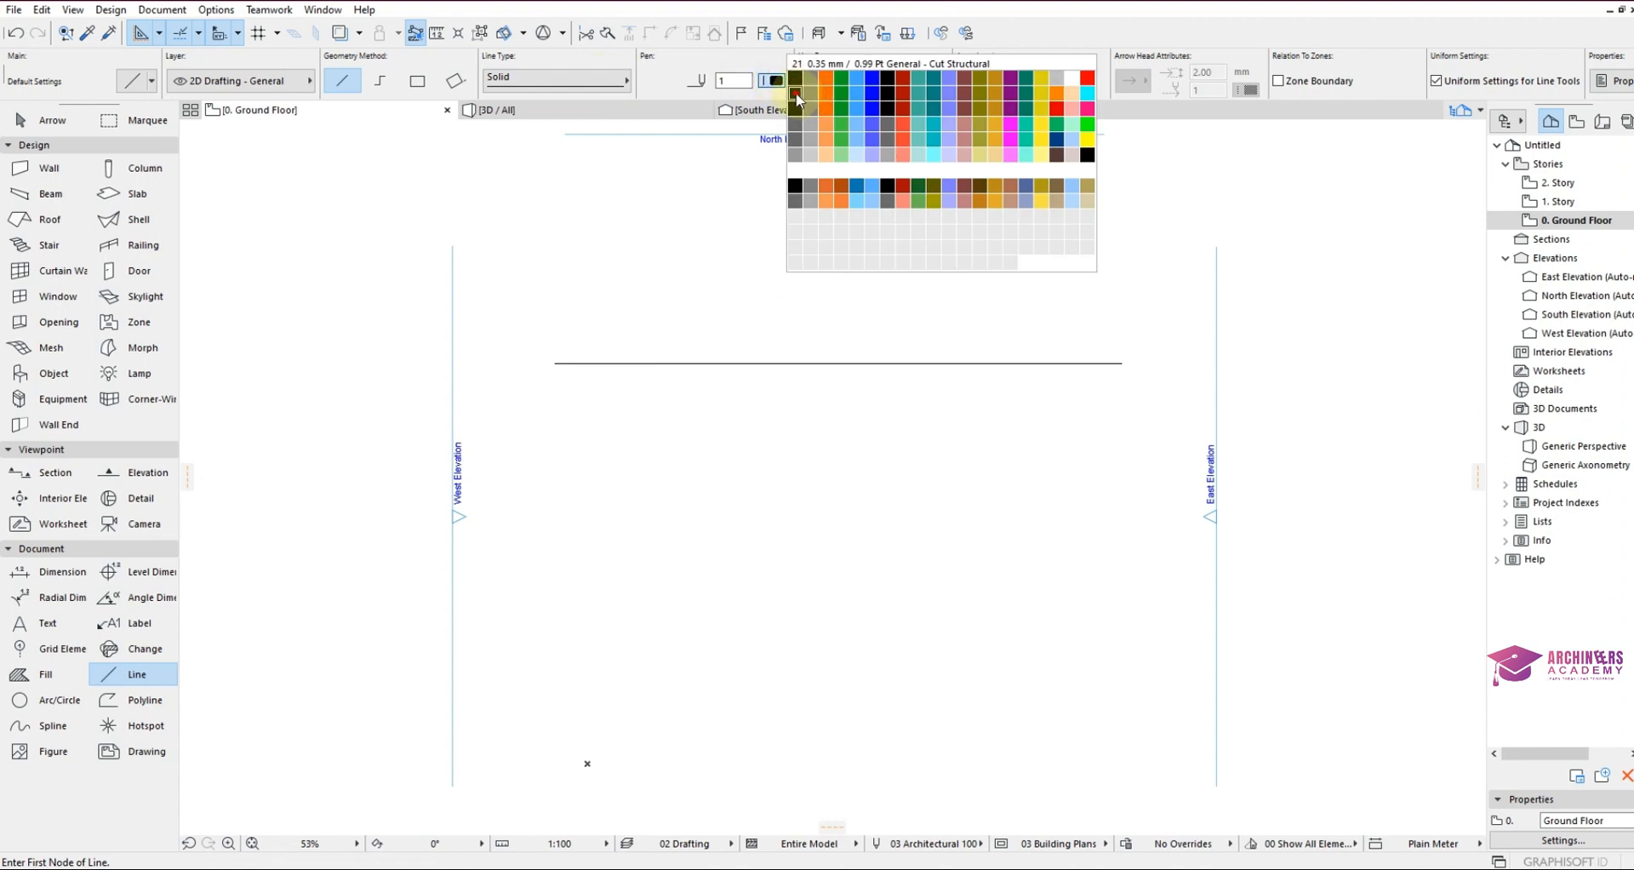
pyautogui.click(794, 94)
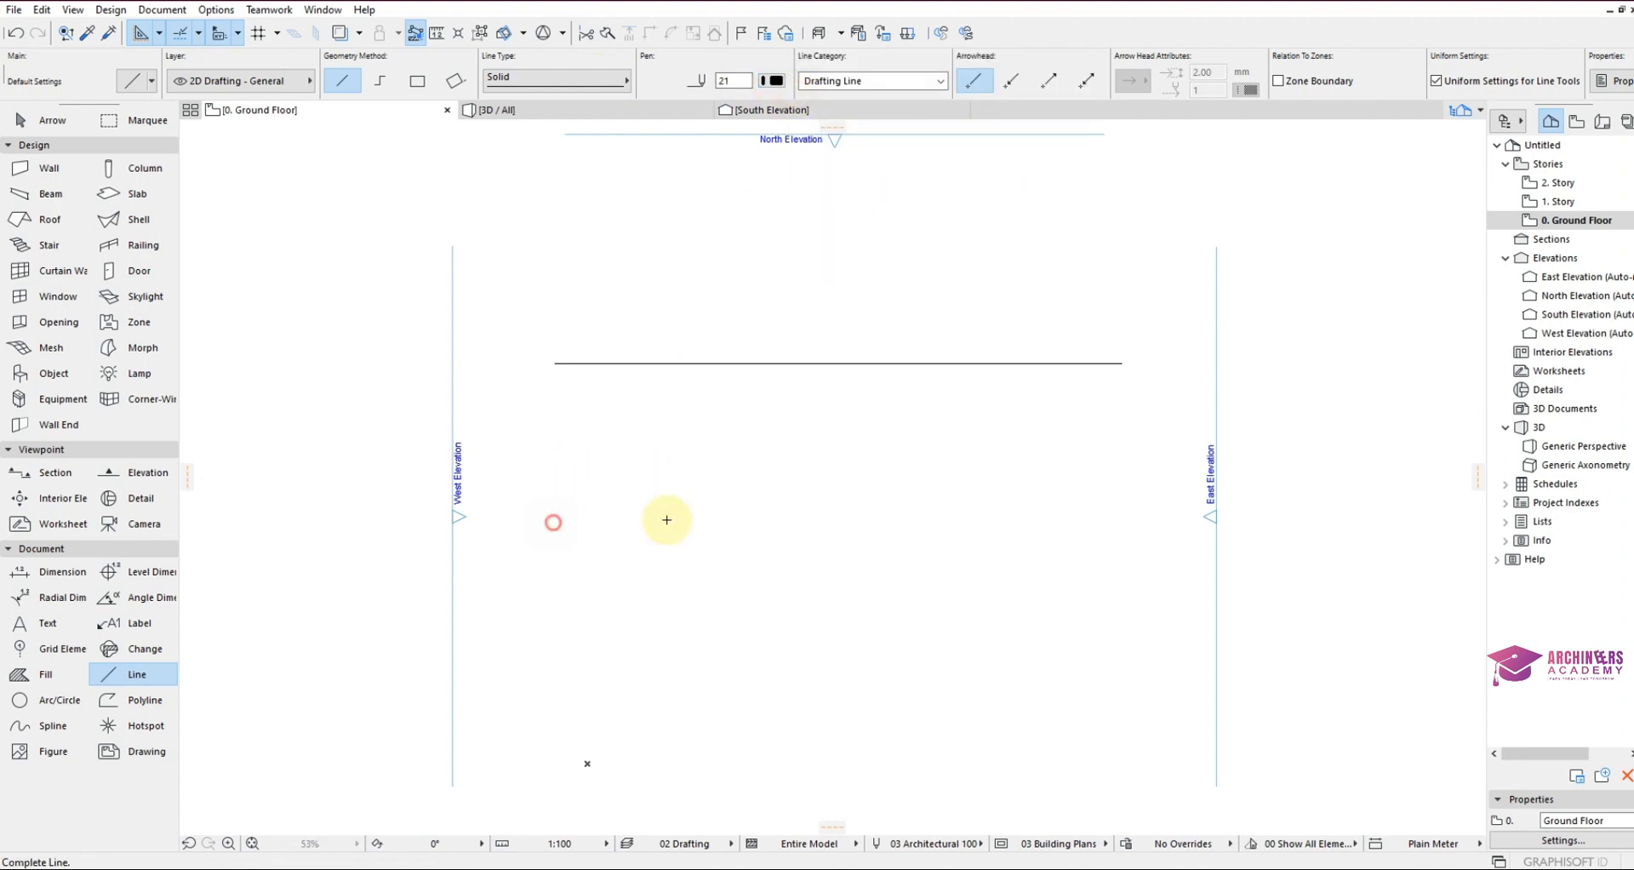
pyautogui.click(1125, 518)
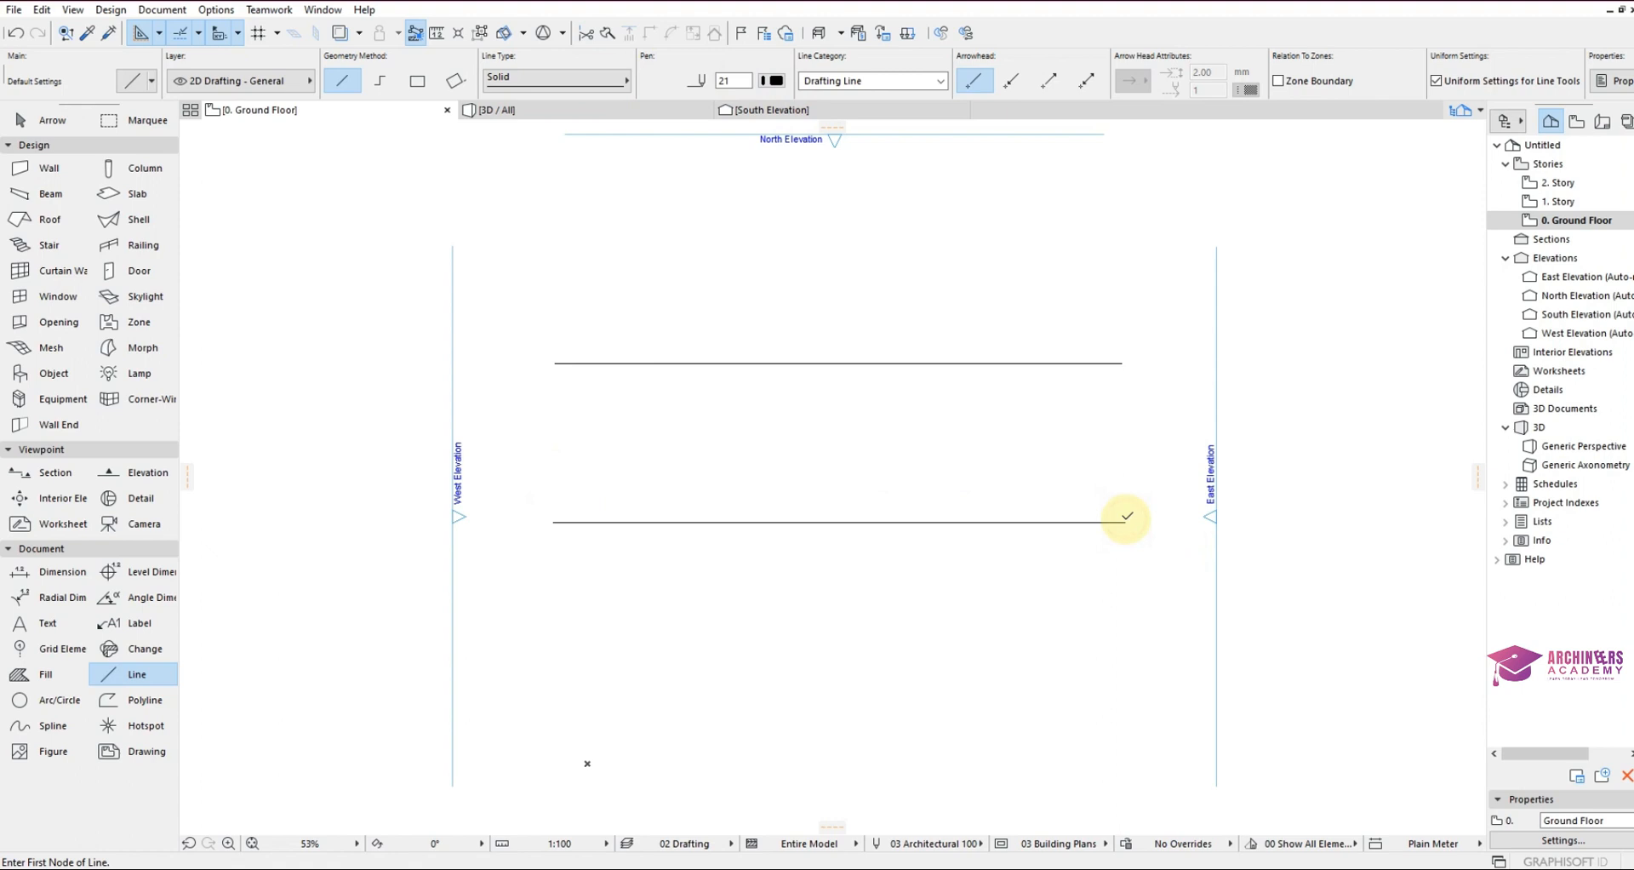
pyautogui.click(770, 80)
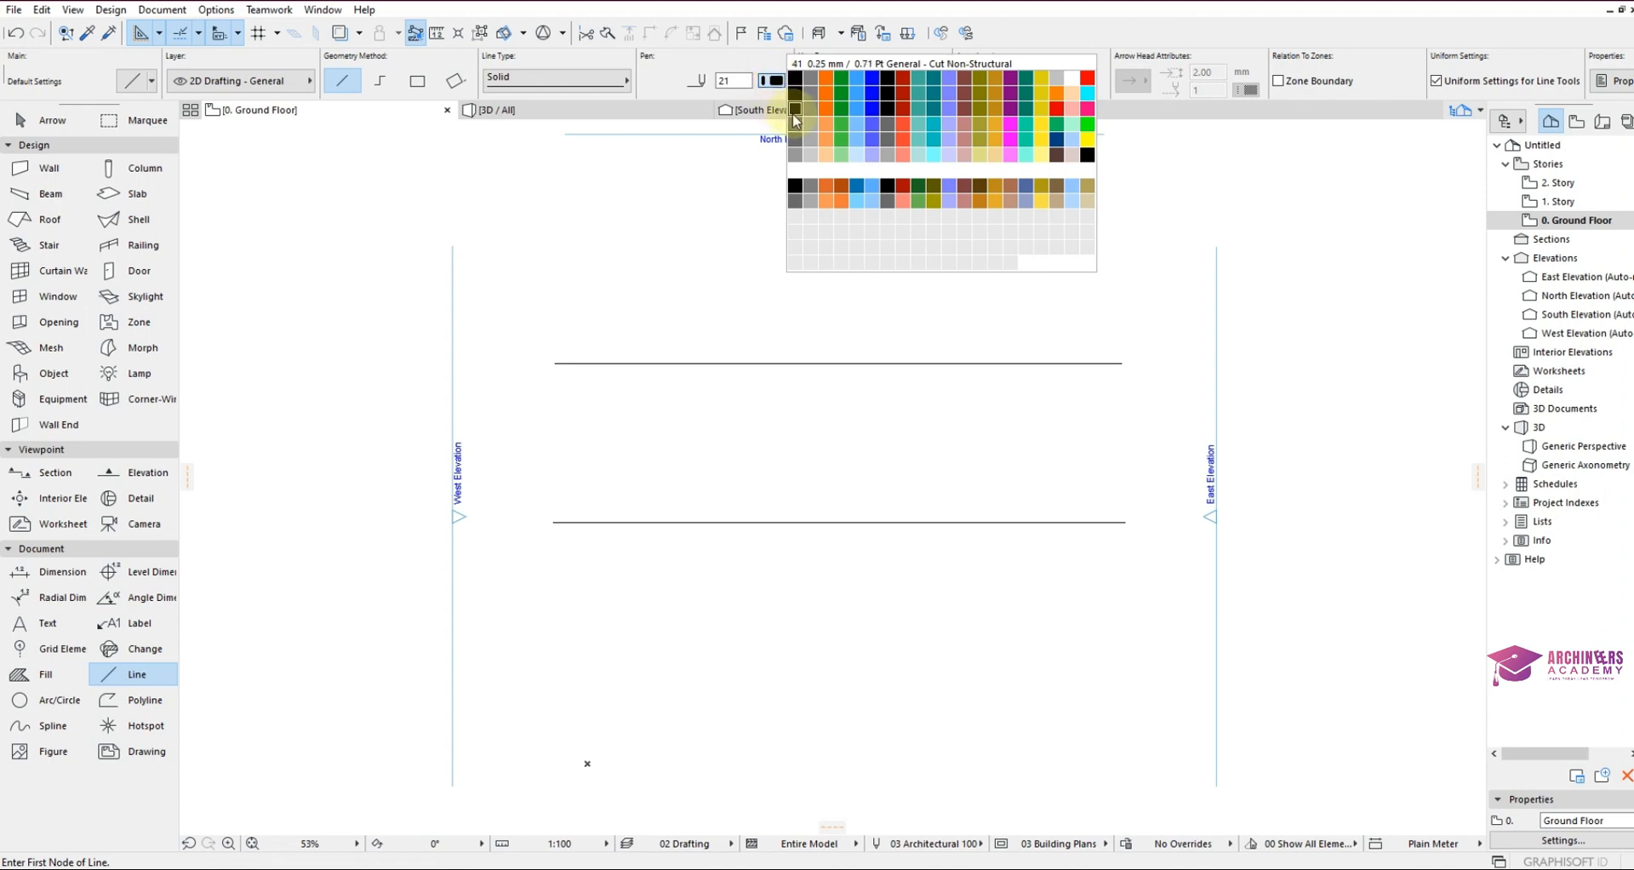
pyautogui.click(794, 121)
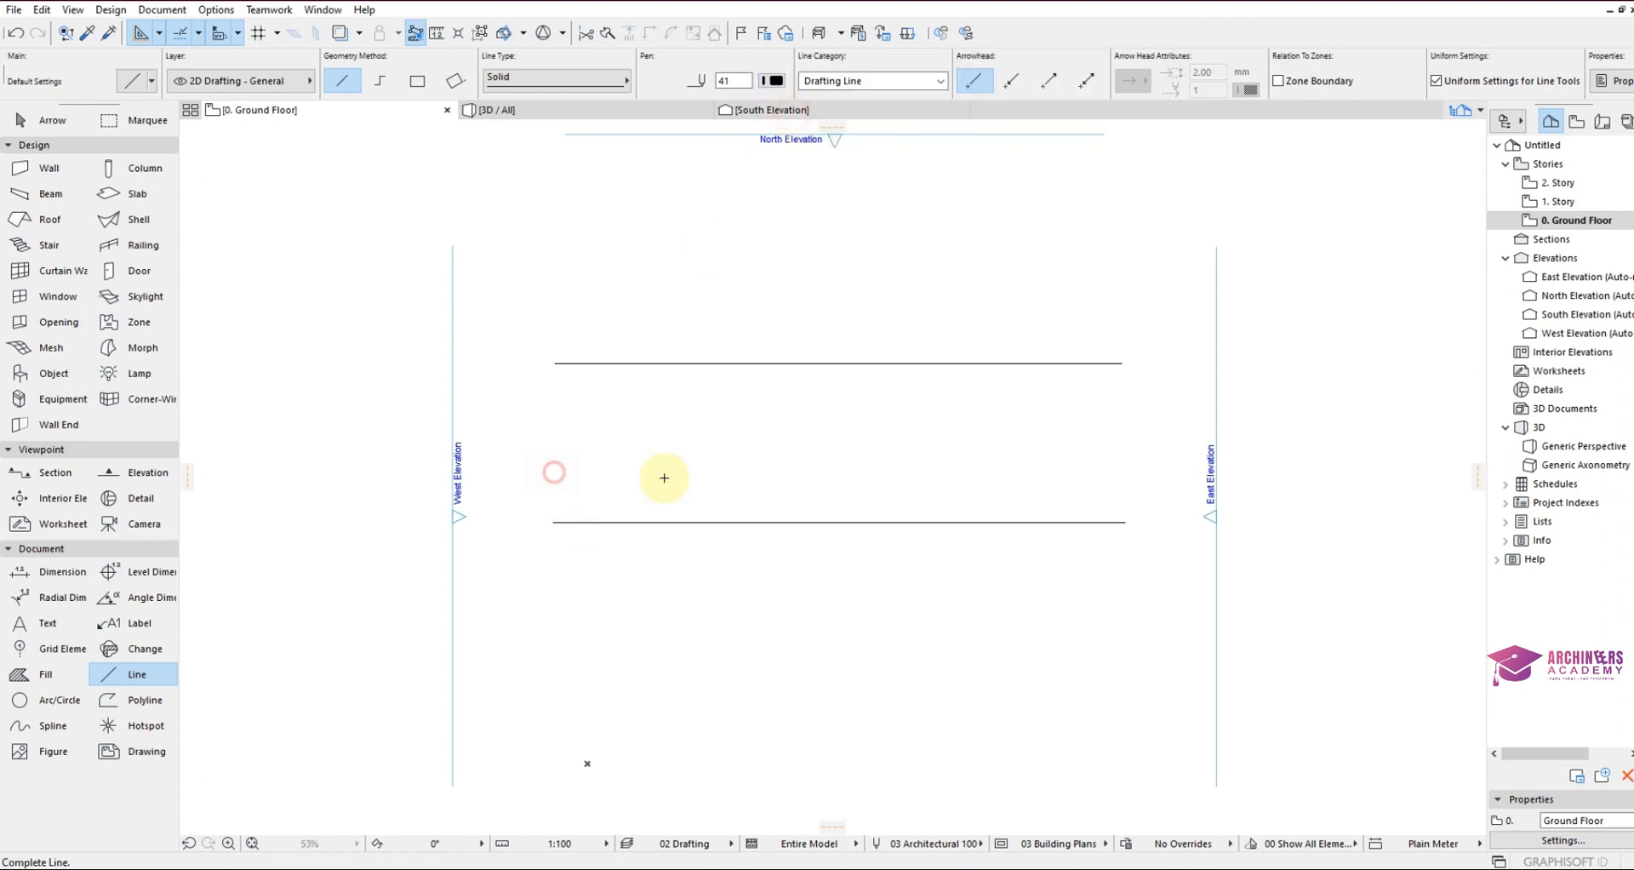
pyautogui.click(1120, 471)
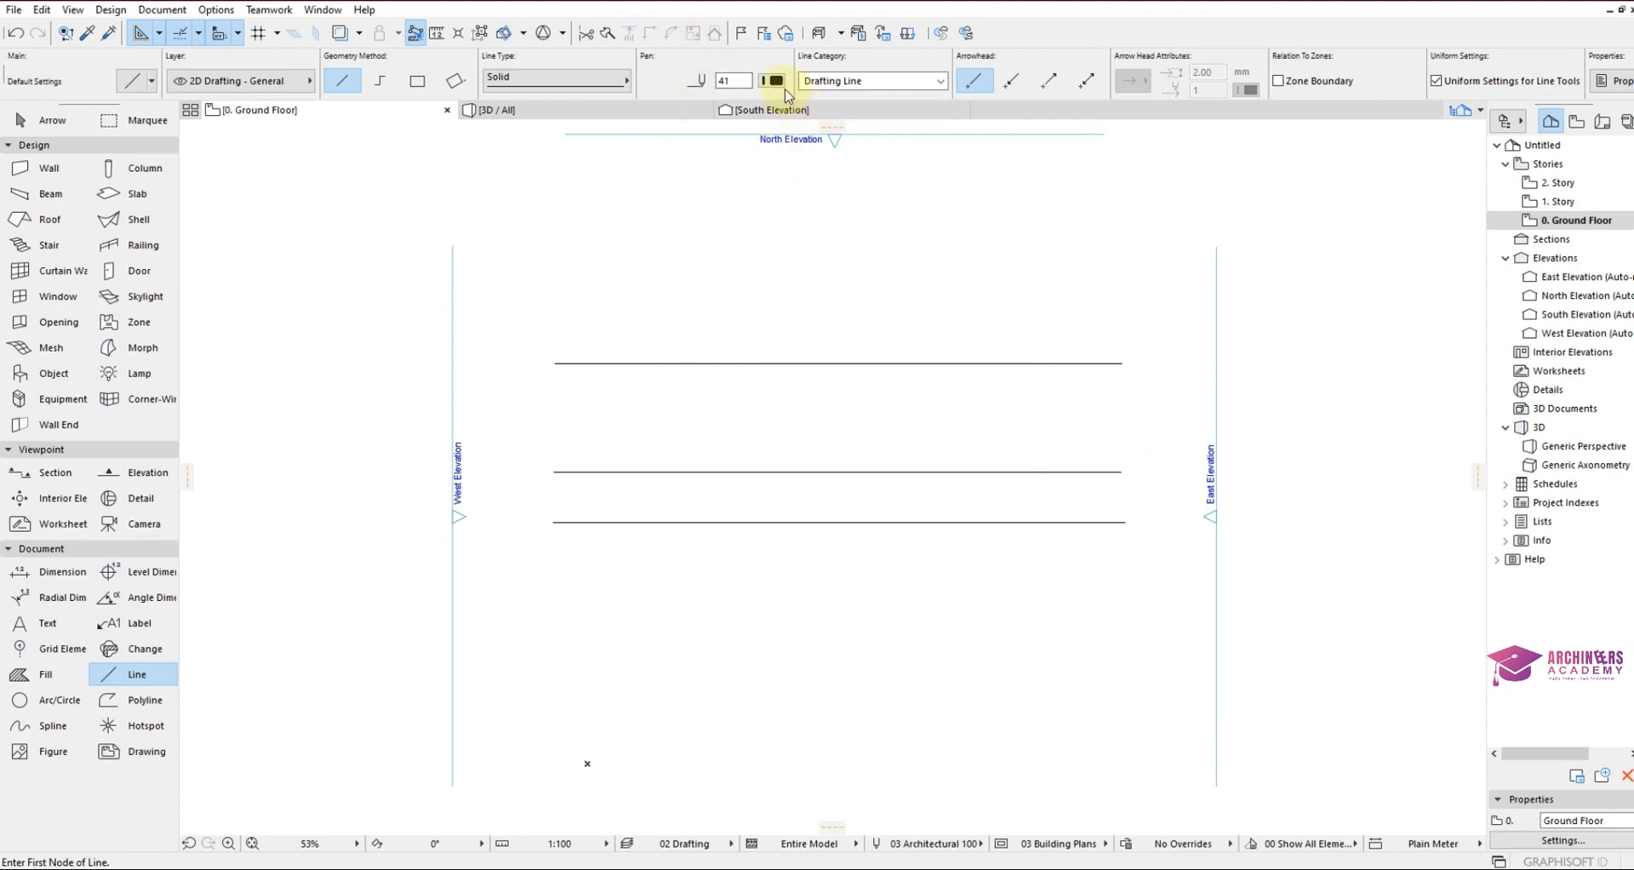
pyautogui.click(775, 80)
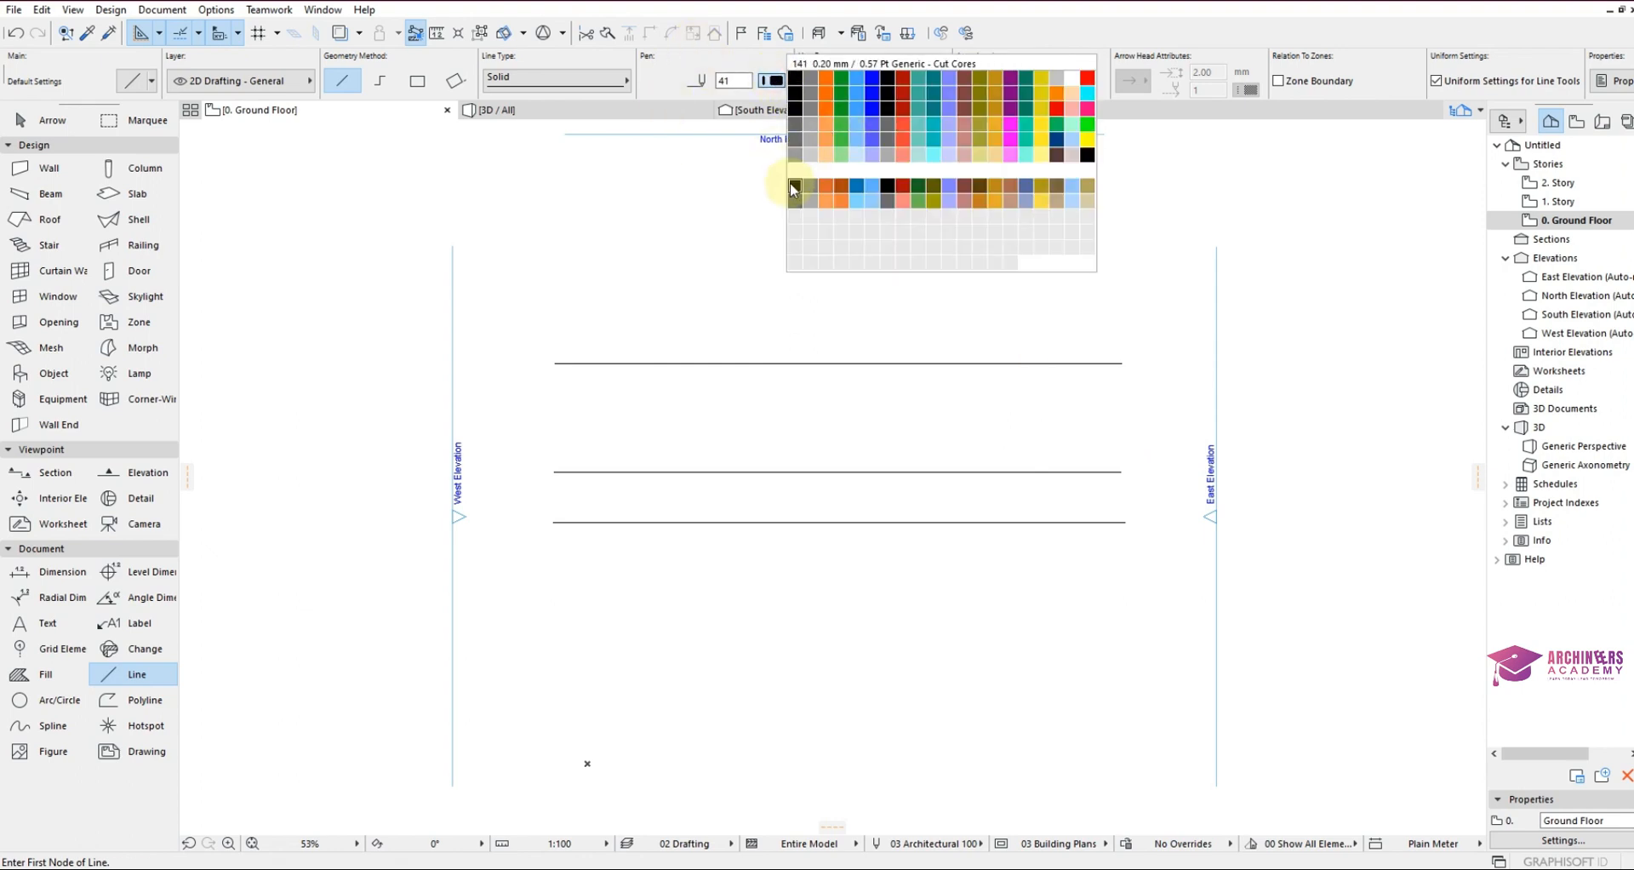
pyautogui.click(792, 189)
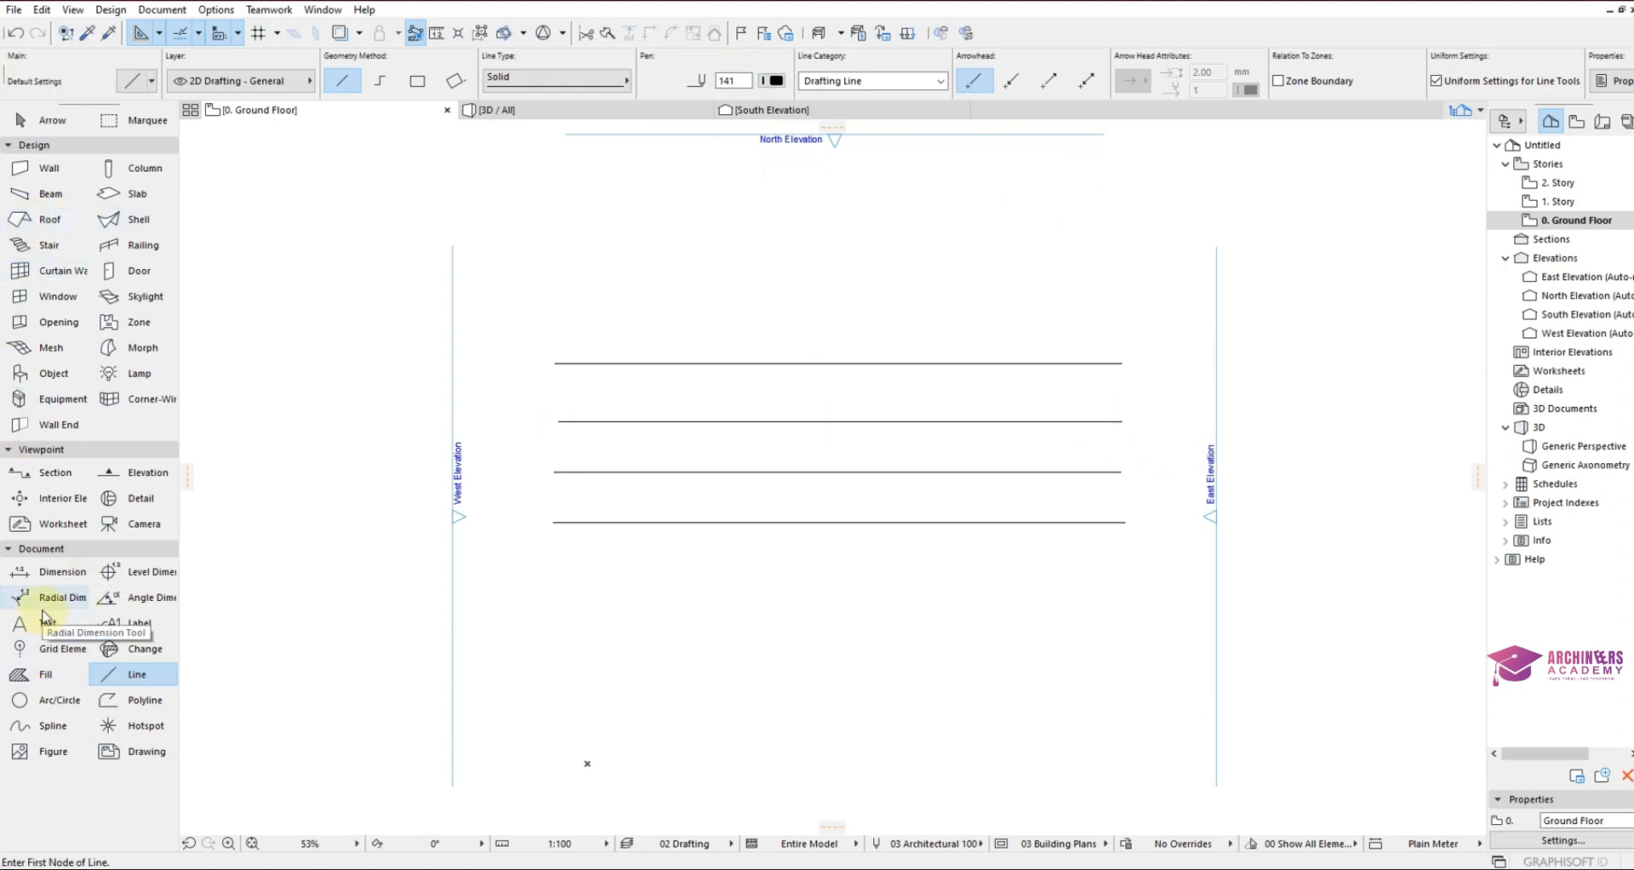
# Place a '0.13' text label above the top line, resize it to 9 mm, and append 'mm'.
pyautogui.click(47, 622)
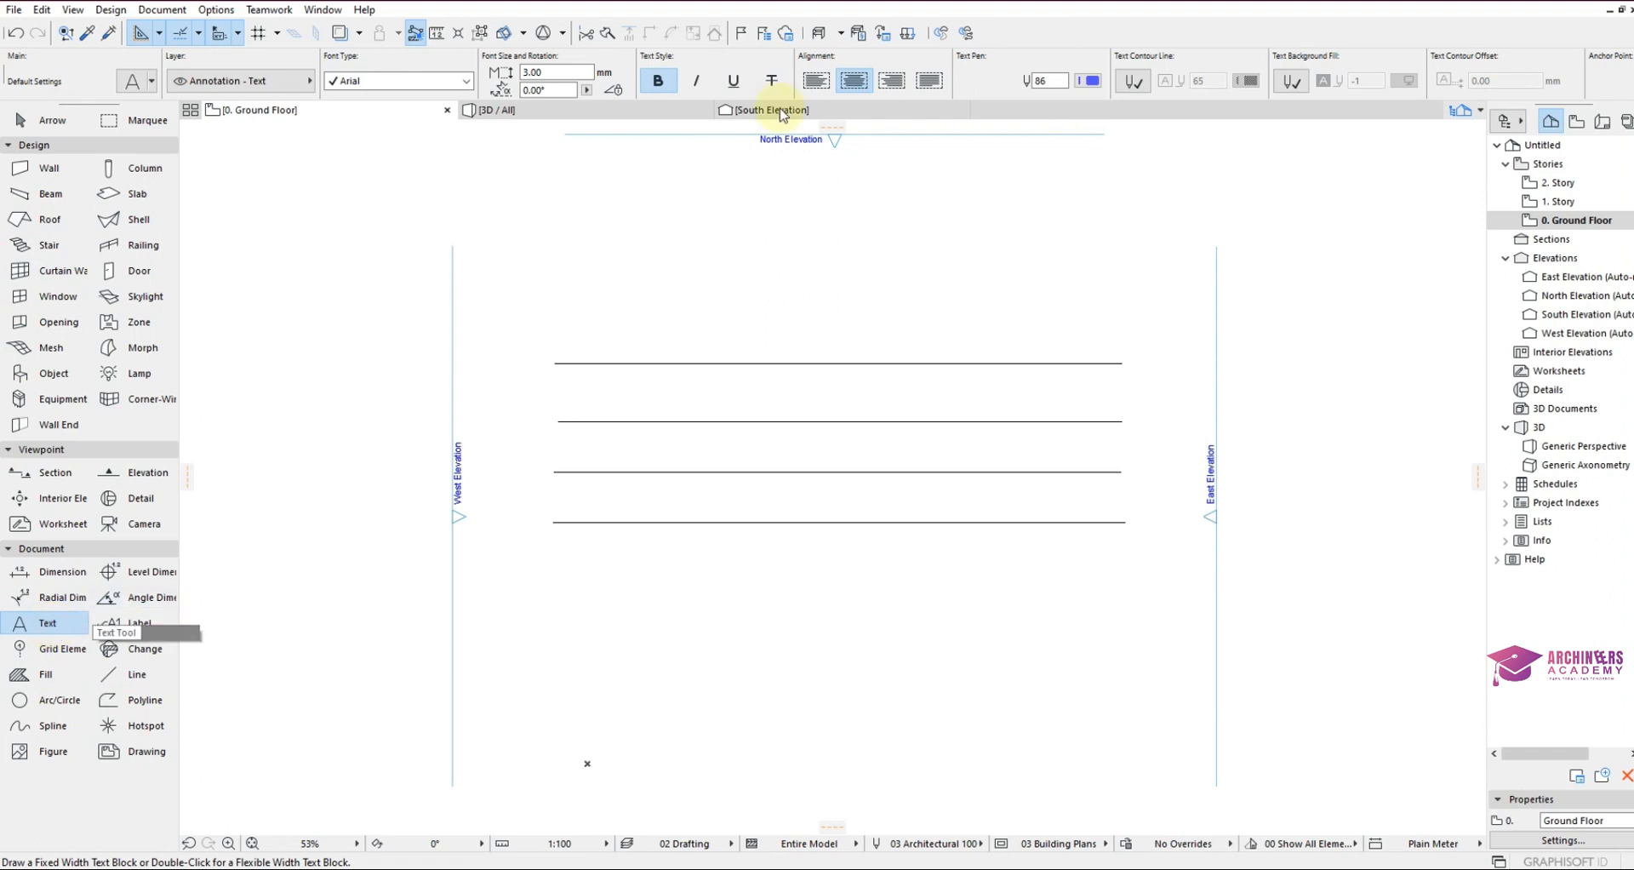
pyautogui.click(758, 316)
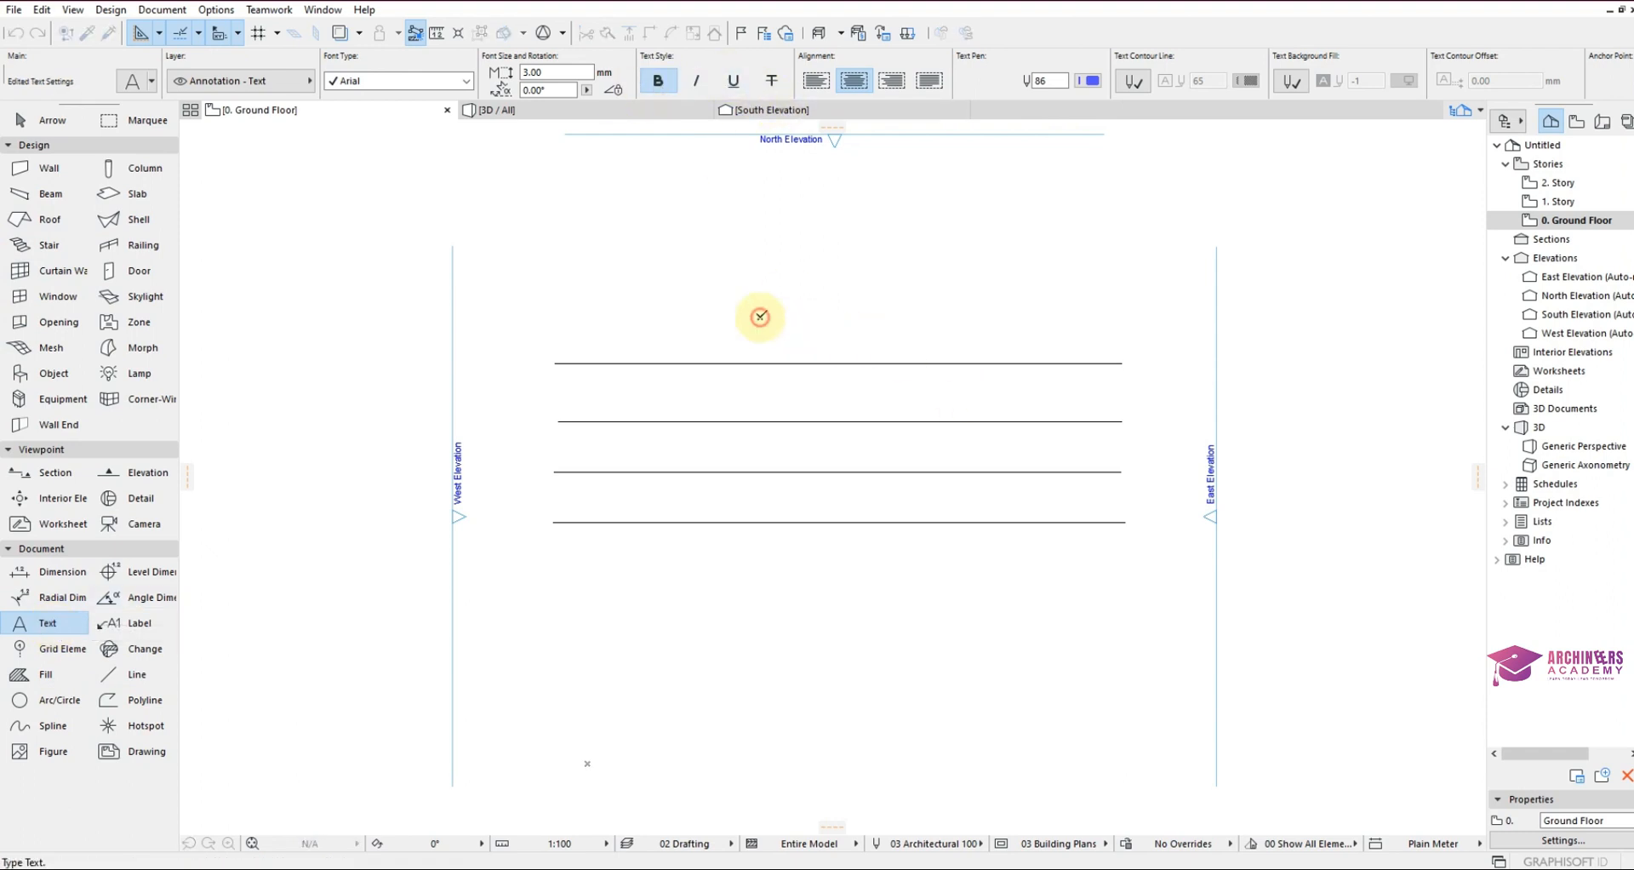
pyautogui.click(758, 315)
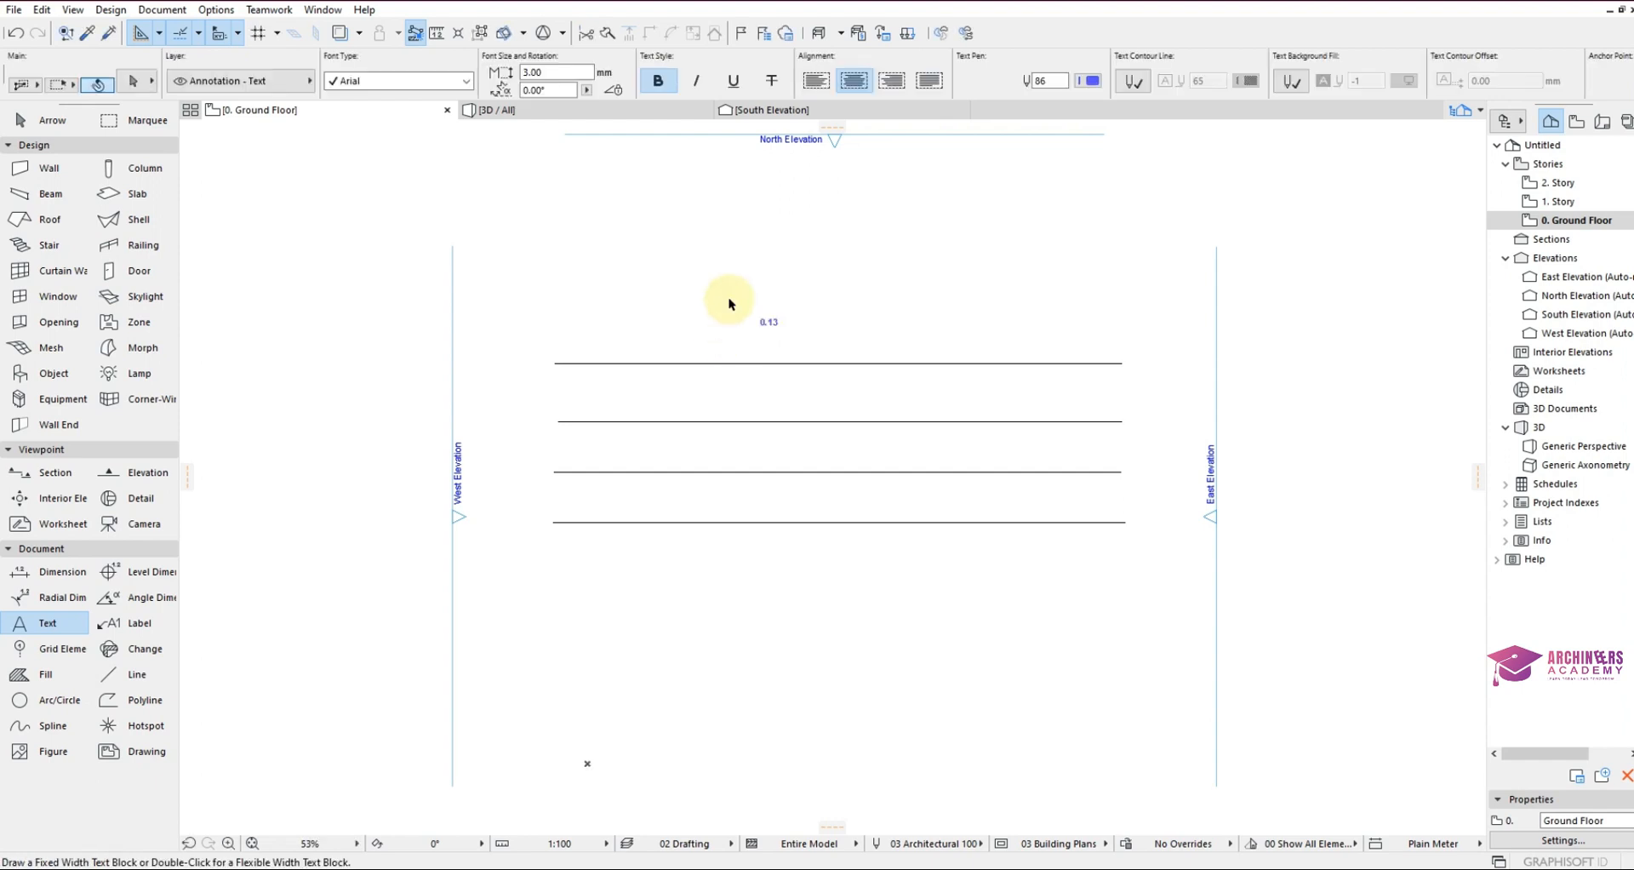
pyautogui.click(768, 321)
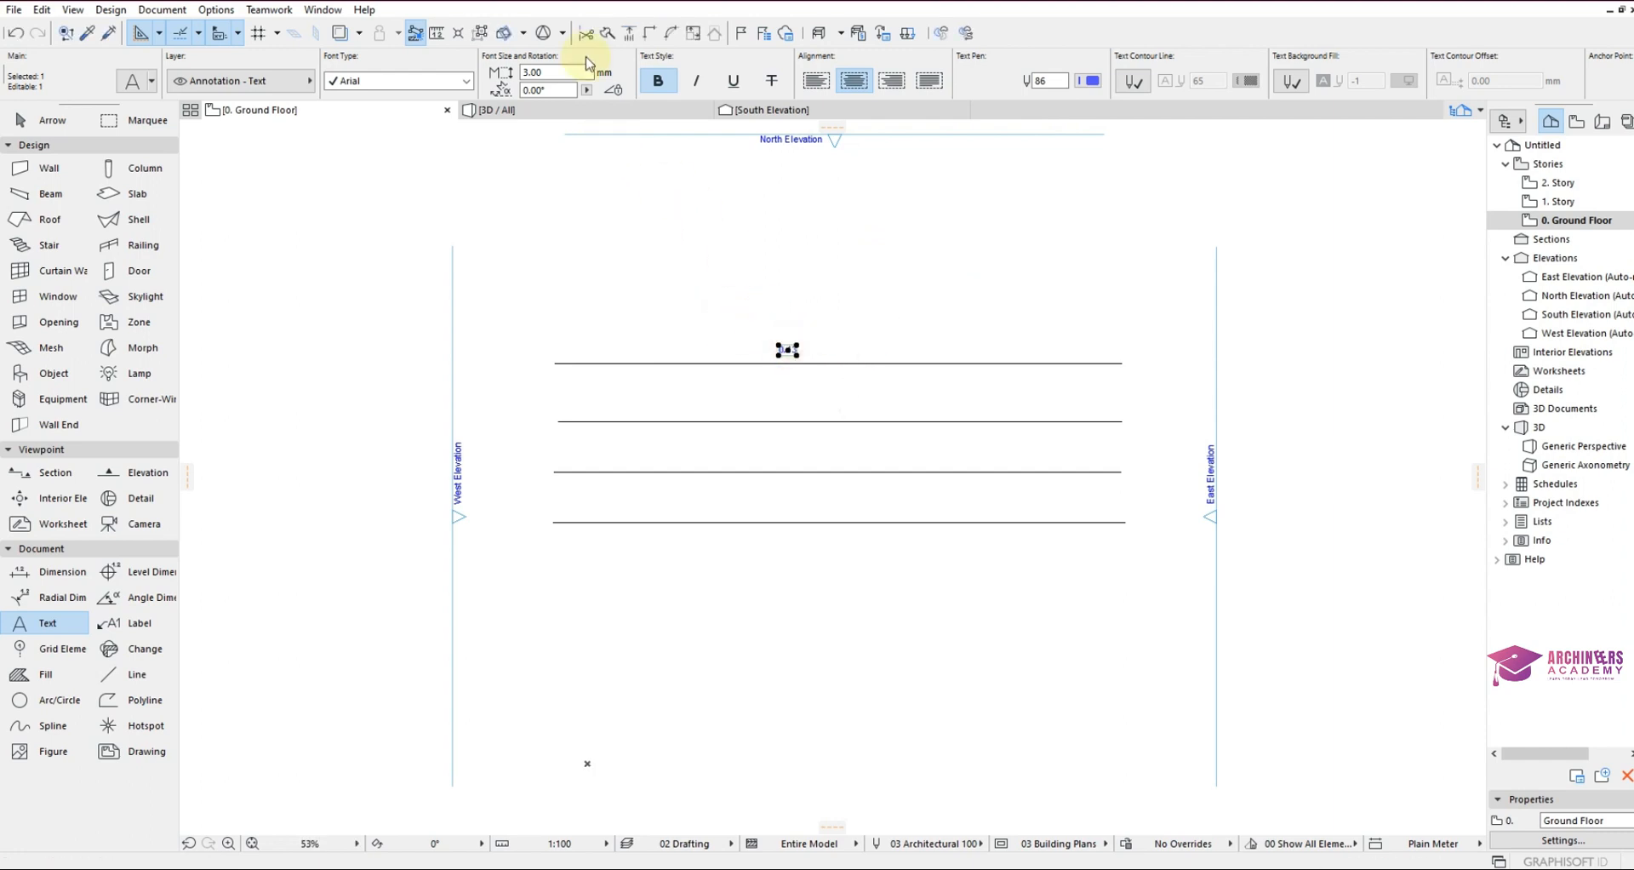
pyautogui.tripleClick(547, 70)
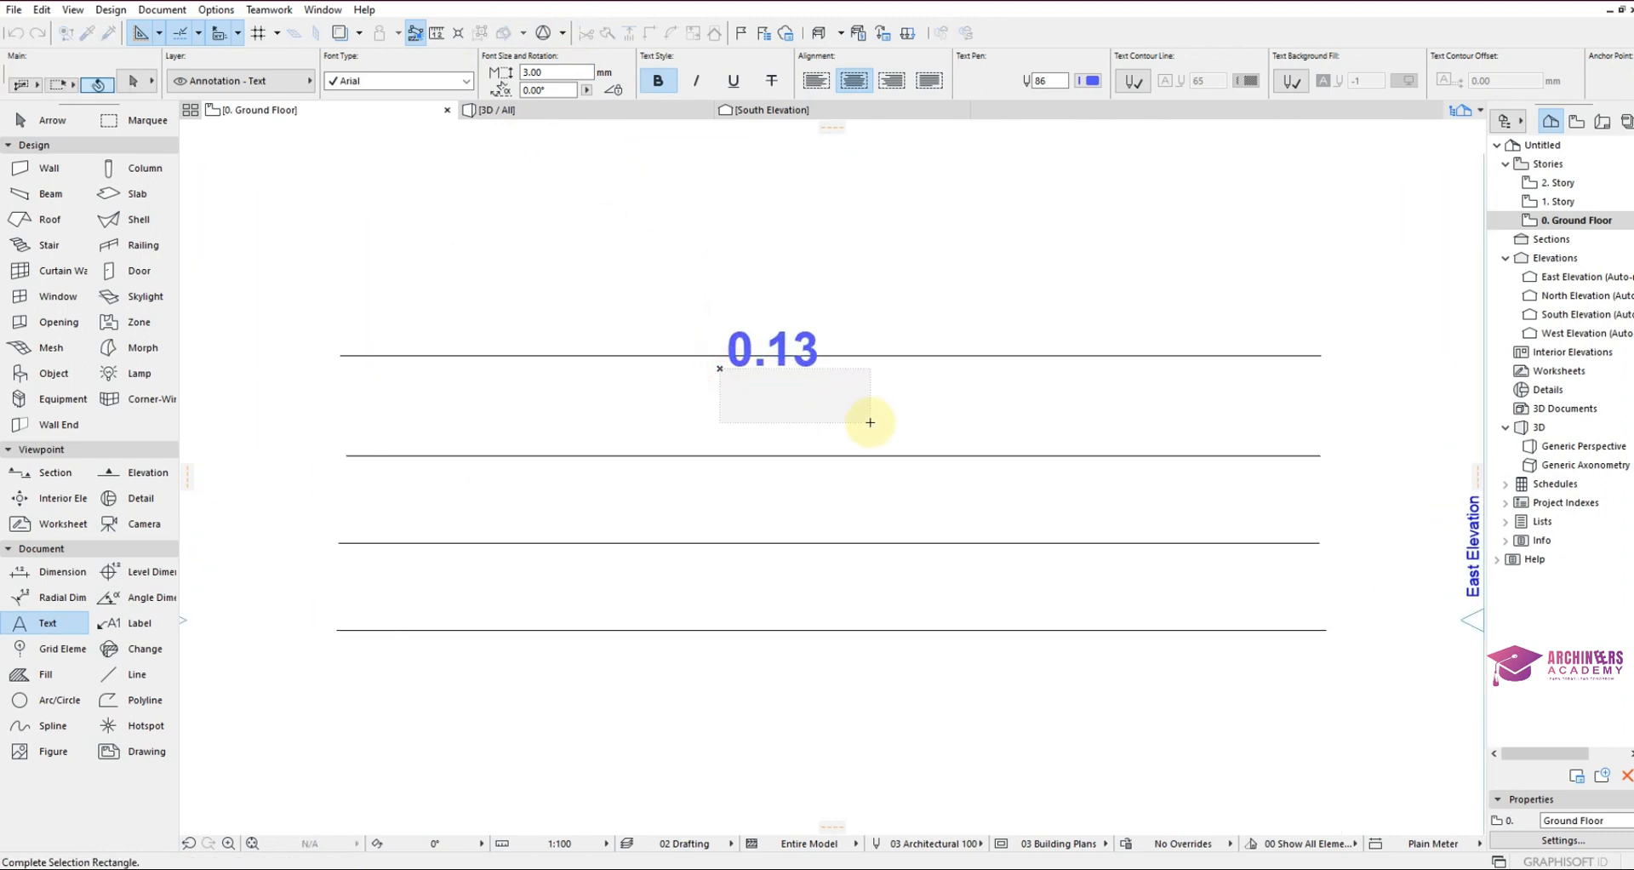
pyautogui.click(771, 349)
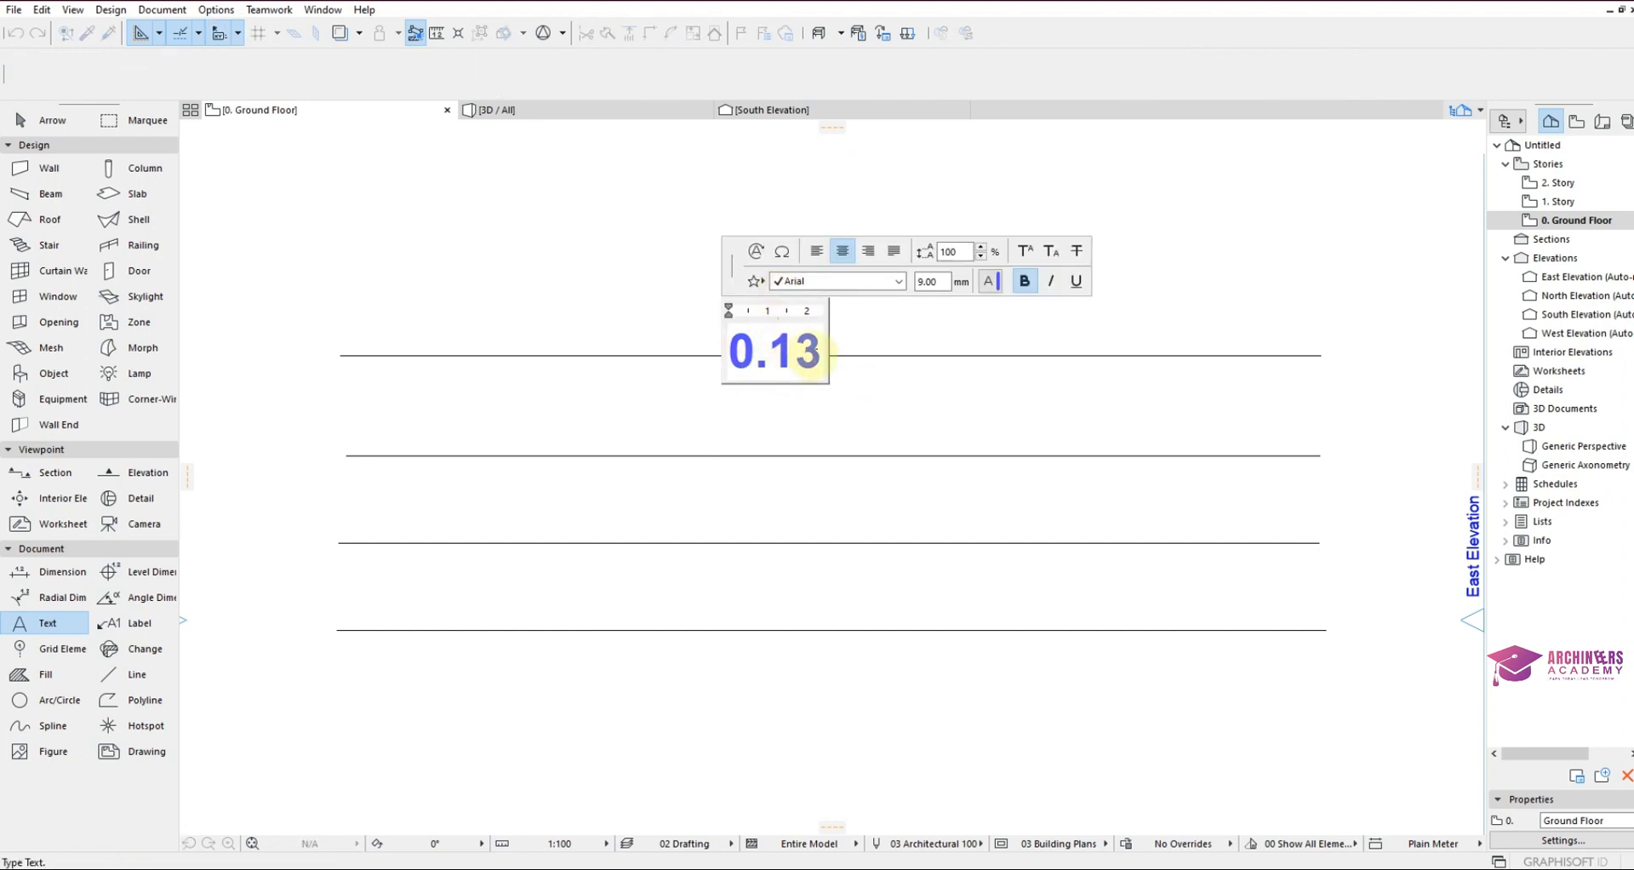
pyautogui.write('mm')
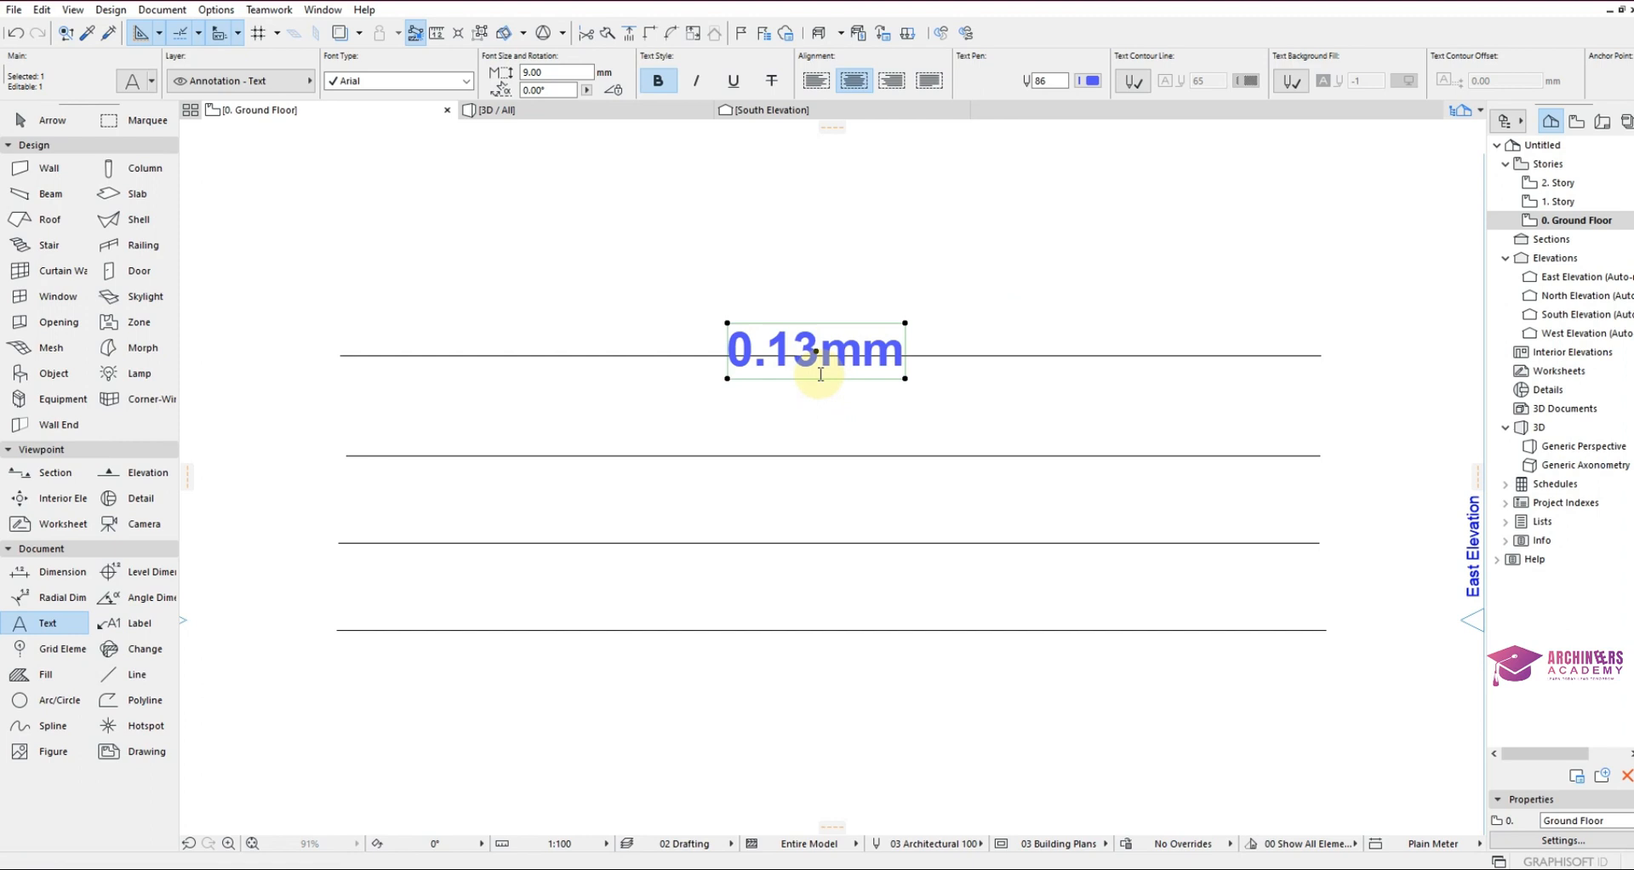
# Copy the label onto the next lines and edit the third line's copy to read 0.25mm.
pyautogui.moveTo(816, 349); pyautogui.dragTo(824, 299)
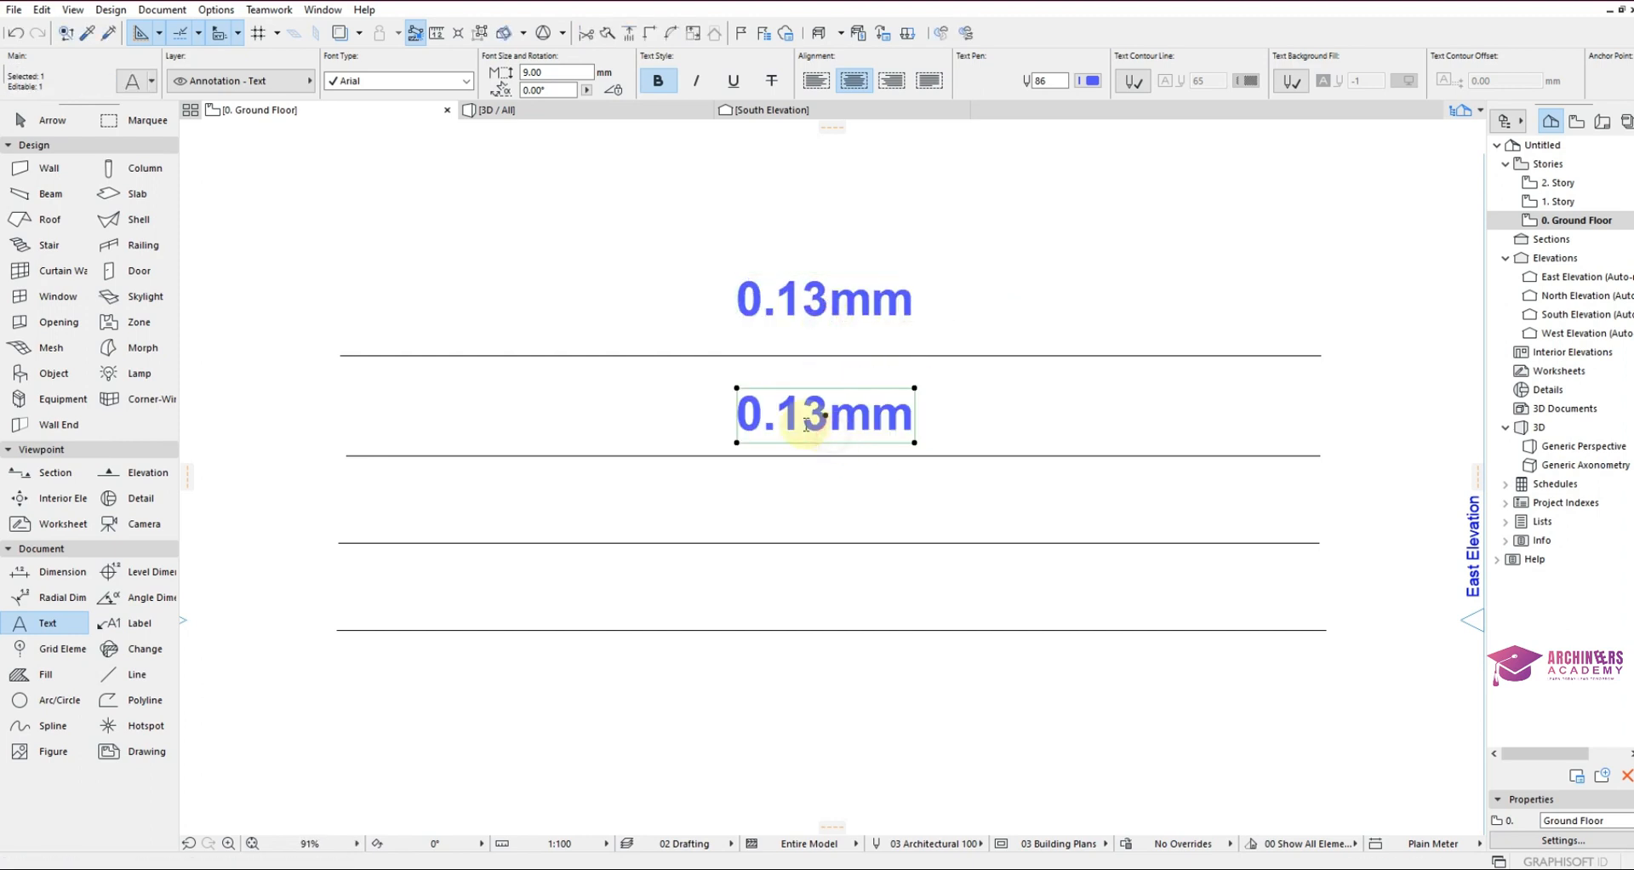
pyautogui.doubleClick(823, 414)
pyautogui.write('0.2')
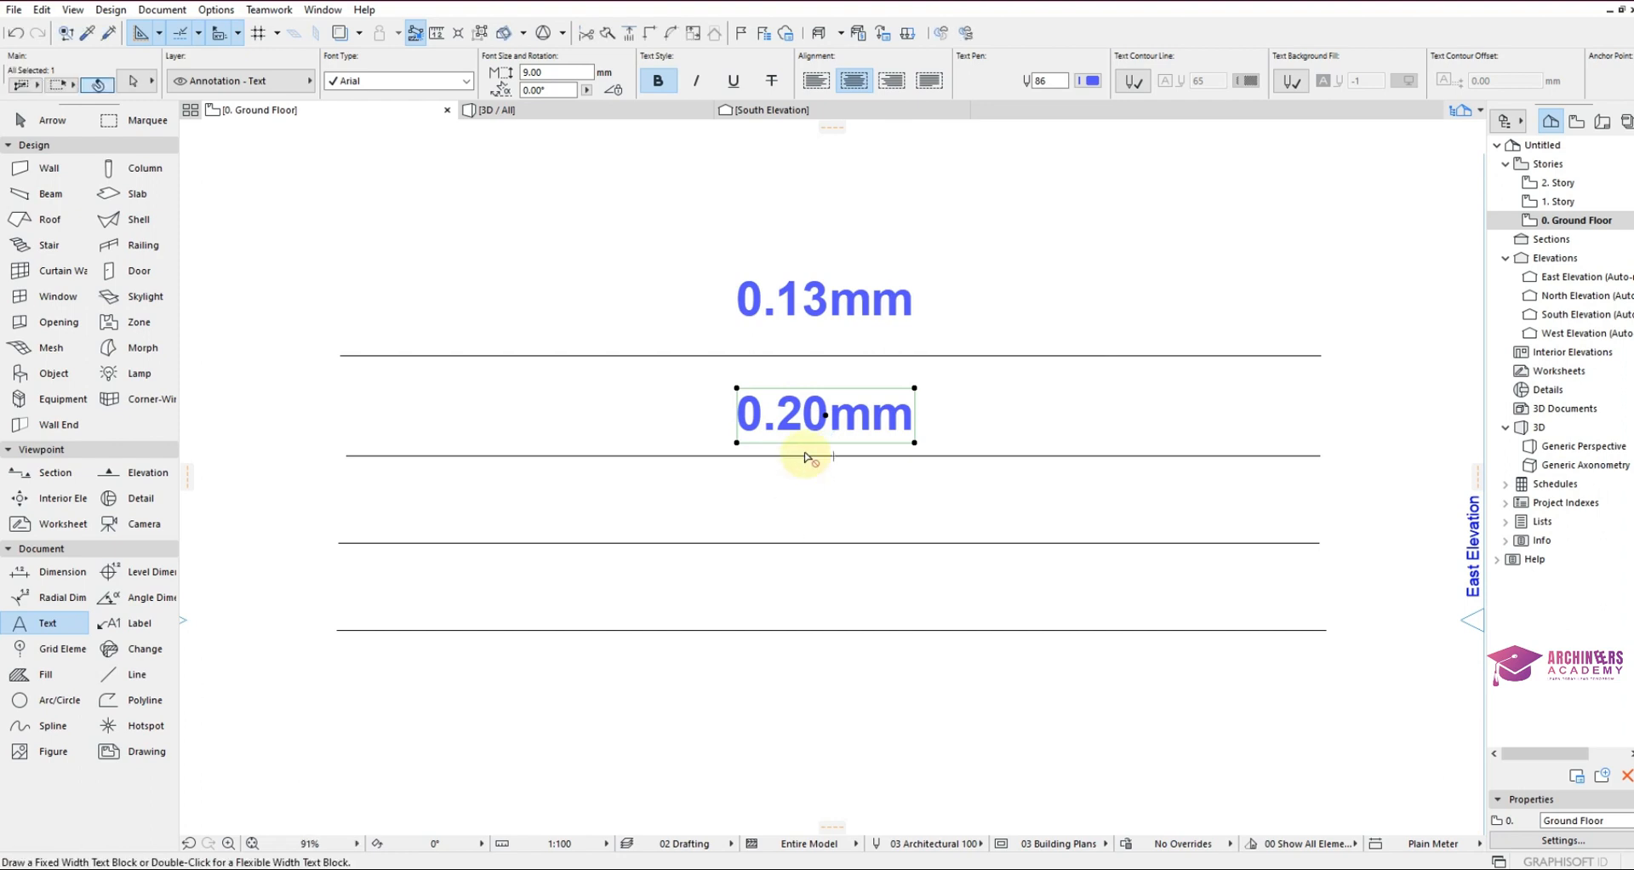
pyautogui.moveTo(808, 456); pyautogui.dragTo(816, 537)
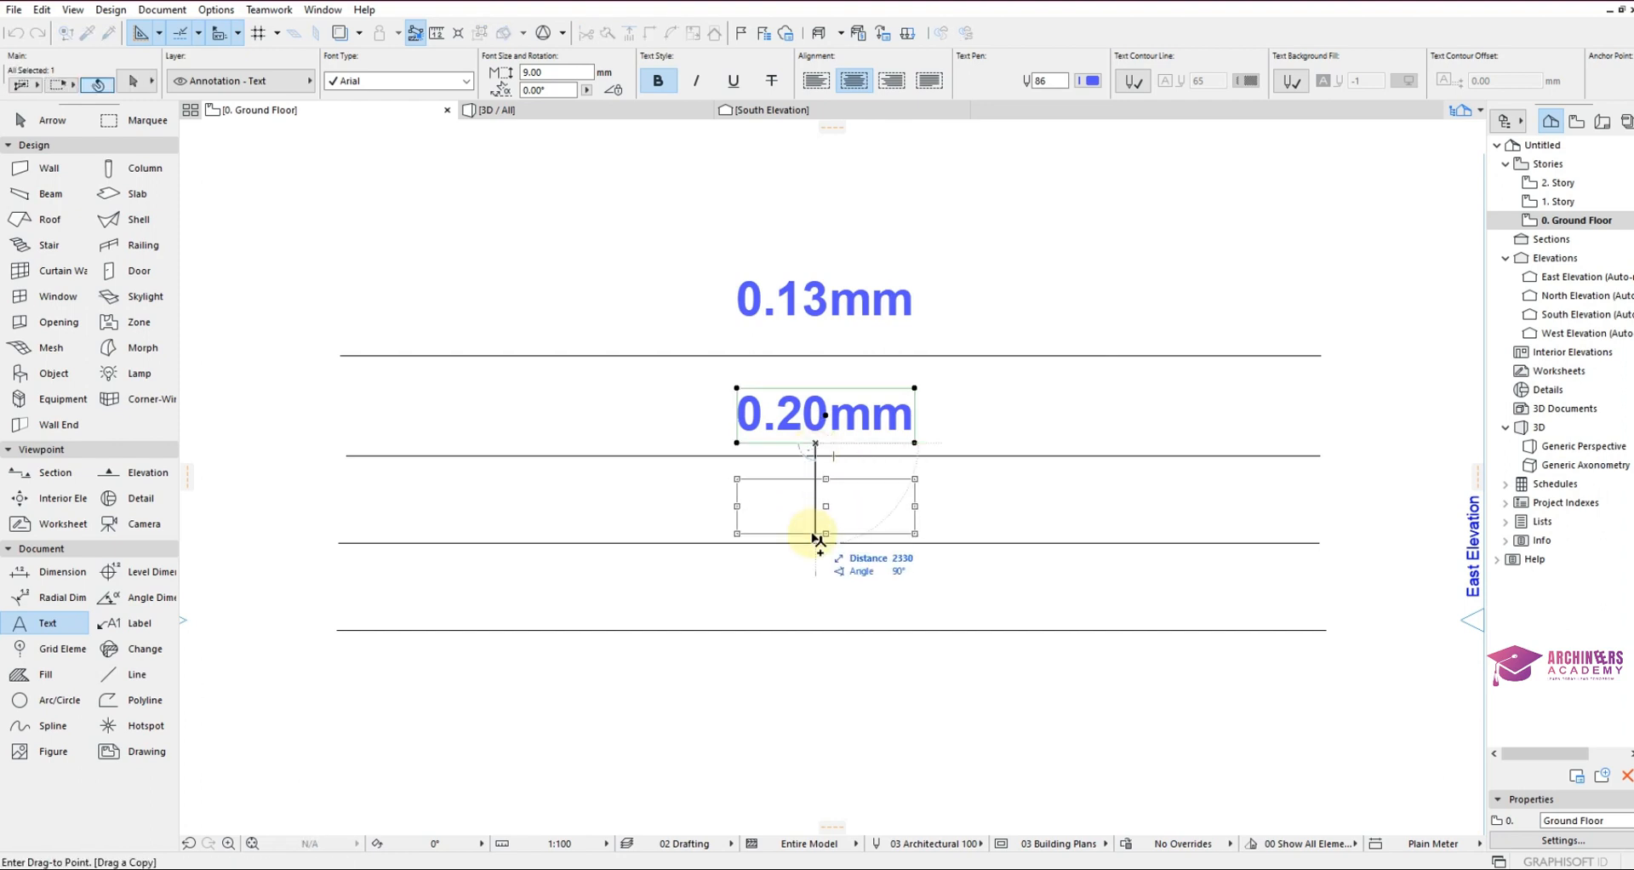
pyautogui.doubleClick(823, 413)
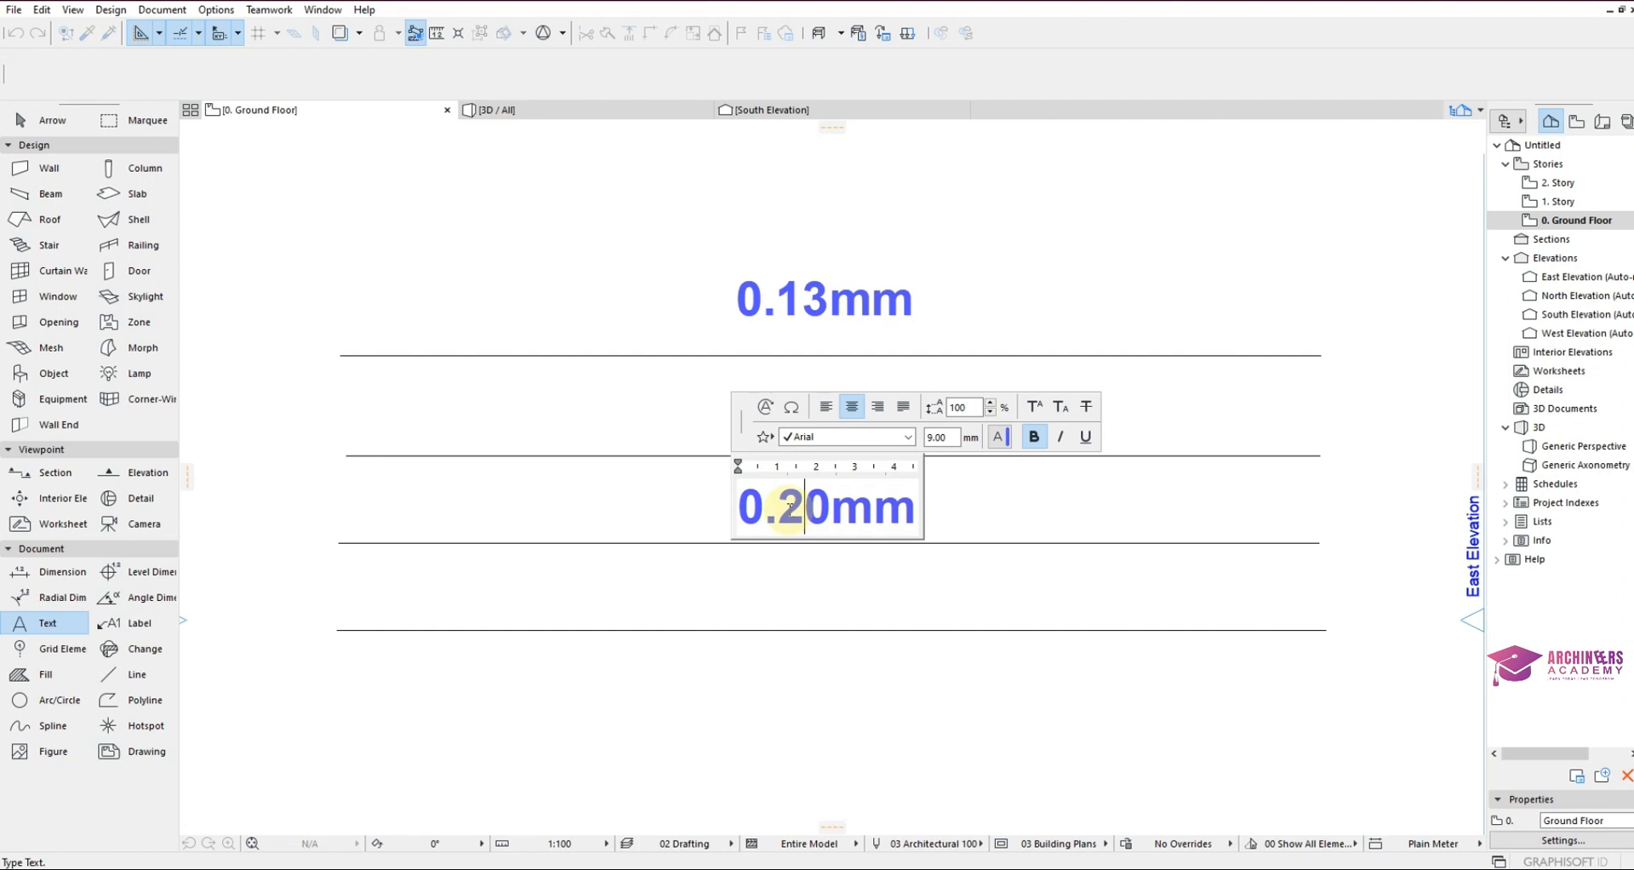
pyautogui.write('5')
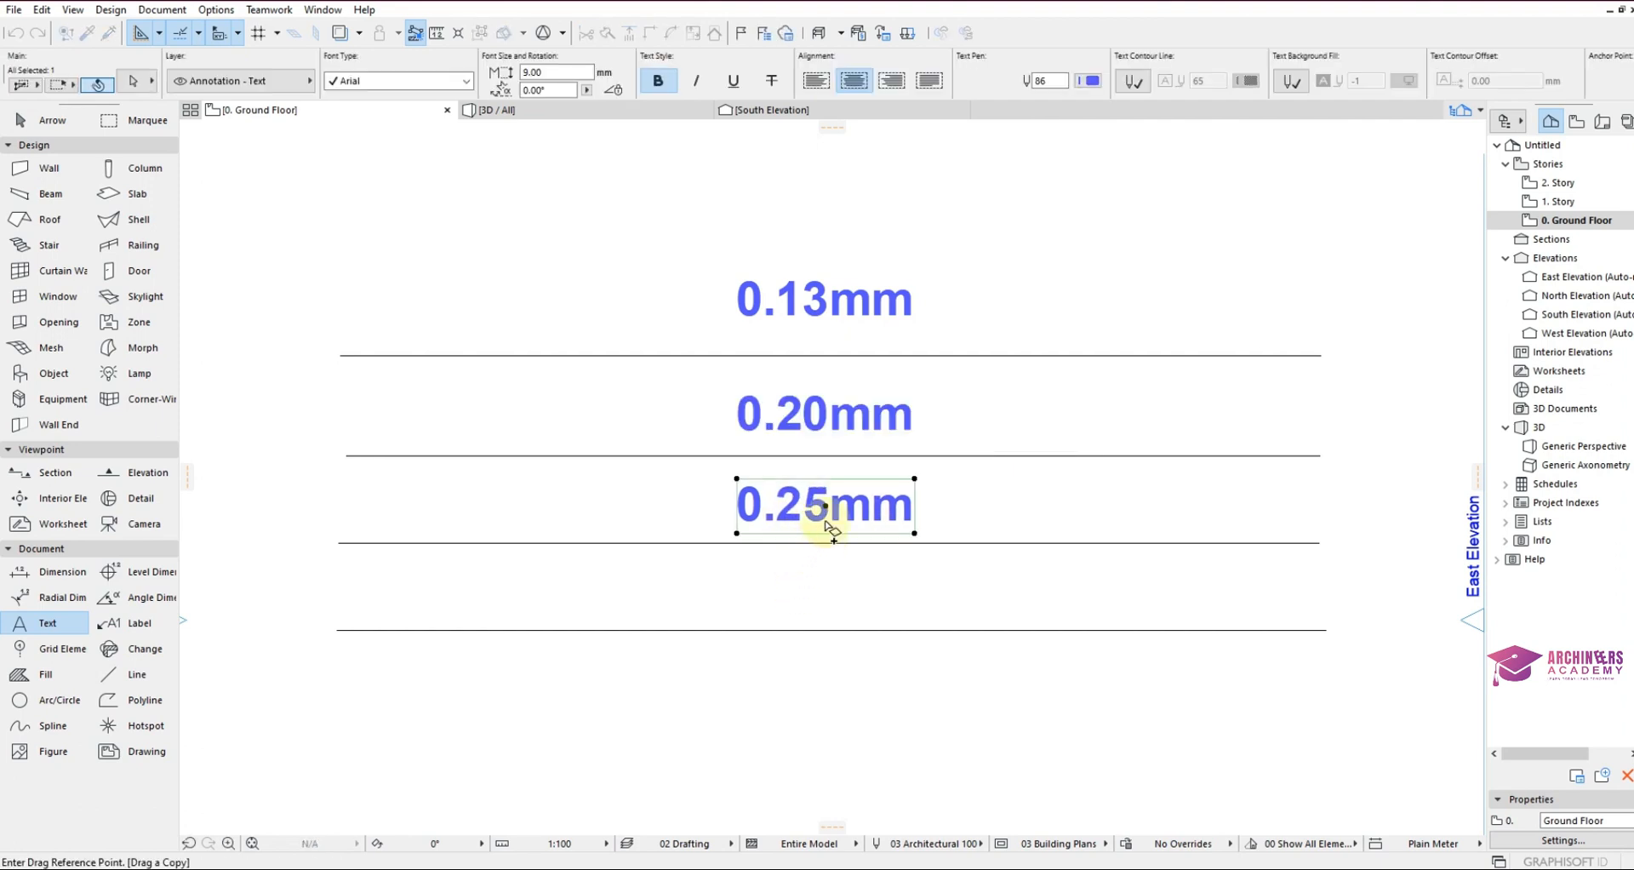
# Copy the 0.25mm label to the fourth line and edit it to 0.35mm.
pyautogui.moveTo(823, 504); pyautogui.dragTo(823, 592)
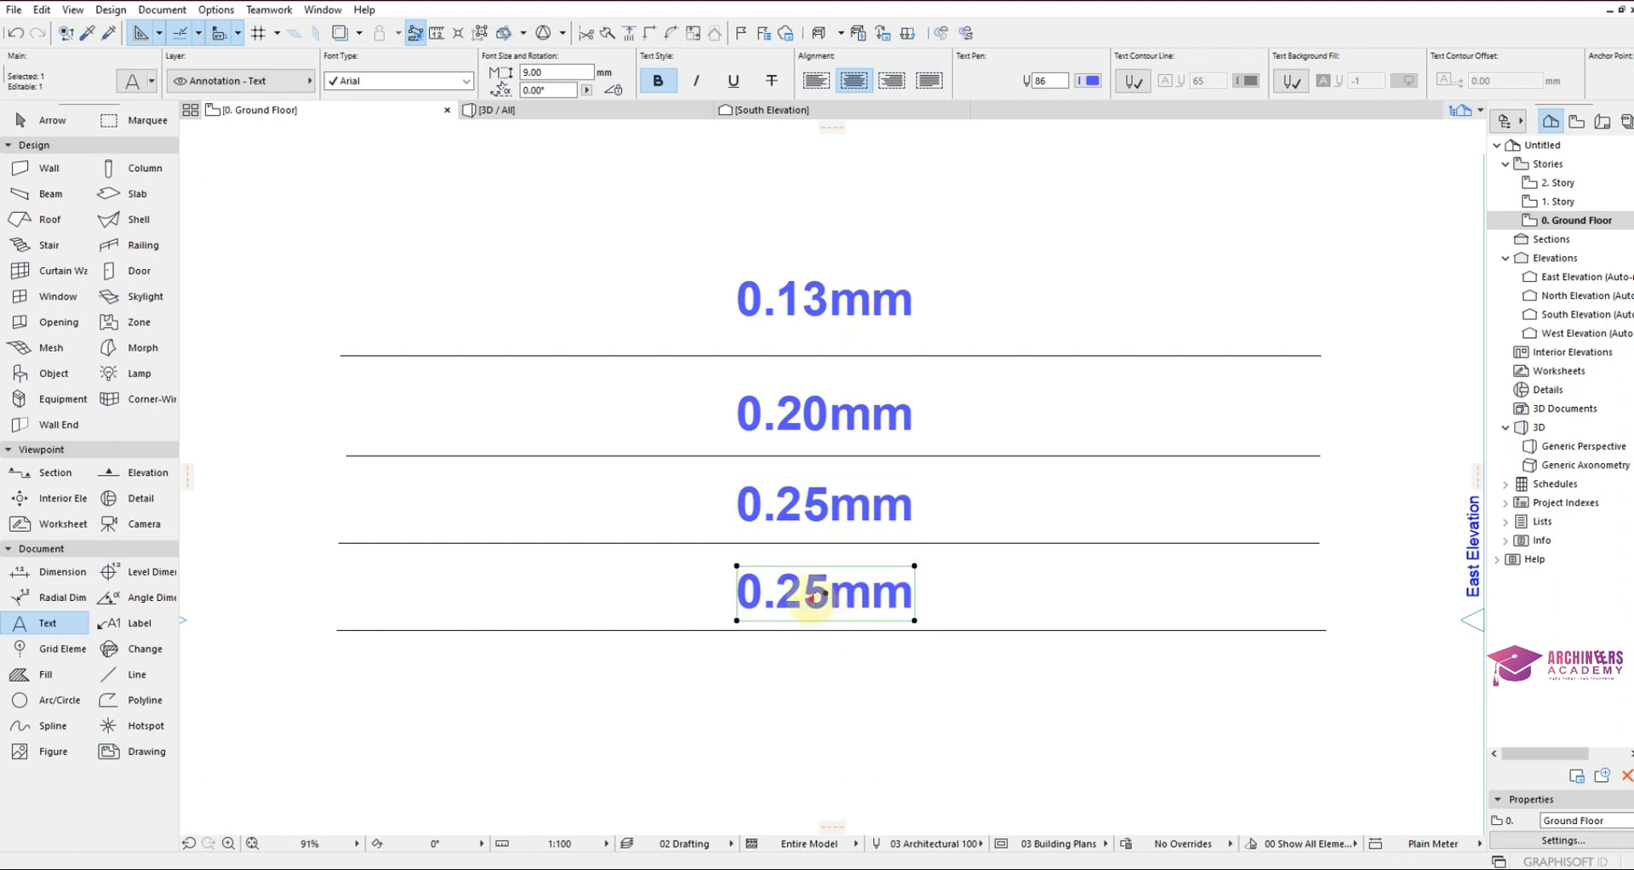
pyautogui.doubleClick(794, 592)
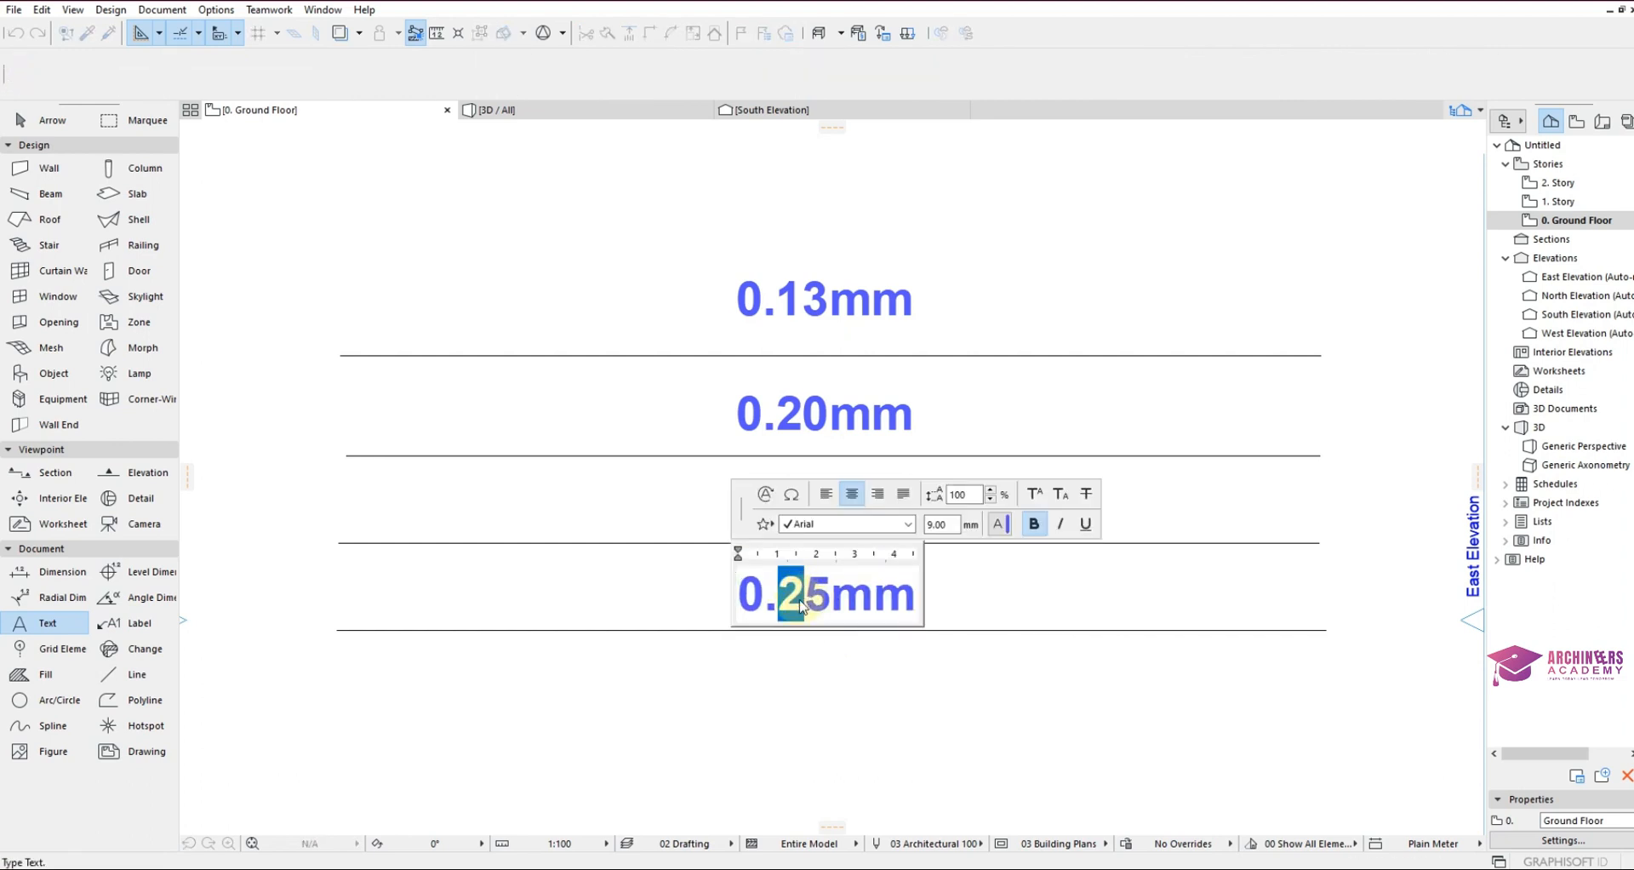
pyautogui.click(800, 665)
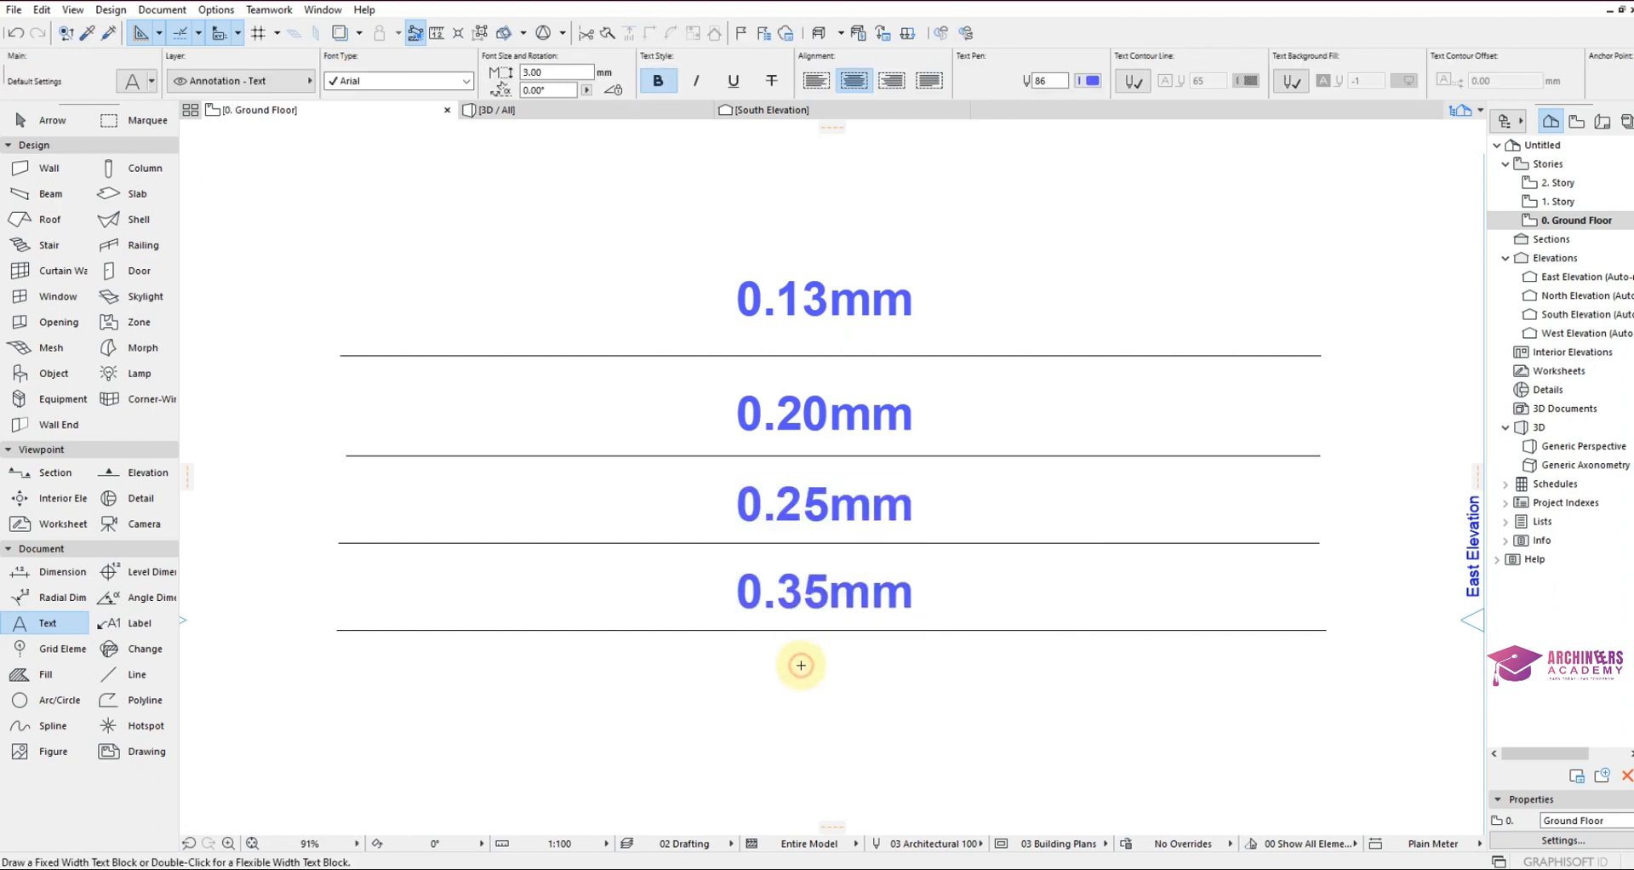
pyautogui.scroll(3)
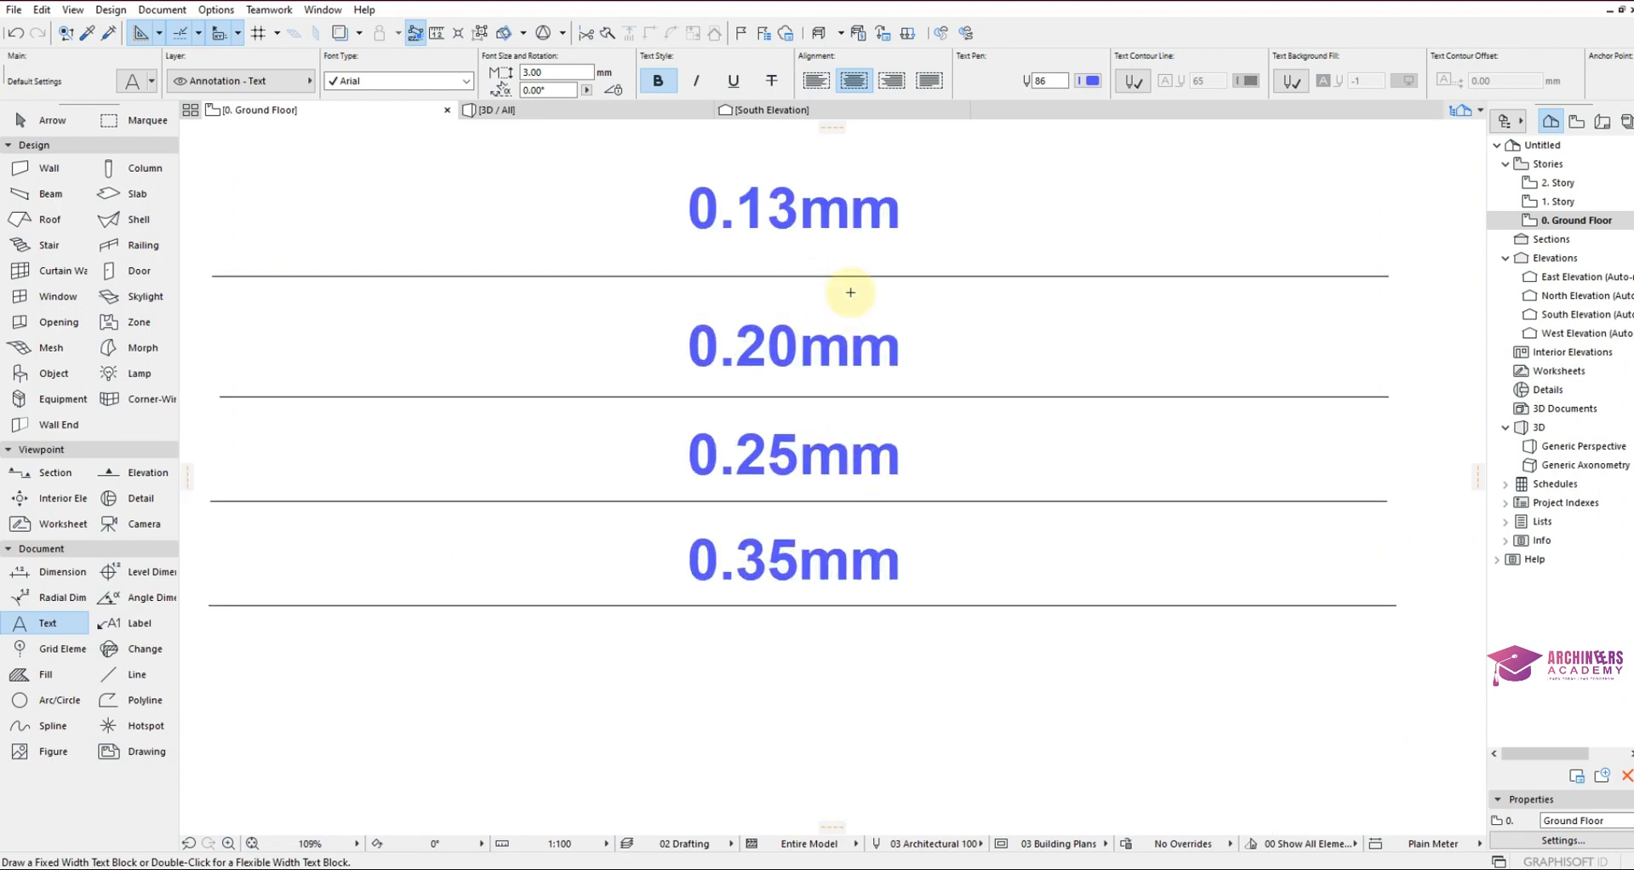
pyautogui.moveTo(914, 344)
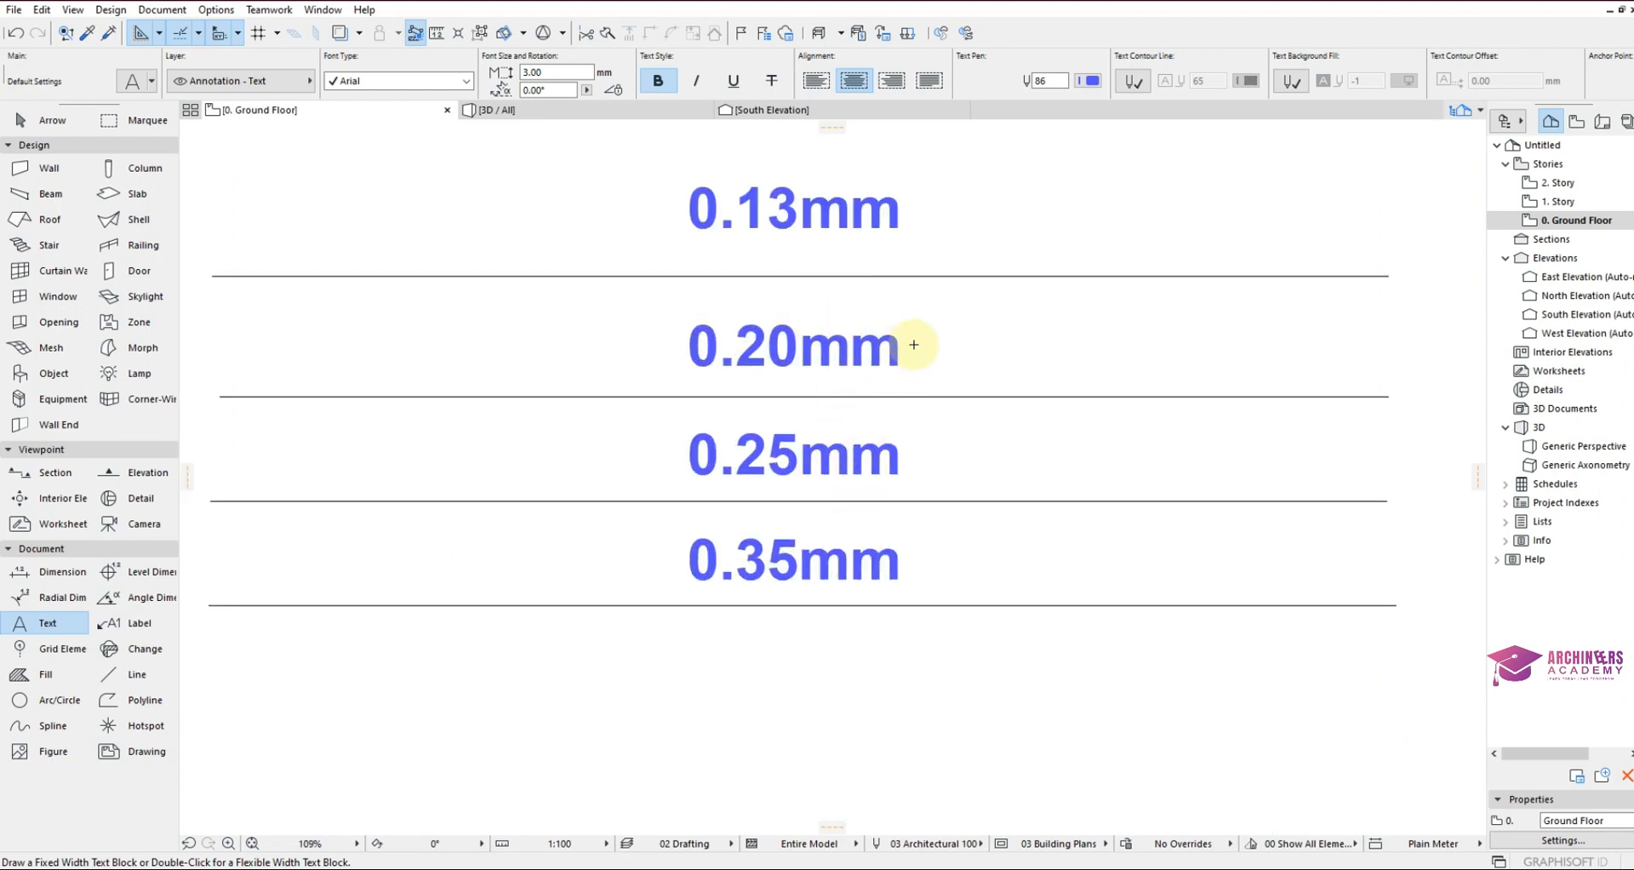
pyautogui.rightClick(914, 343)
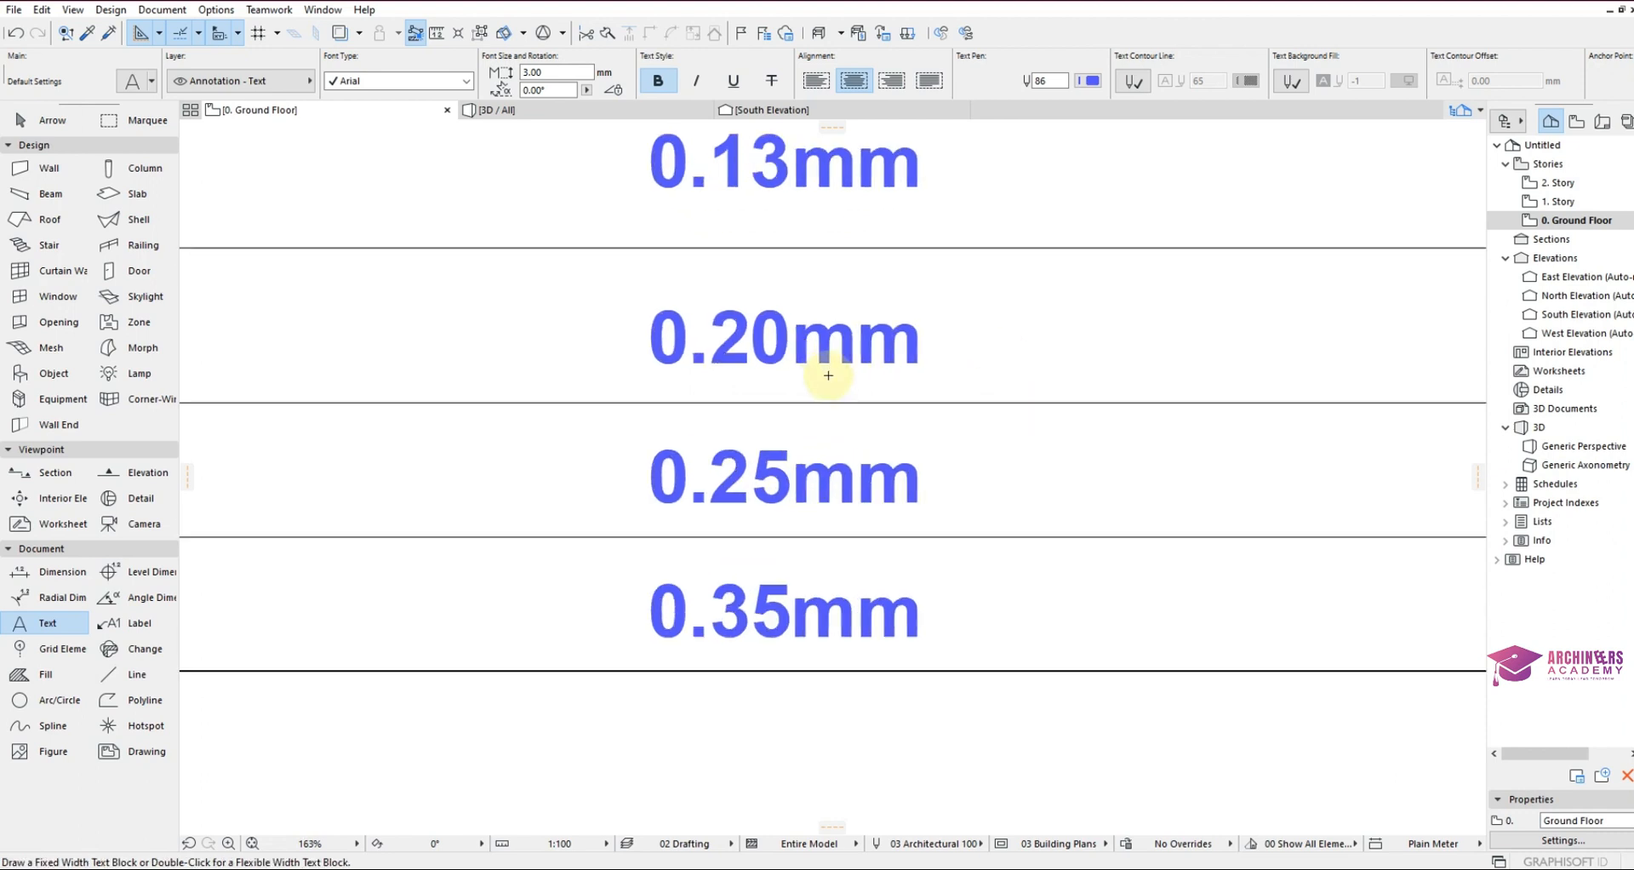
pyautogui.scroll(3)
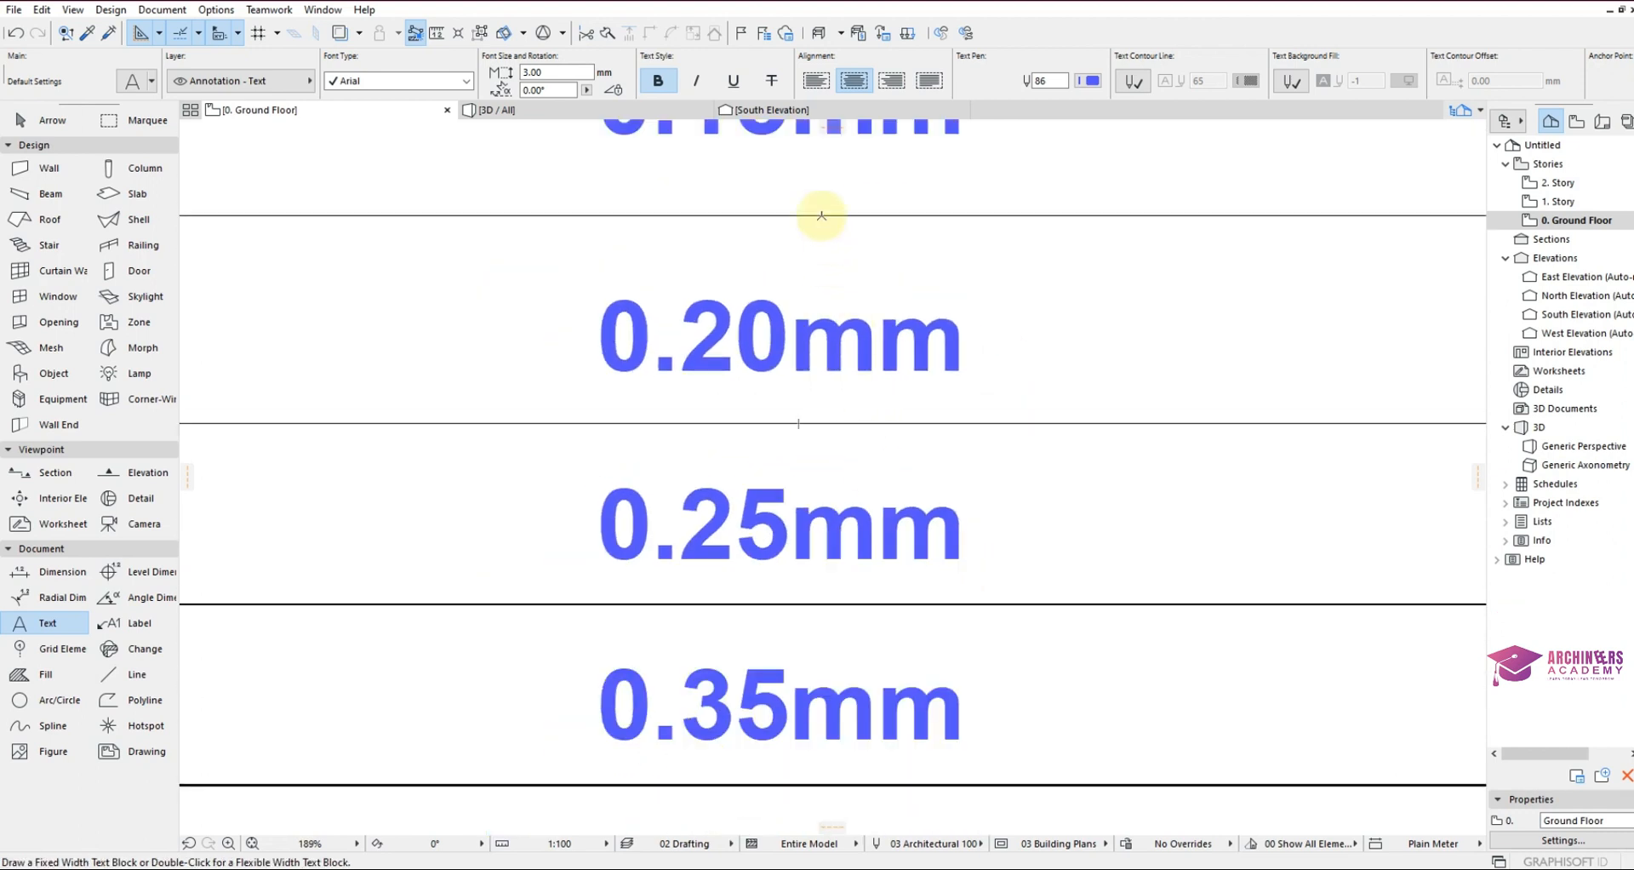
pyautogui.moveTo(641, 265)
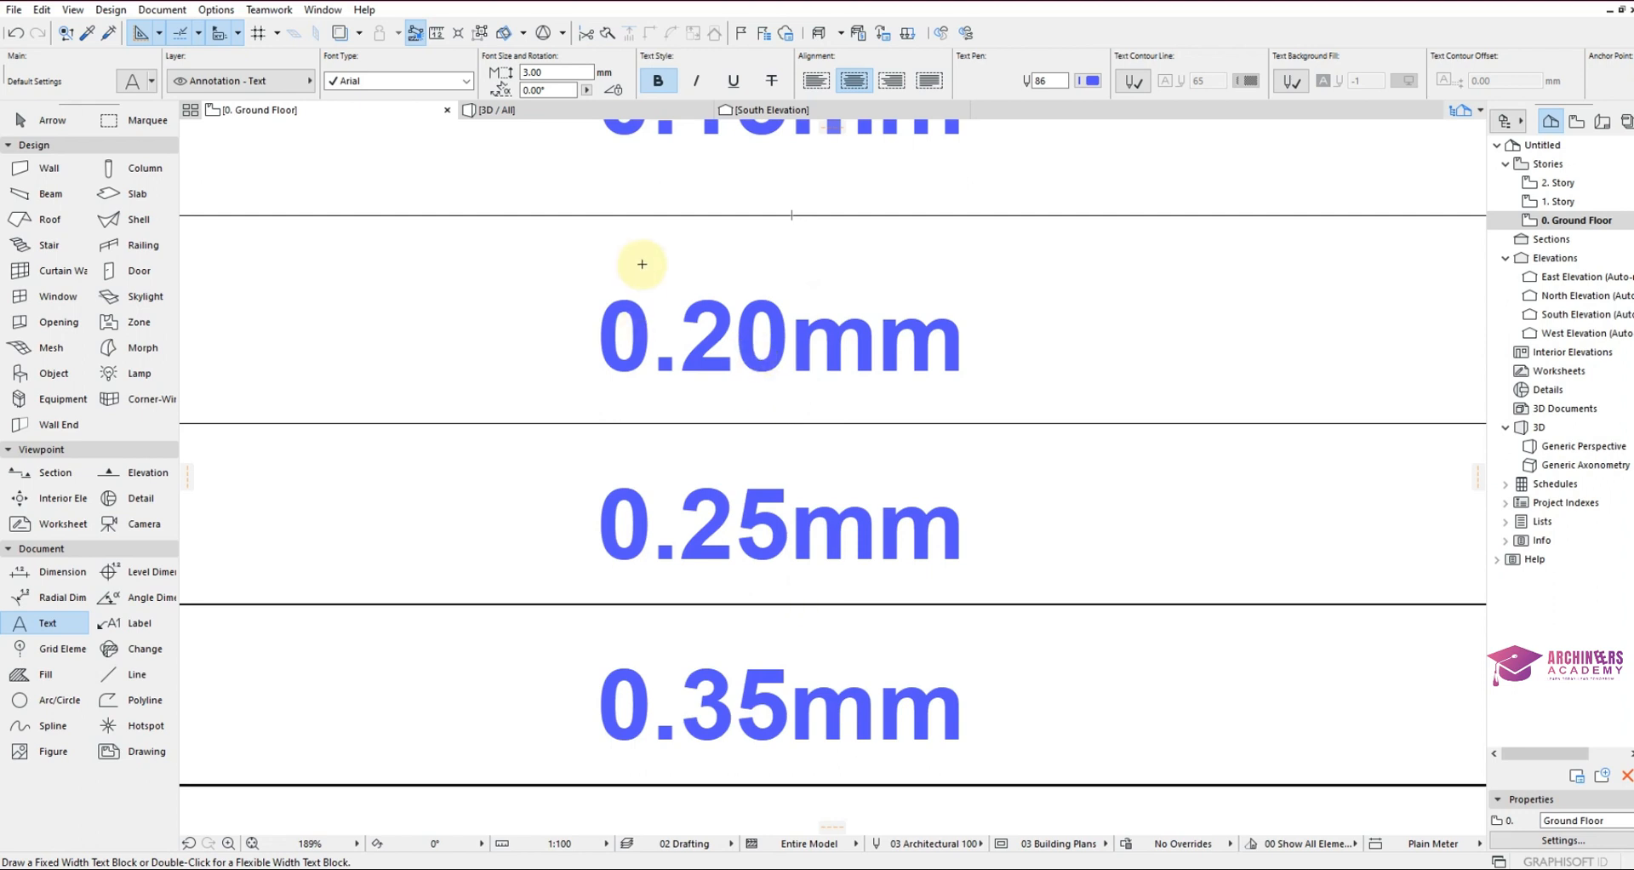
pyautogui.moveTo(810, 240)
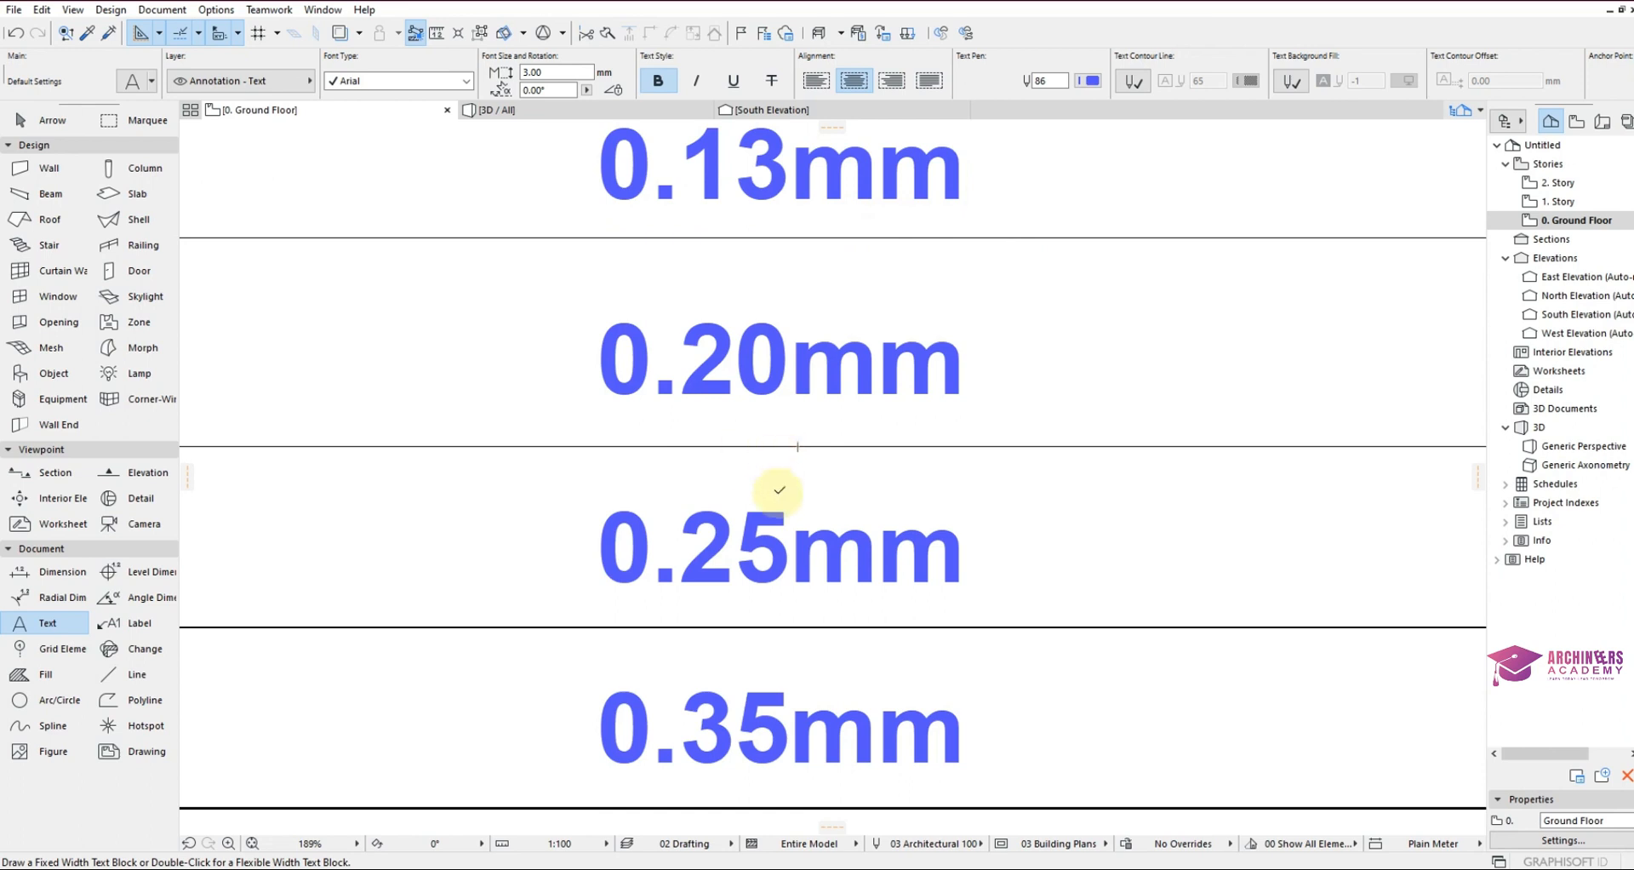
pyautogui.moveTo(748, 628)
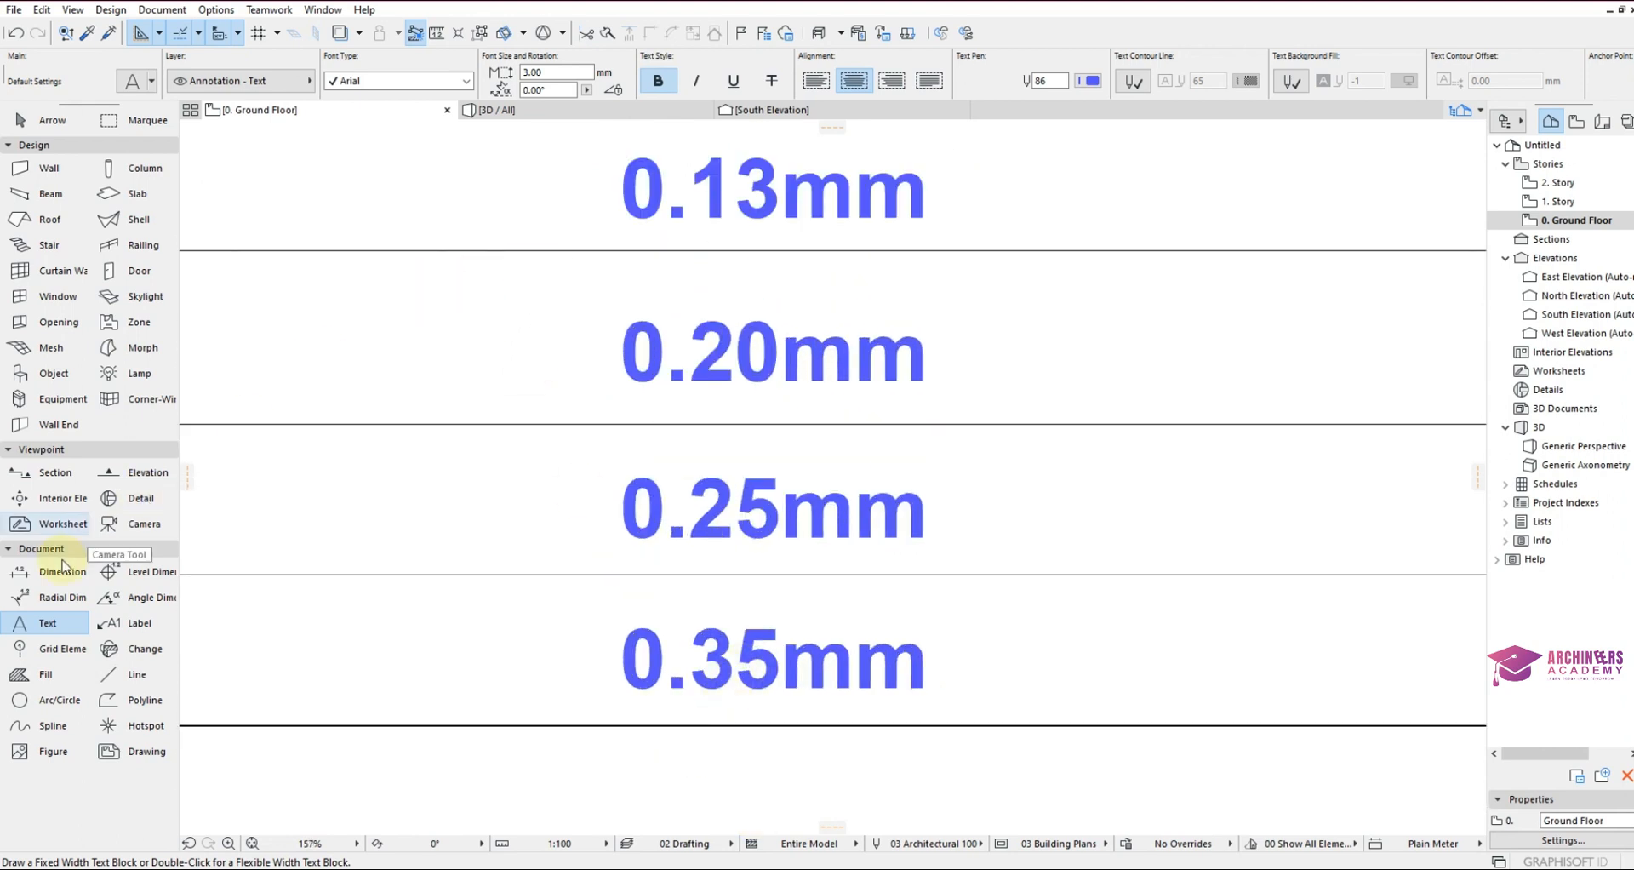
# Reactivate the Line tool with pen 141 and go to the Options menu for pen settings.
pyautogui.click(136, 674)
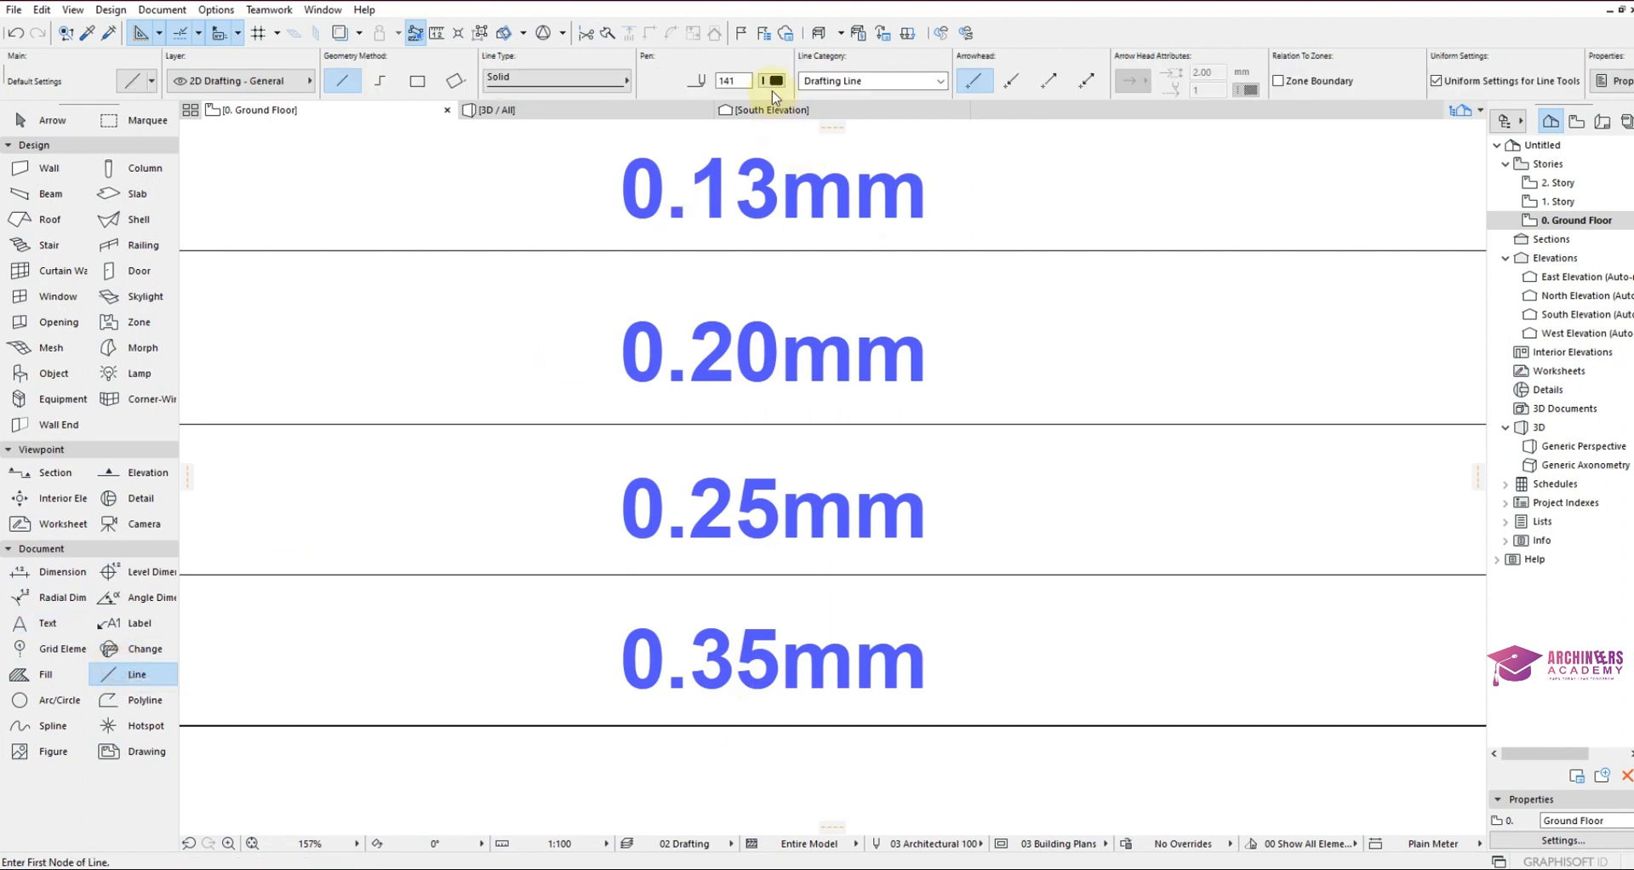
pyautogui.click(775, 80)
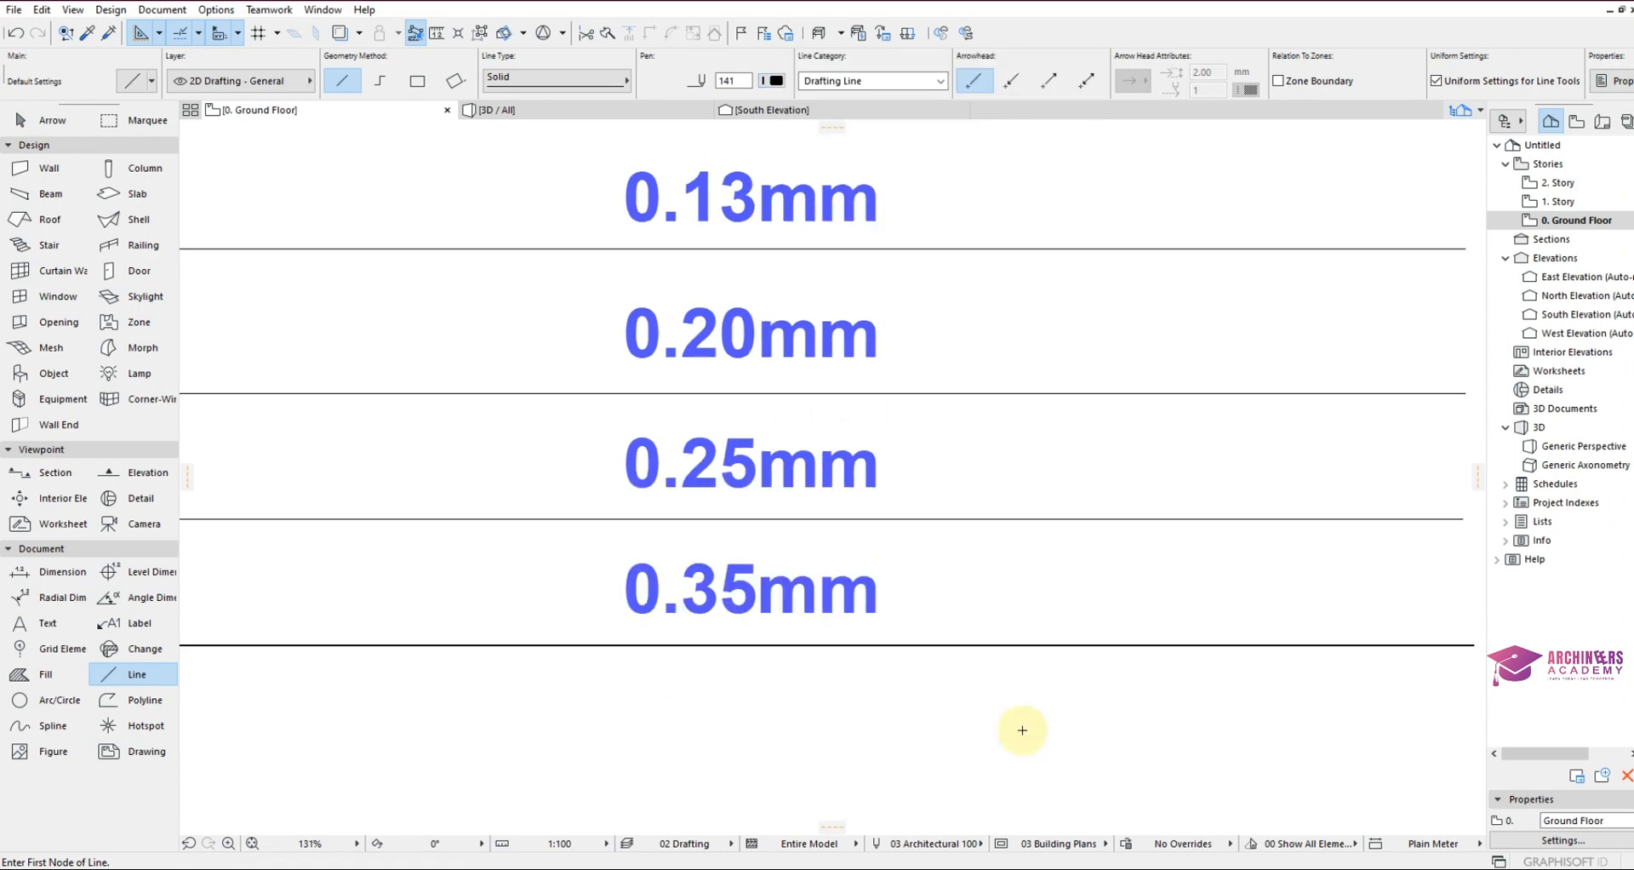
pyautogui.moveTo(746, 694)
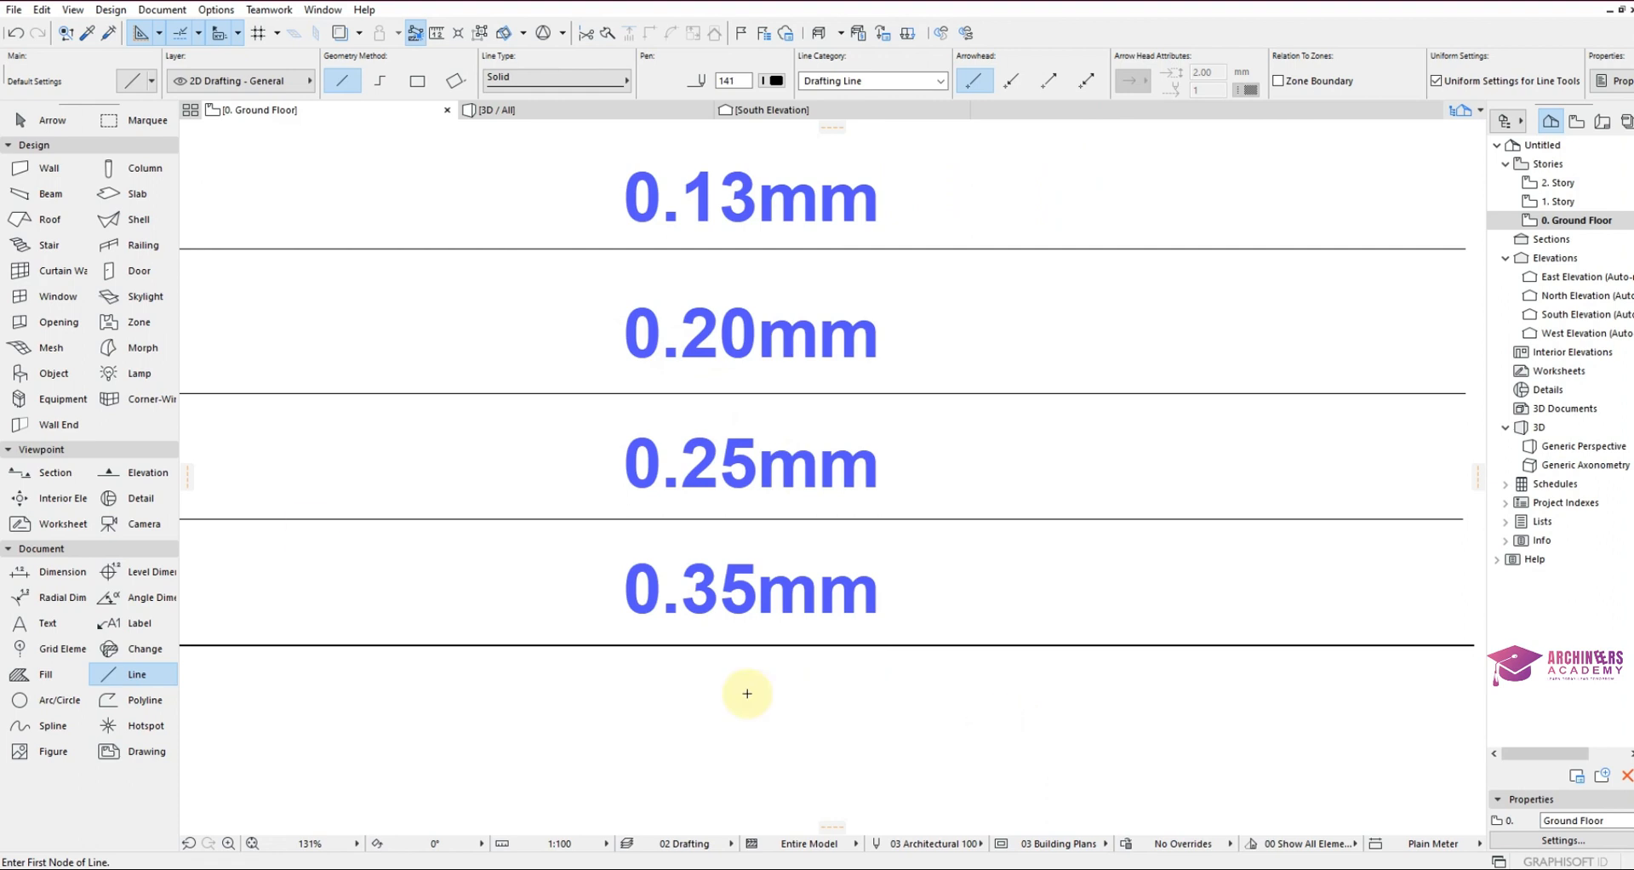
pyautogui.click(216, 9)
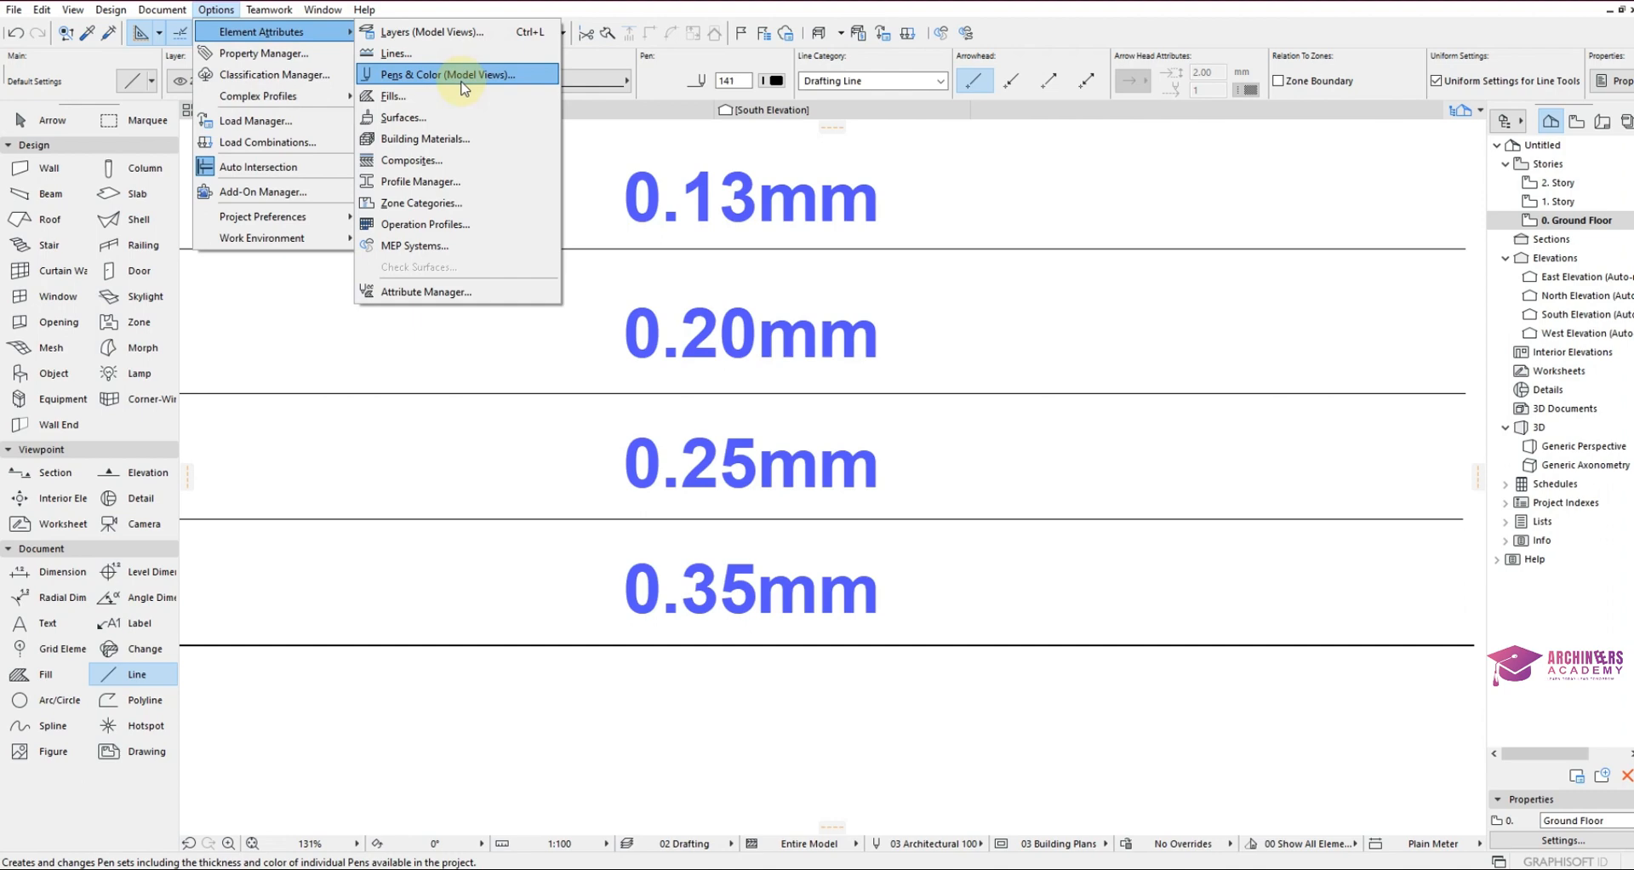
# Open Pens & Color and inspect empty pen 181, the Tiling pen and the Plasters cut-line pen.
pyautogui.click(446, 74)
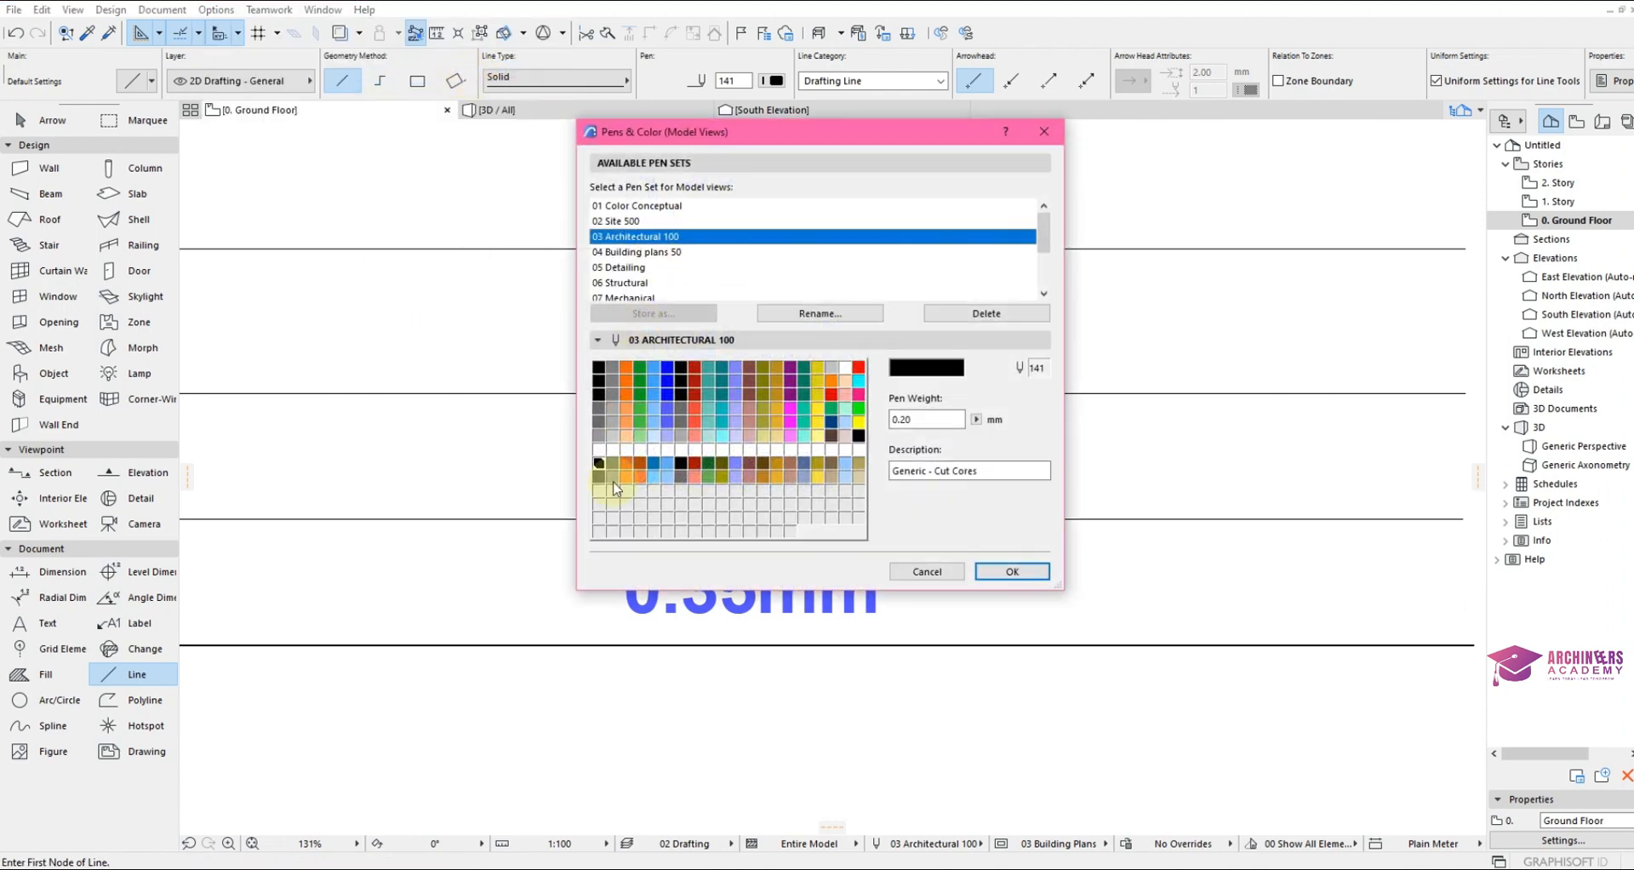
pyautogui.moveTo(719, 443)
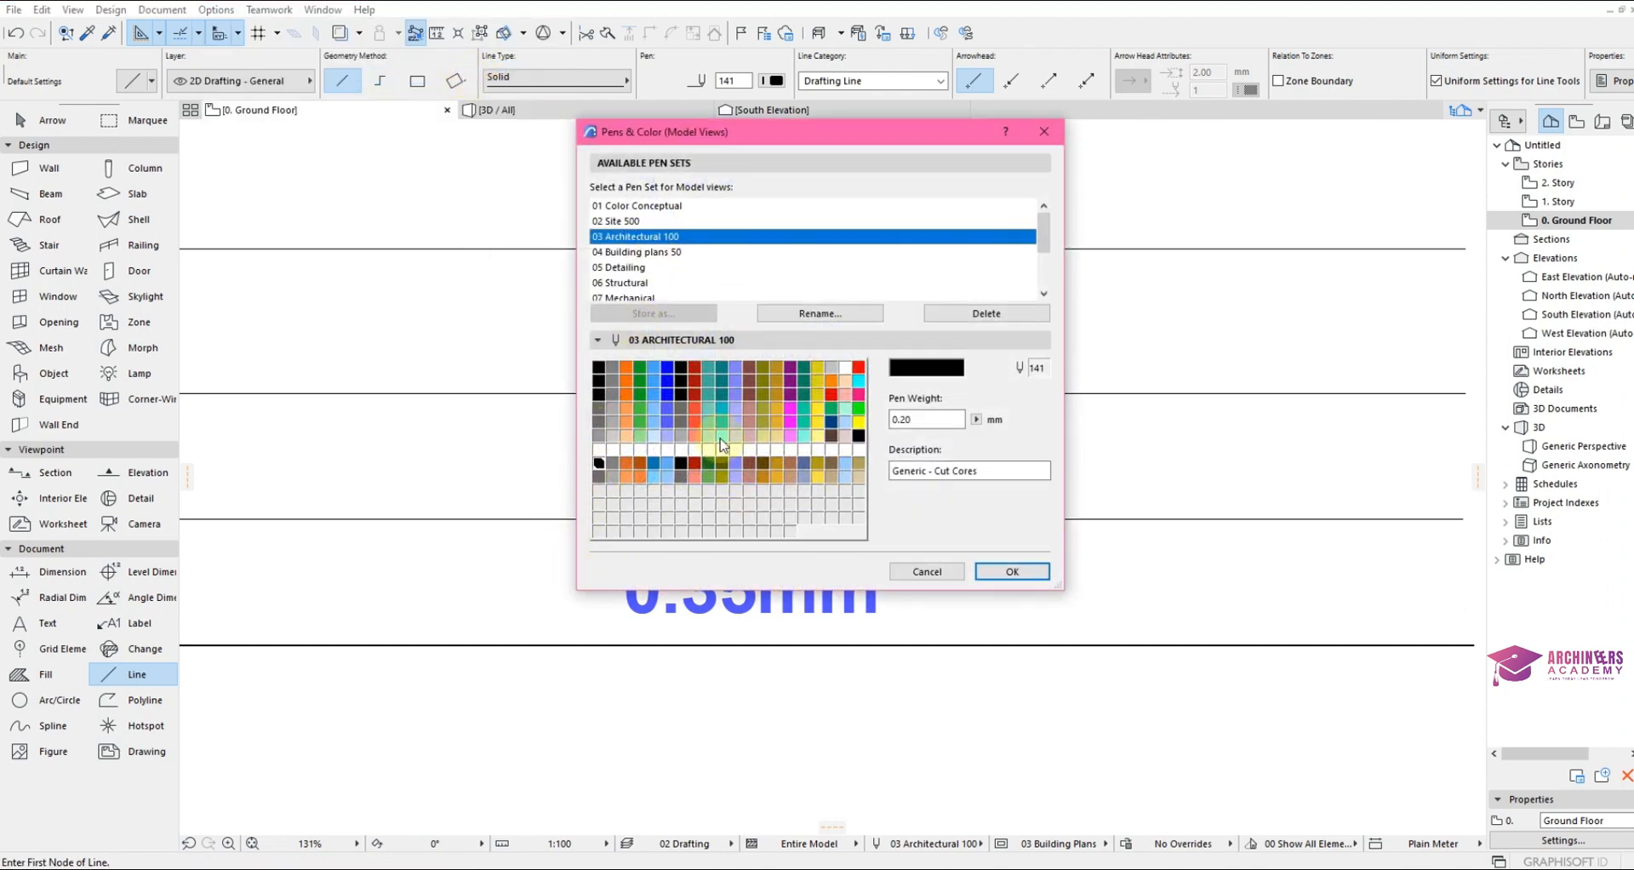
pyautogui.moveTo(621, 490)
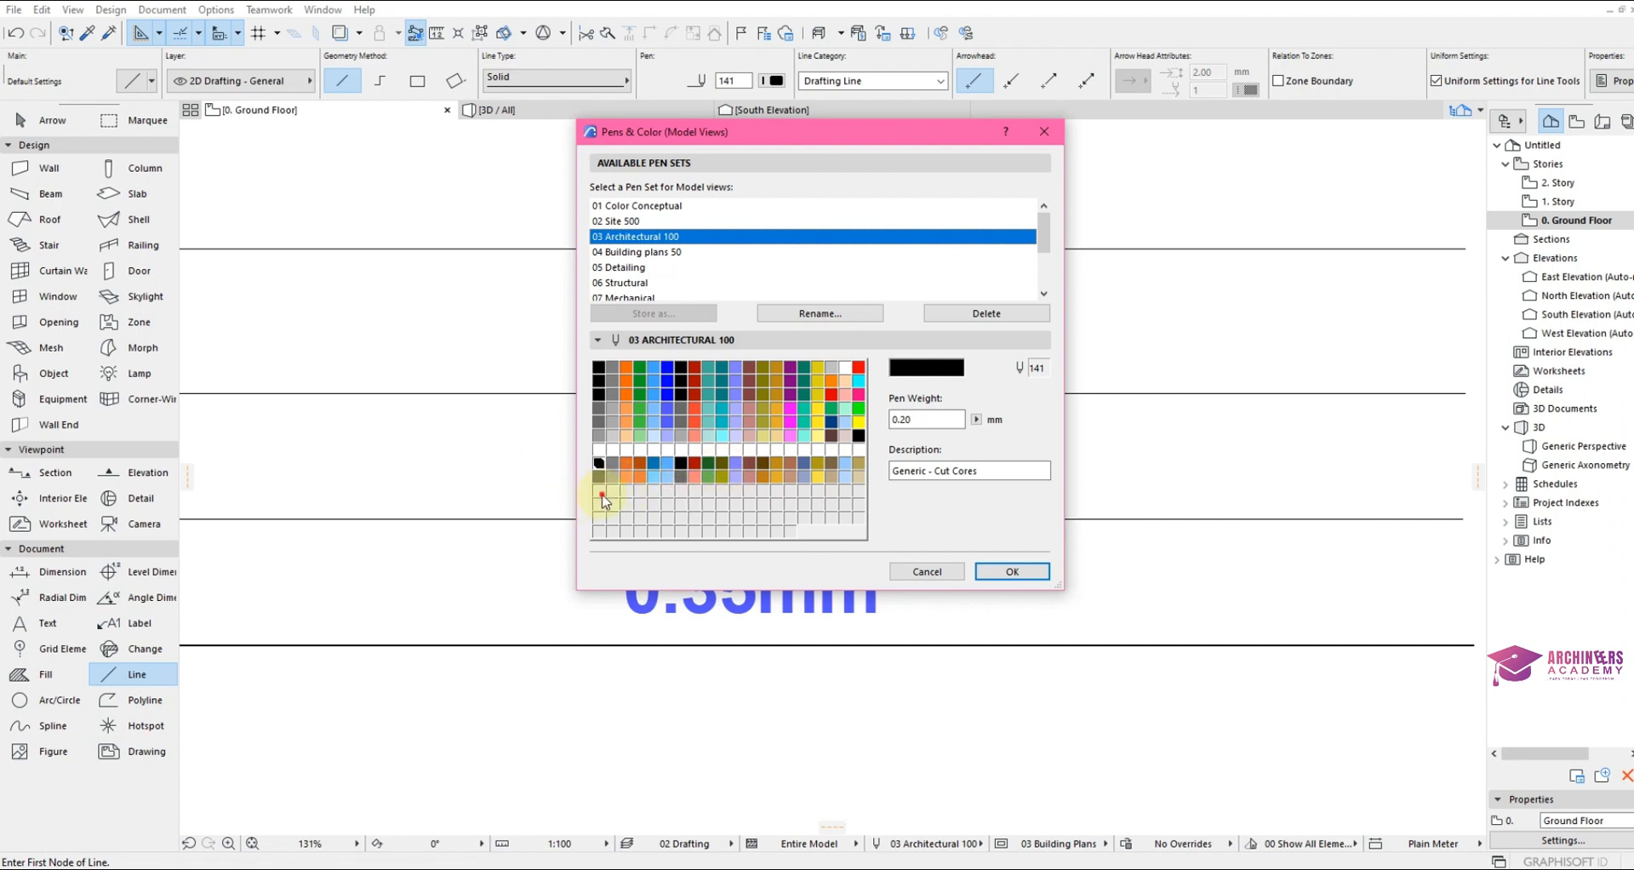
pyautogui.click(599, 492)
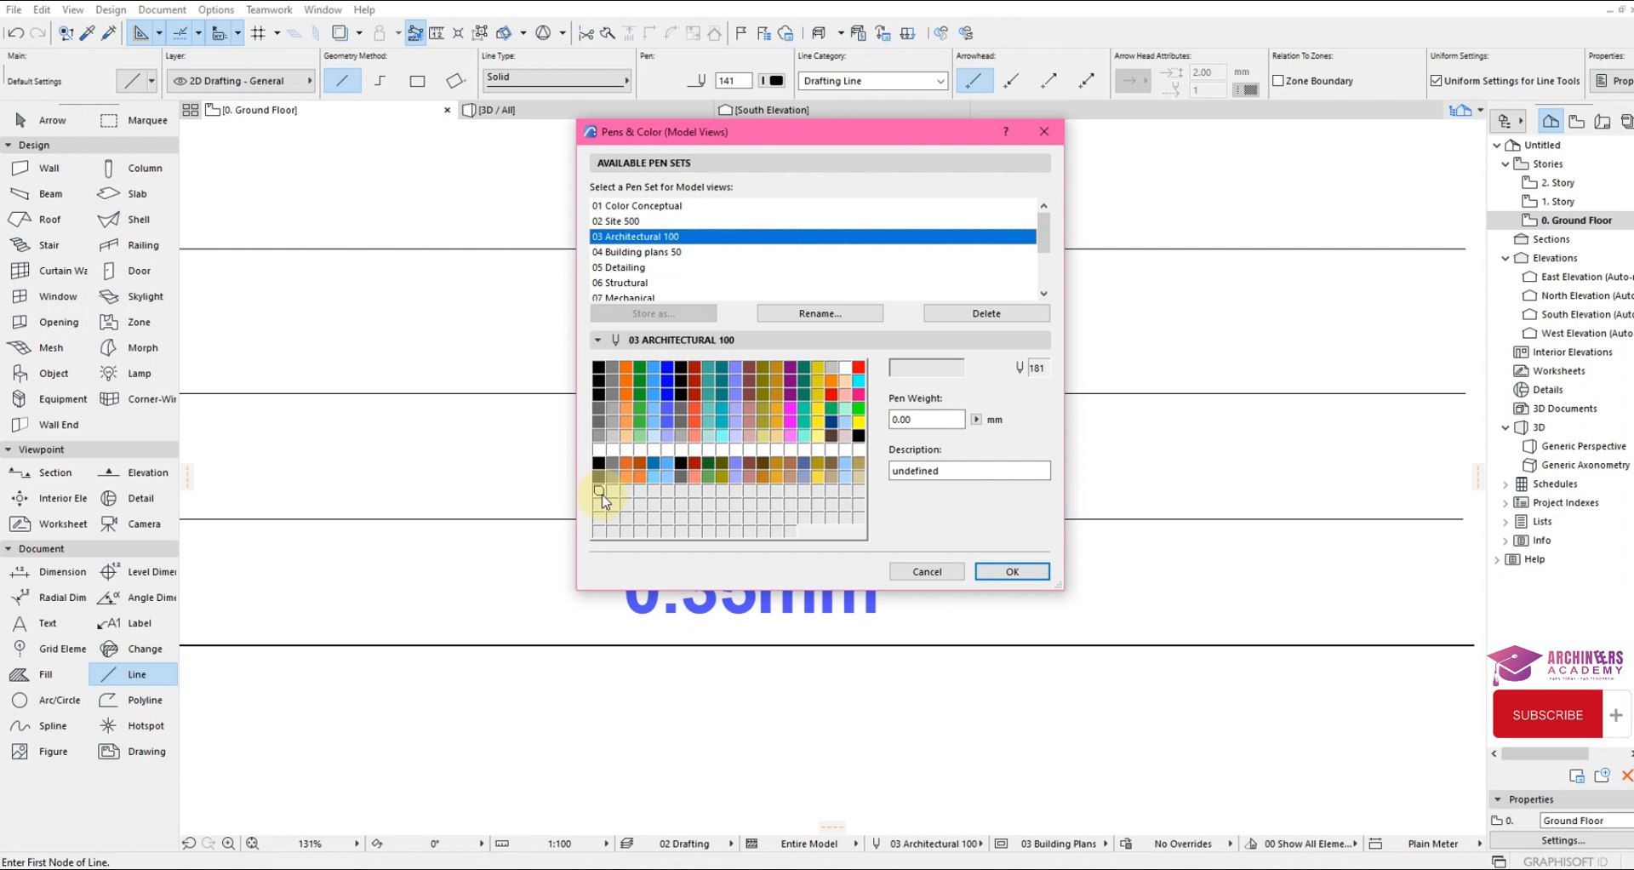
pyautogui.moveTo(571, 504)
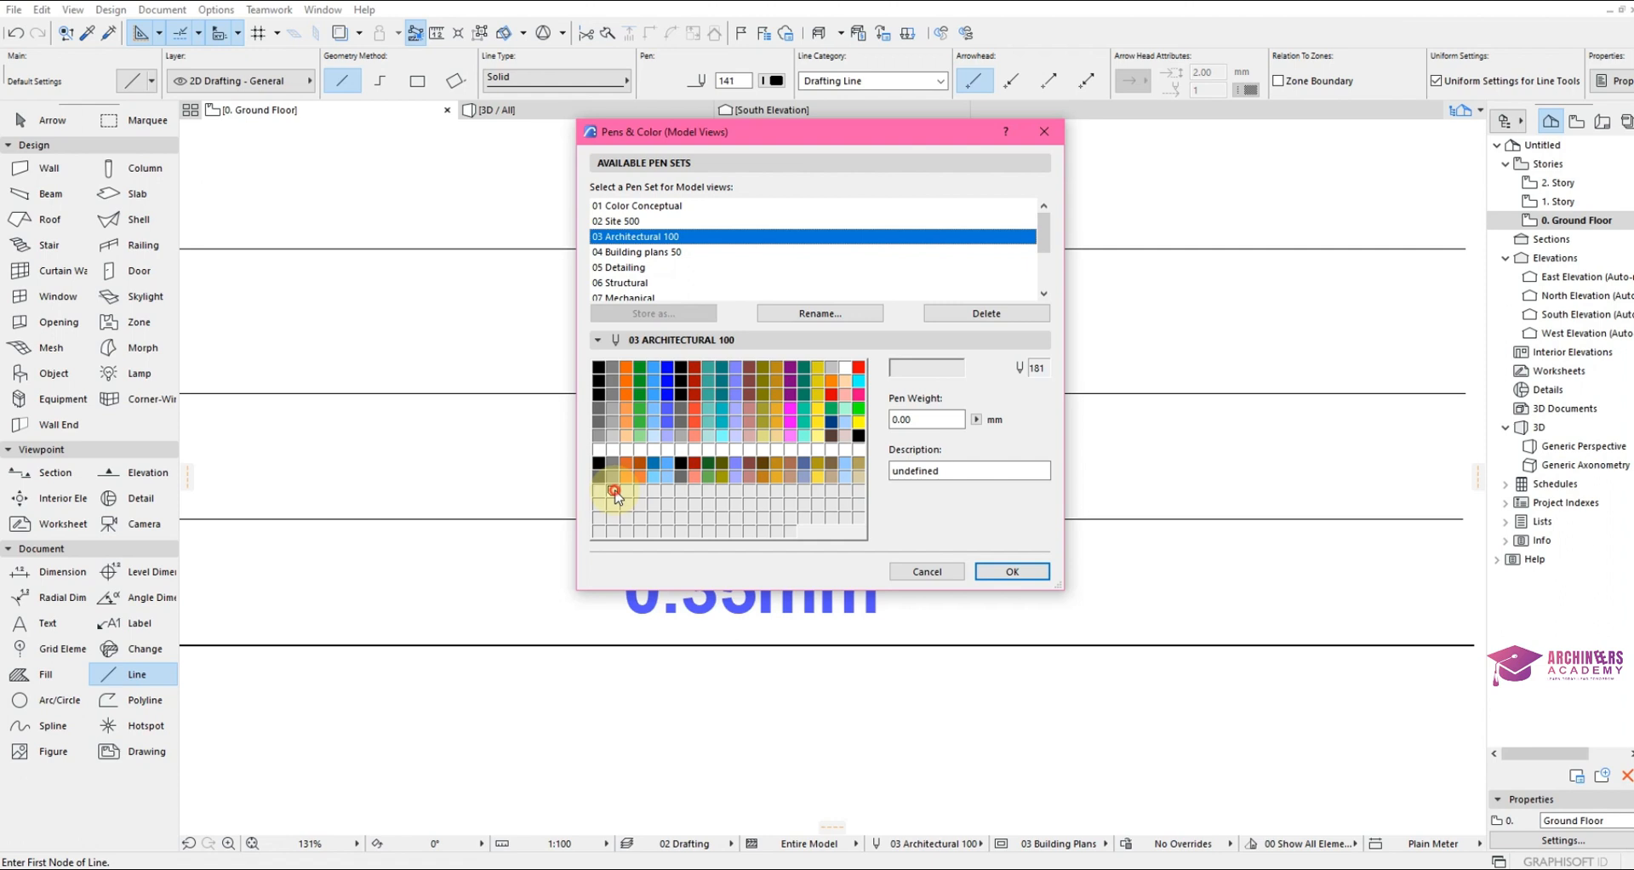
pyautogui.click(691, 474)
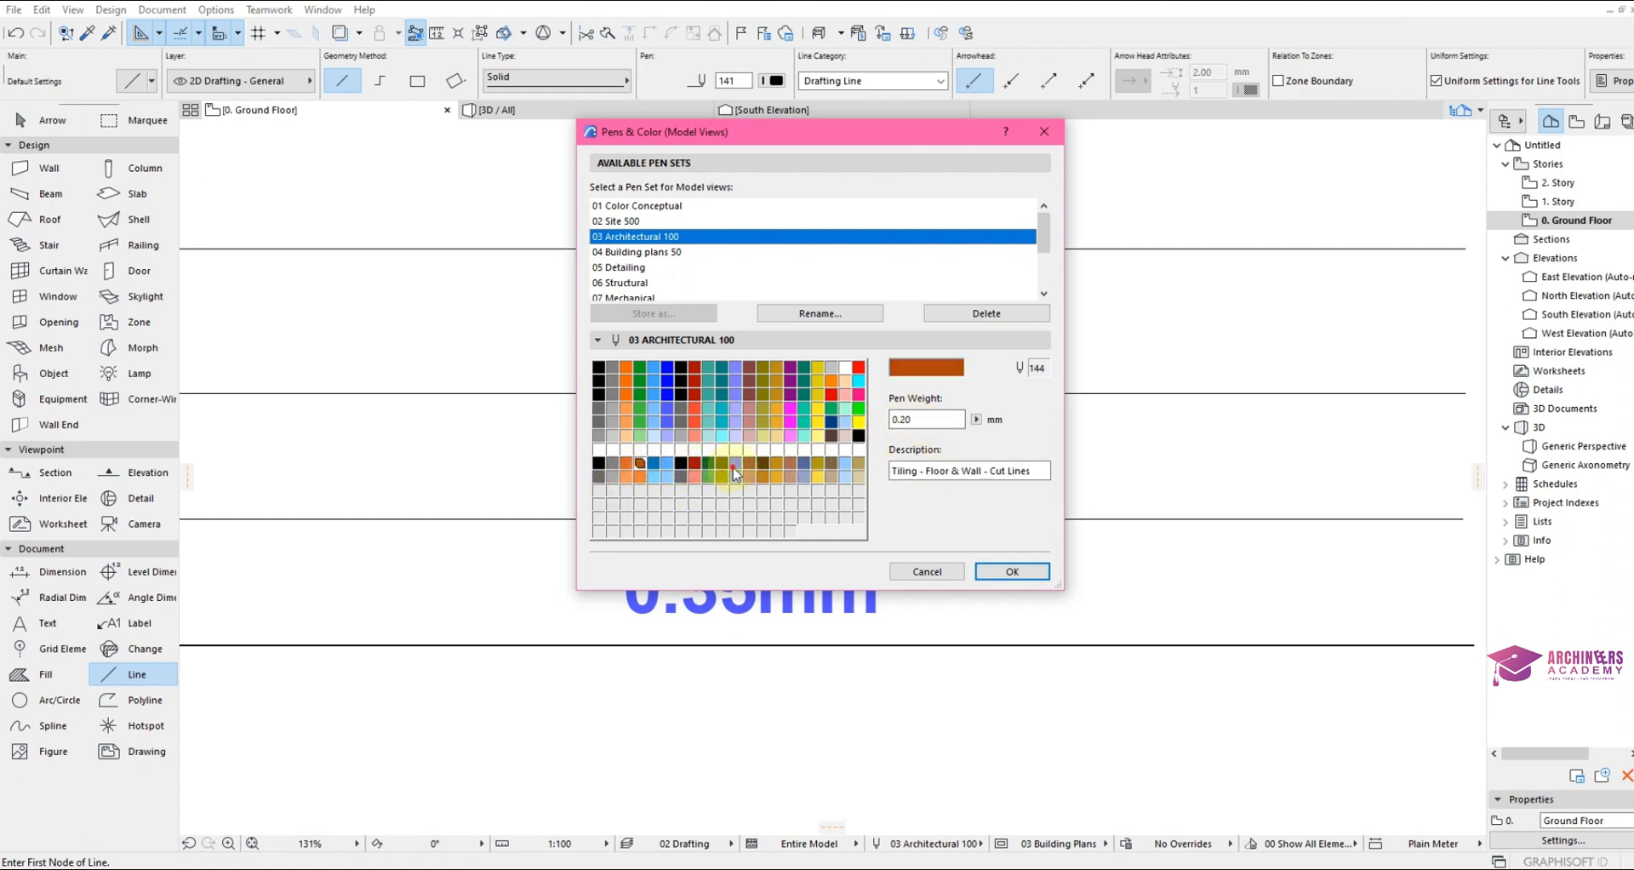
pyautogui.click(803, 462)
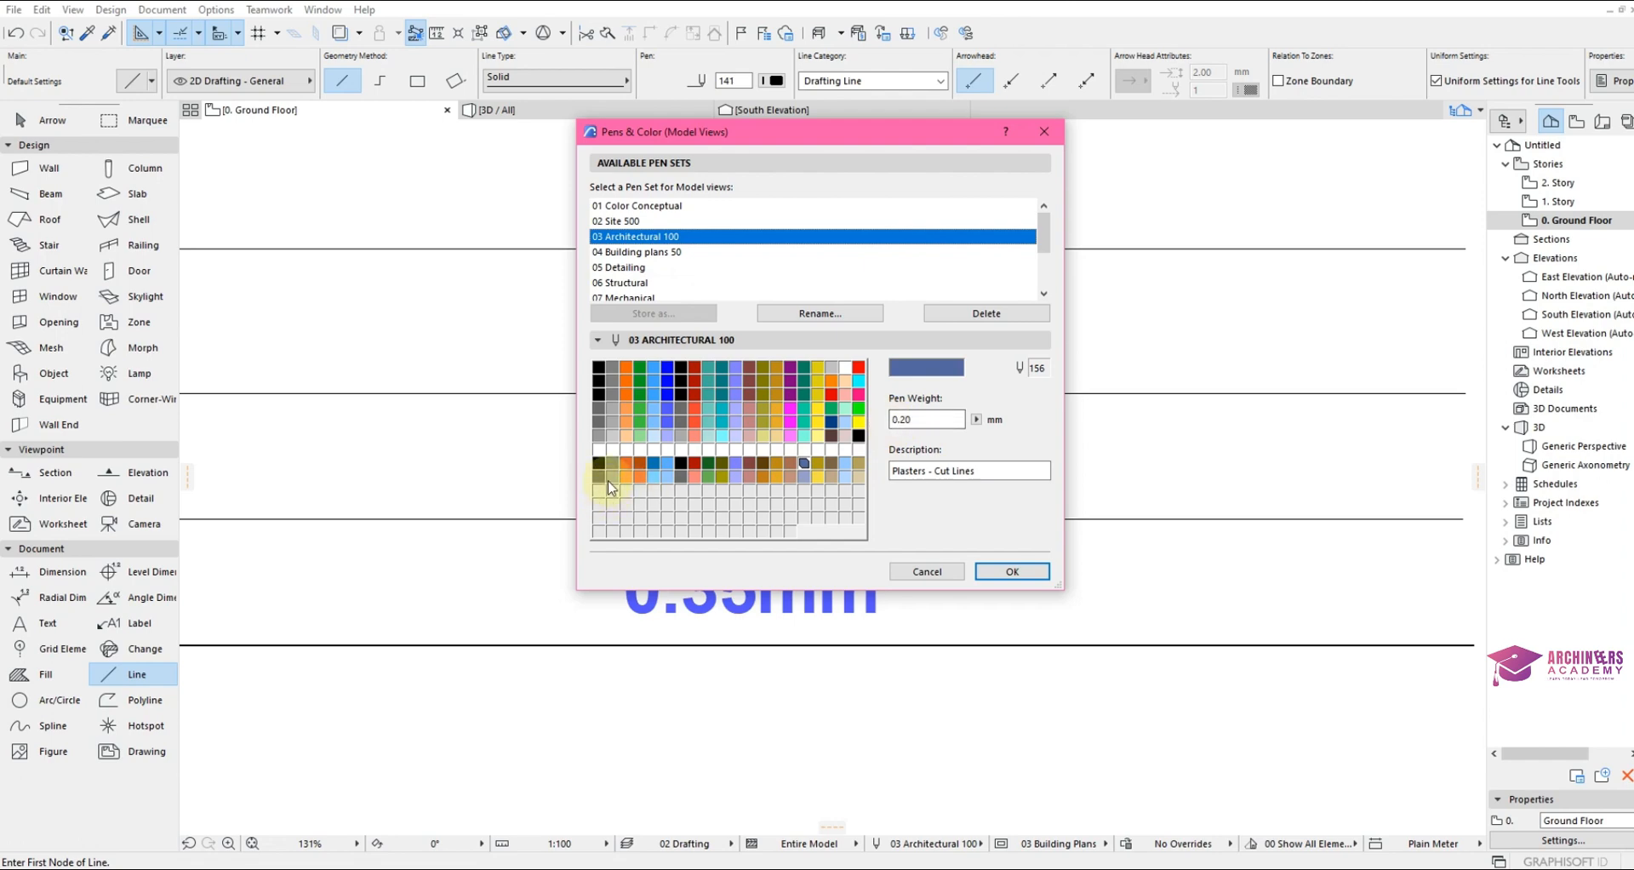
# Define pen 181 as black at 0.50 mm and pen 182 as black at 0.80 mm.
pyautogui.click(601, 495)
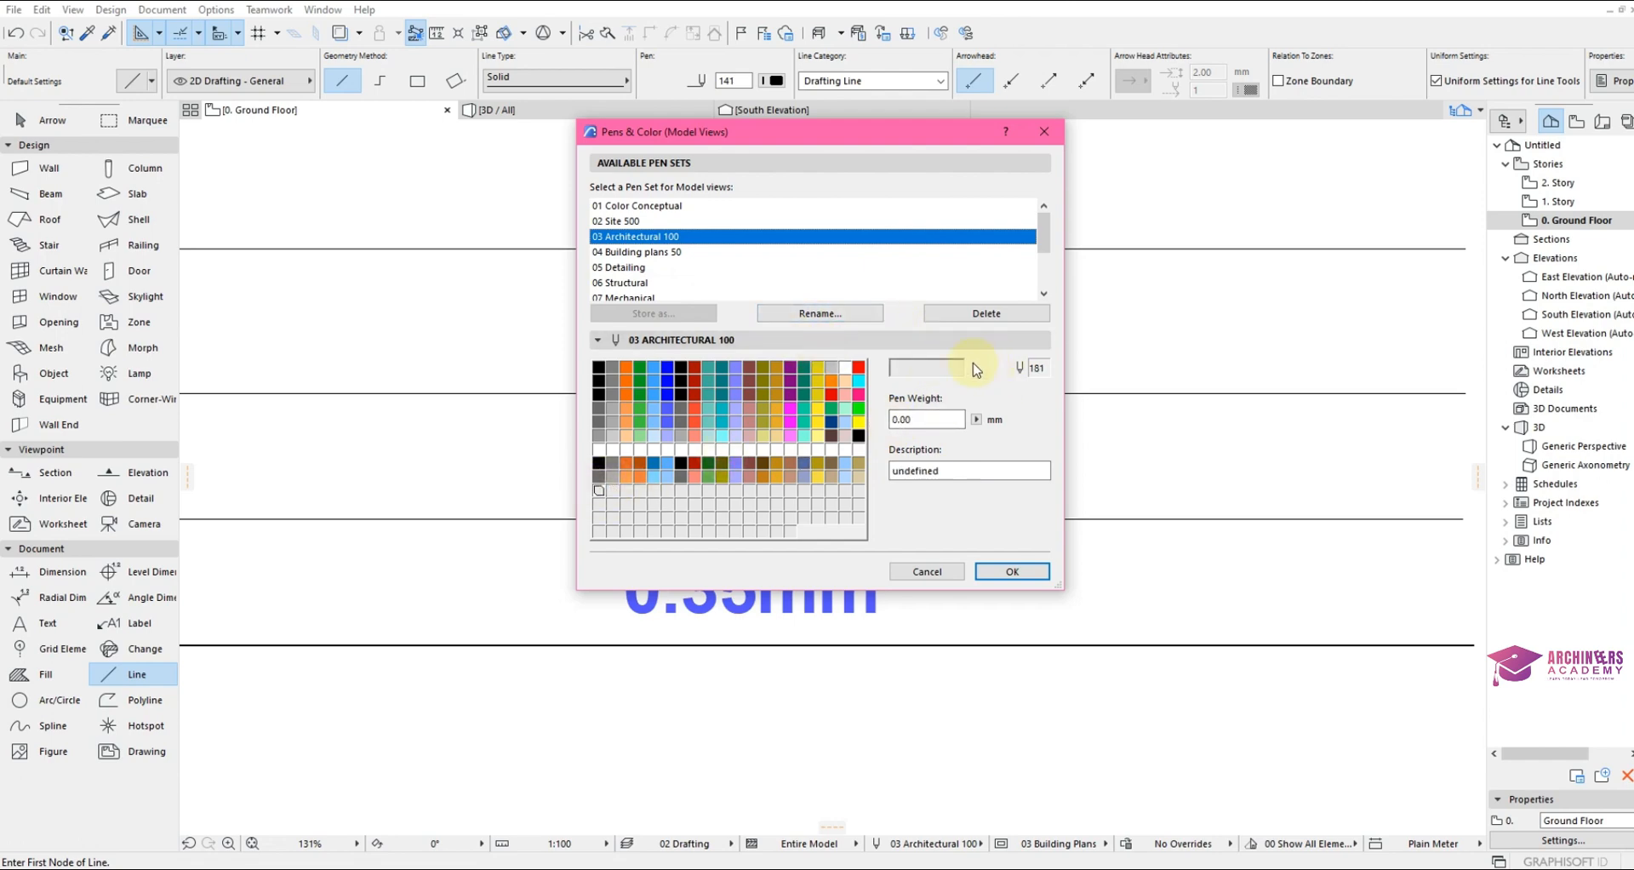
pyautogui.click(938, 368)
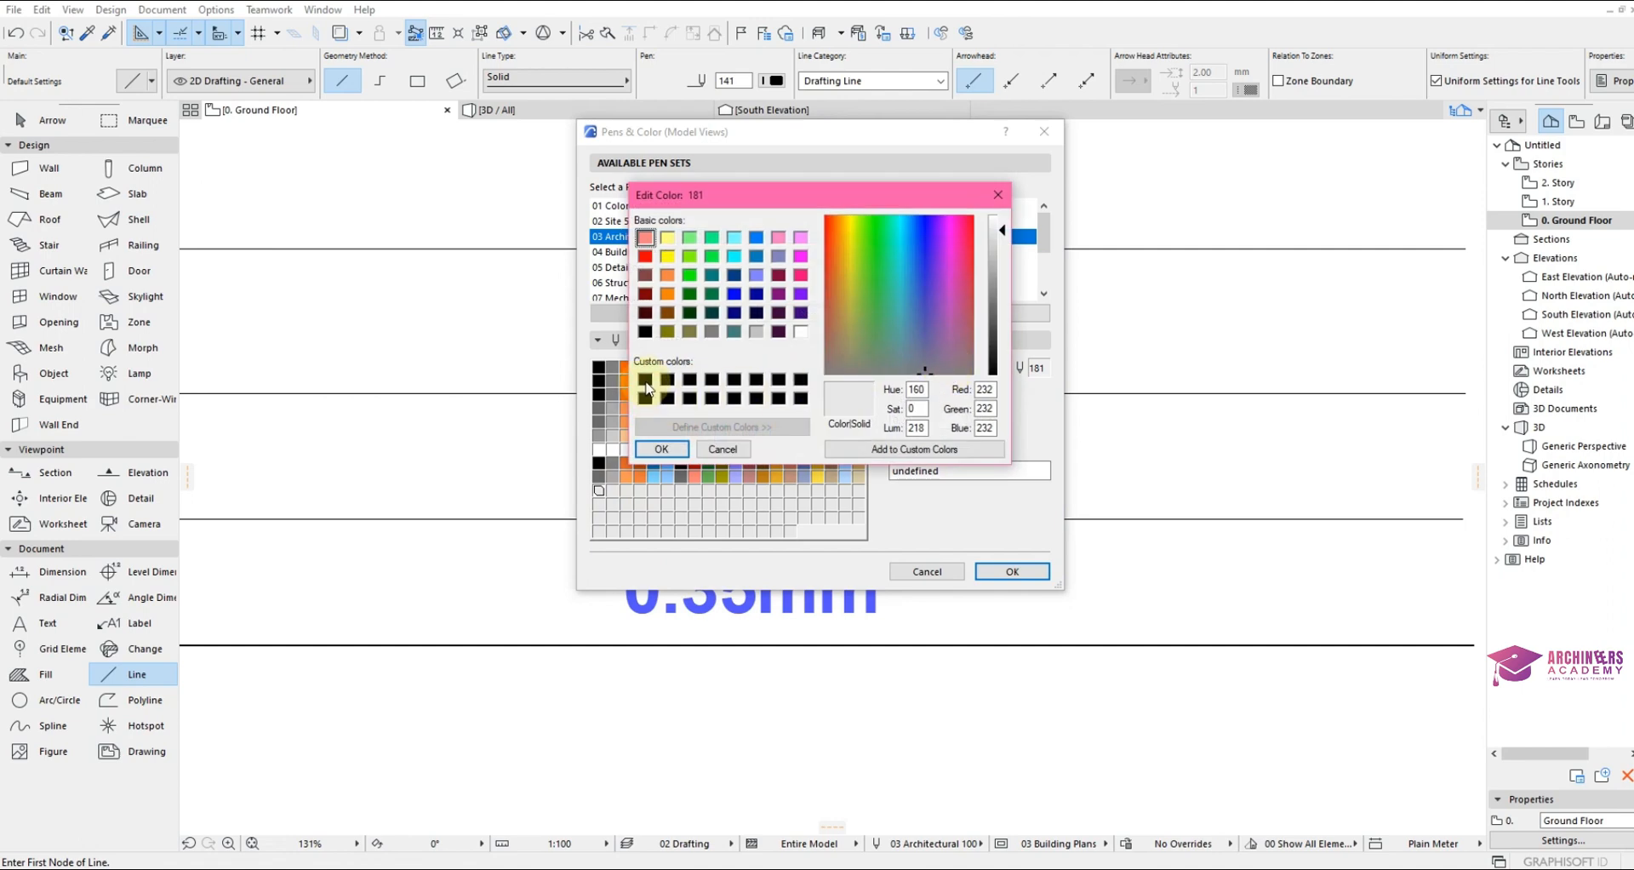
pyautogui.click(646, 380)
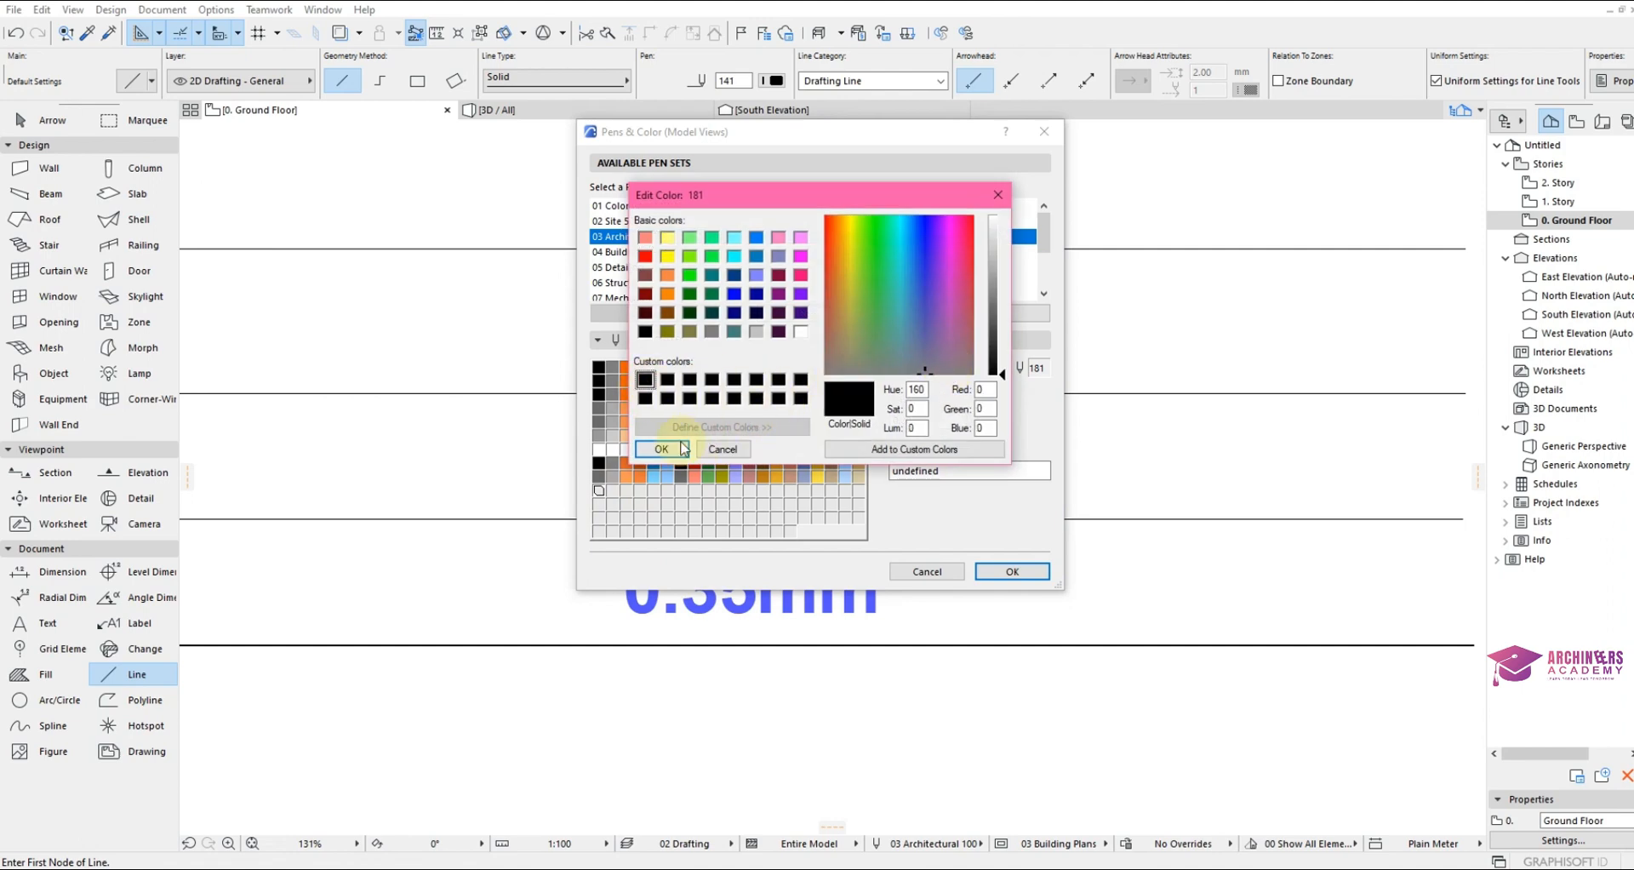
pyautogui.click(661, 450)
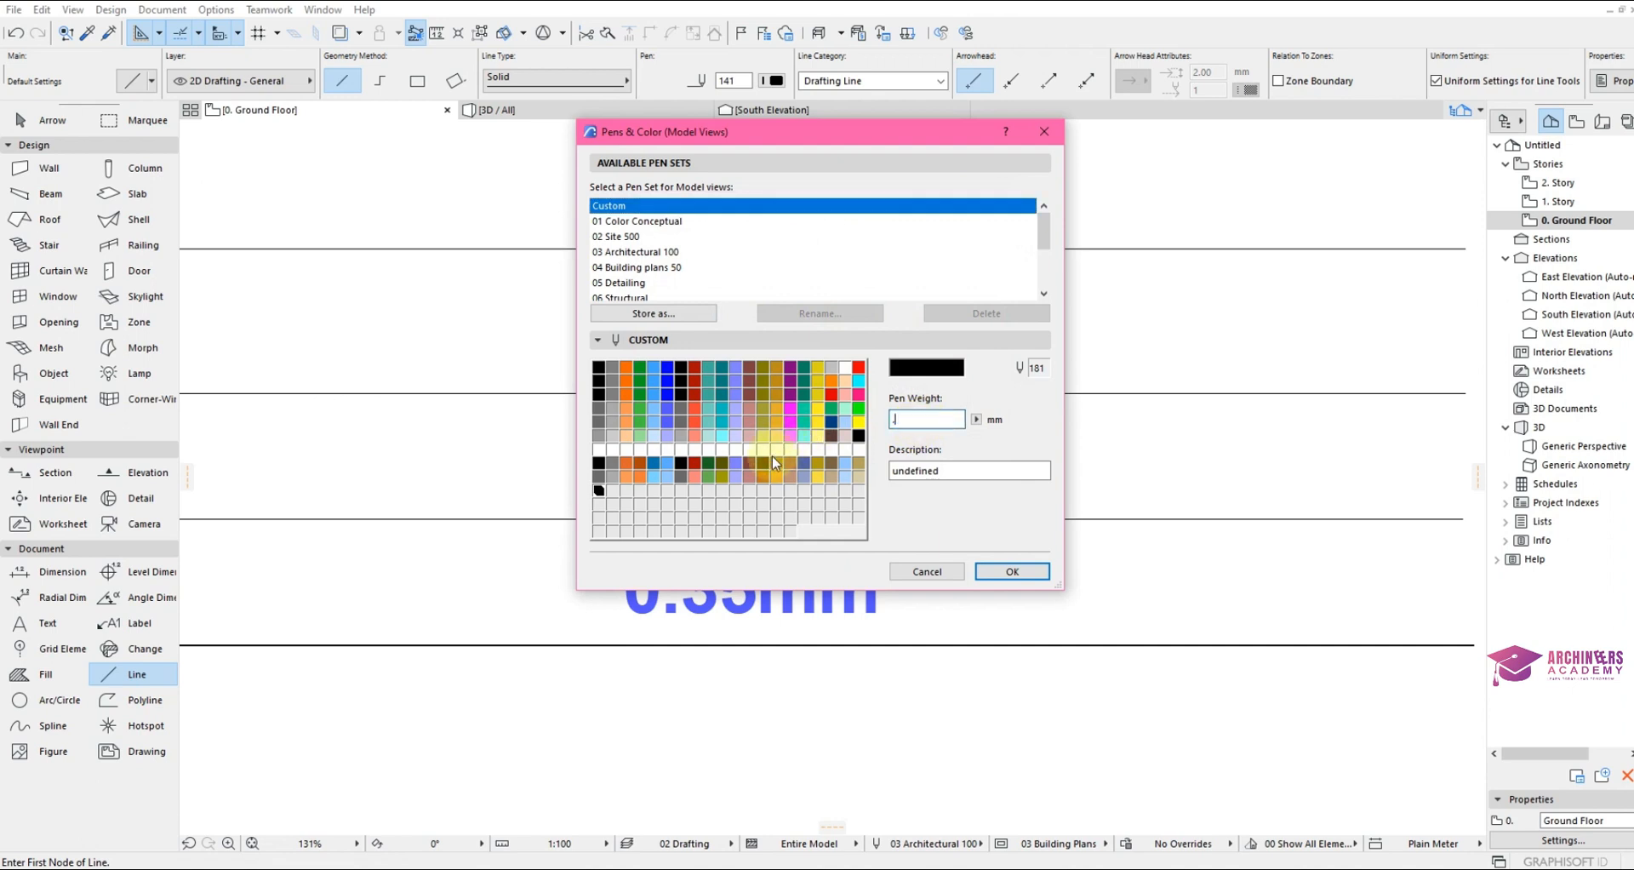
pyautogui.write('0.50')
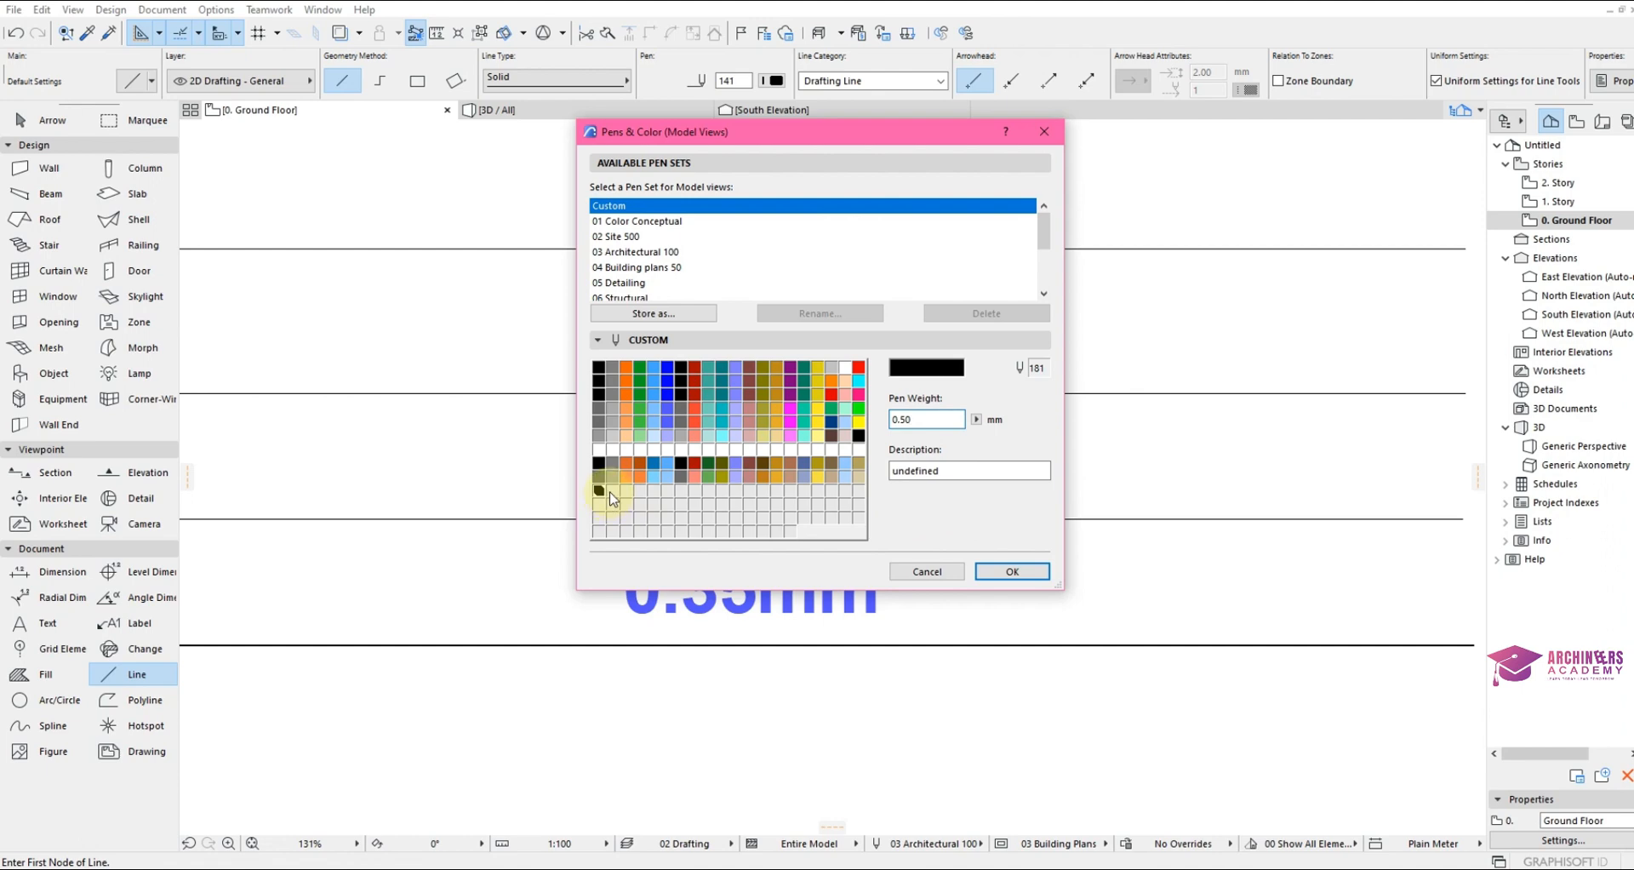
pyautogui.doubleClick(611, 492)
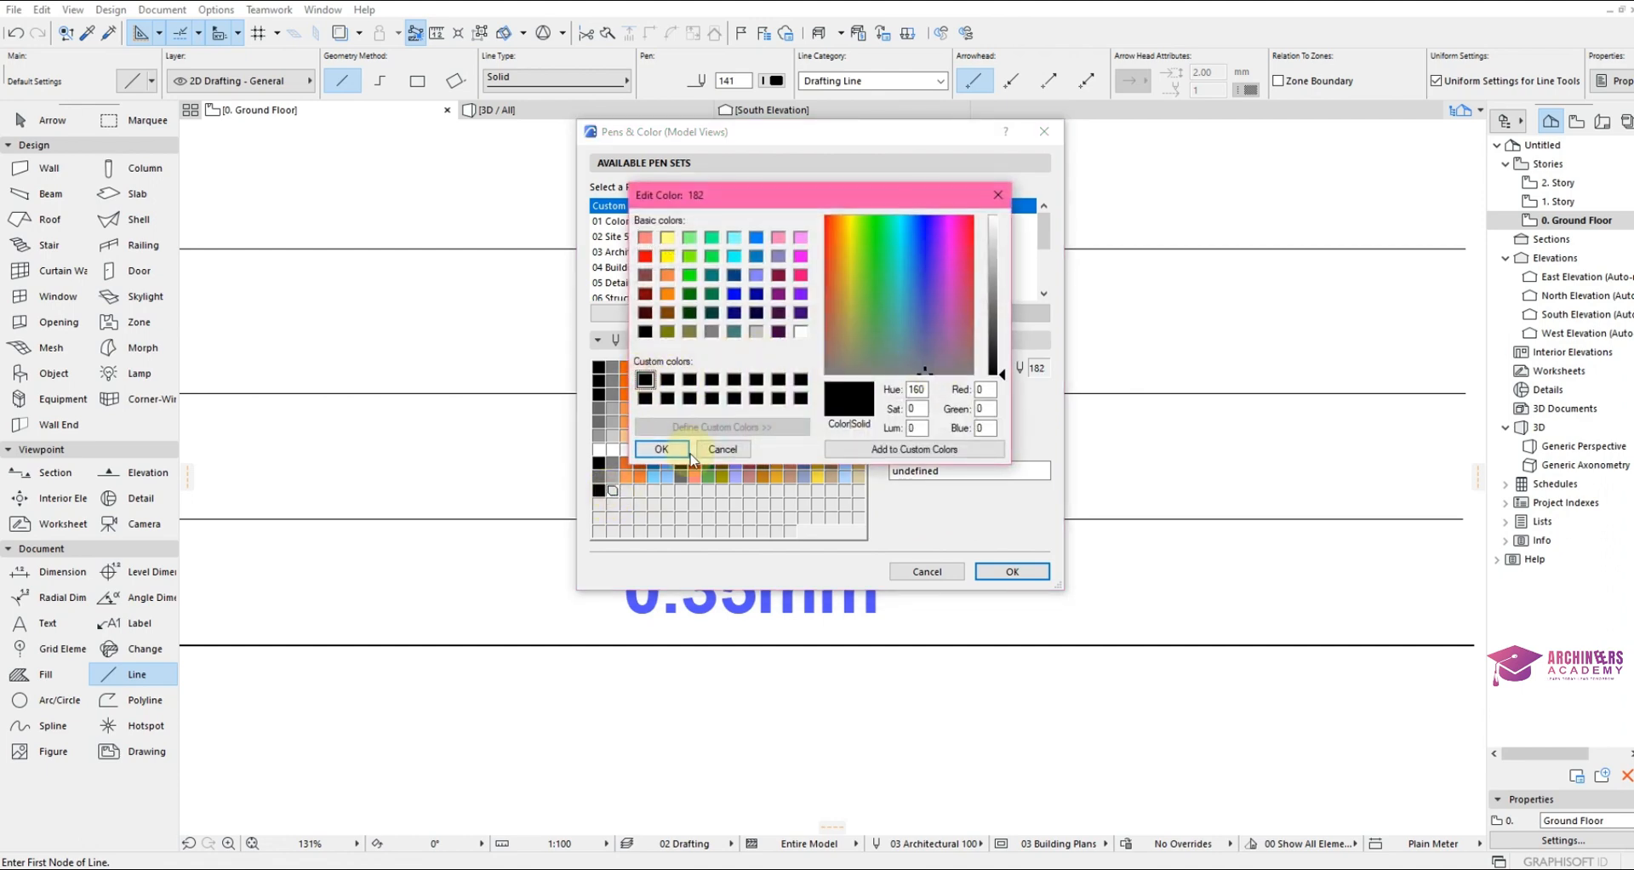
pyautogui.click(660, 448)
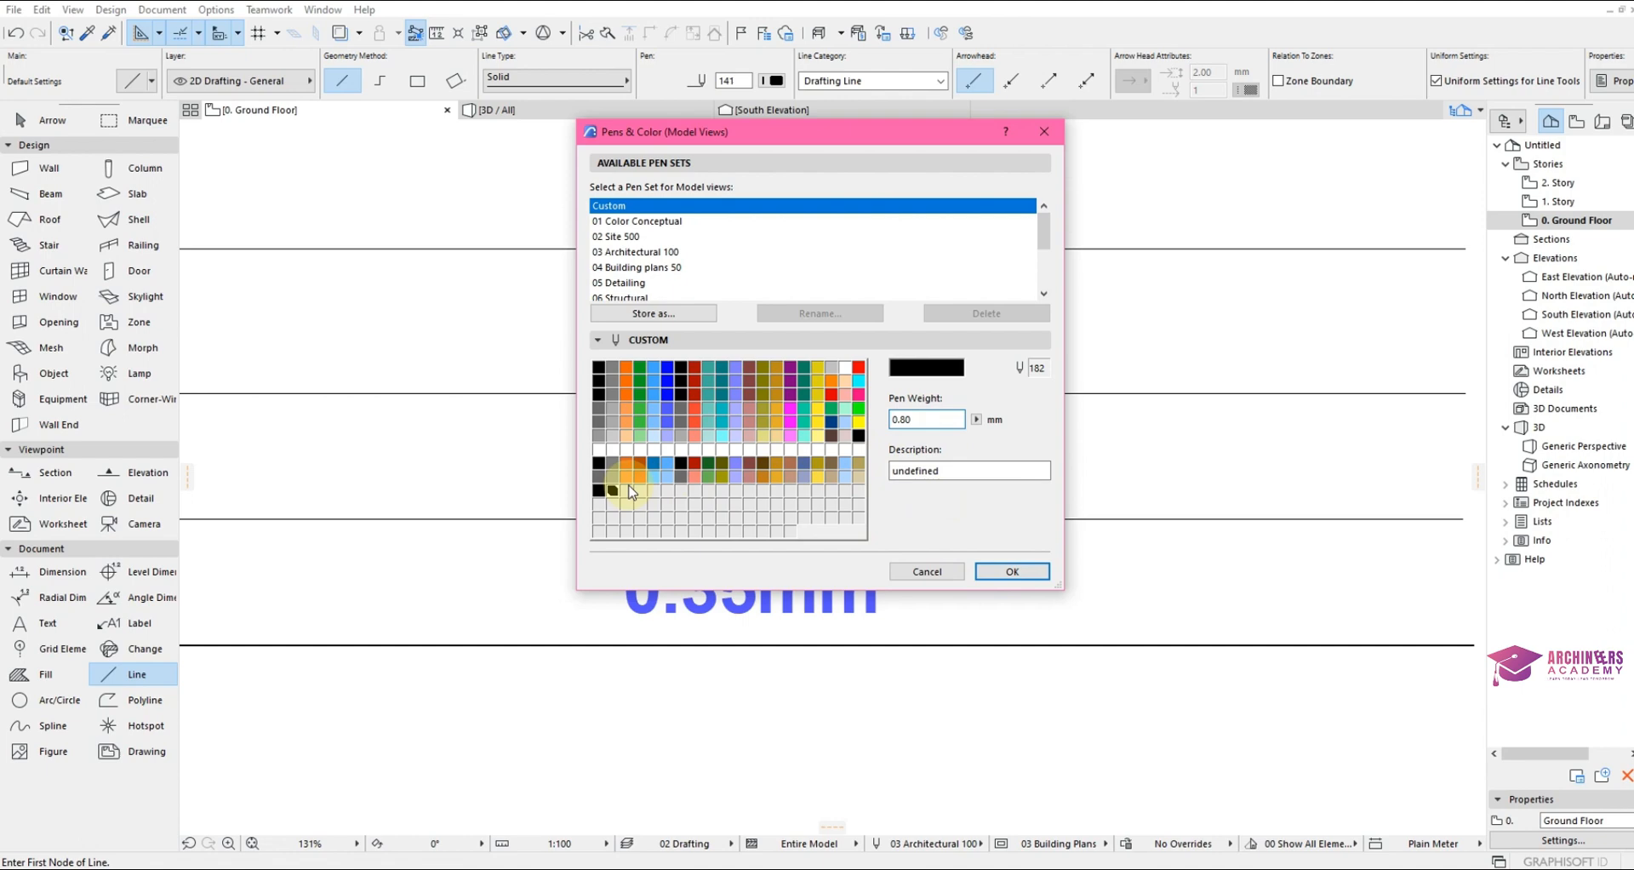
# Create black pens 183, 184 and 185 with weights 1, 2 and 3.00 mm.
pyautogui.click(612, 489)
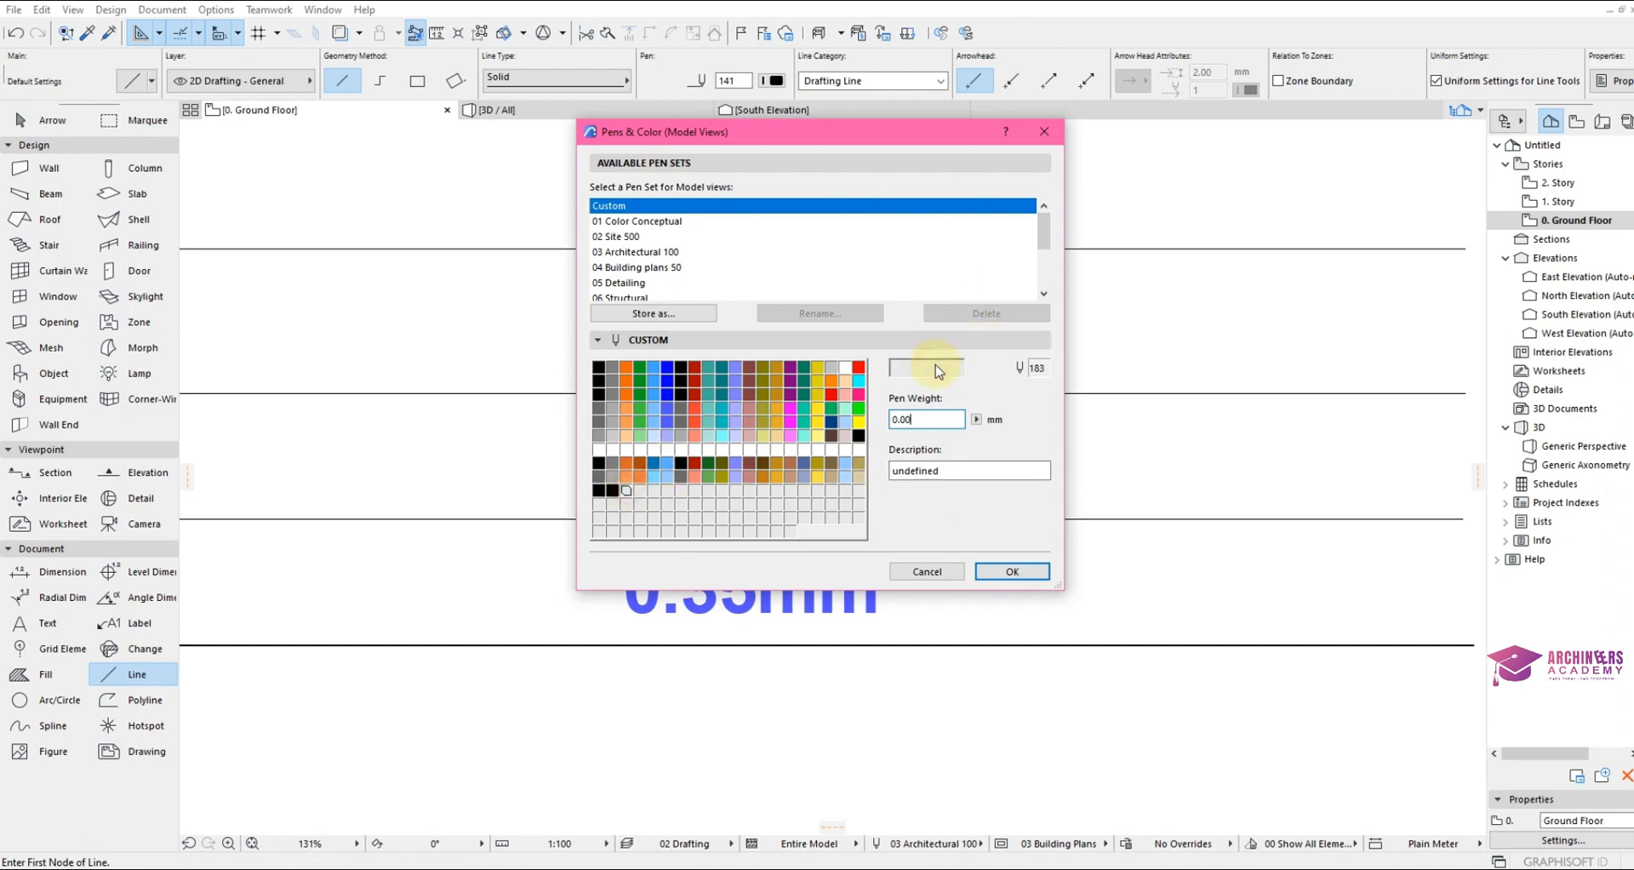
pyautogui.click(924, 368)
pyautogui.write('1')
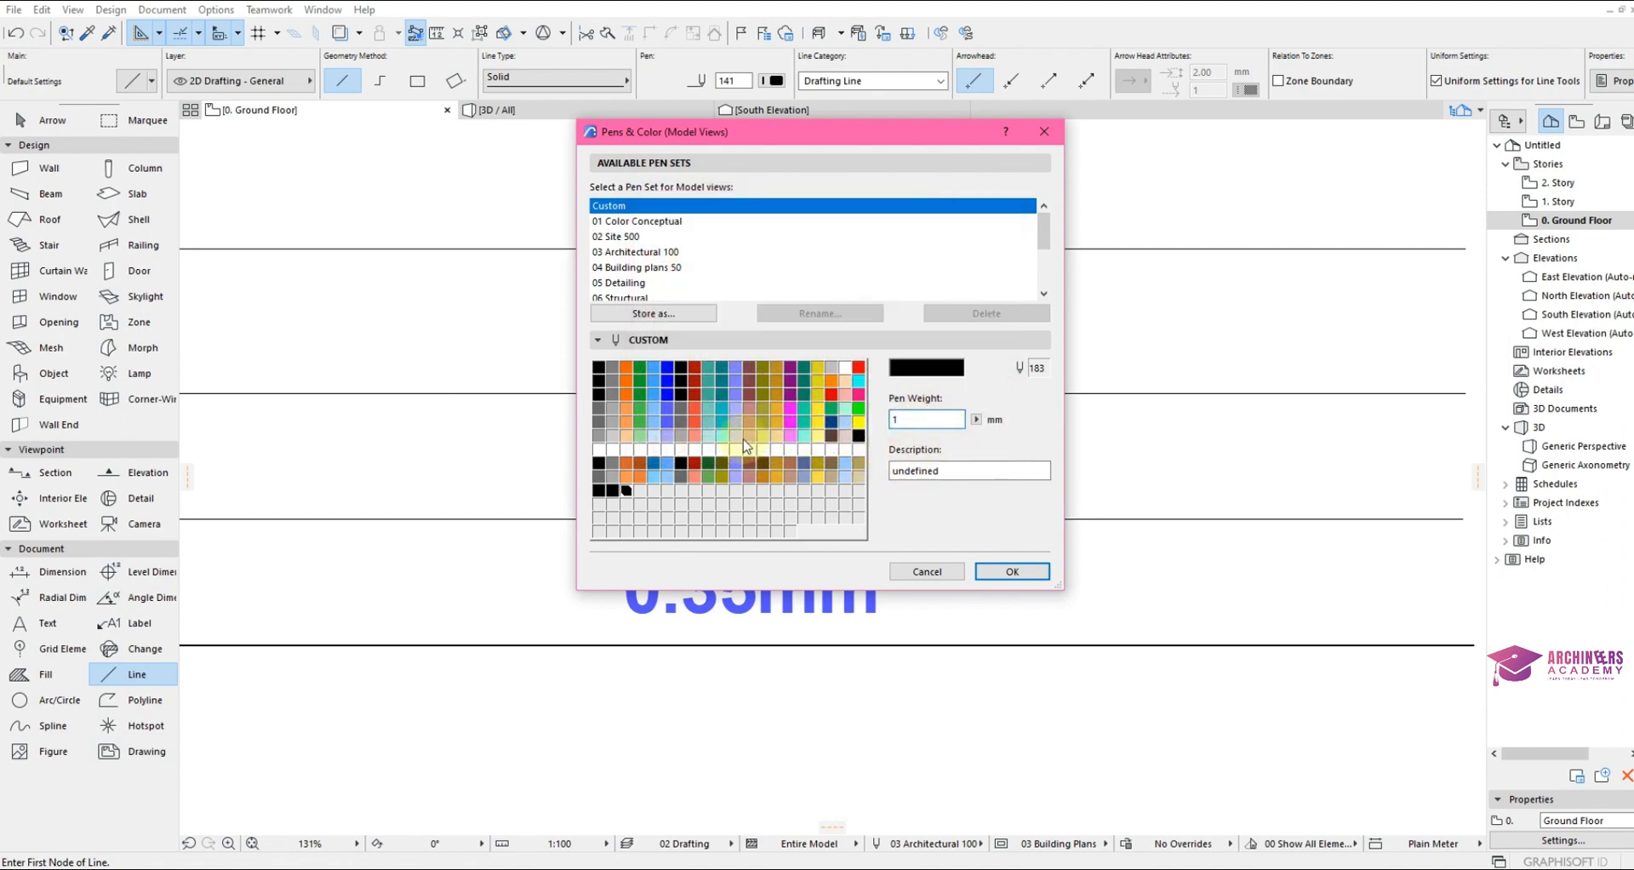
pyautogui.click(622, 490)
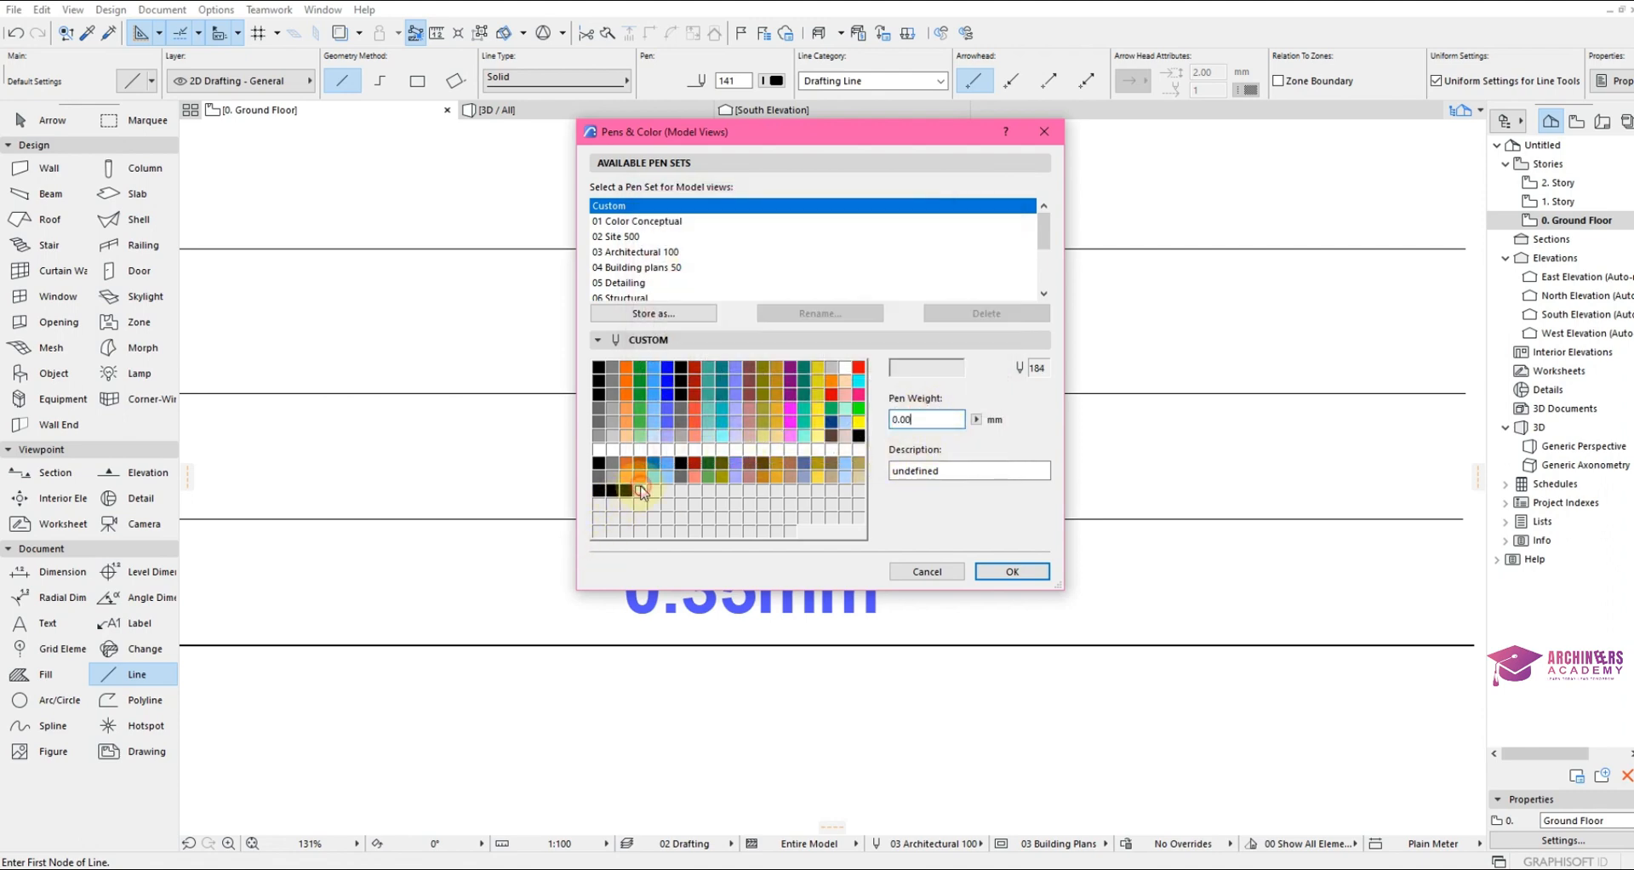
pyautogui.doubleClick(640, 489)
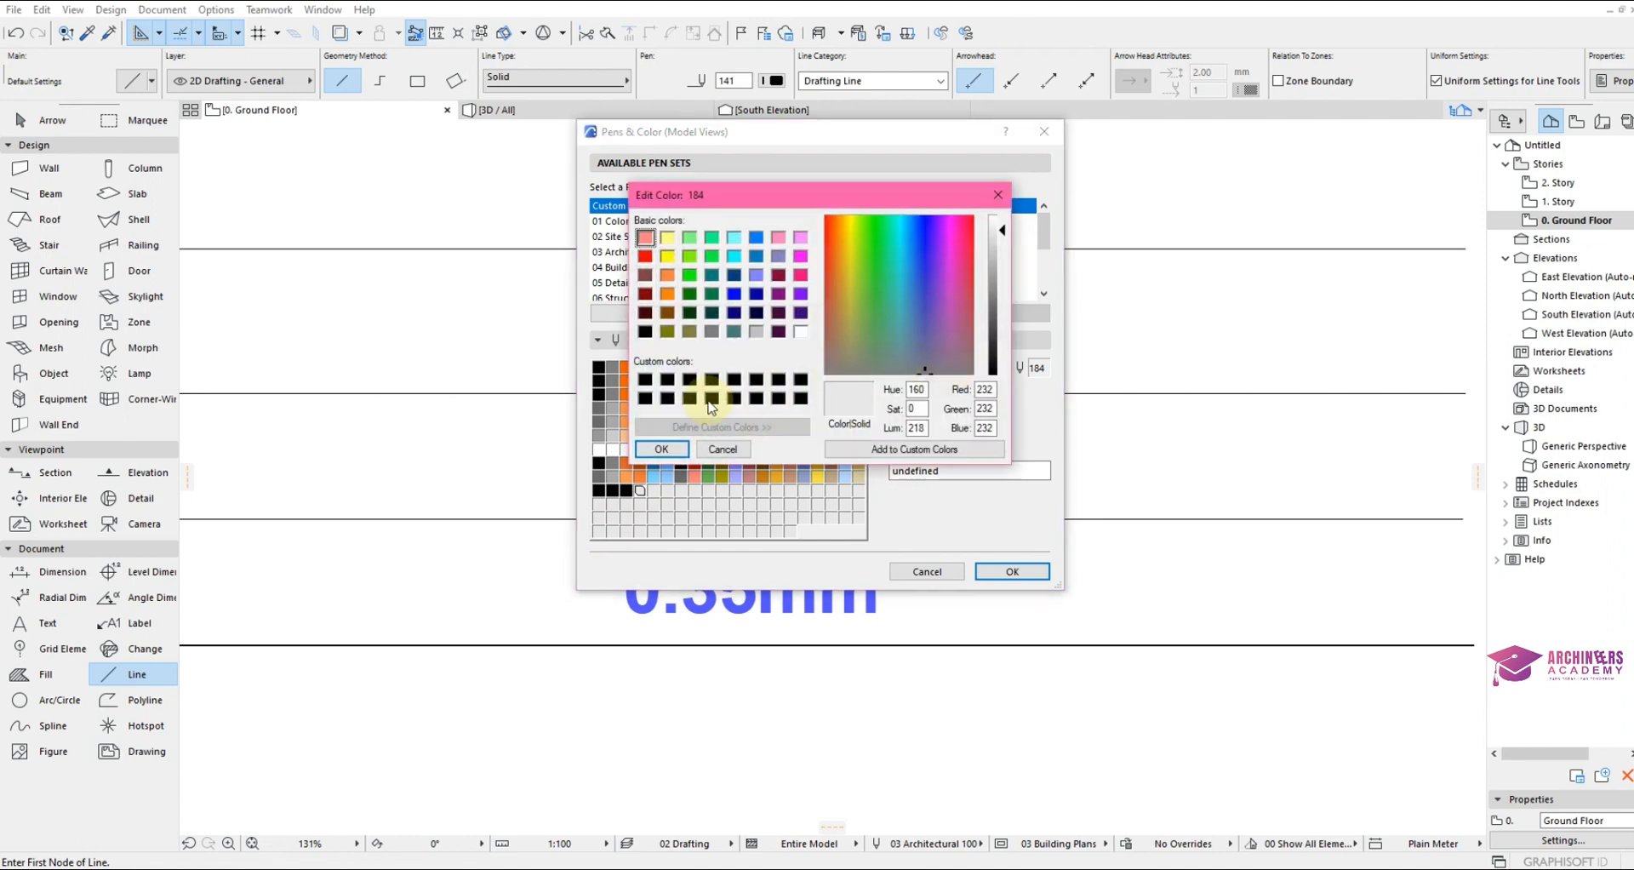
pyautogui.click(723, 448)
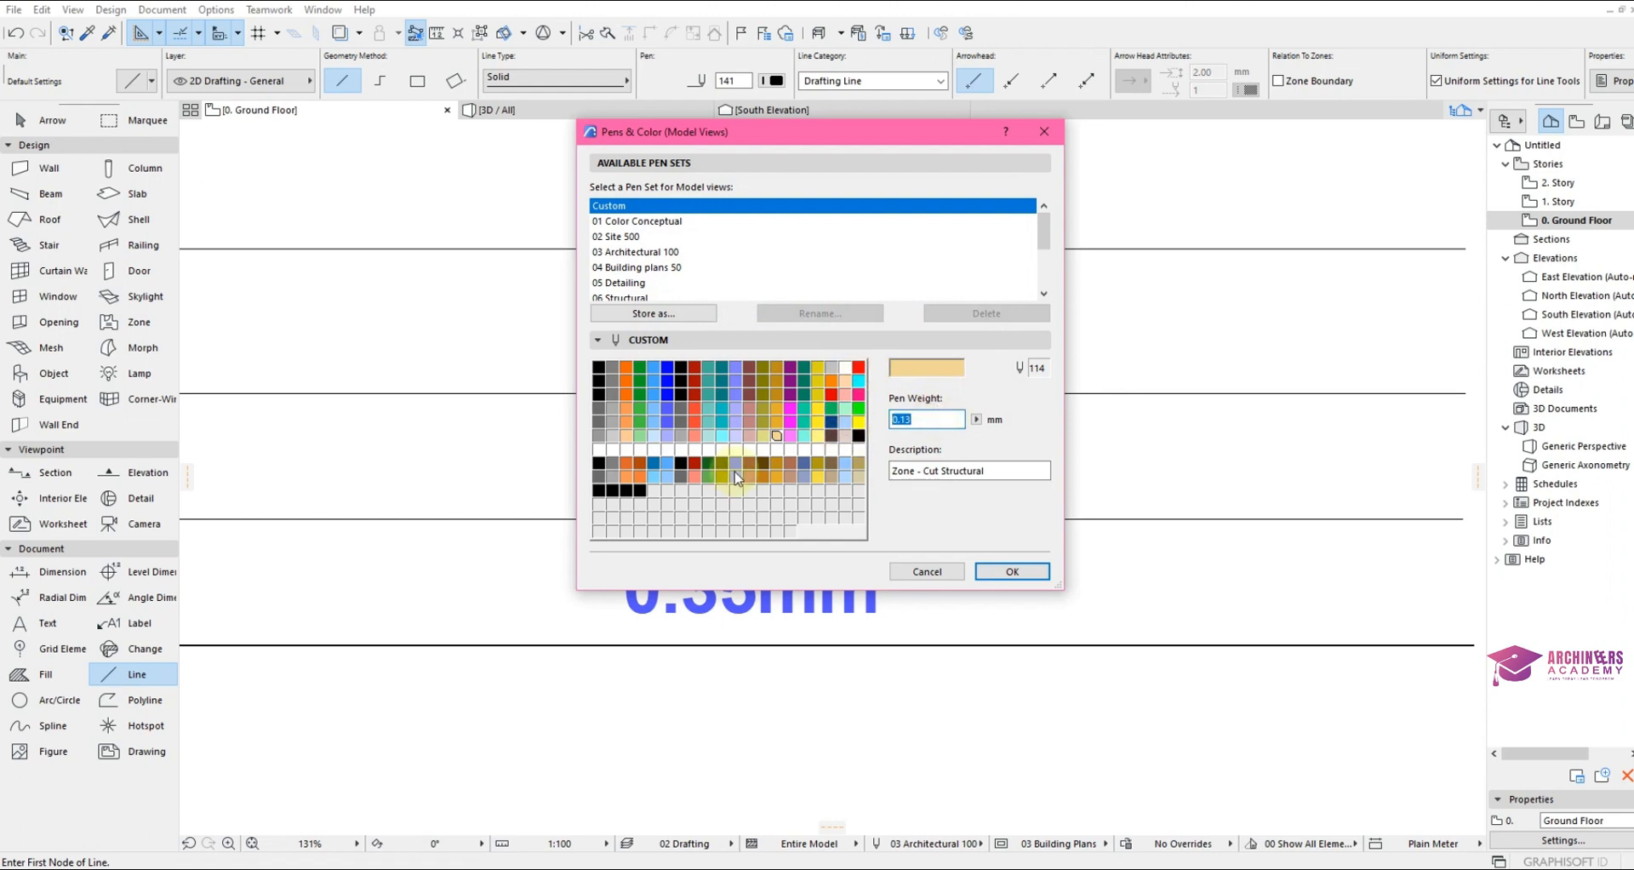
pyautogui.moveTo(645, 494)
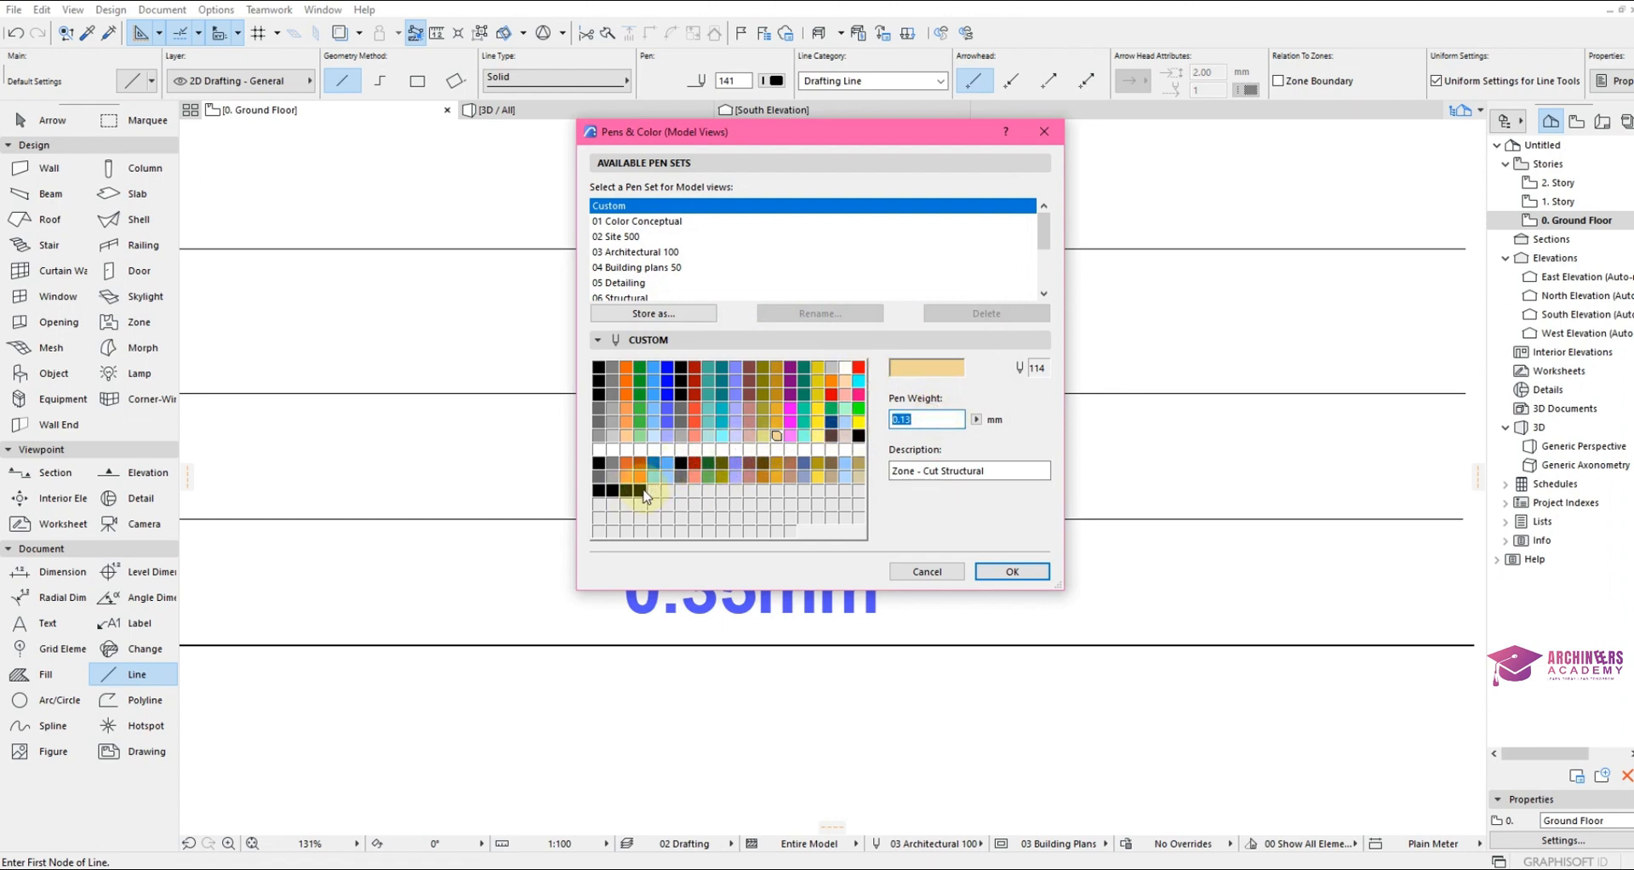
pyautogui.click(640, 489)
pyautogui.write('2')
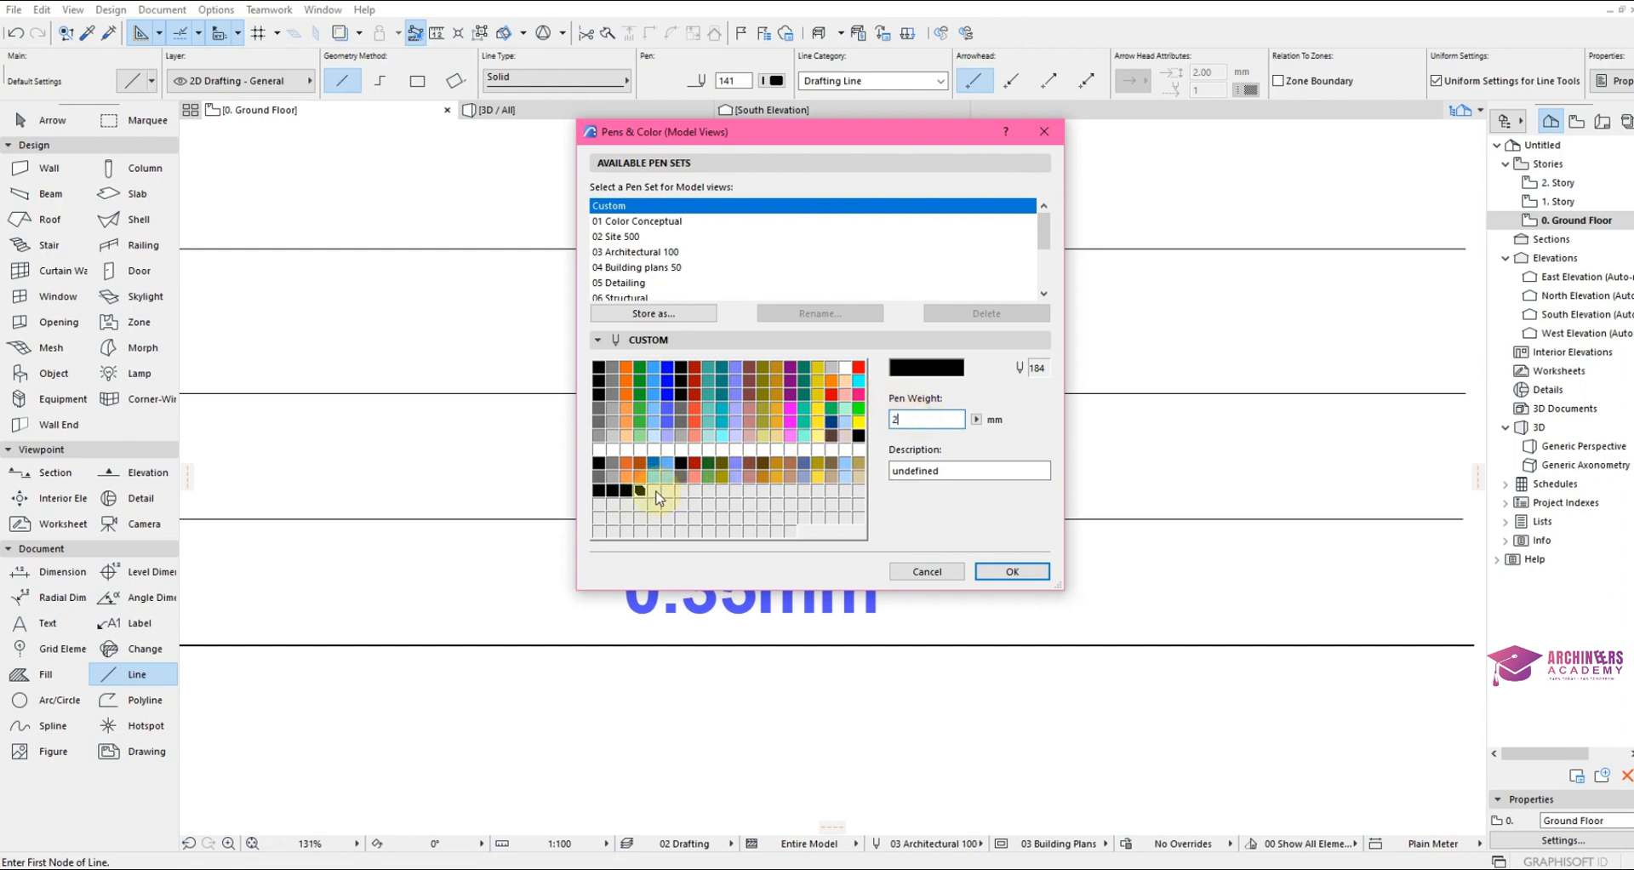
pyautogui.doubleClick(654, 490)
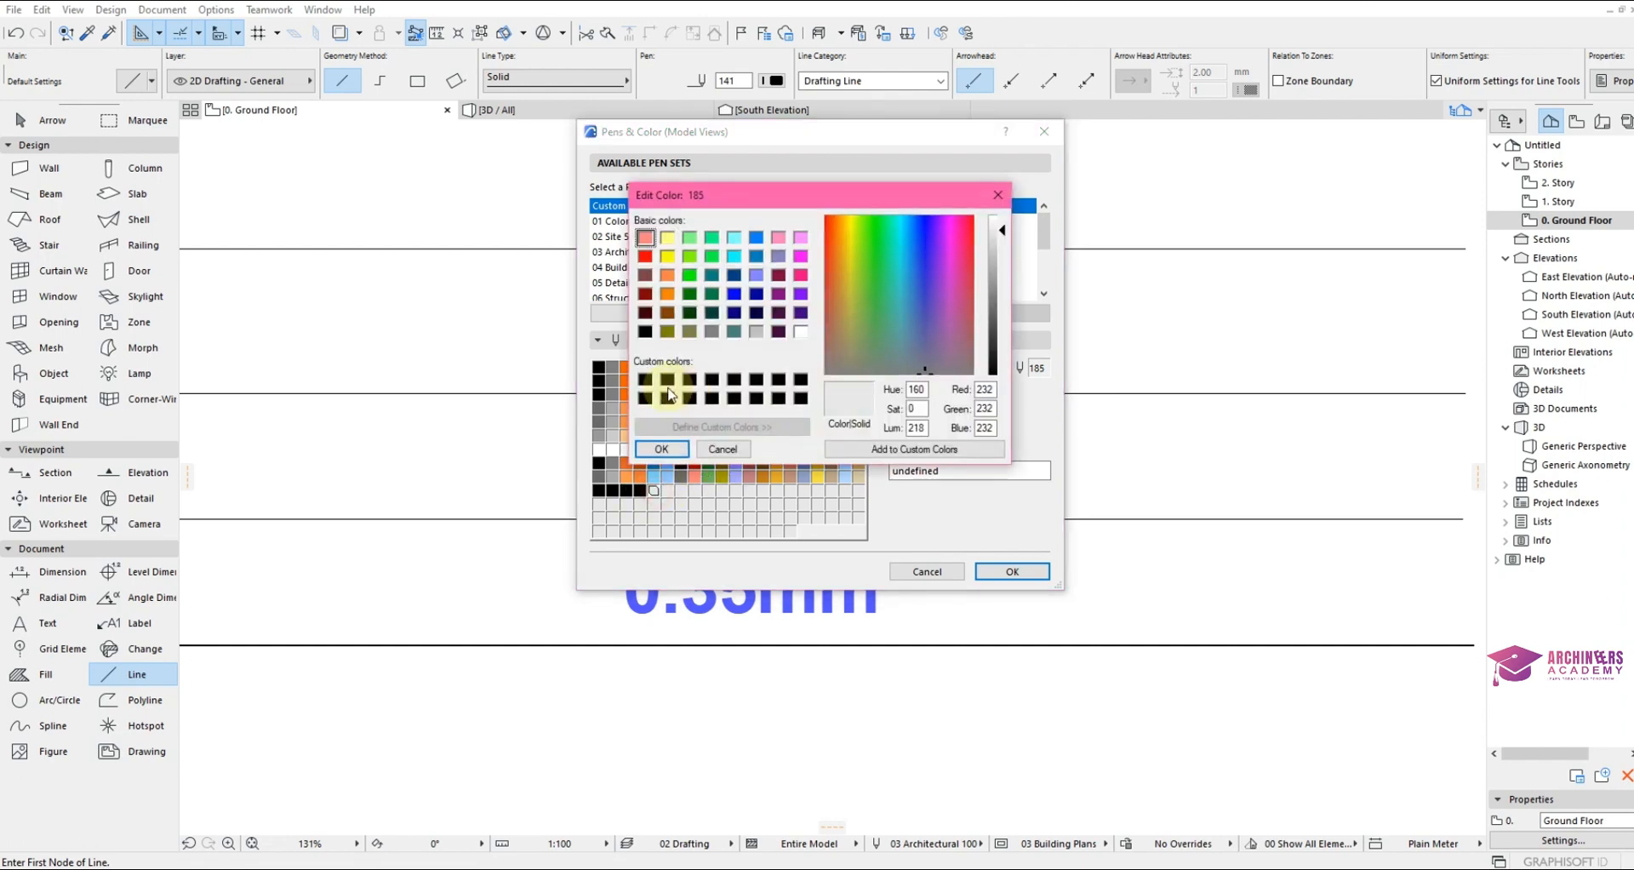
pyautogui.click(660, 449)
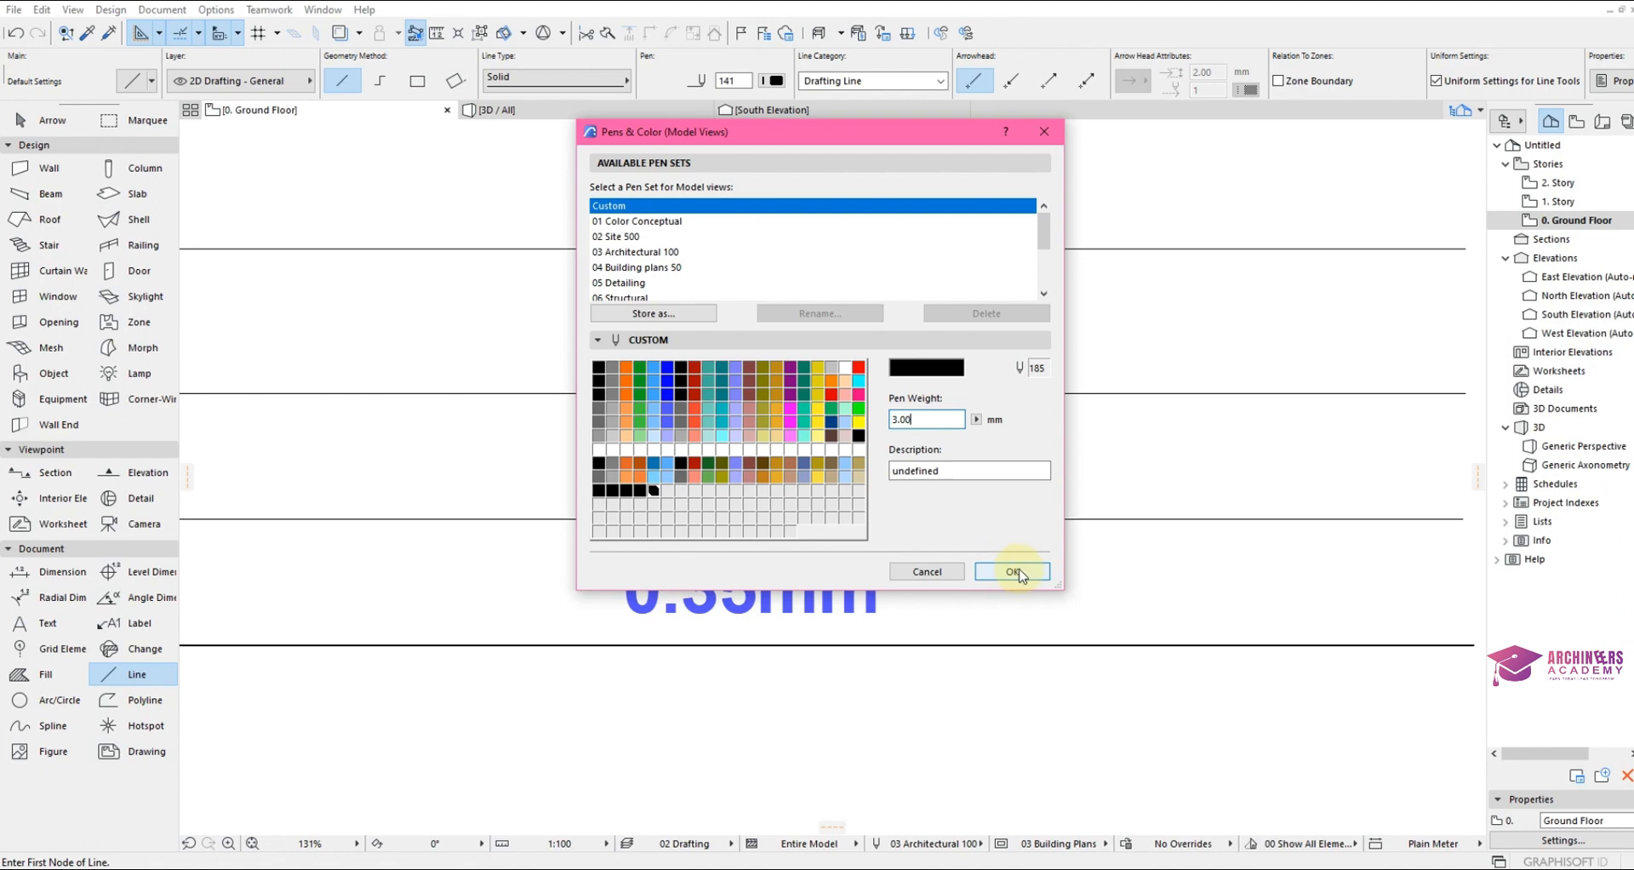
# Apply the custom pens, choose pen 181 (0.50 mm), and draw a line below the 0.35mm line.
pyautogui.click(1010, 571)
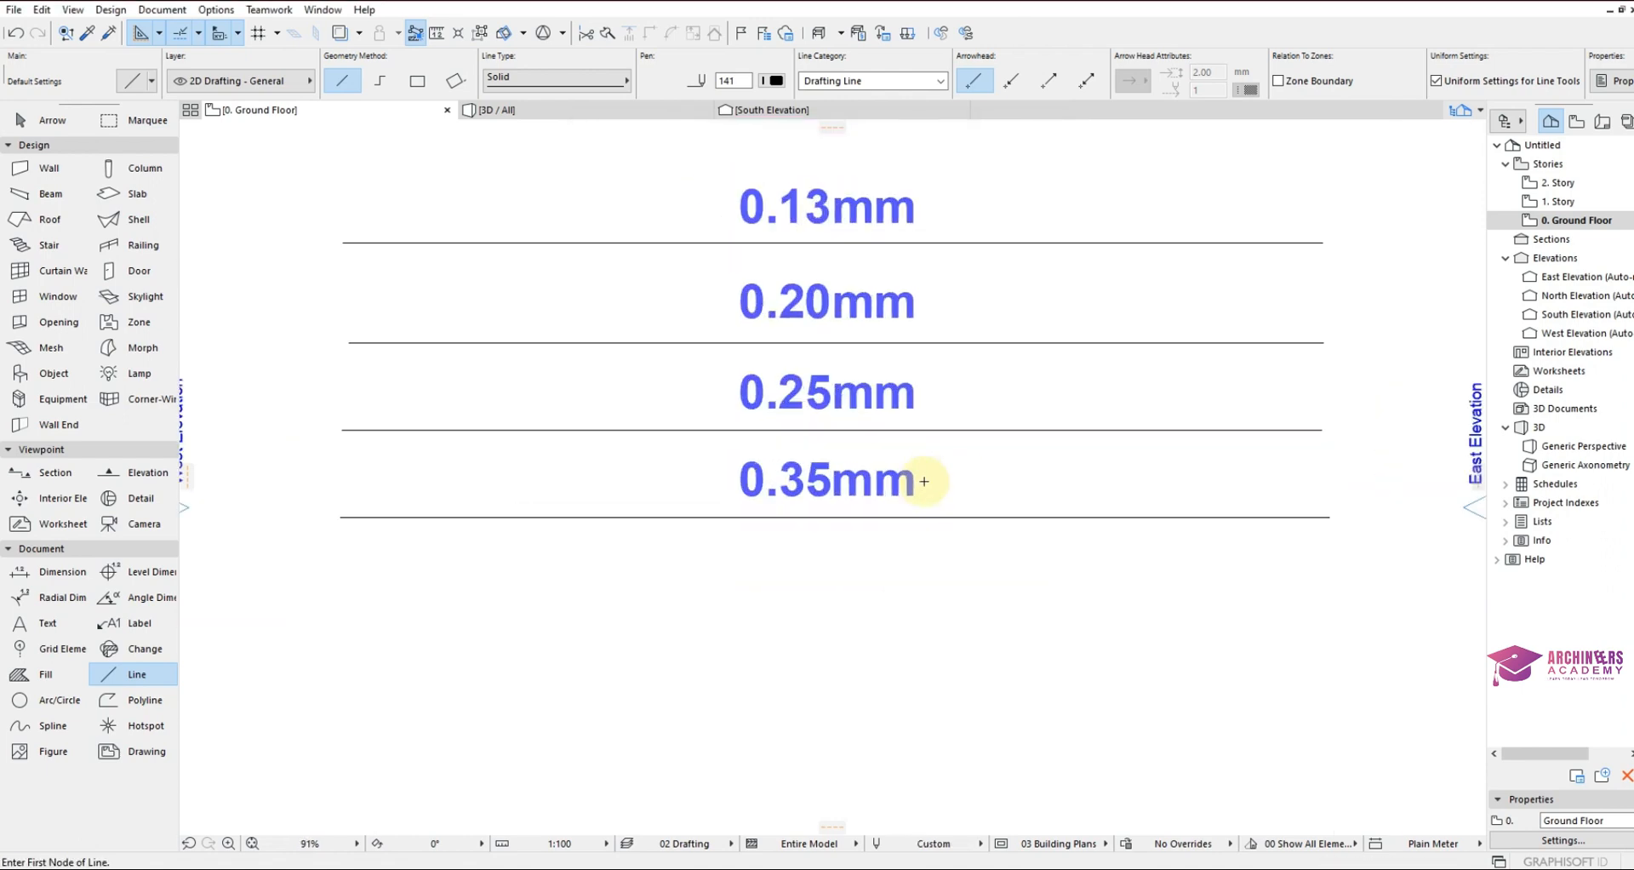
pyautogui.moveTo(449, 161)
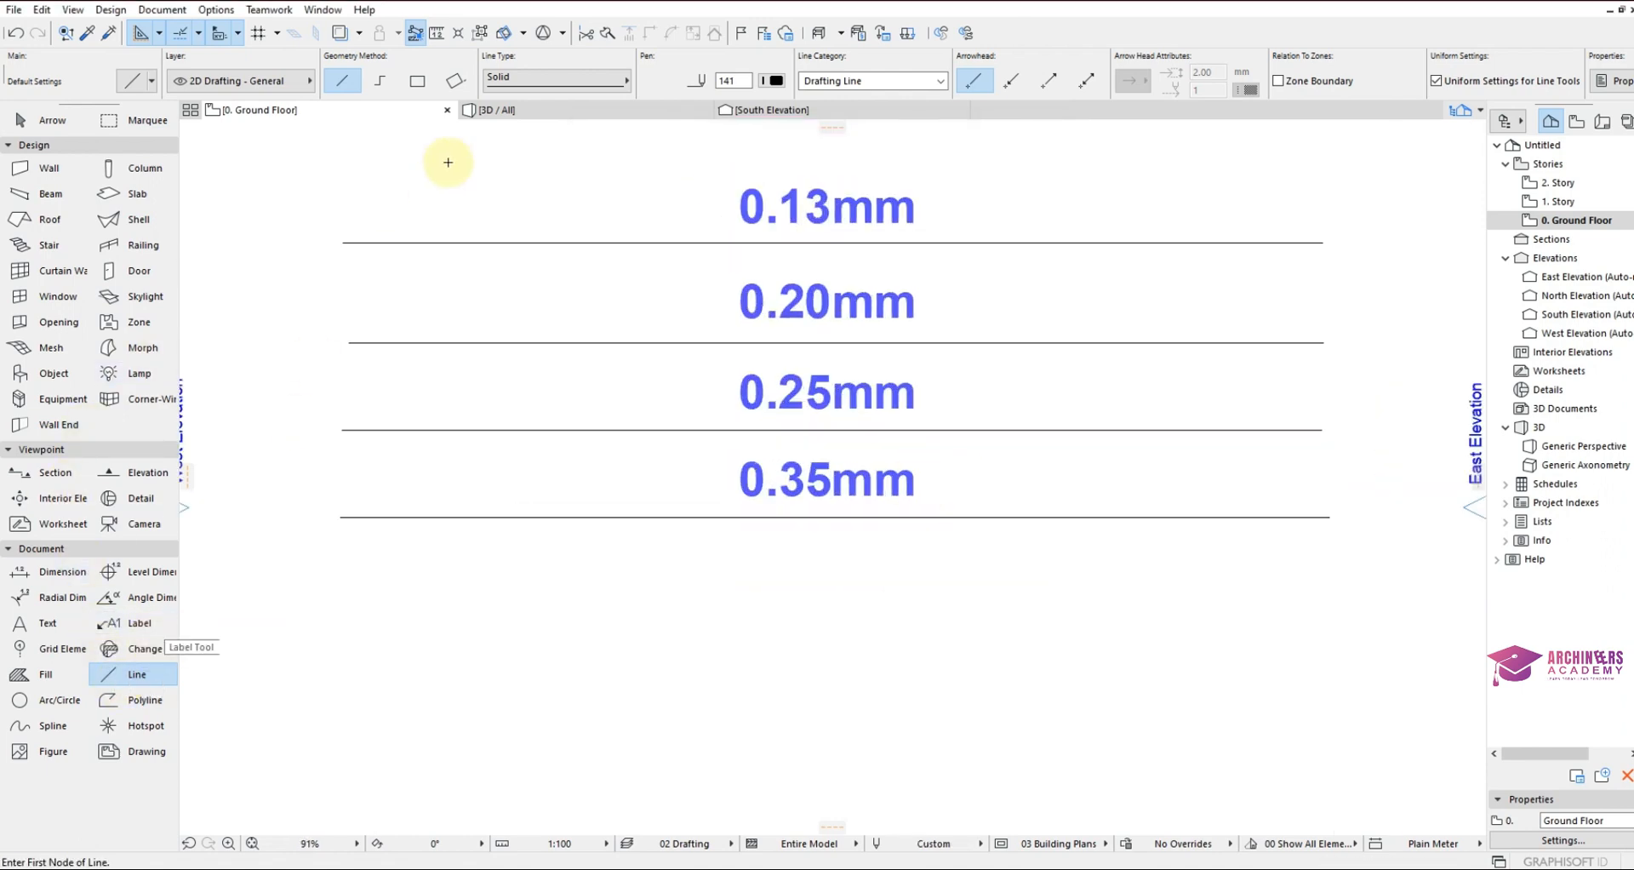
pyautogui.click(771, 80)
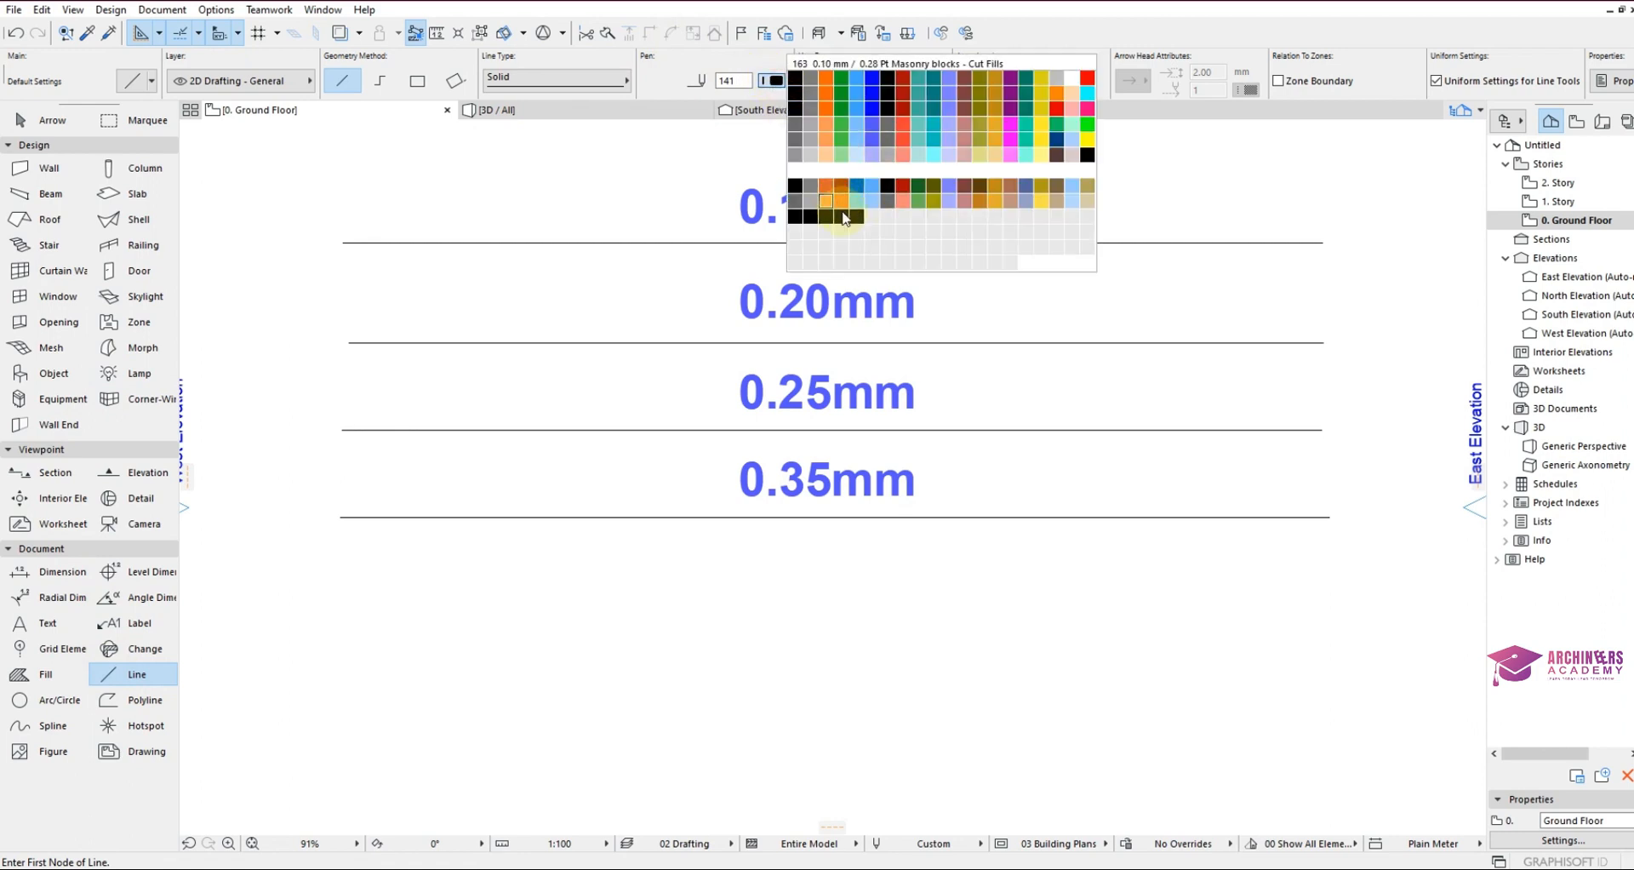
pyautogui.moveTo(795, 217)
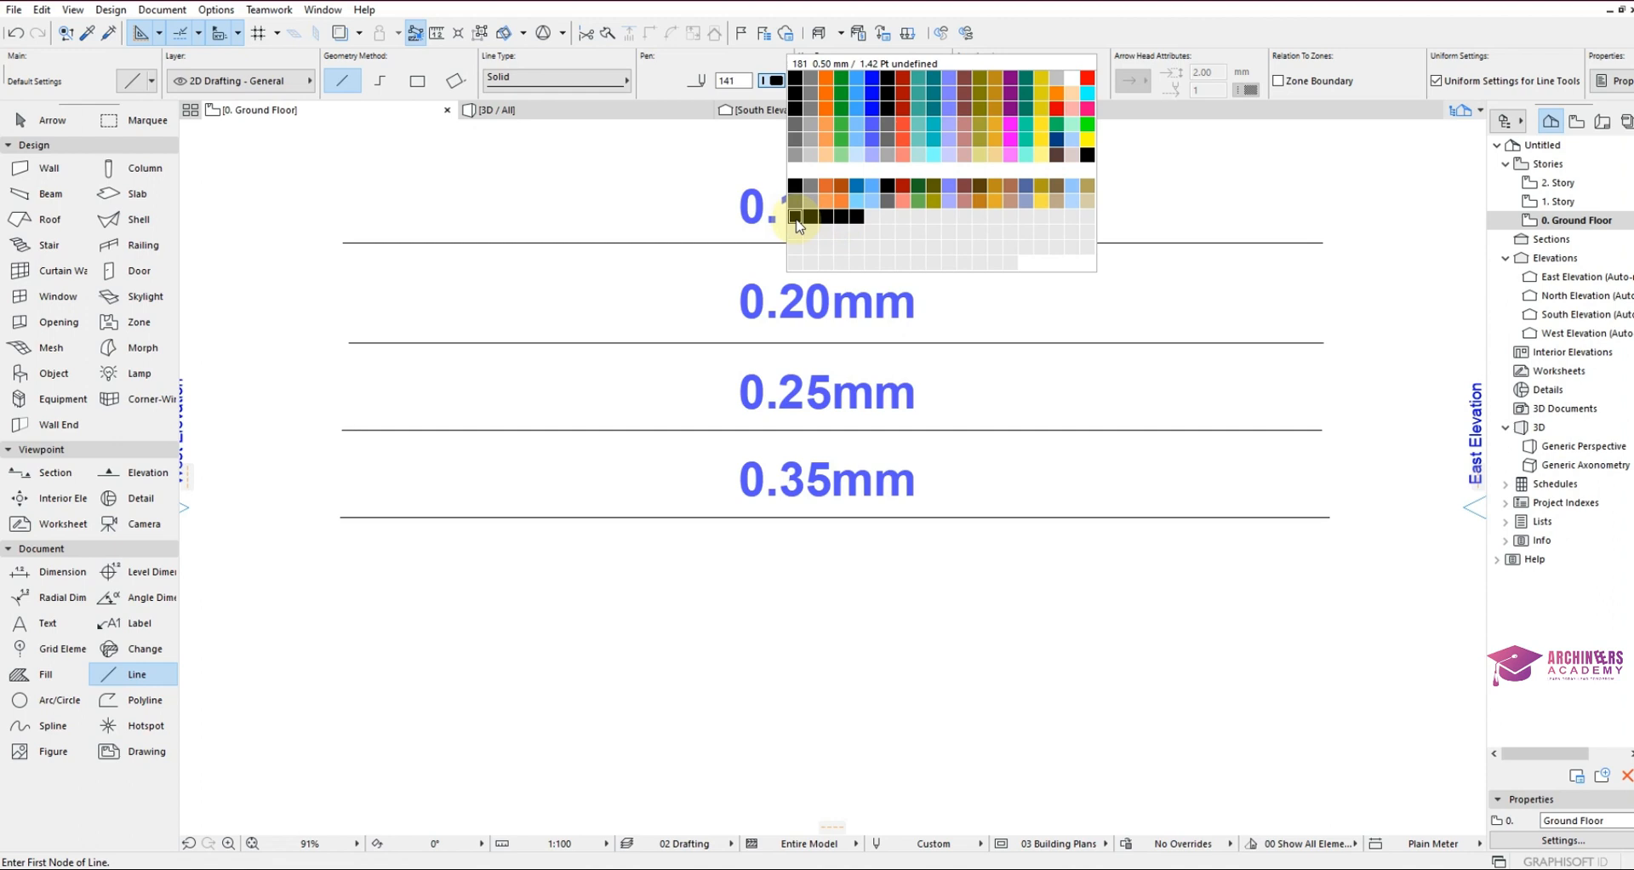
pyautogui.click(794, 217)
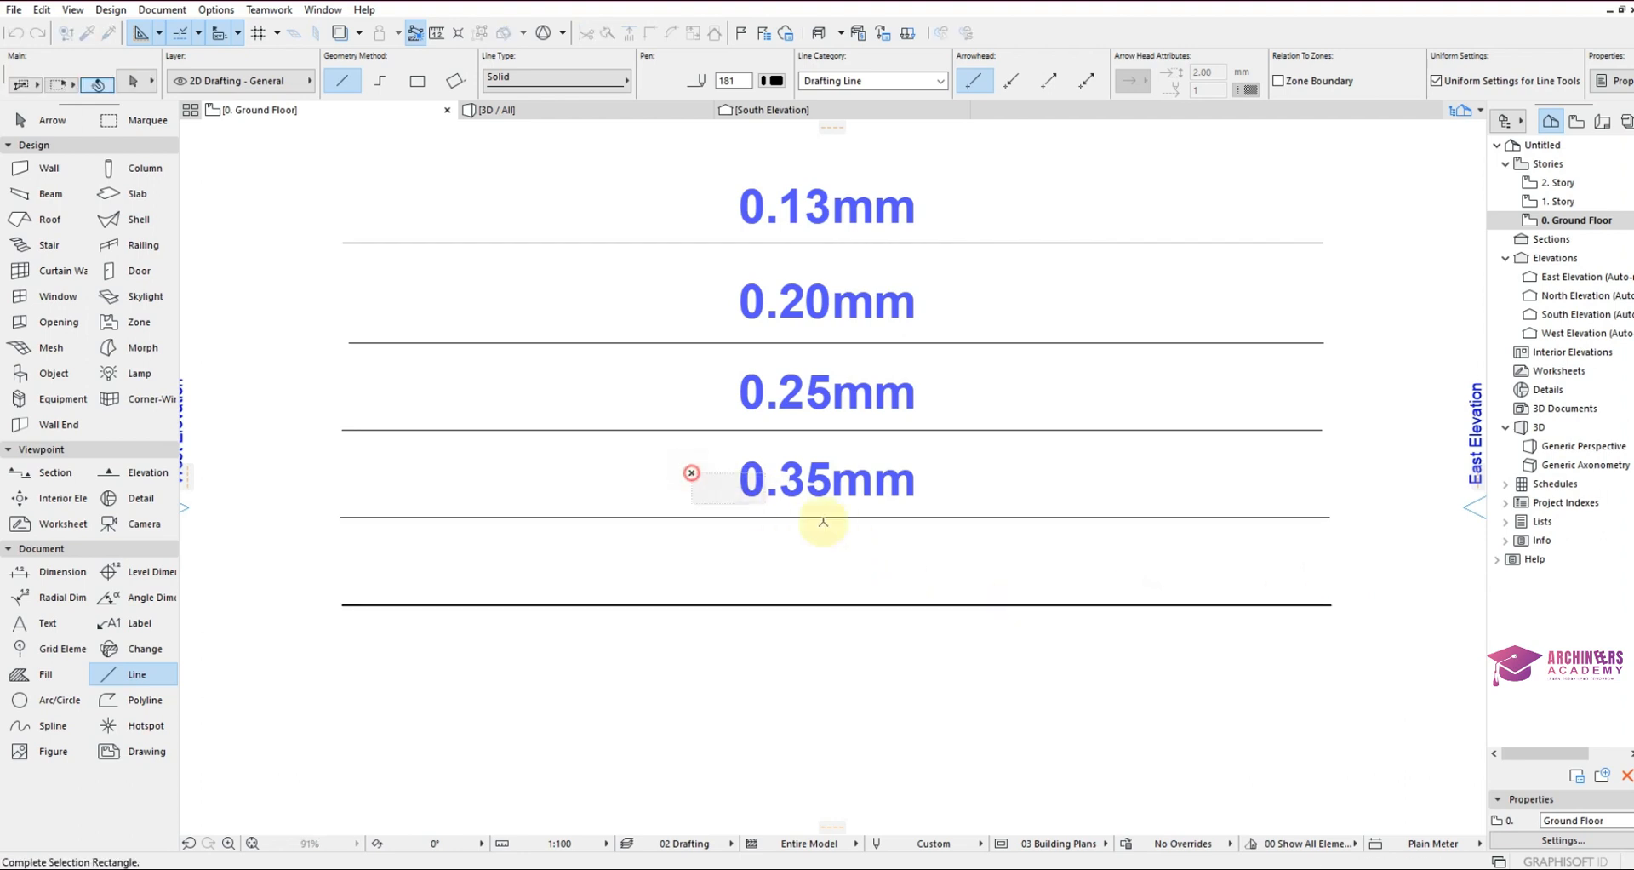
pyautogui.click(826, 479)
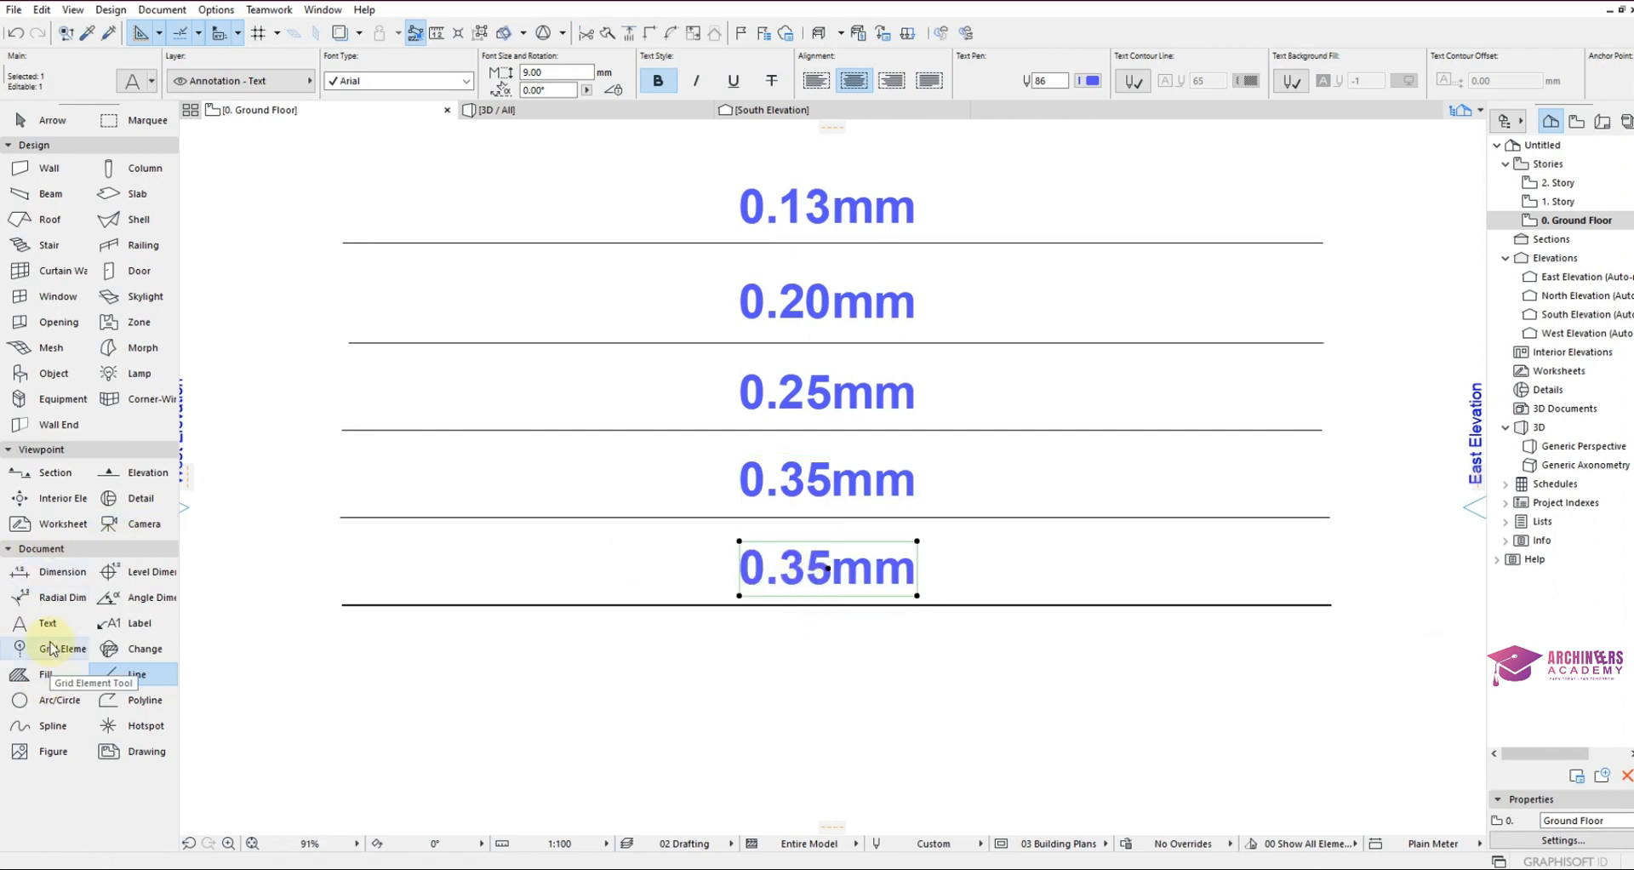
# With the Text tool, edit the copied label above the fifth line to read 0.50mm.
pyautogui.click(47, 623)
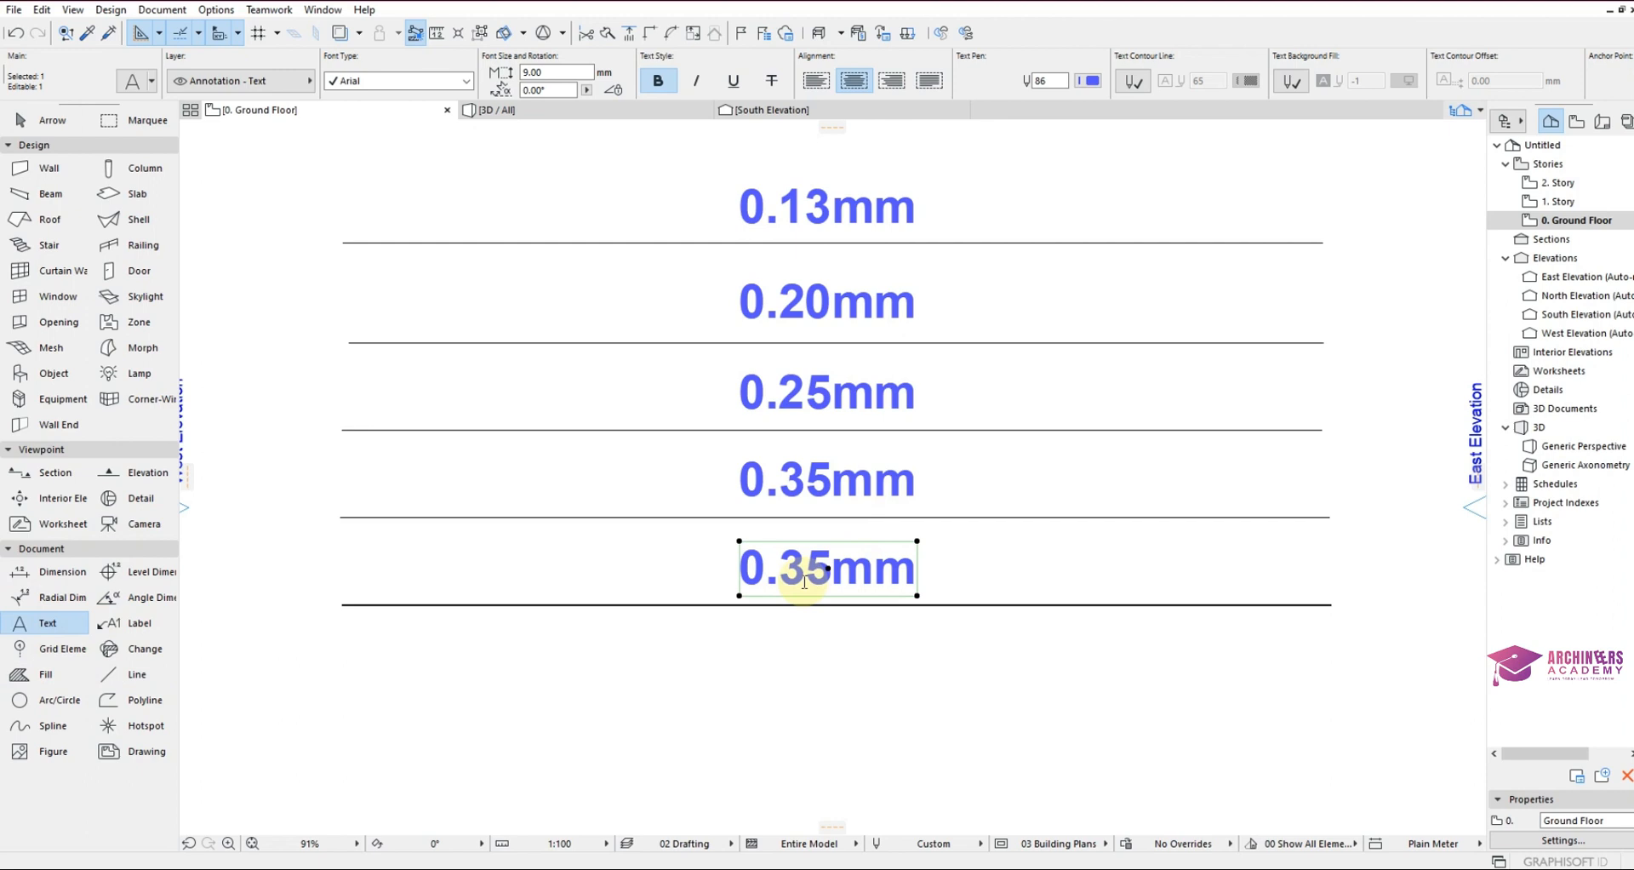
pyautogui.doubleClick(825, 568)
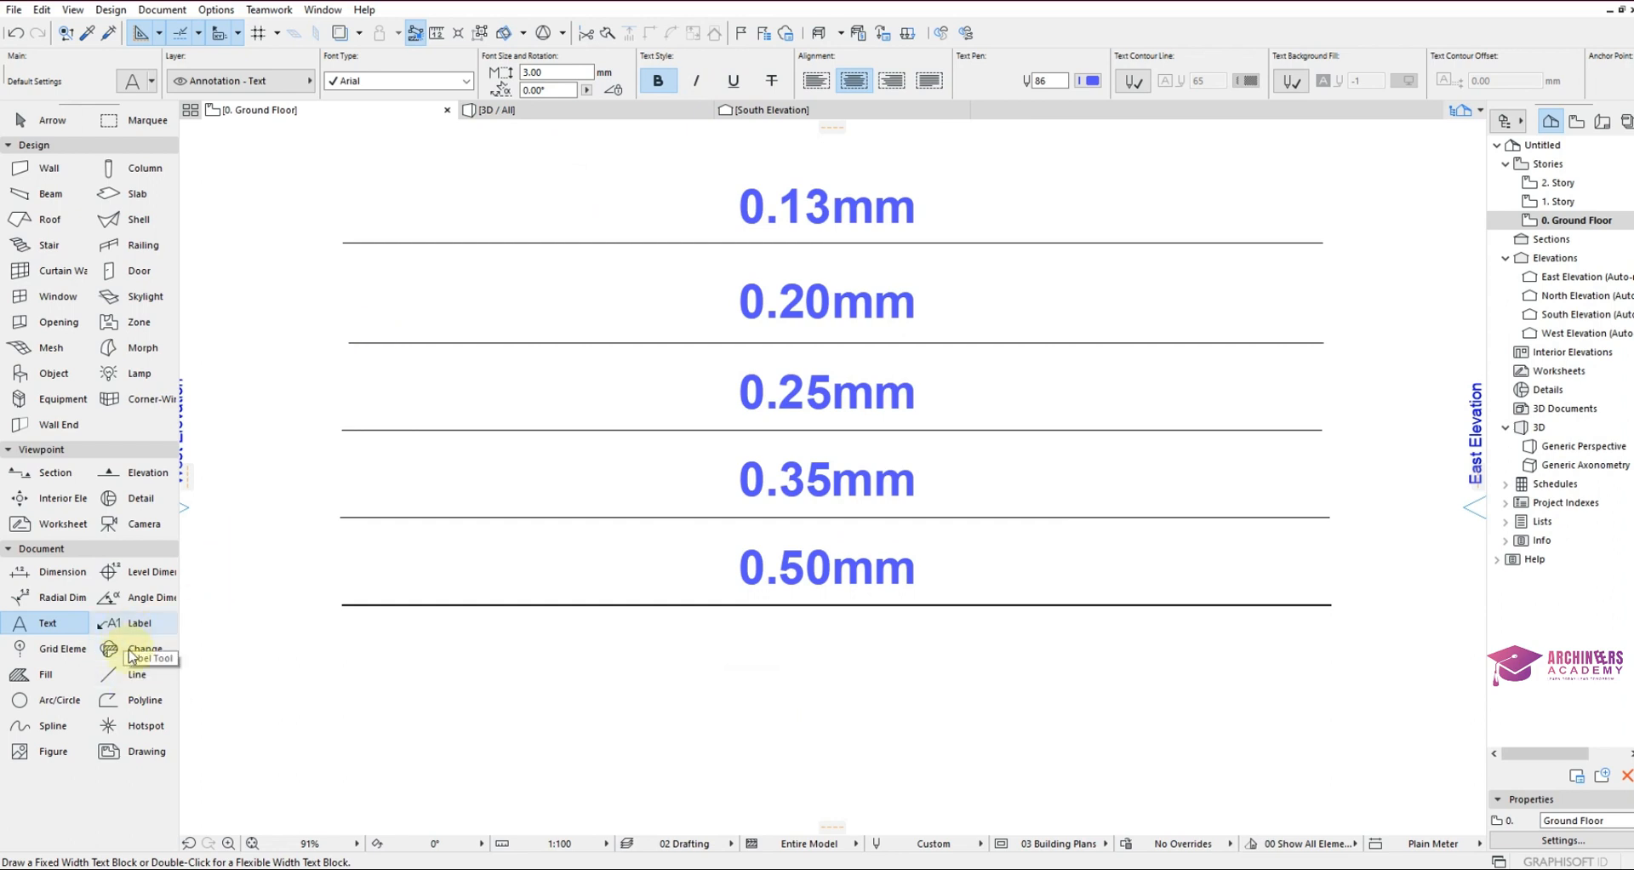
# Draw a sixth line below the 0.50mm line using the 0.80 mm custom pen 182.
pyautogui.click(135, 674)
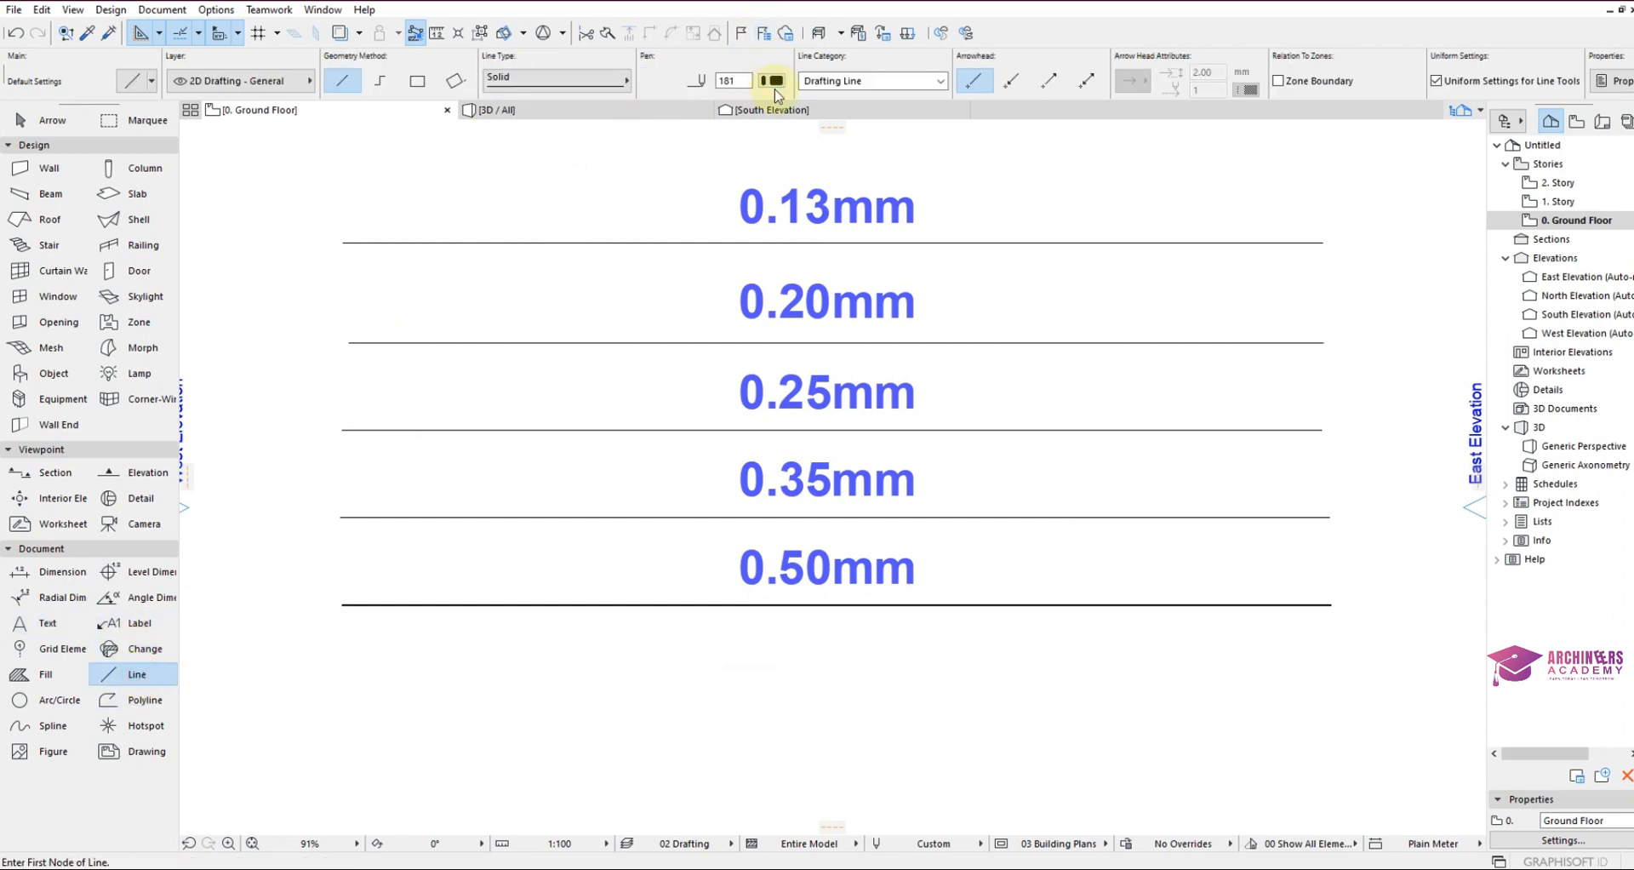
pyautogui.click(774, 80)
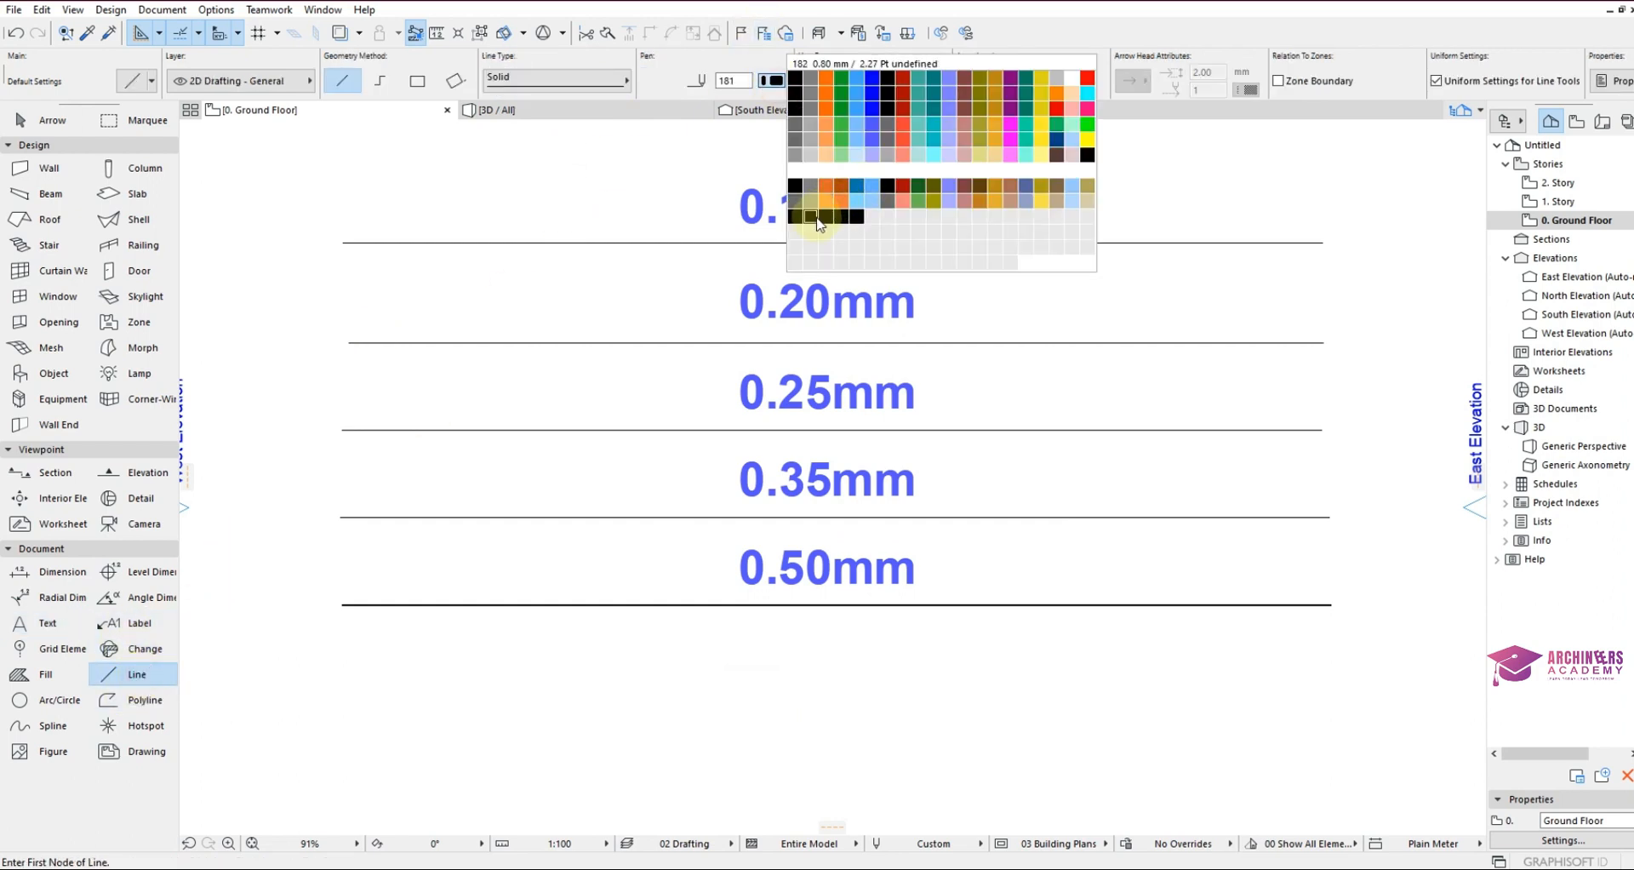
pyautogui.click(812, 215)
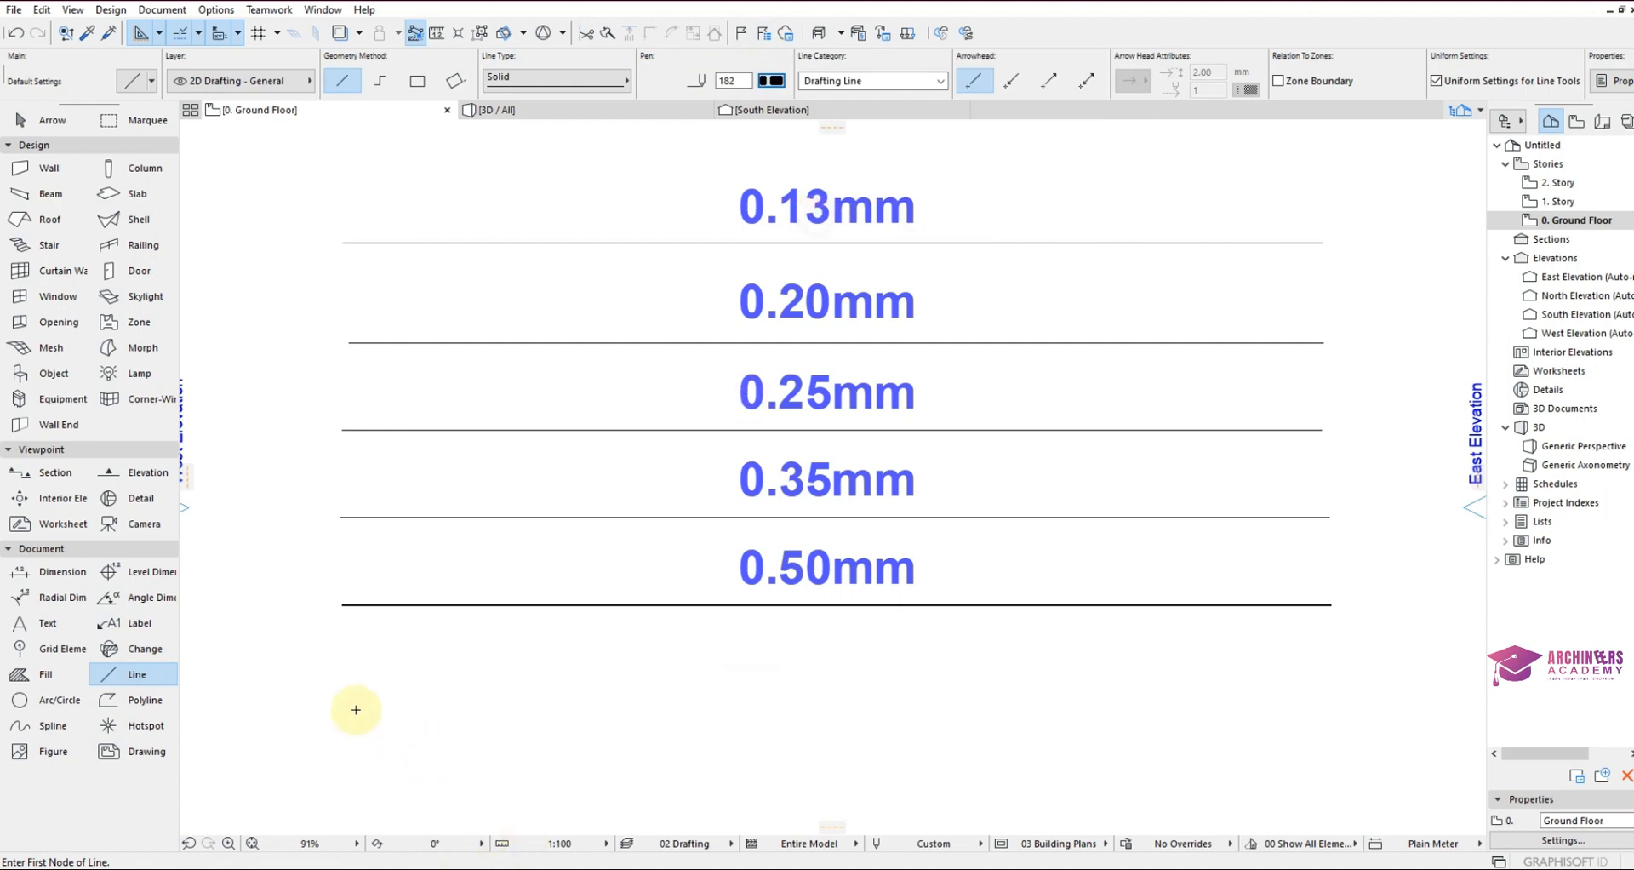
pyautogui.click(357, 709)
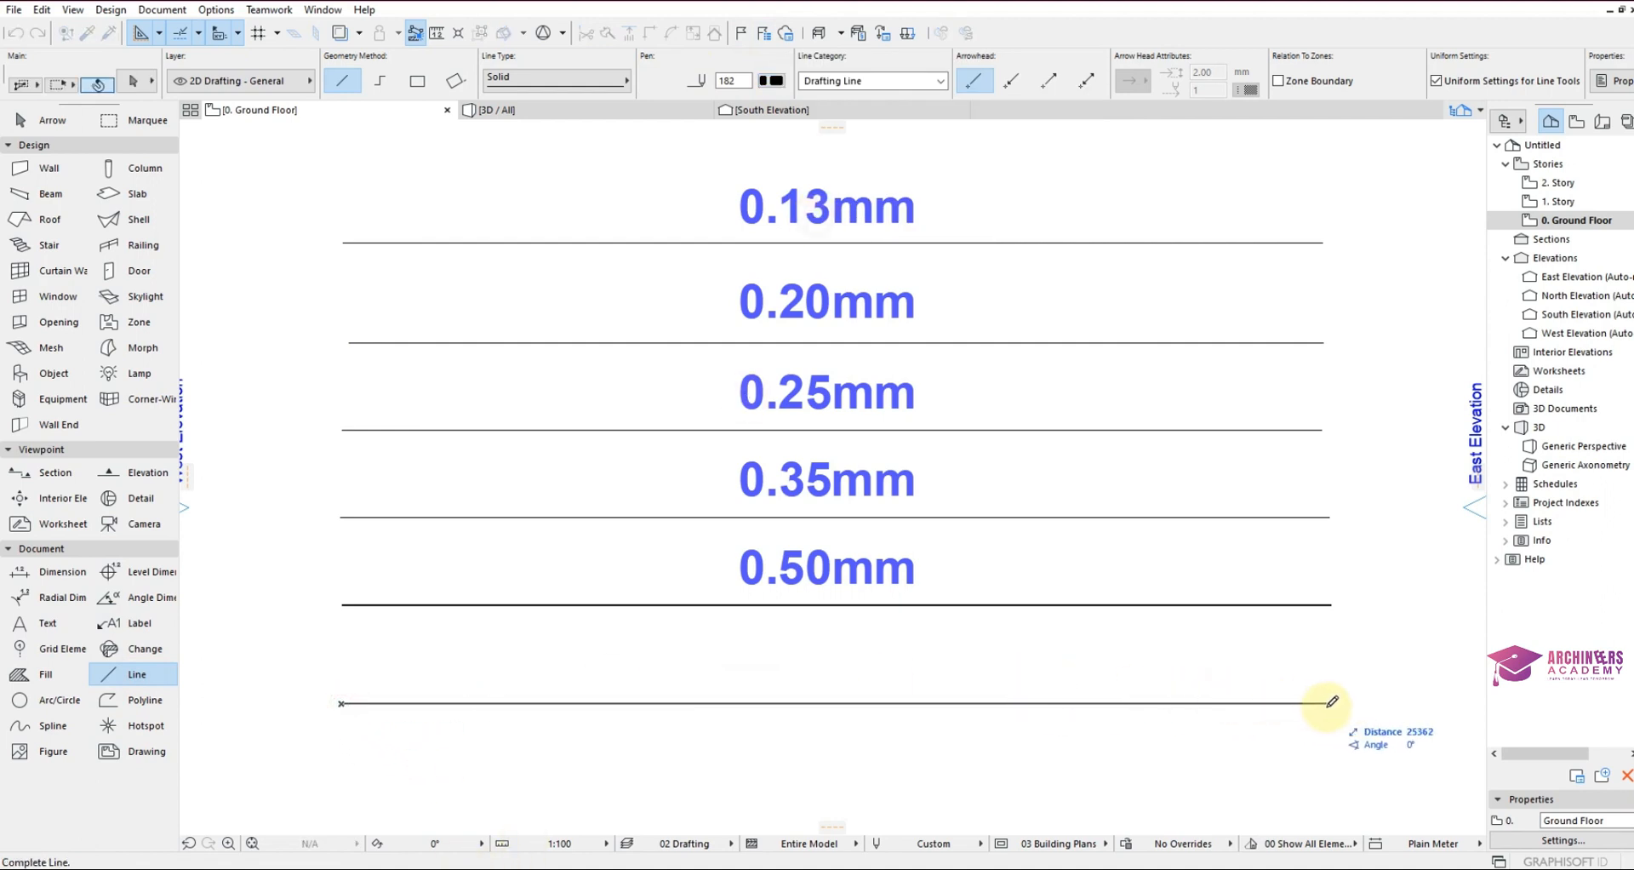
pyautogui.moveTo(1339, 701)
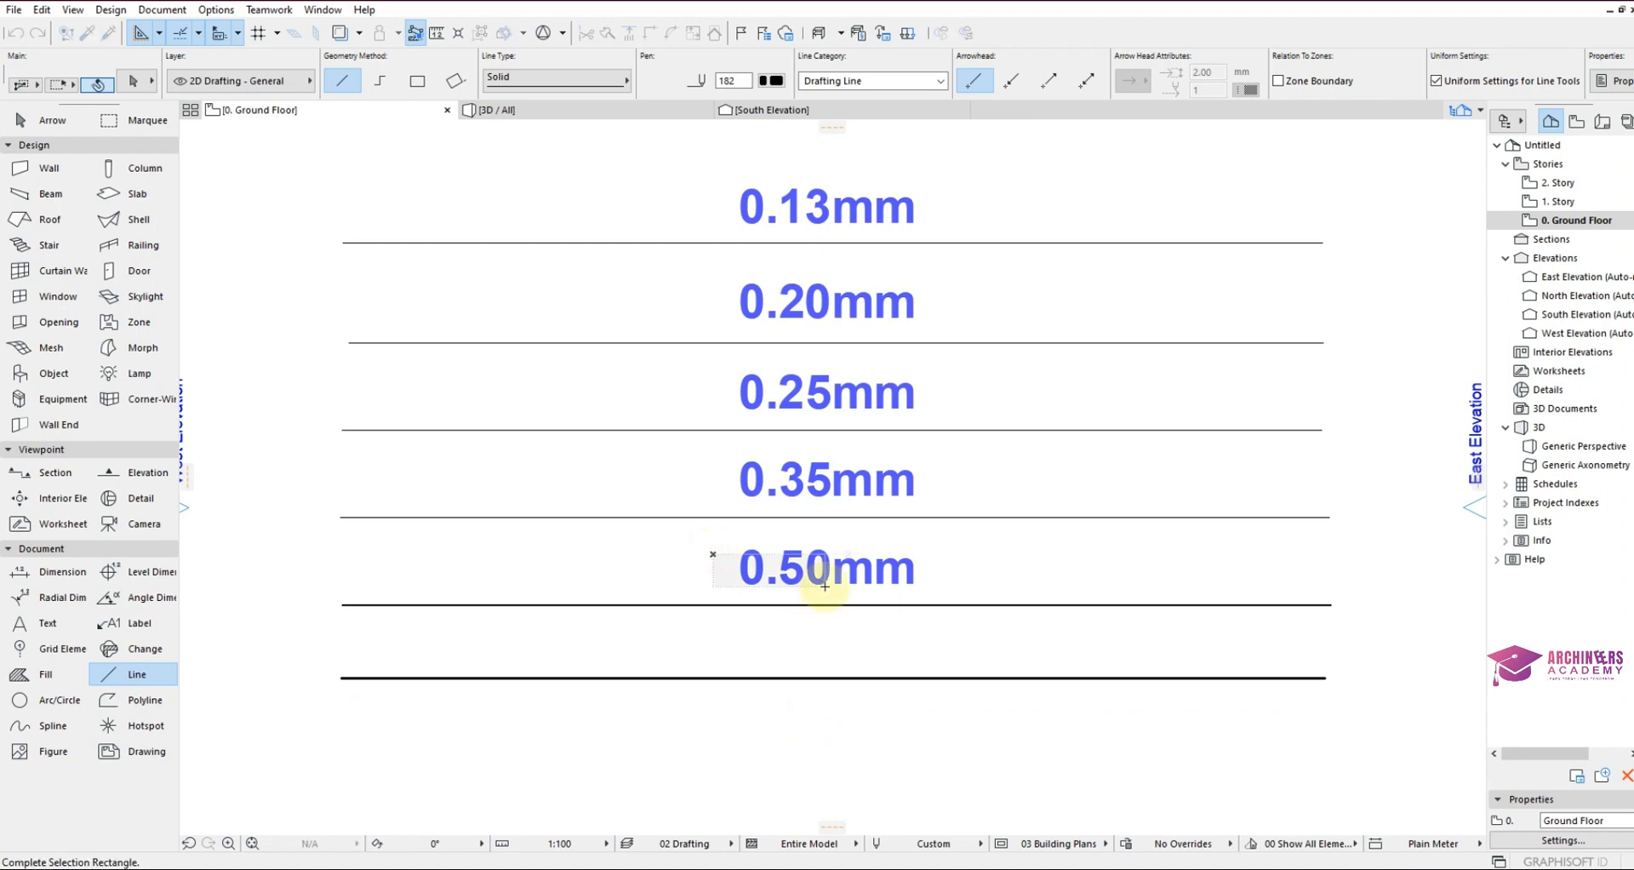
# Copy the 0.50mm label under the sixth line and change its text to 0.80mm.
pyautogui.click(826, 567)
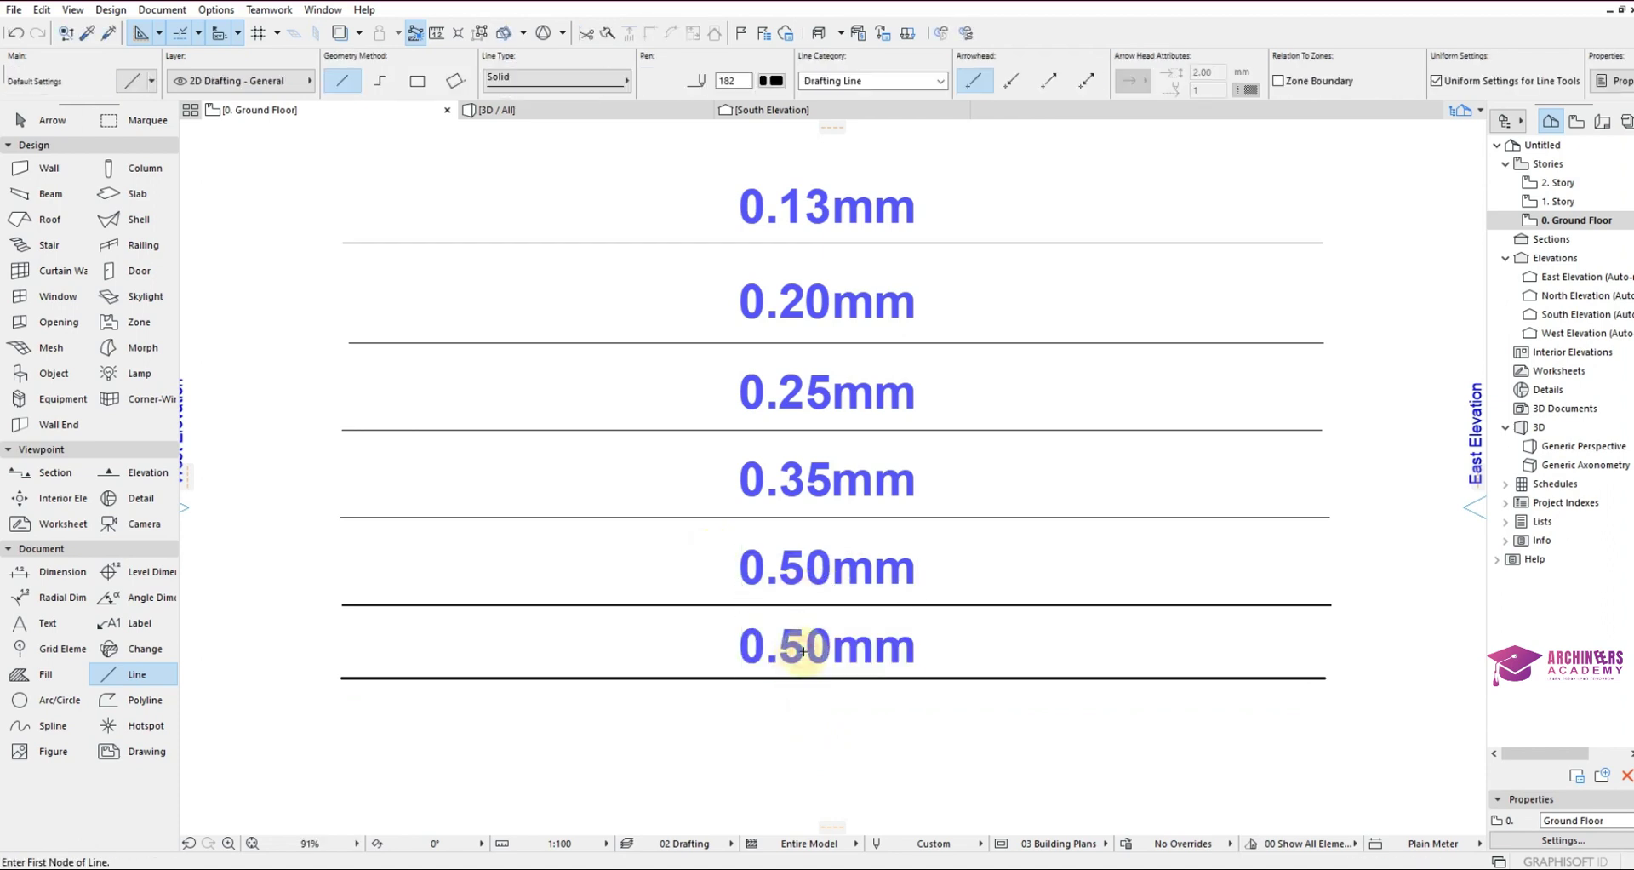
pyautogui.click(827, 646)
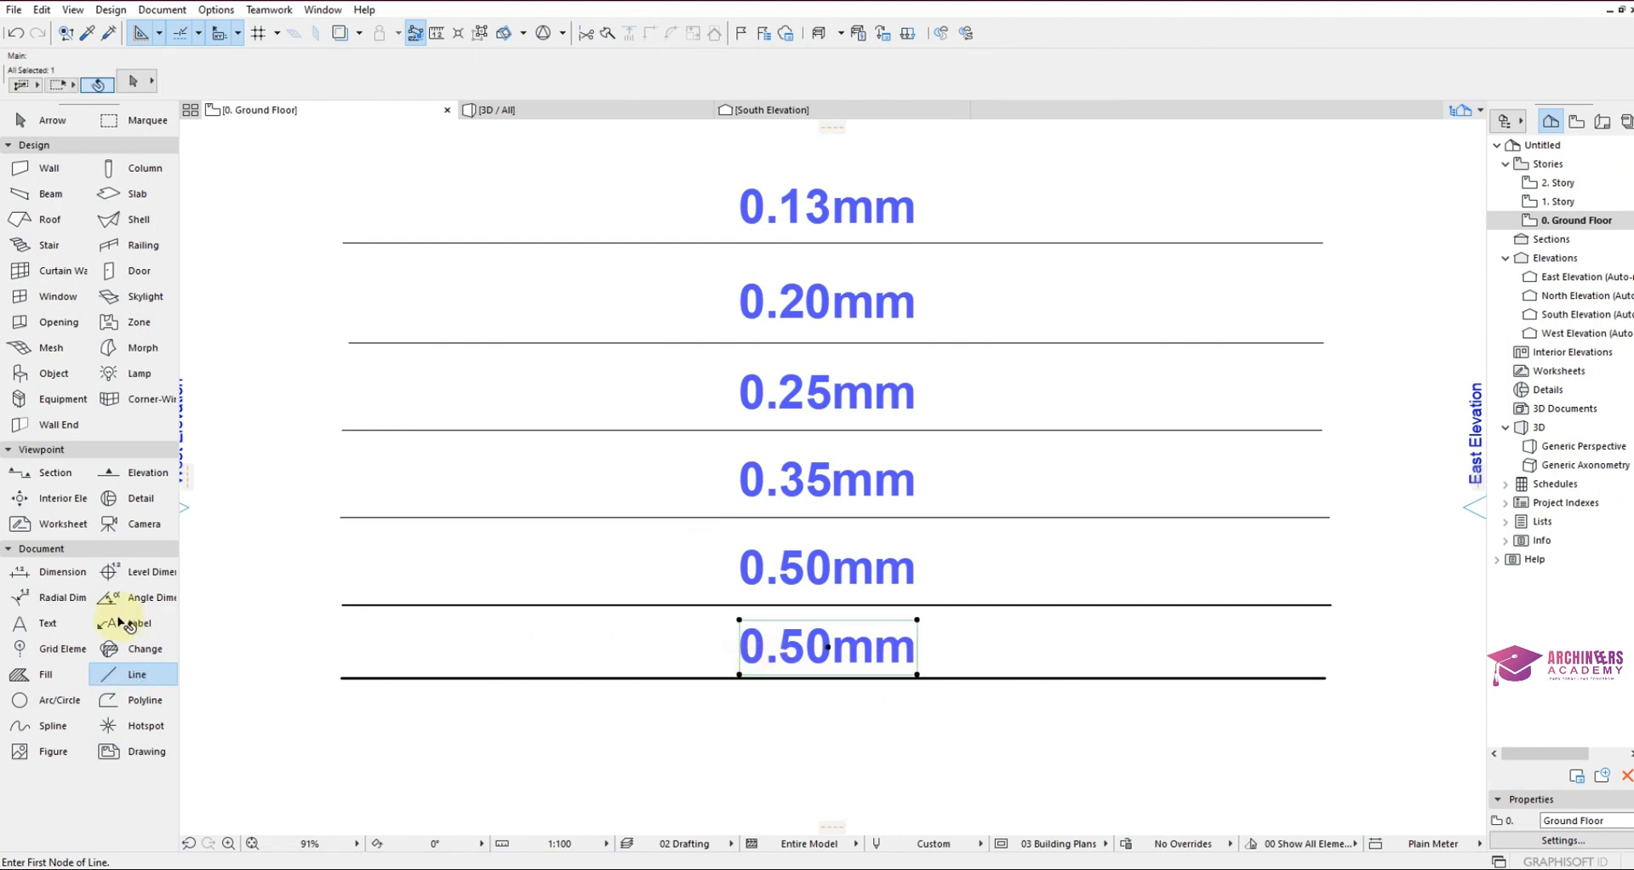
pyautogui.click(47, 622)
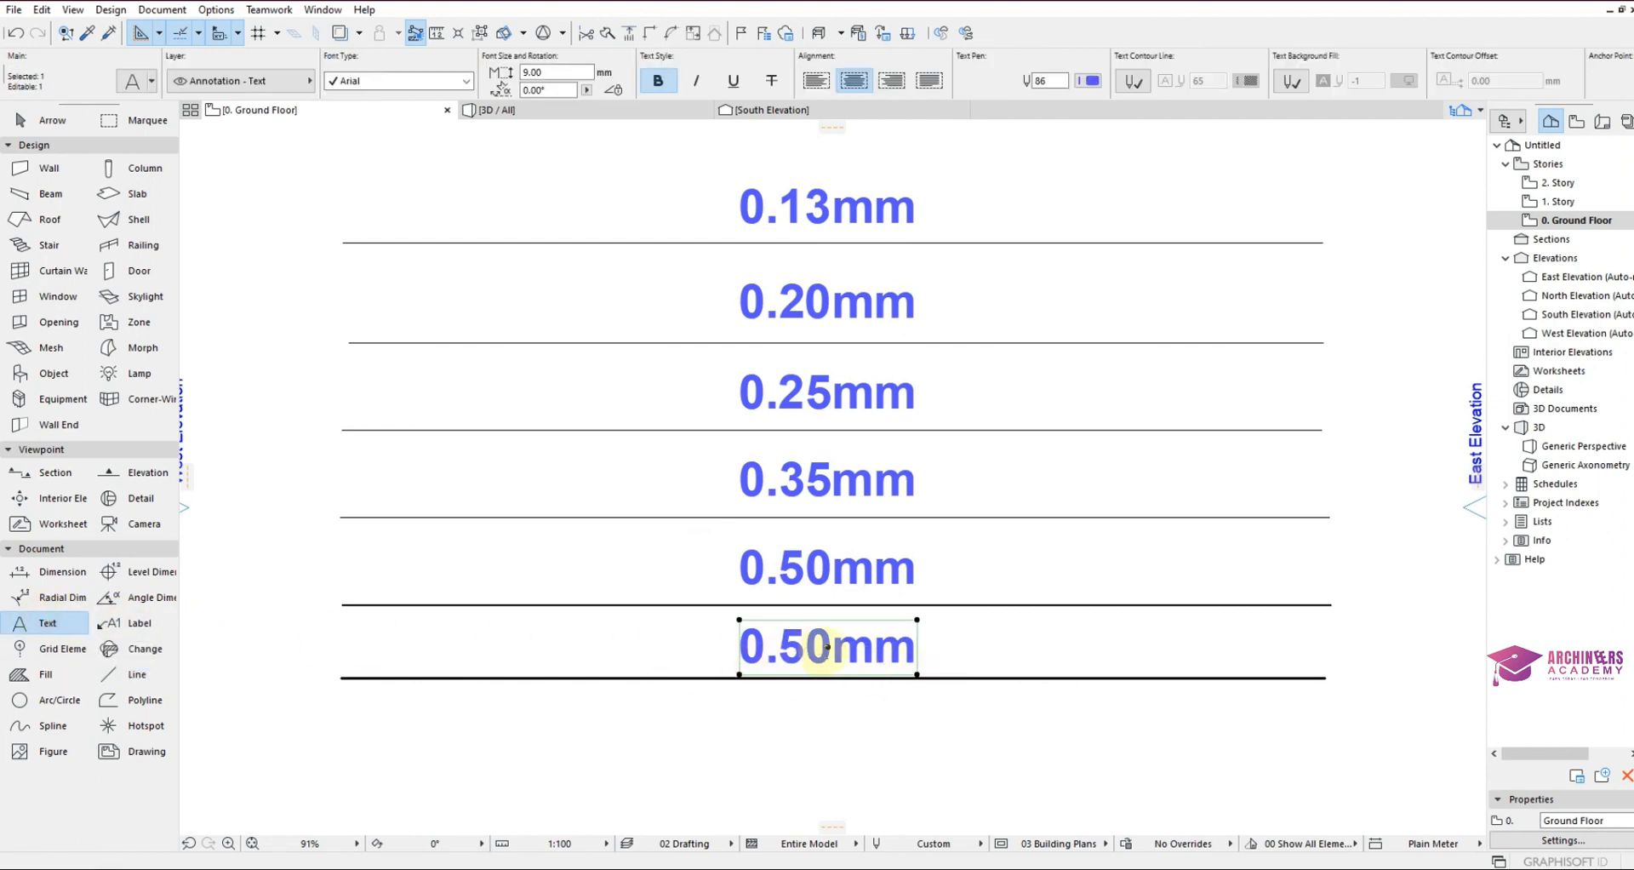
pyautogui.doubleClick(826, 646)
pyautogui.write('0.8')
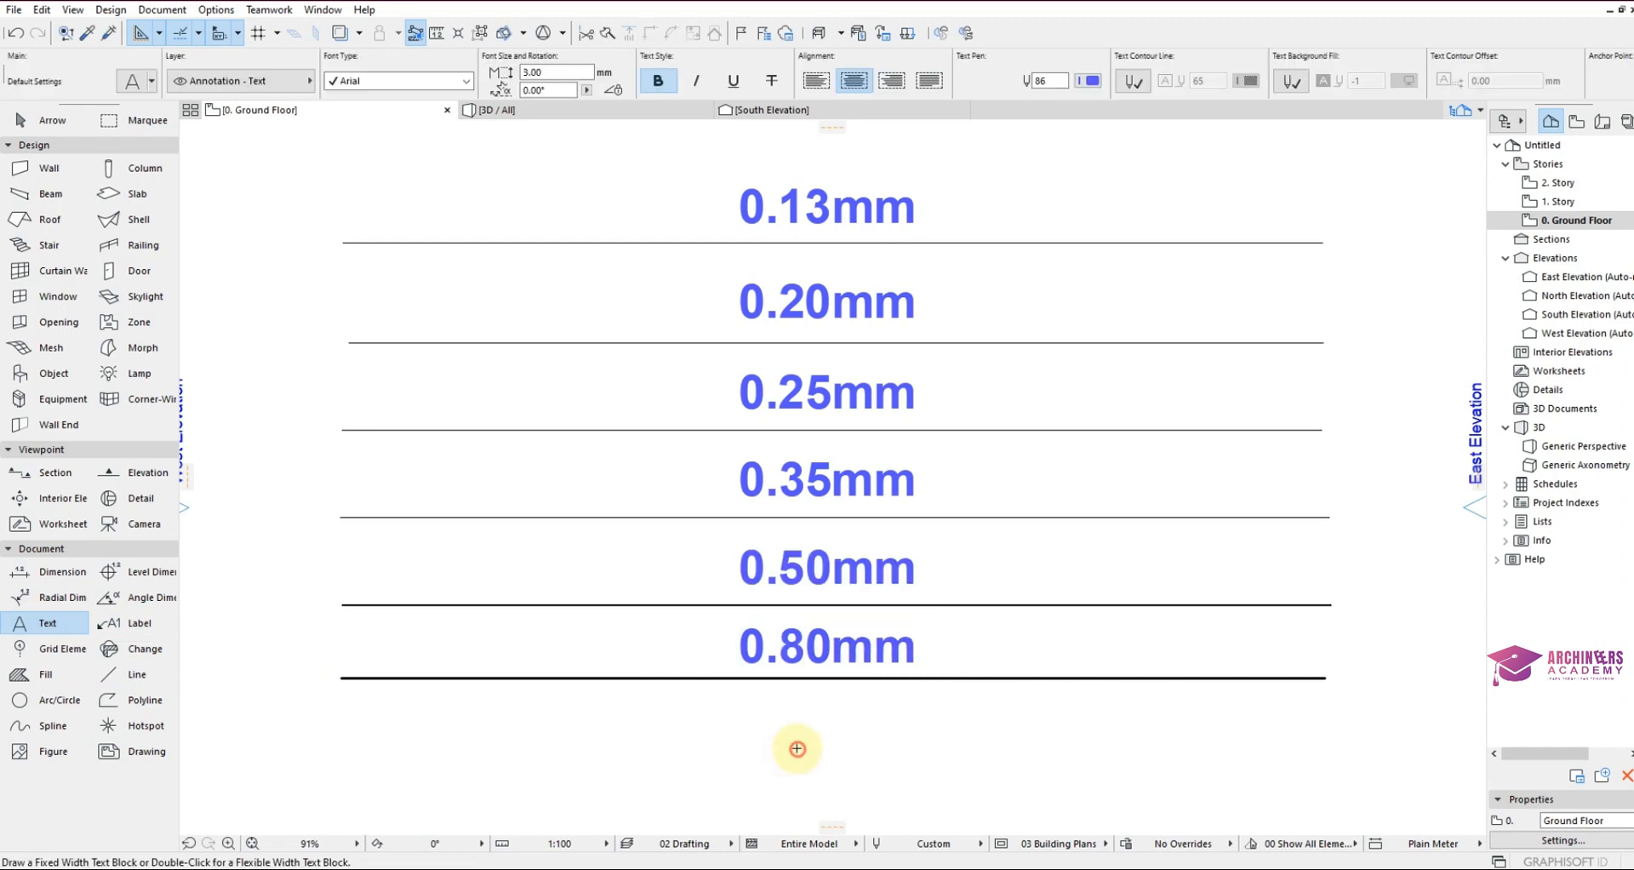
# Draw the seventh line with pen 183 and edit a copied 0.80mm label to 1.00mm.
pyautogui.click(136, 674)
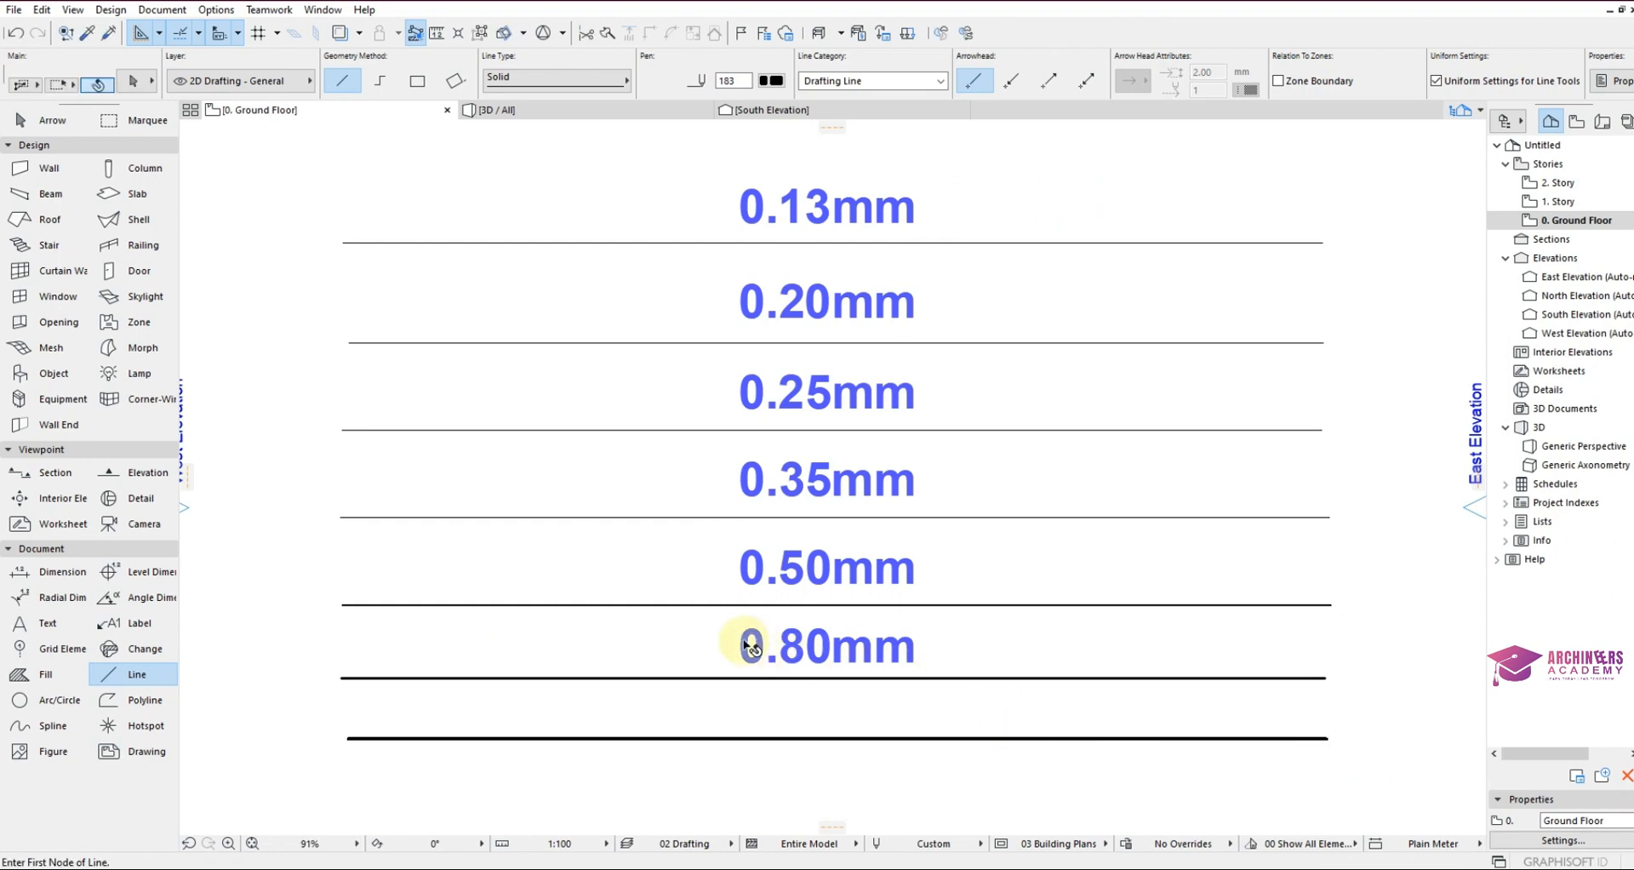
pyautogui.click(827, 646)
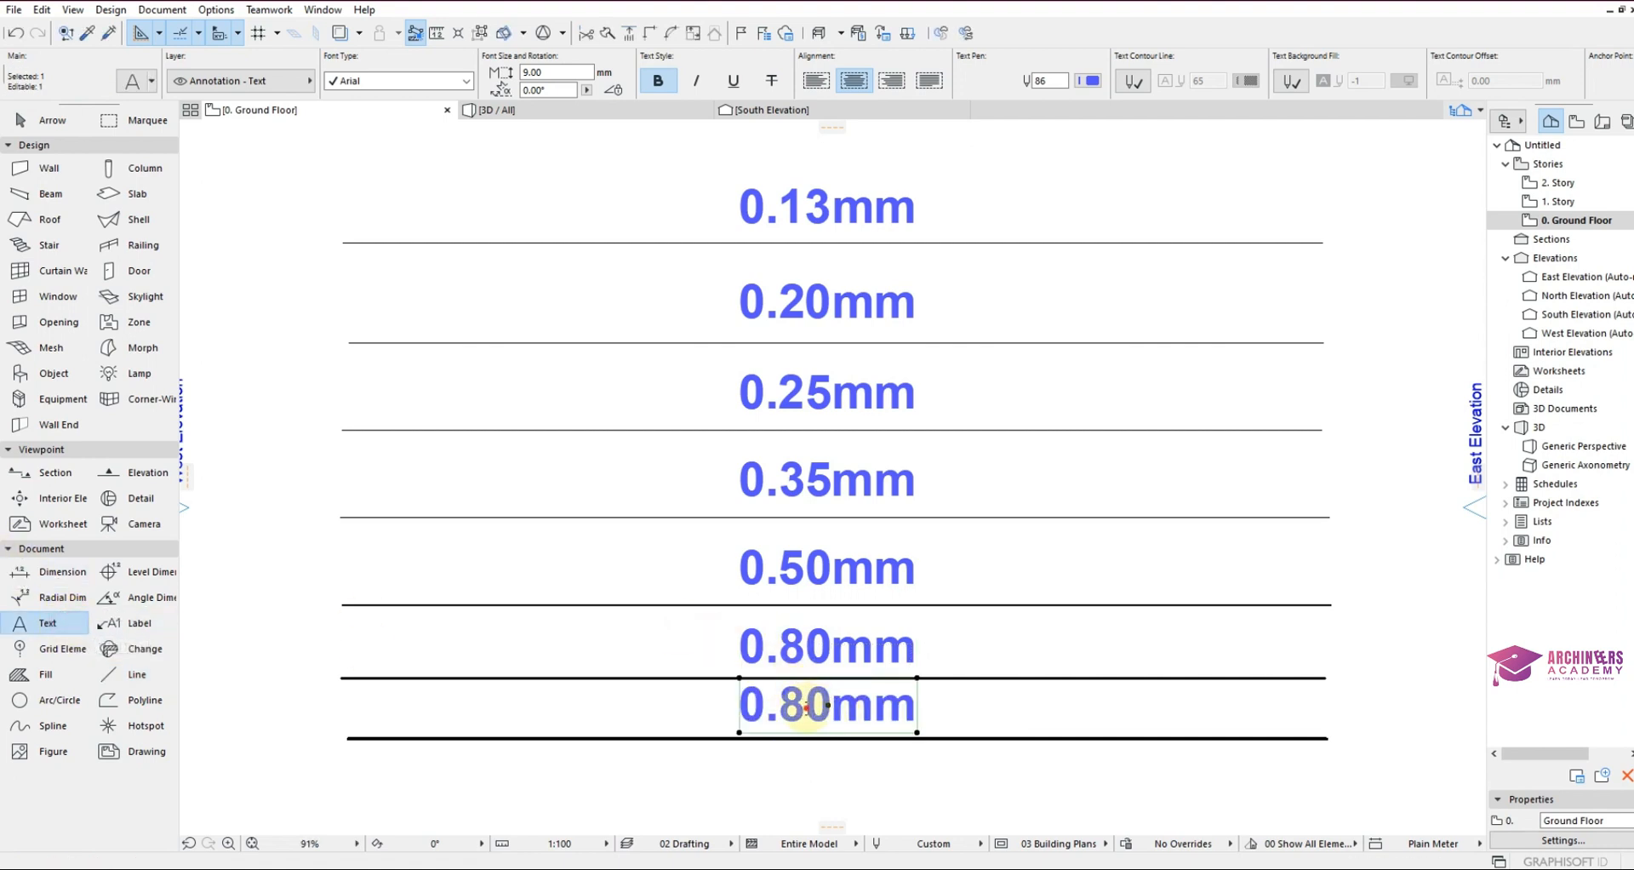
pyautogui.doubleClick(825, 704)
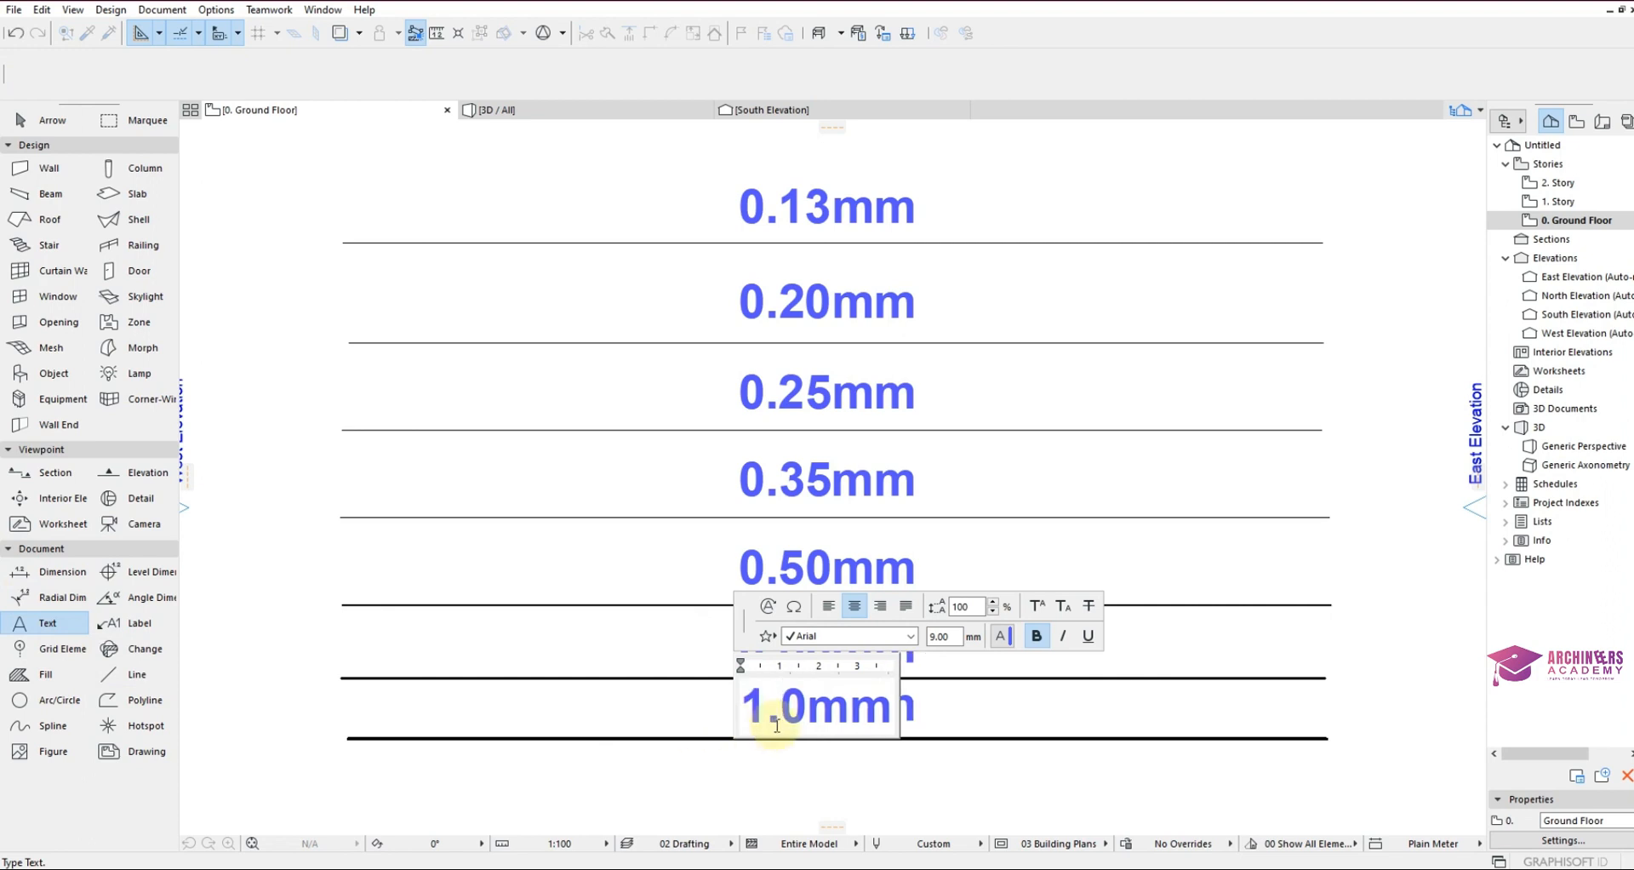
pyautogui.write('0')
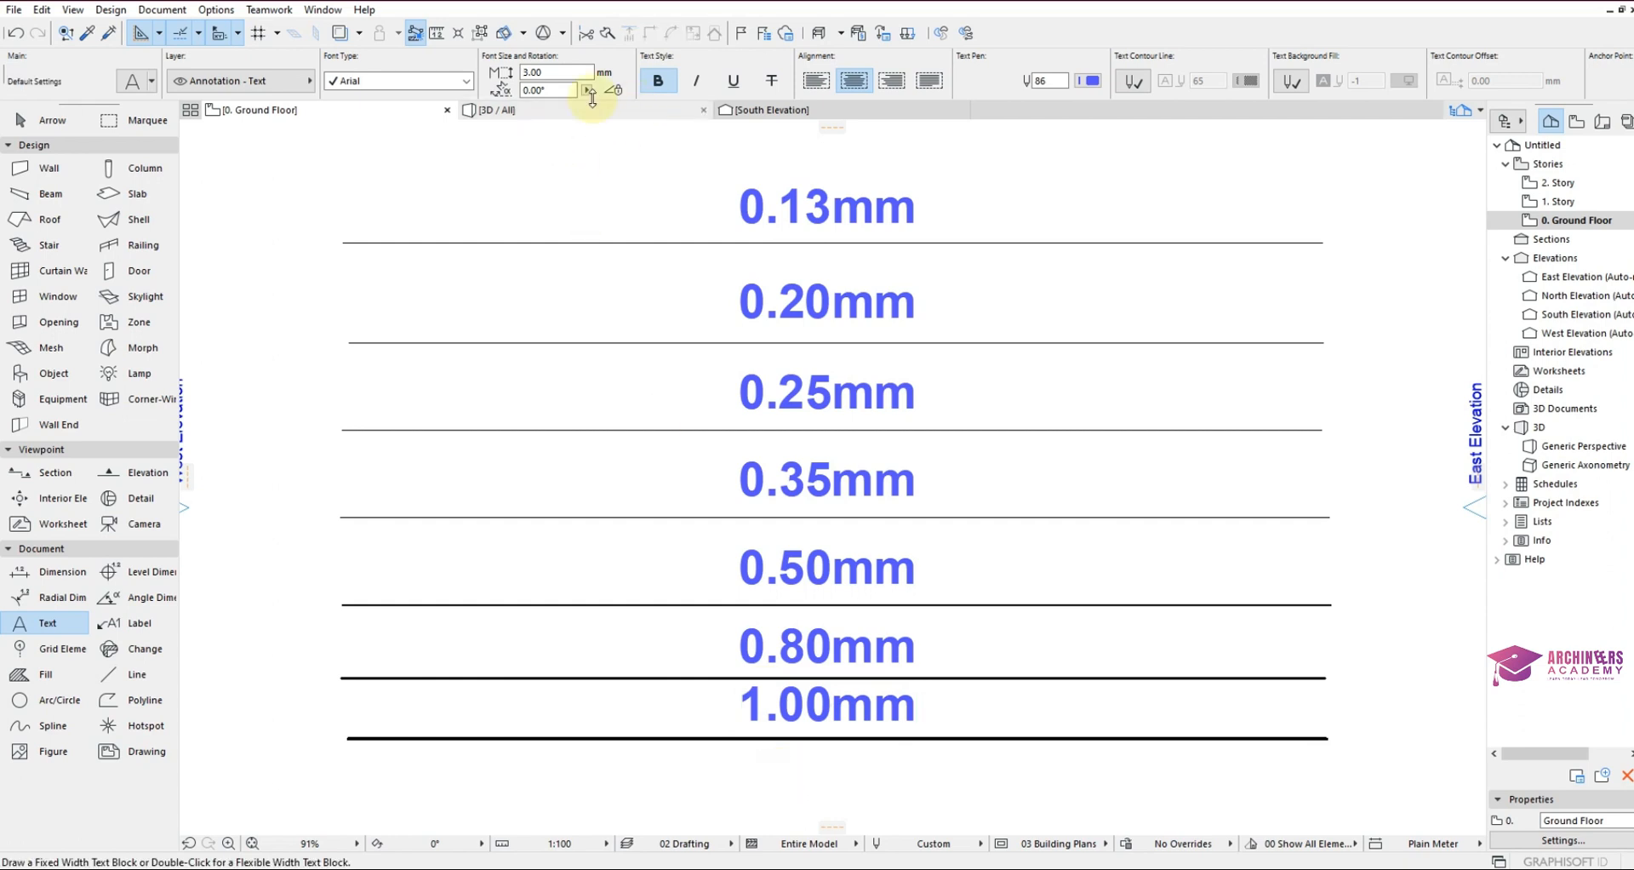
# Draw the eighth line with the 2.00 mm black pen 184.
pyautogui.click(136, 674)
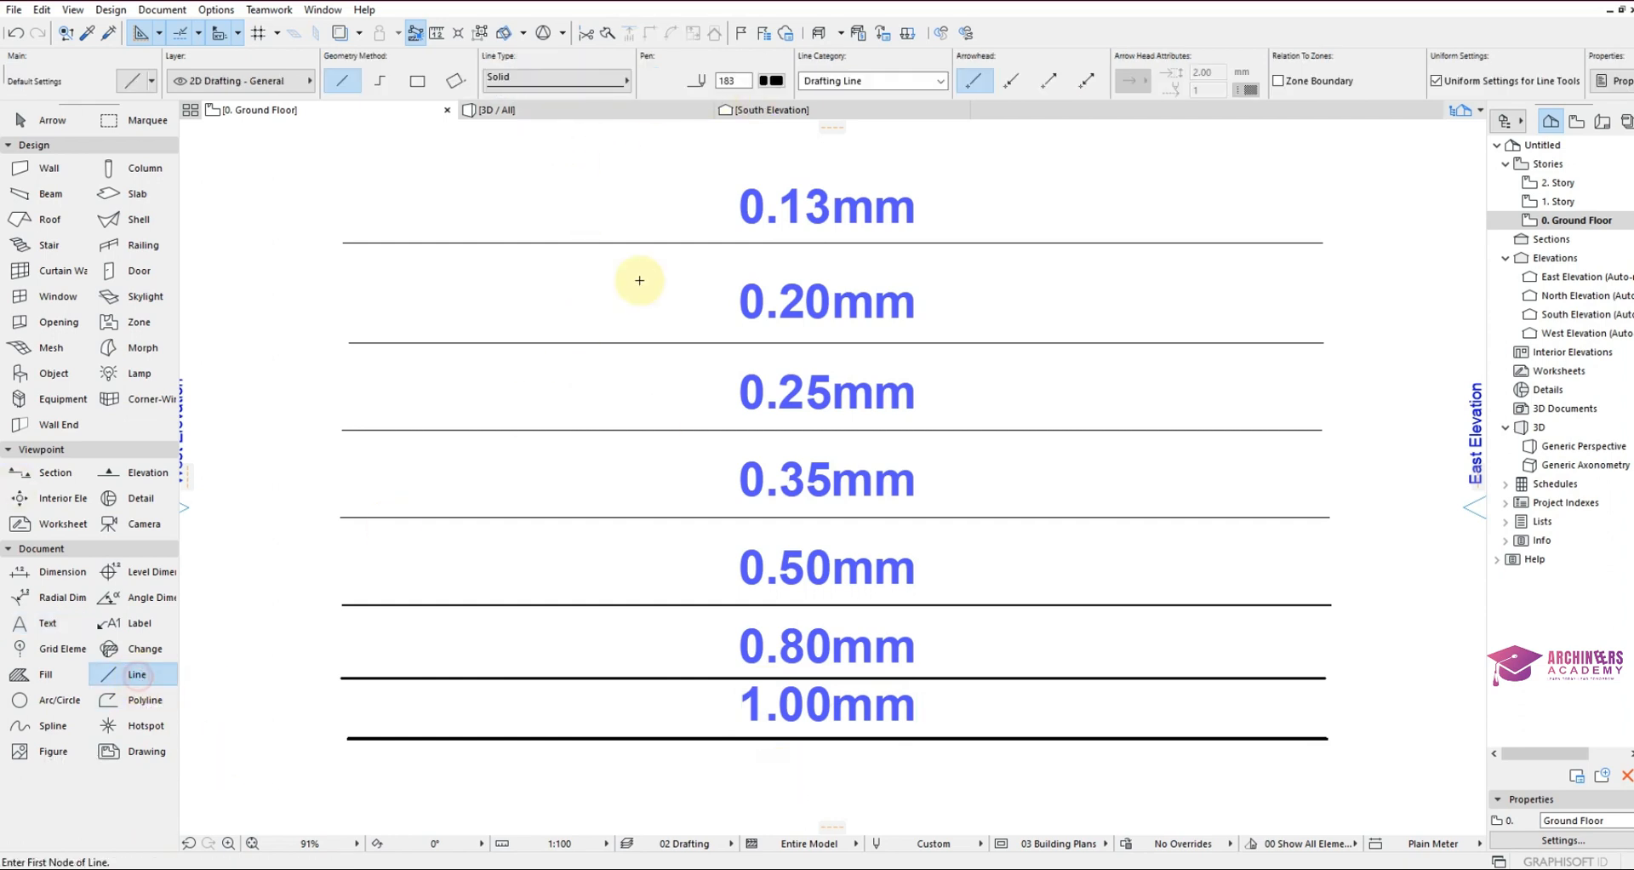
pyautogui.click(770, 80)
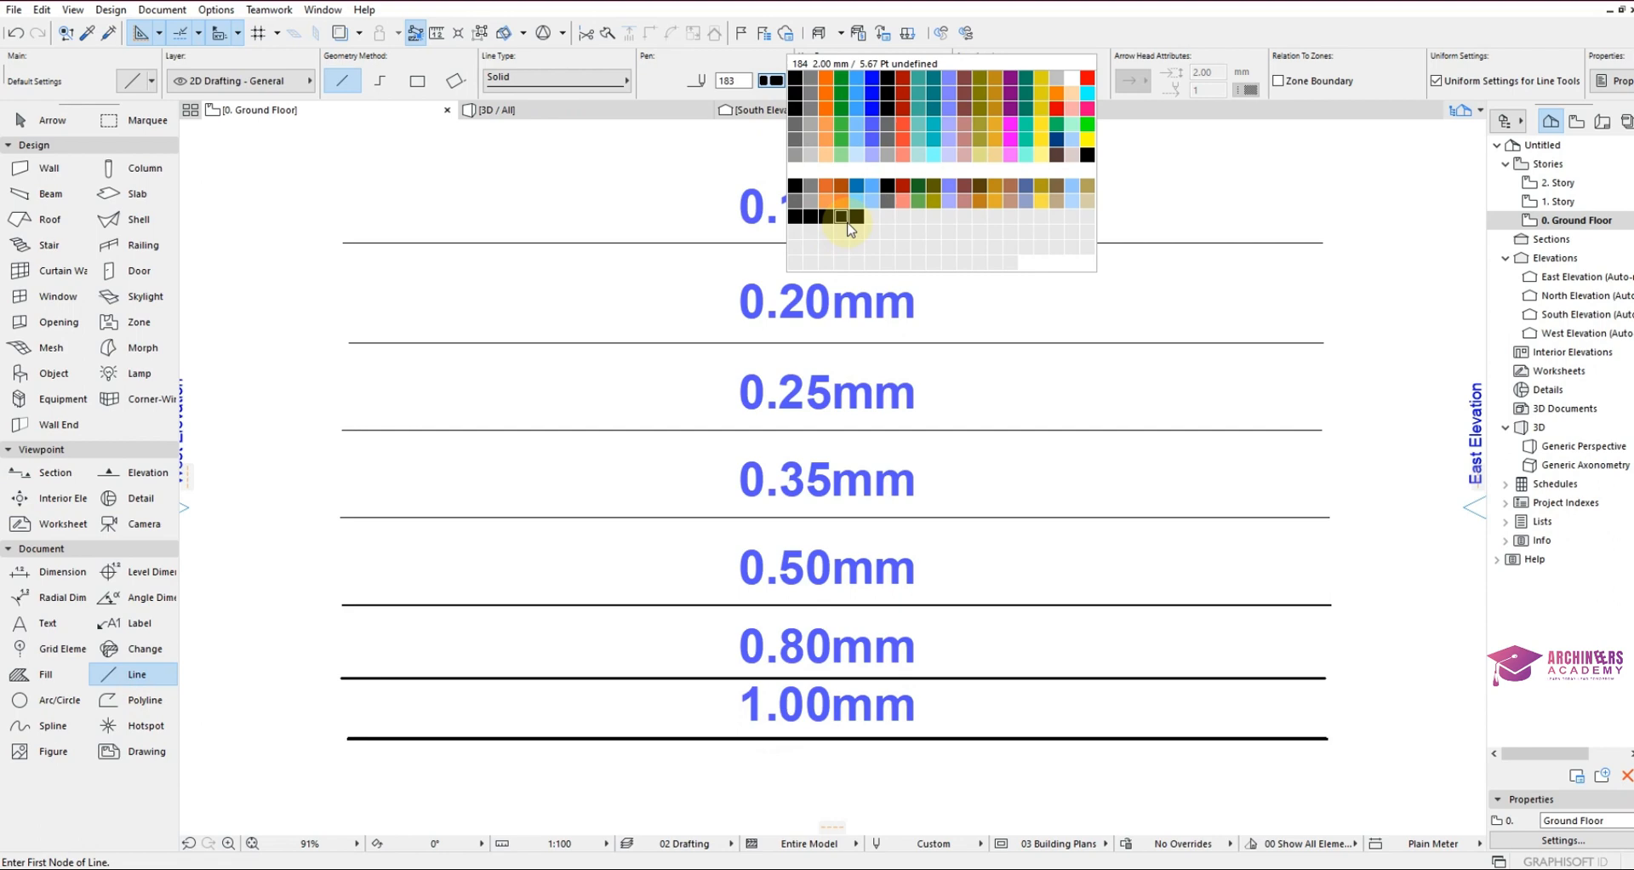
pyautogui.click(845, 217)
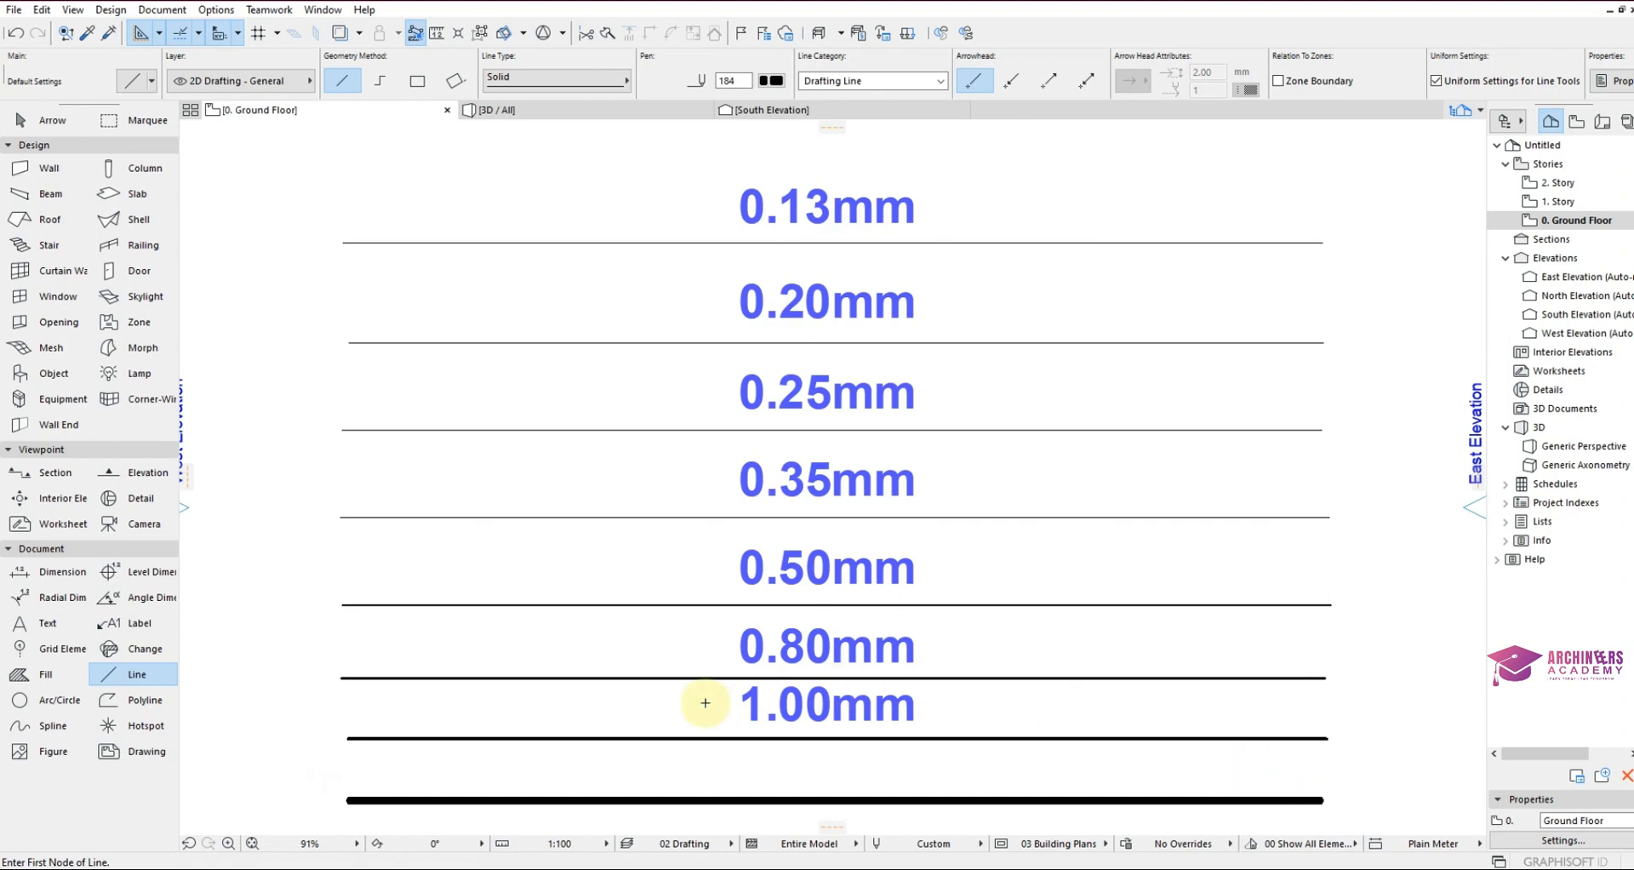
pyautogui.moveTo(871, 726)
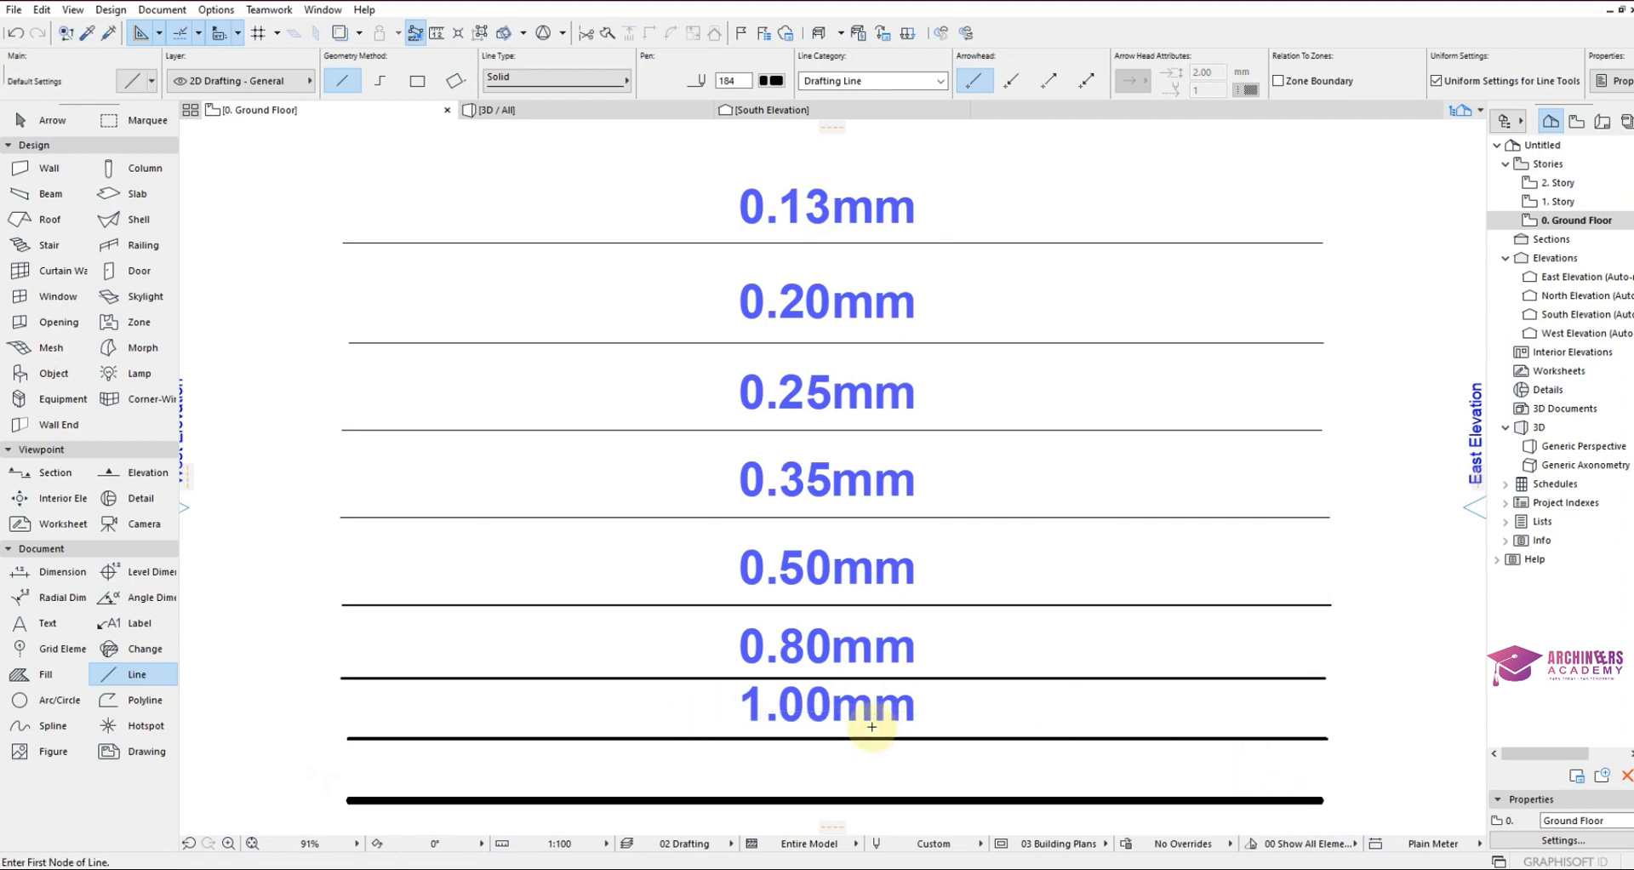
# Copy the 1.00mm label below the eighth line and change it to 2.00mm.
pyautogui.click(870, 726)
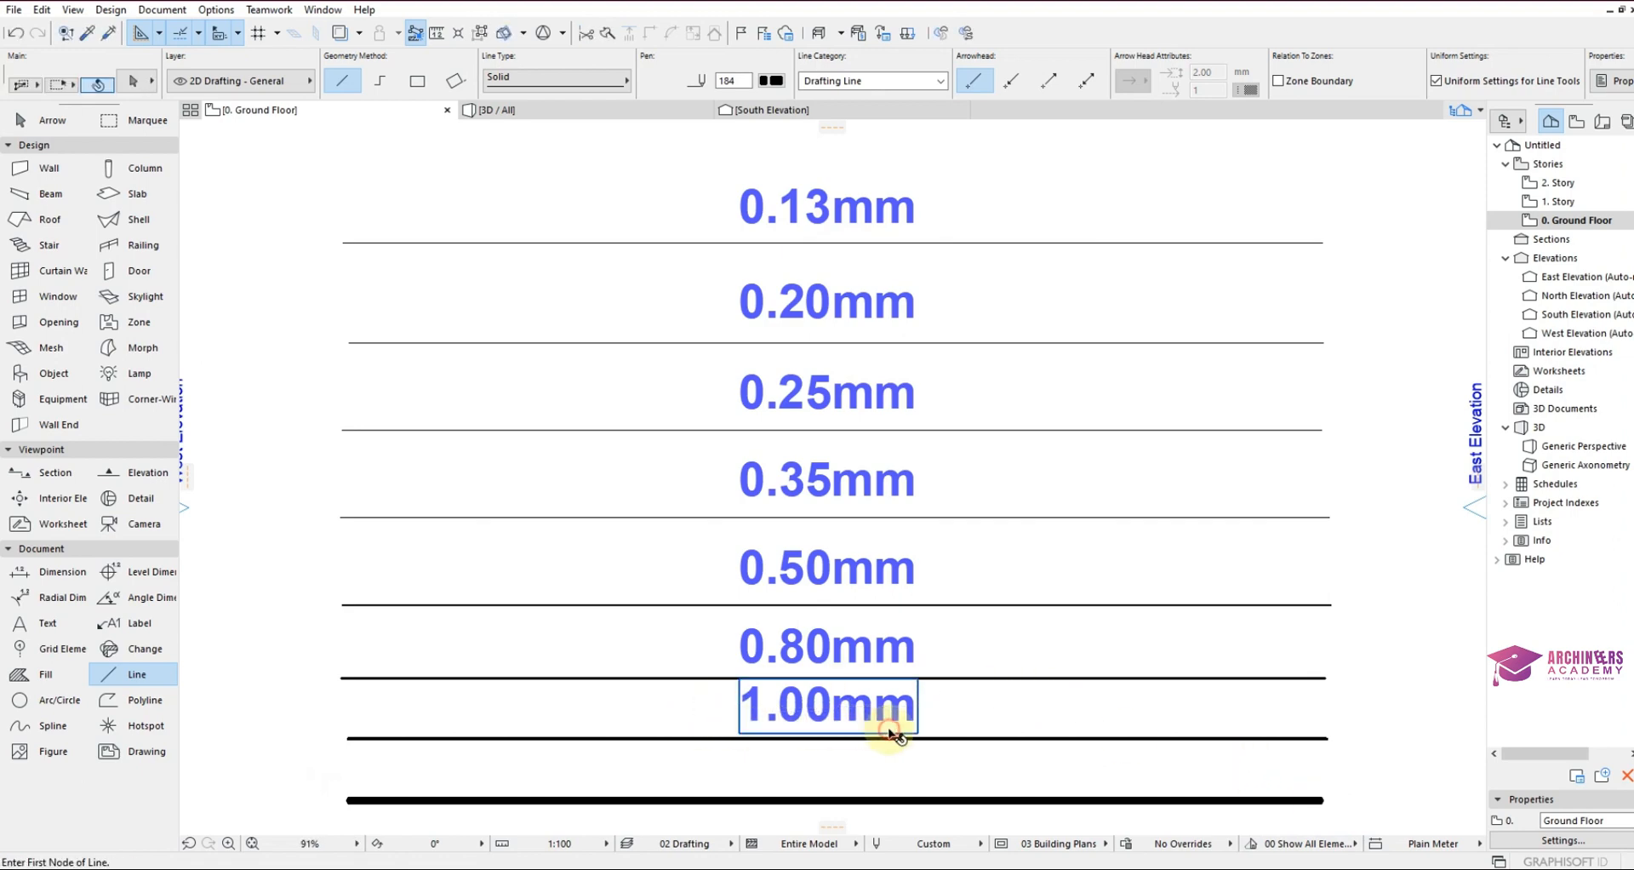
pyautogui.click(826, 703)
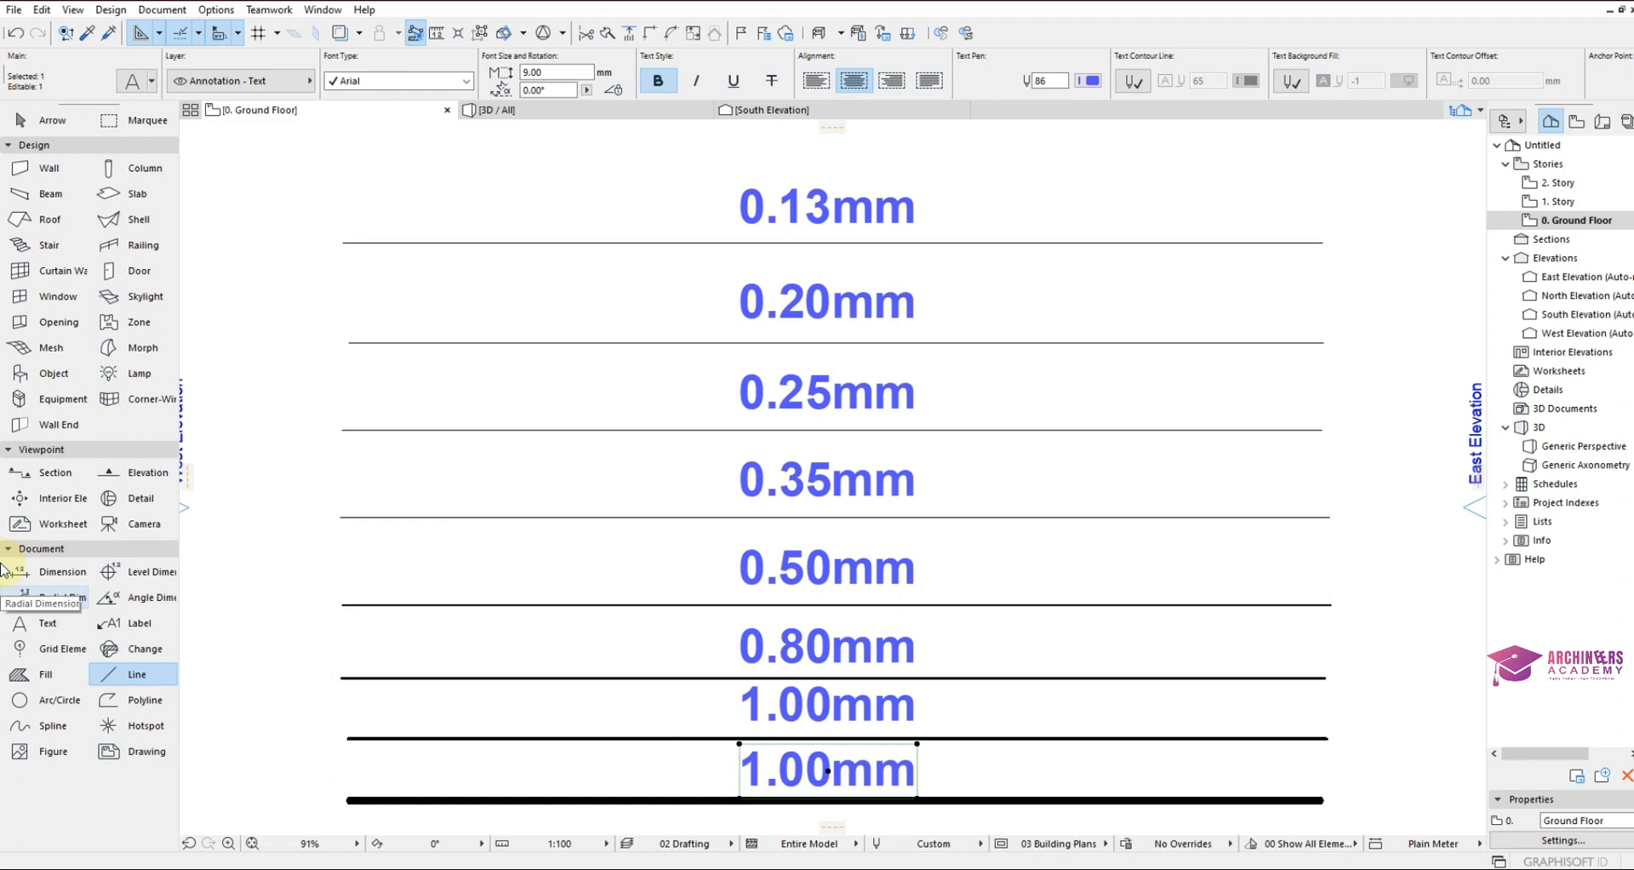
pyautogui.click(47, 622)
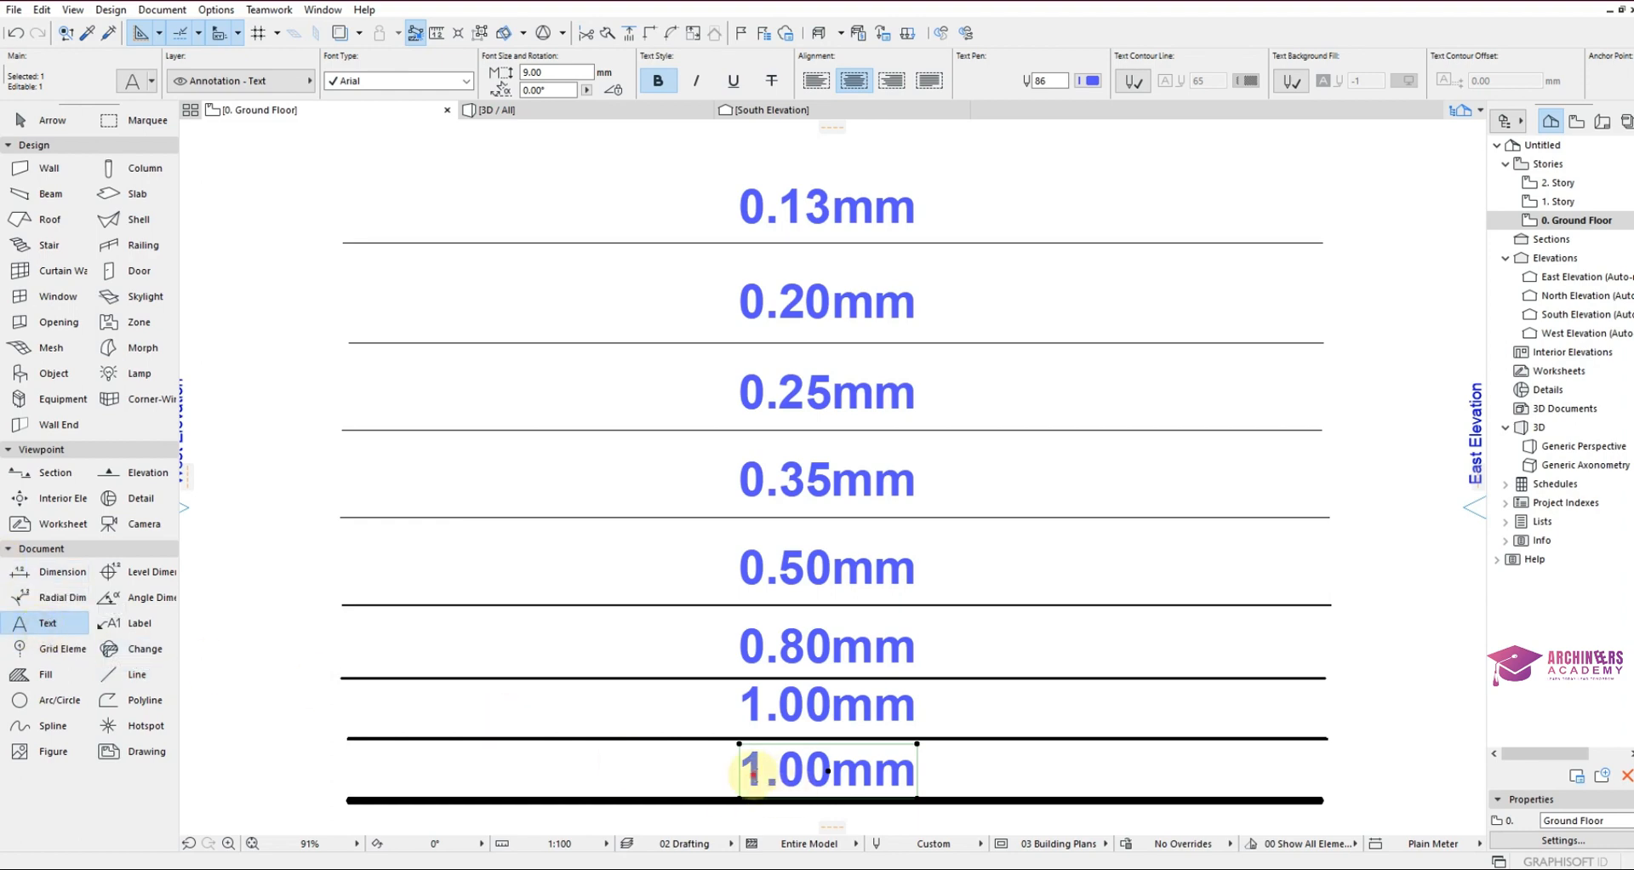
pyautogui.doubleClick(826, 768)
pyautogui.write('2')
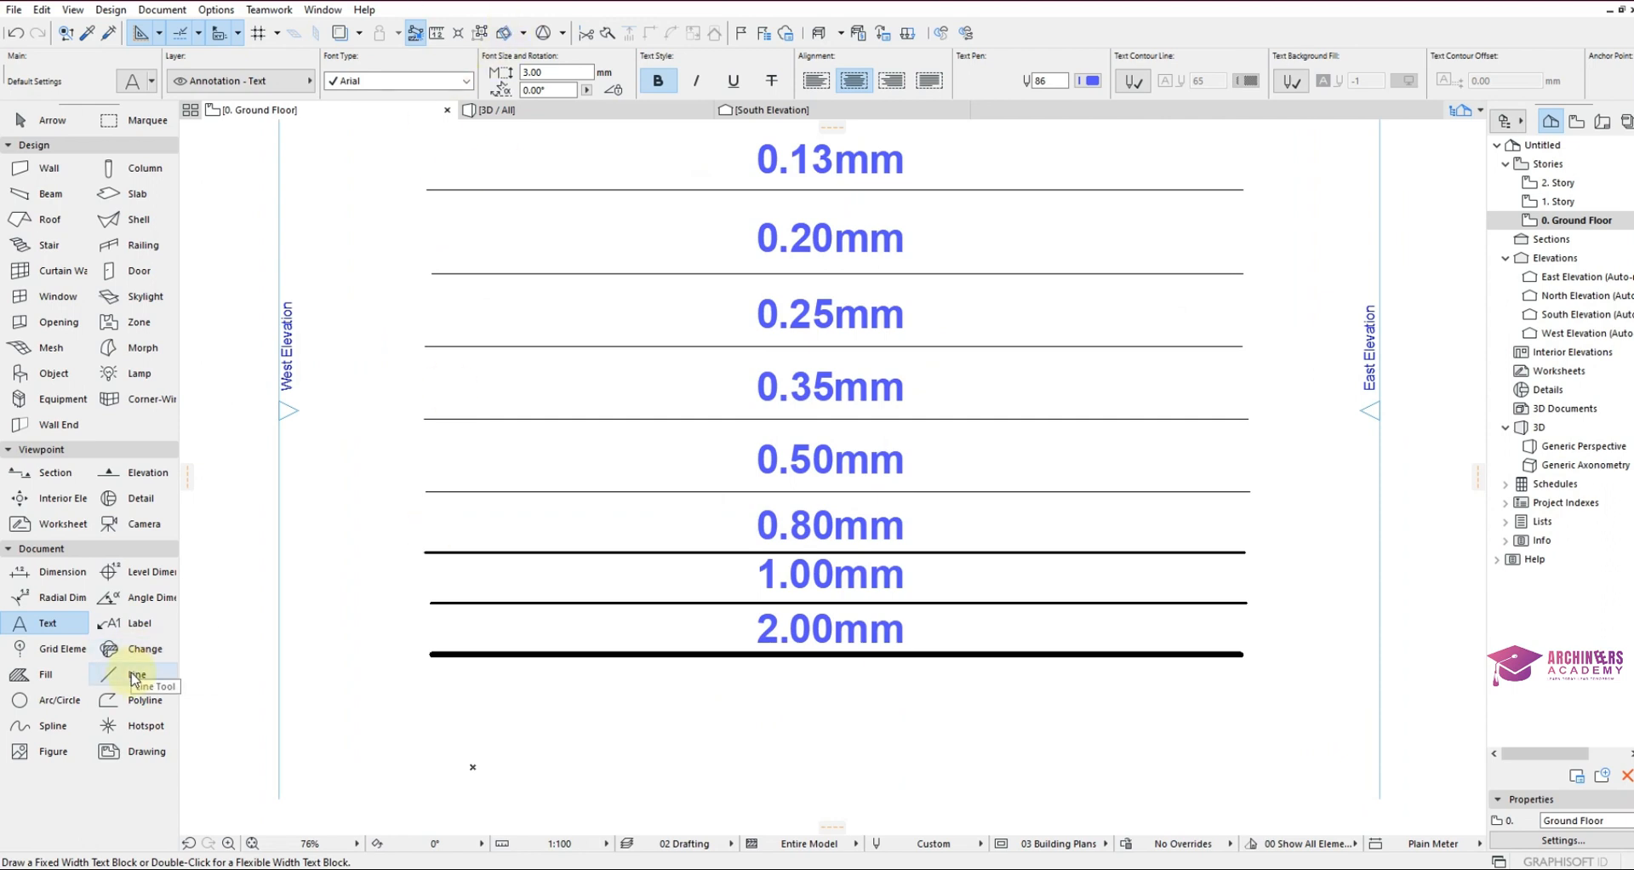
# Draw the bottom line with the heavier black pen 185.
pyautogui.click(135, 674)
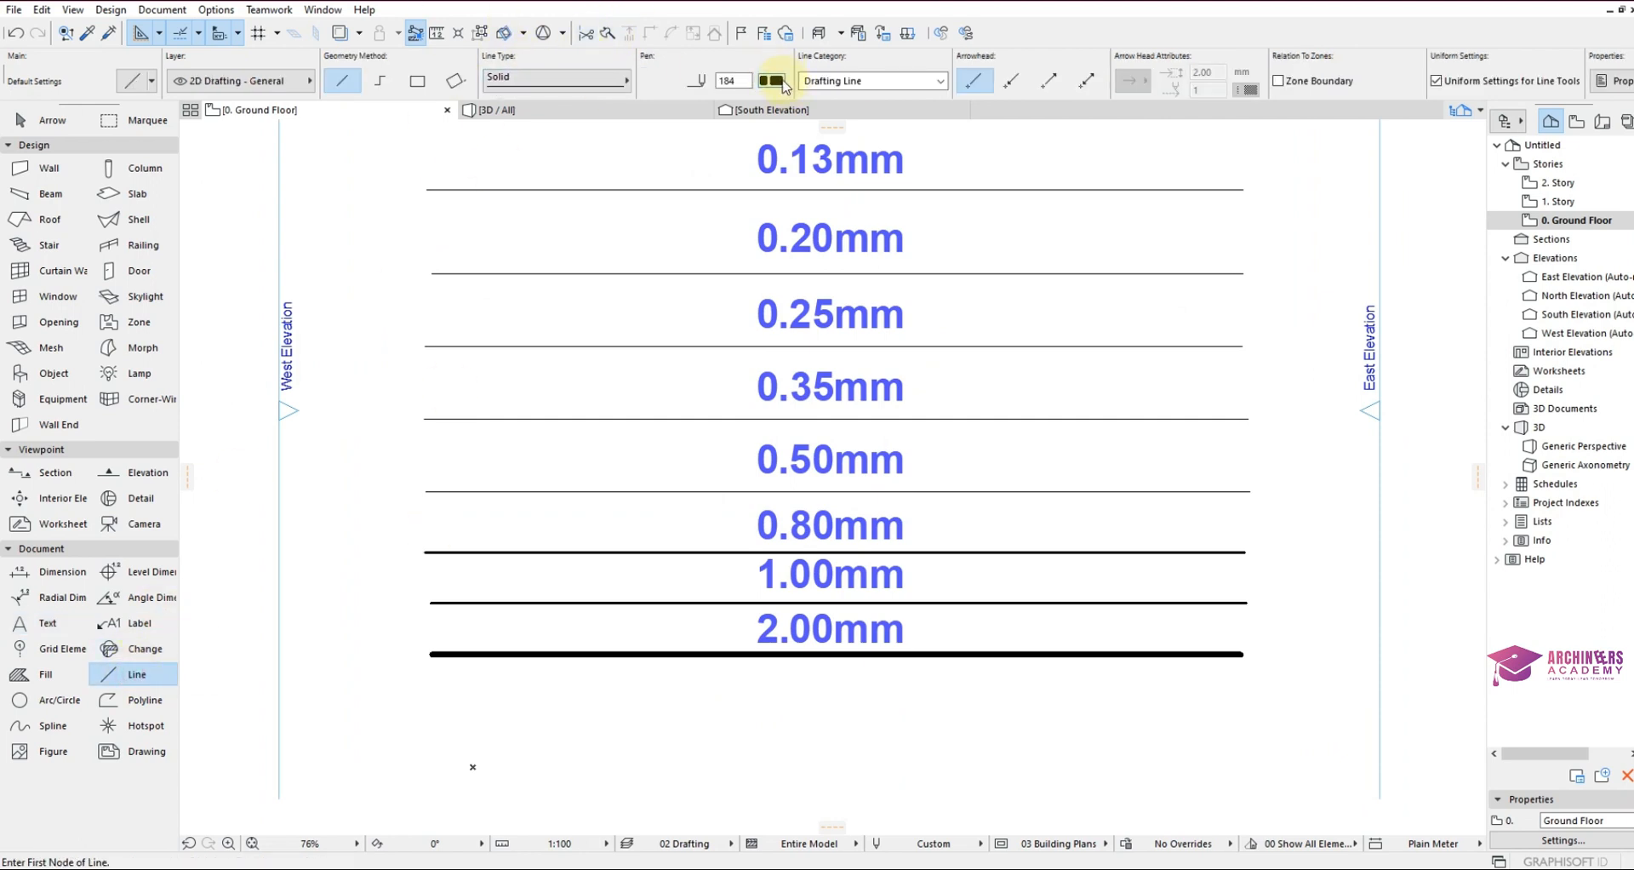
pyautogui.click(770, 80)
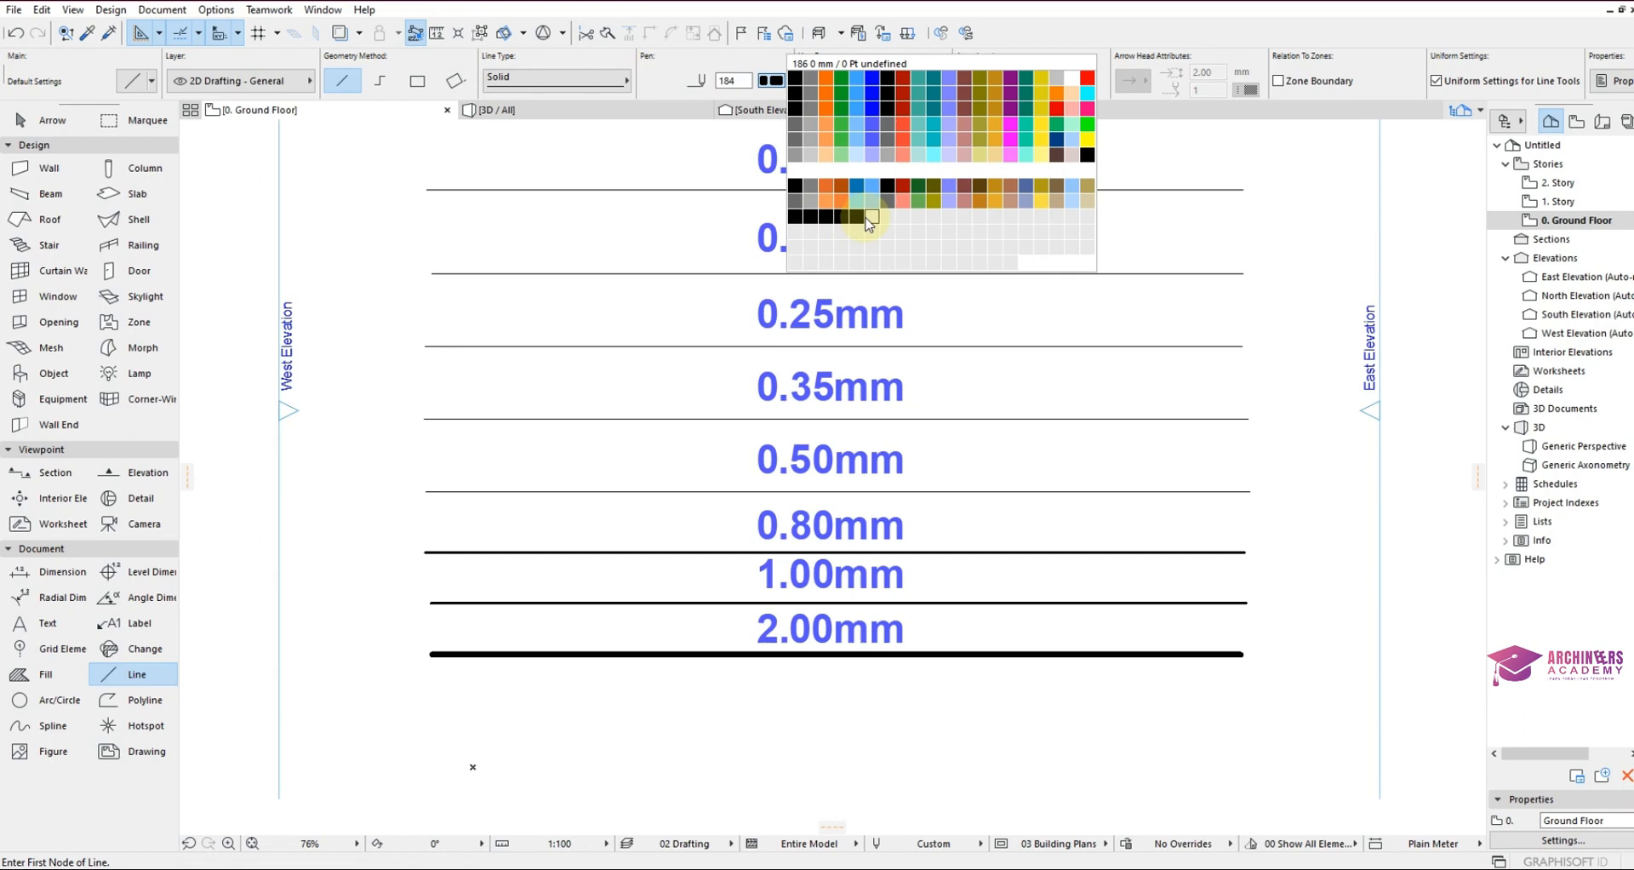
pyautogui.click(868, 217)
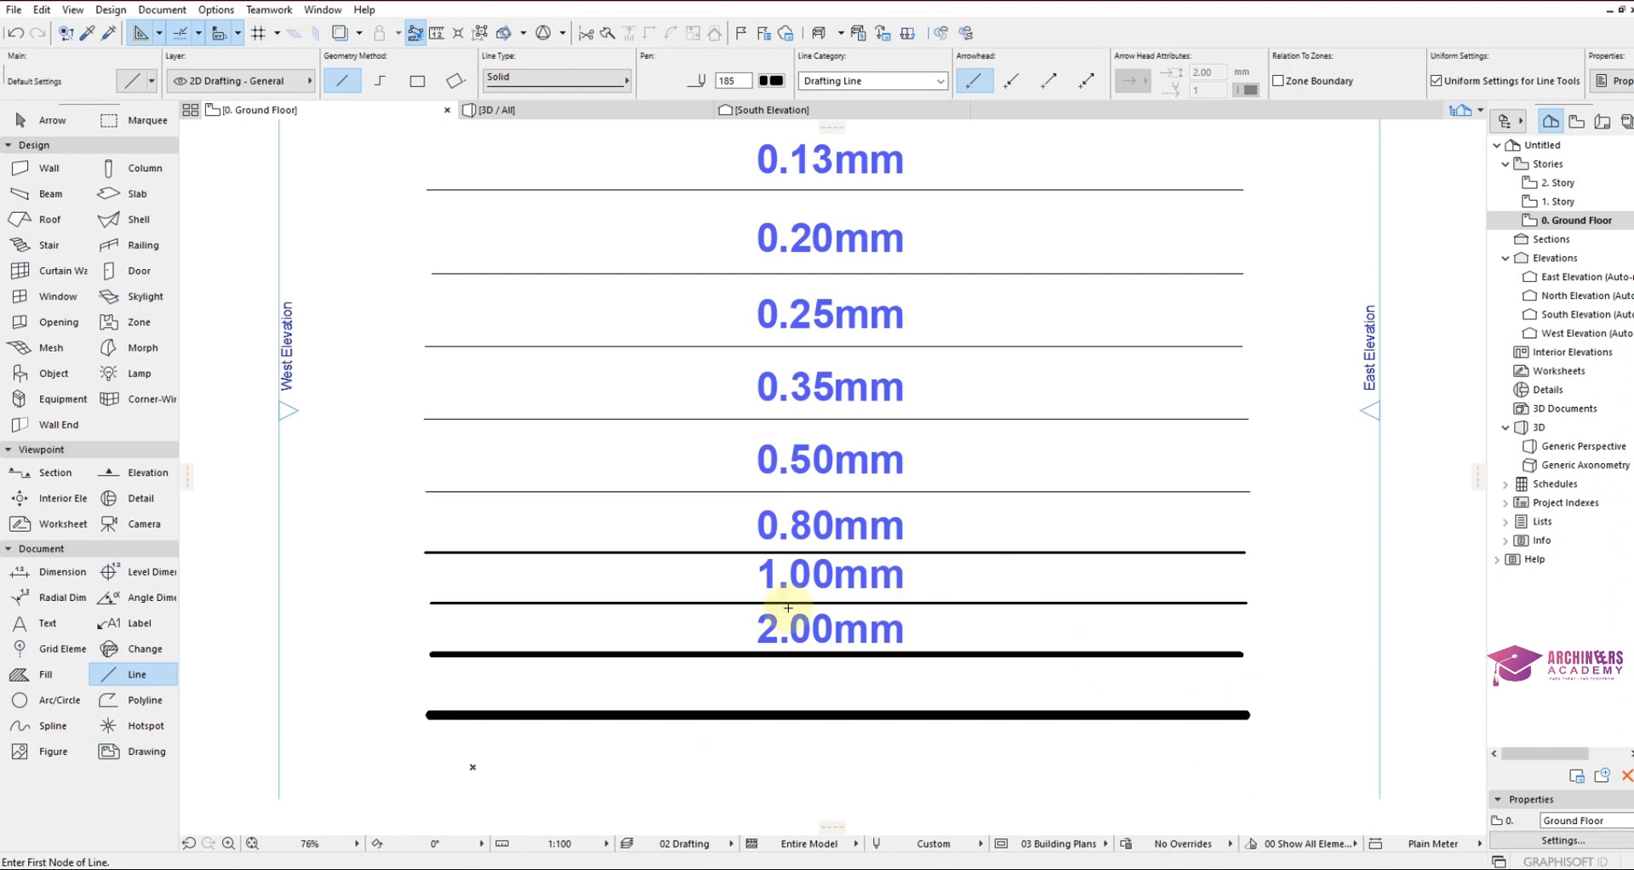
pyautogui.moveTo(813, 643)
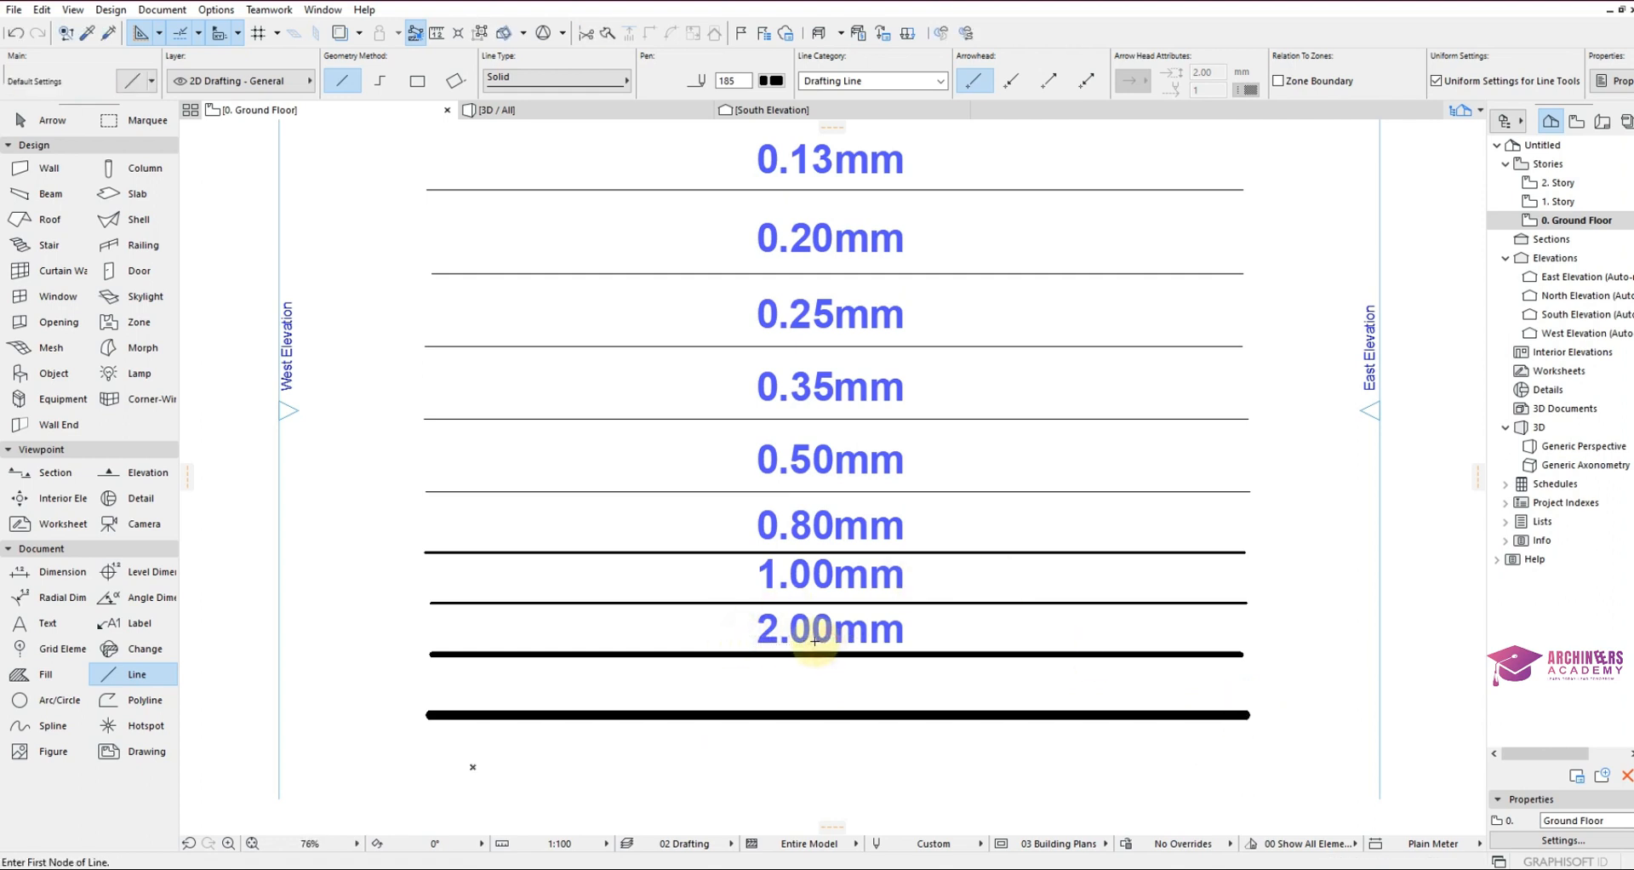
# Copy the 2.00mm label below the new line and change it to 3.00mm.
pyautogui.click(828, 628)
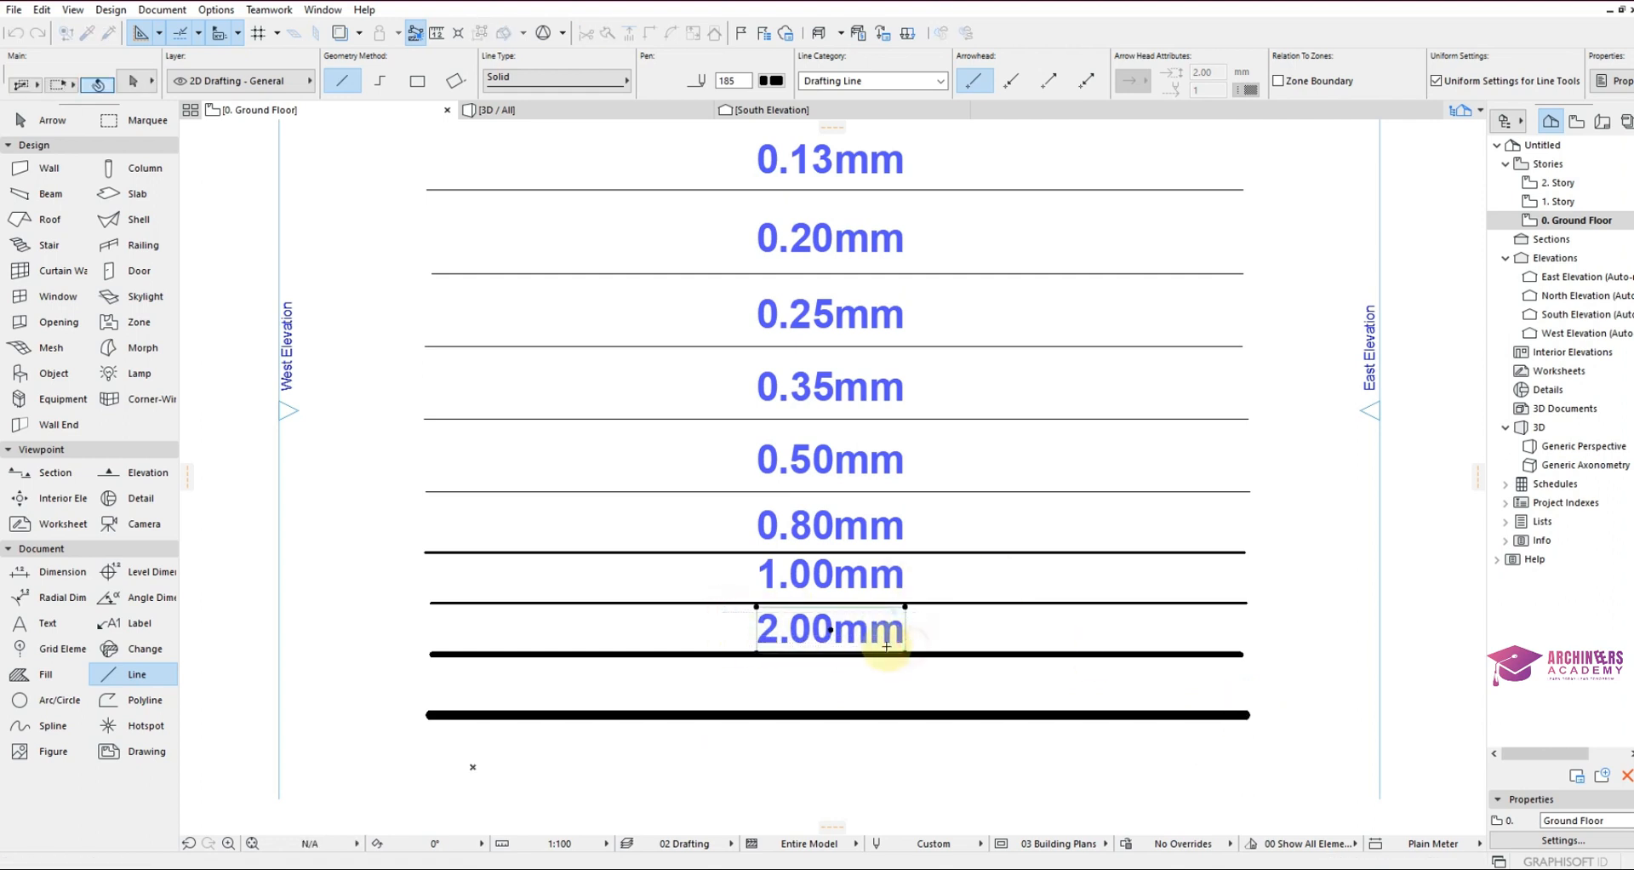
pyautogui.click(828, 628)
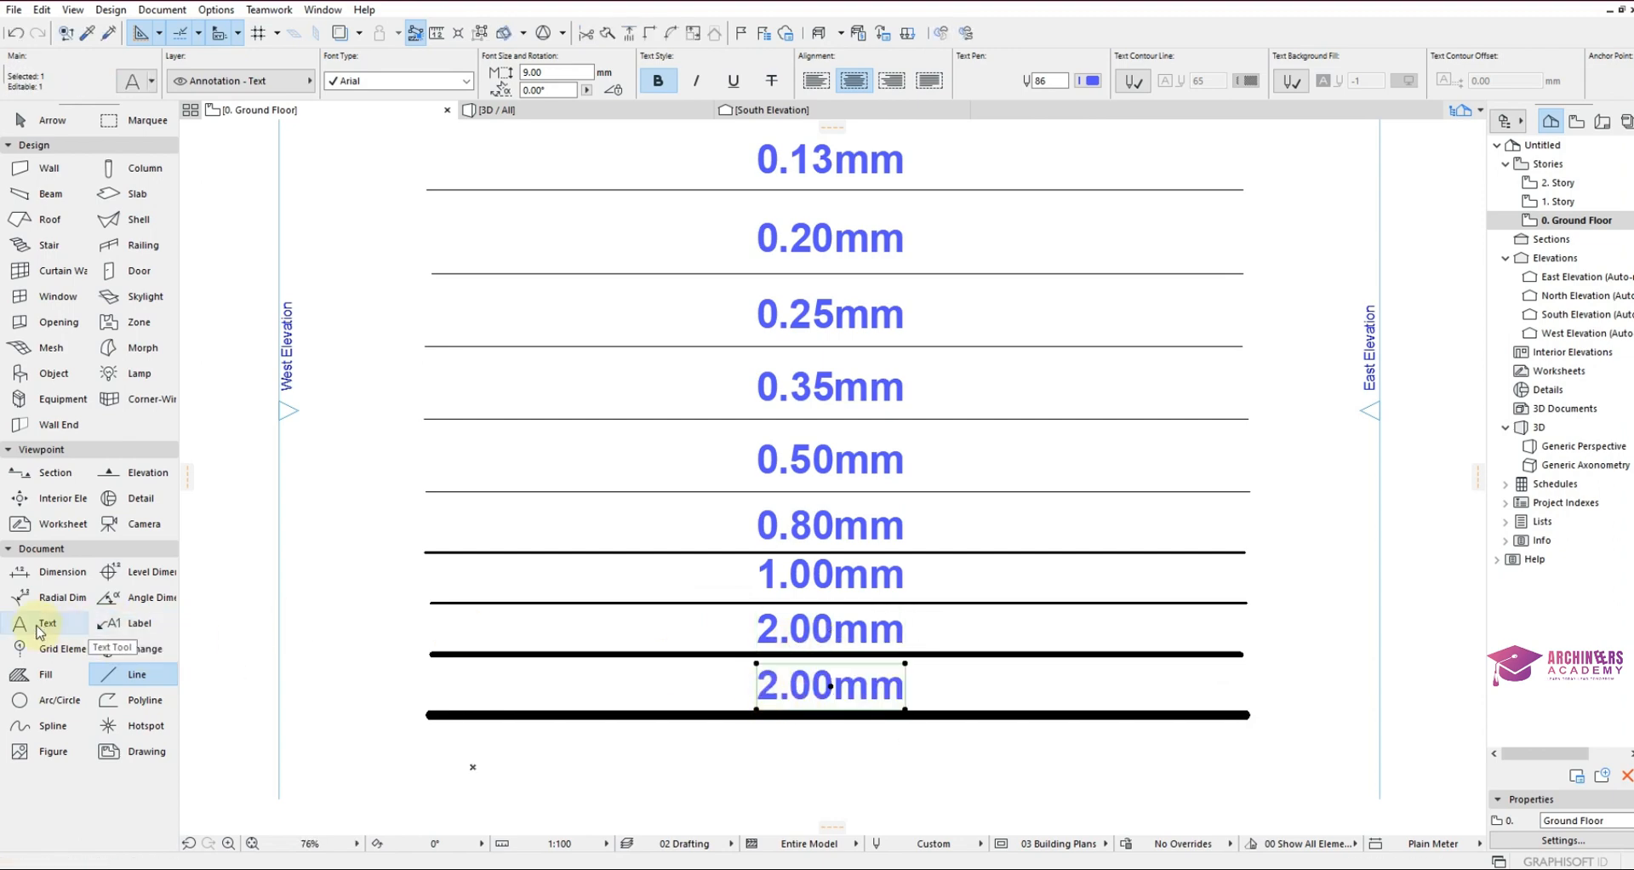
pyautogui.doubleClick(830, 685)
pyautogui.write('3')
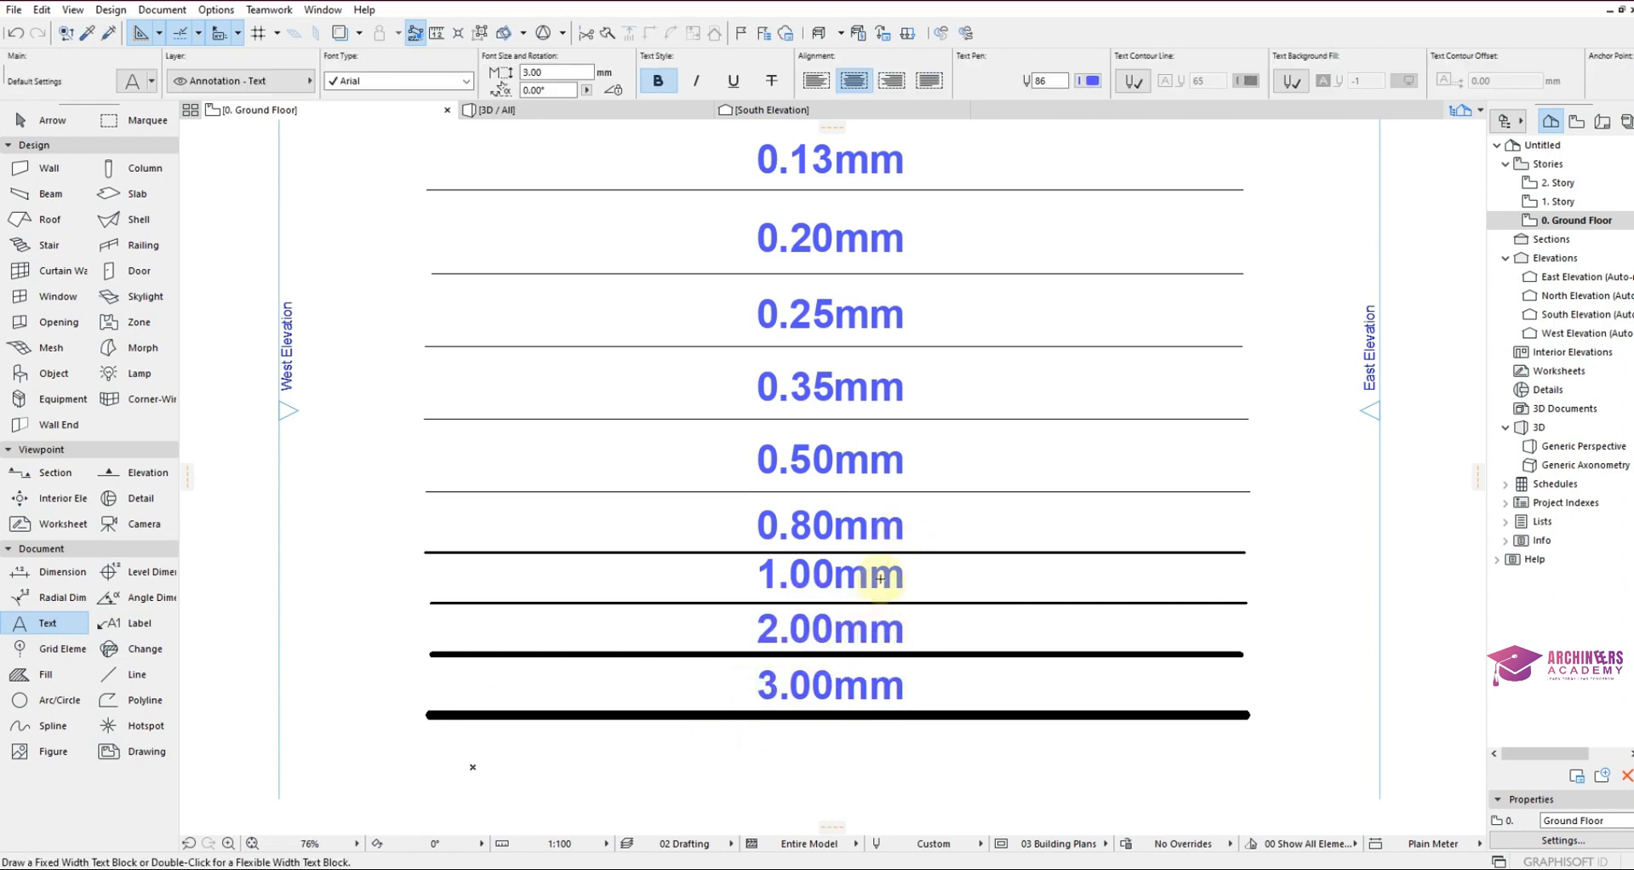
pyautogui.scroll(-3)
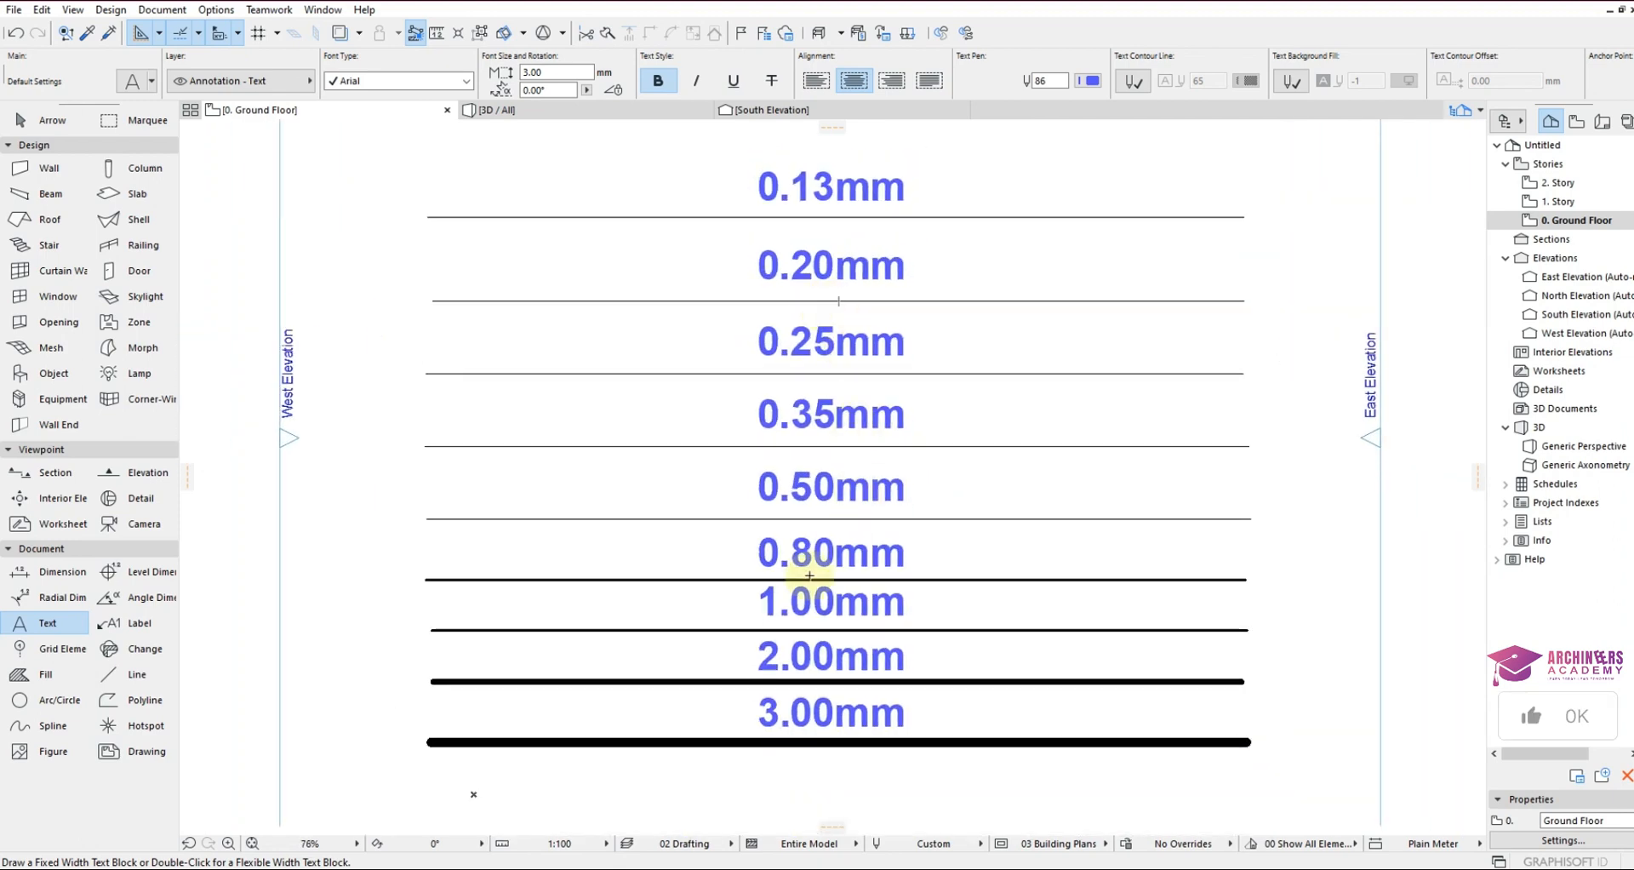
pyautogui.moveTo(461, 526)
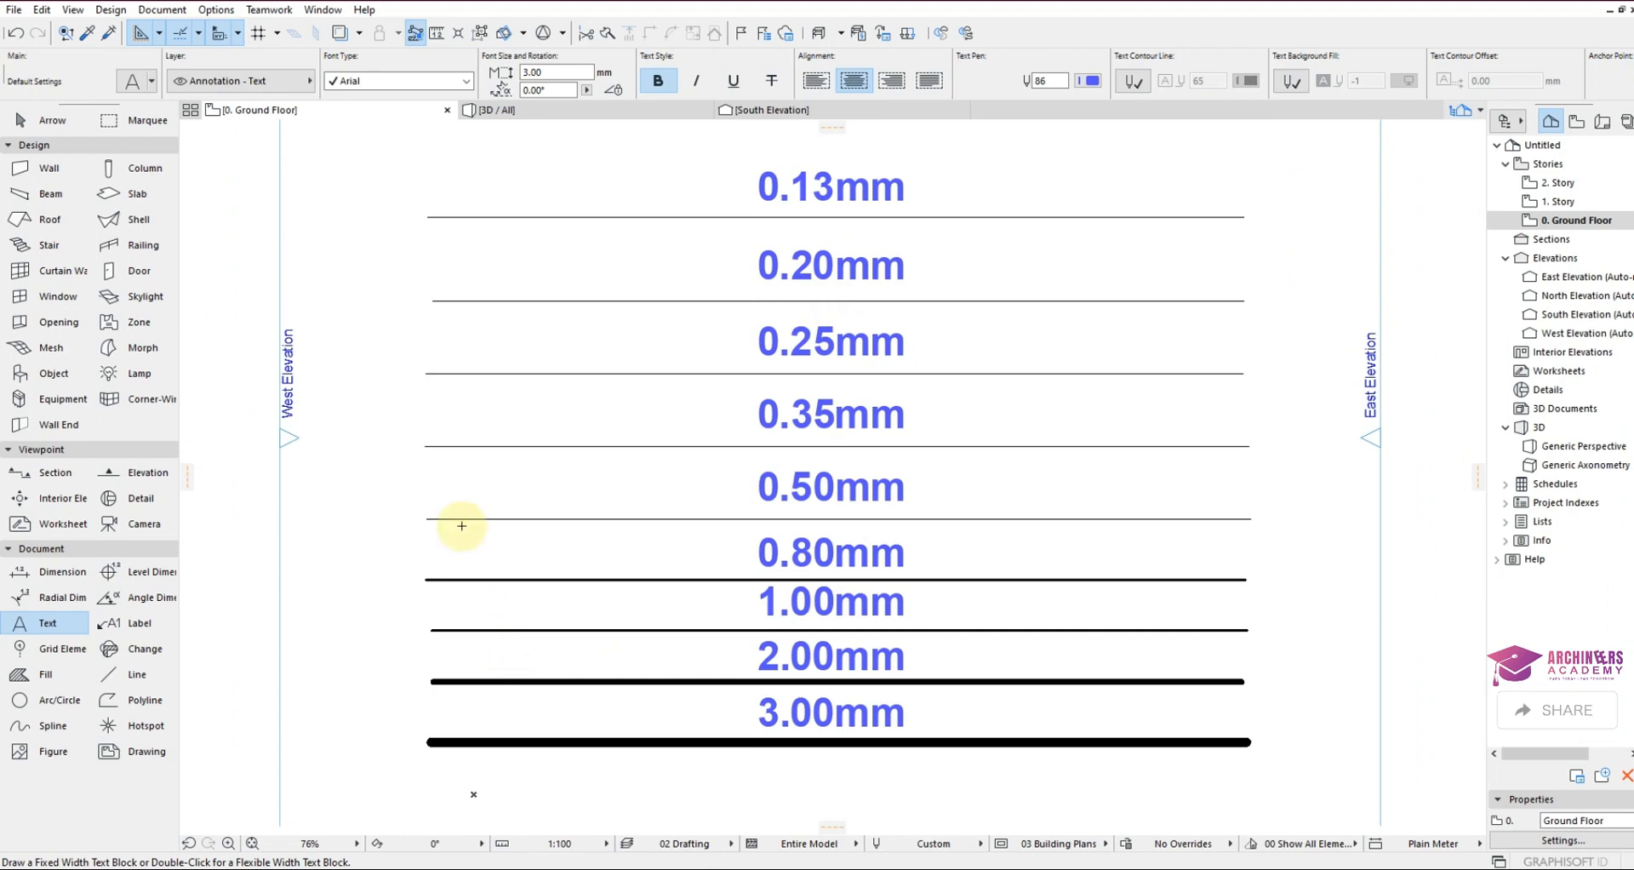
pyautogui.moveTo(979, 390)
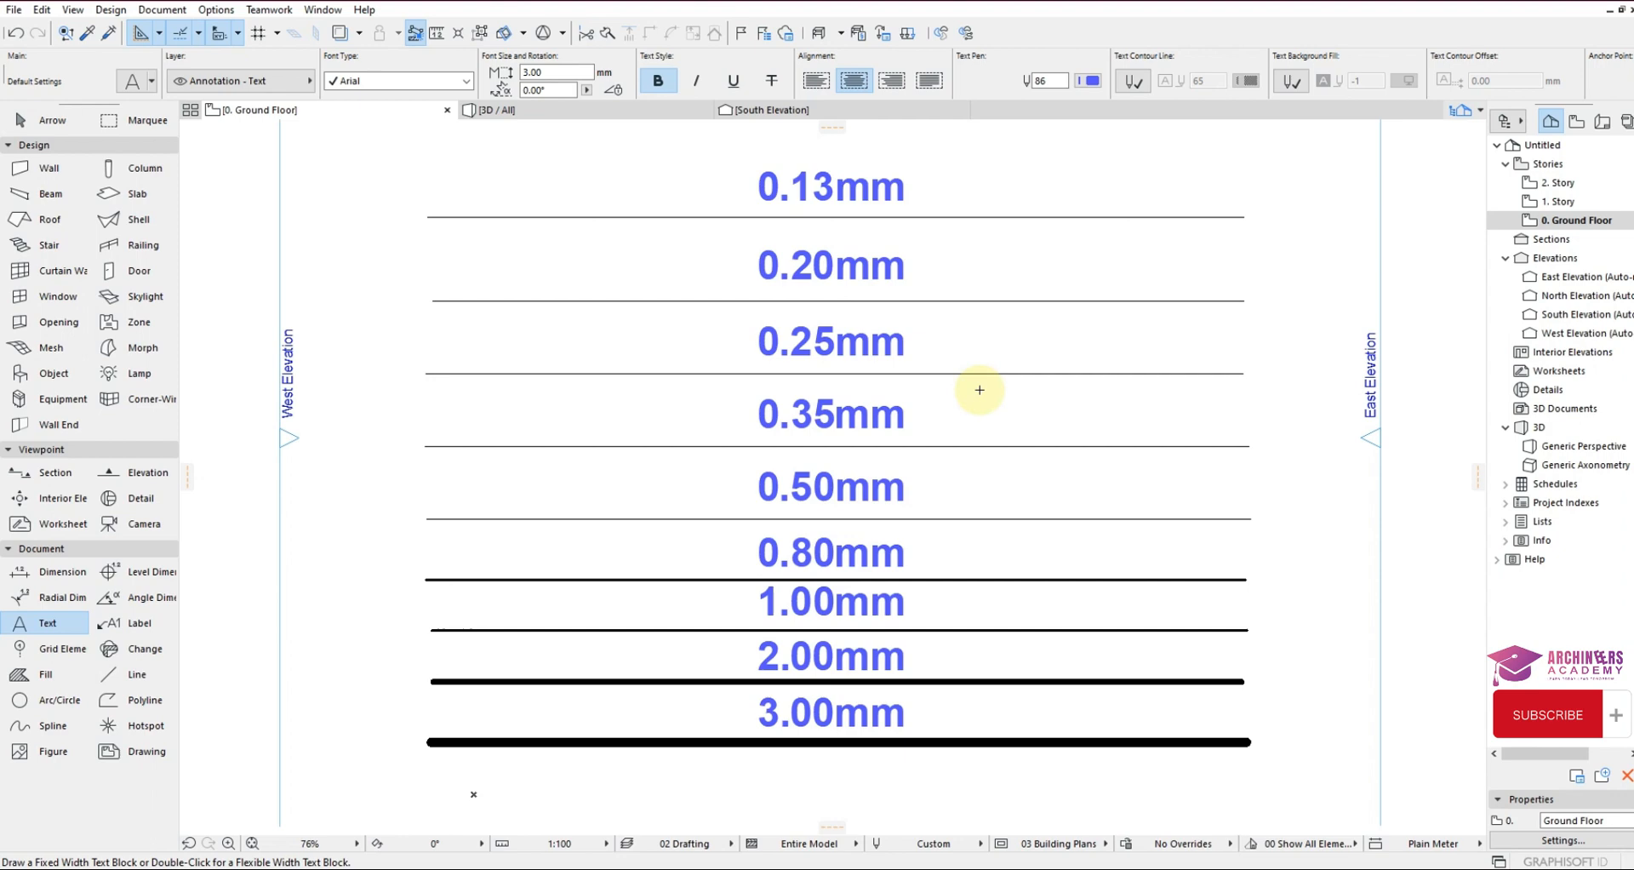
pyautogui.scroll(3)
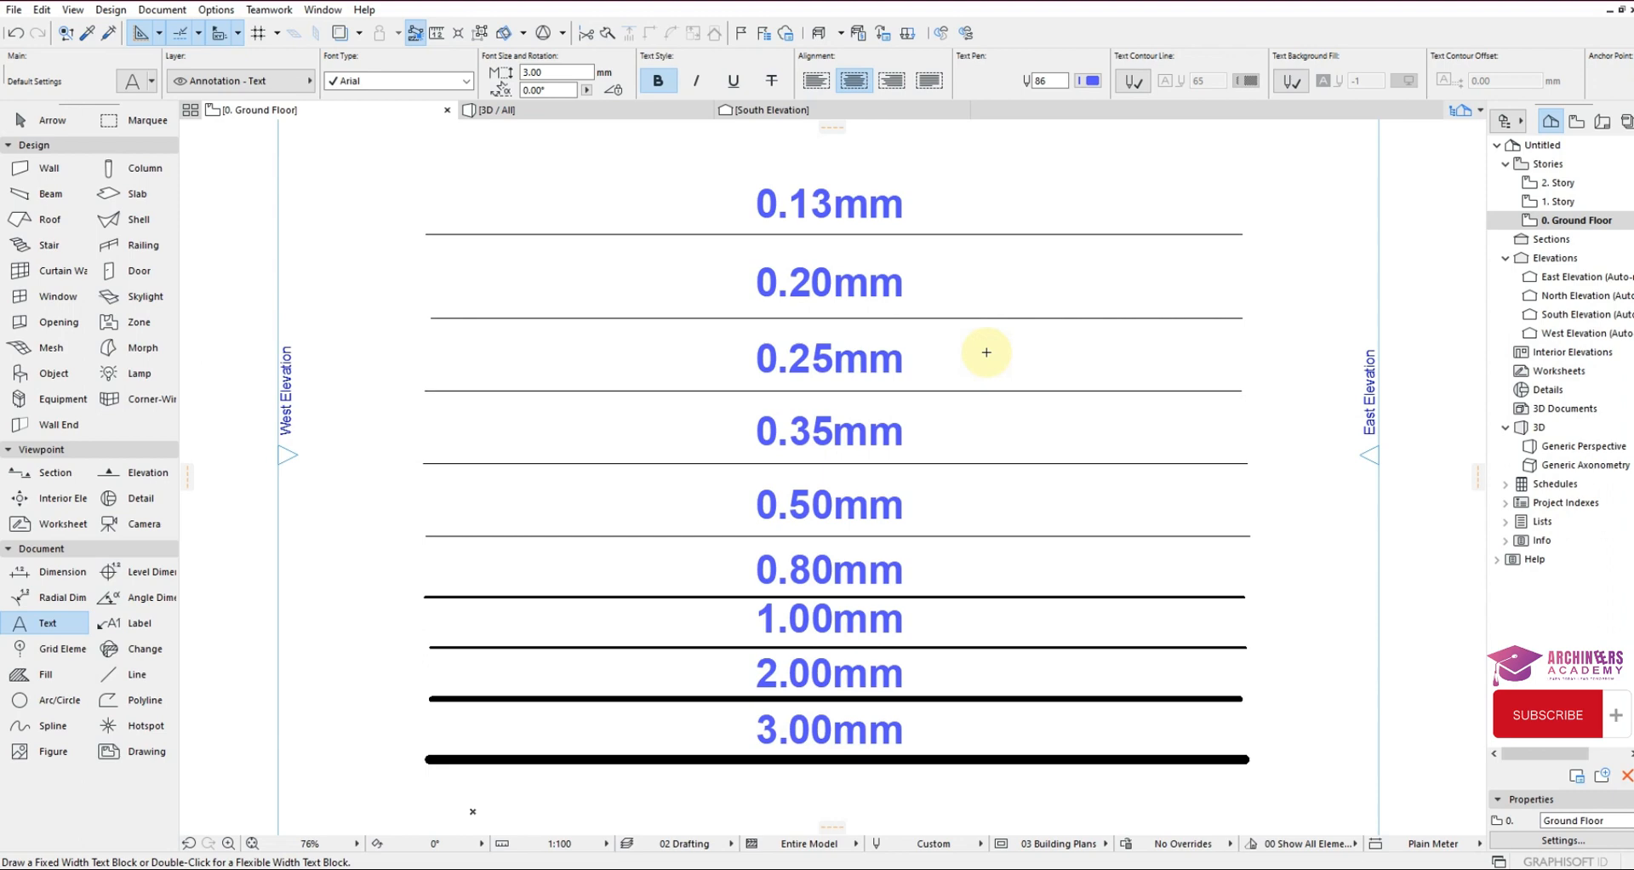
pyautogui.moveTo(971, 344)
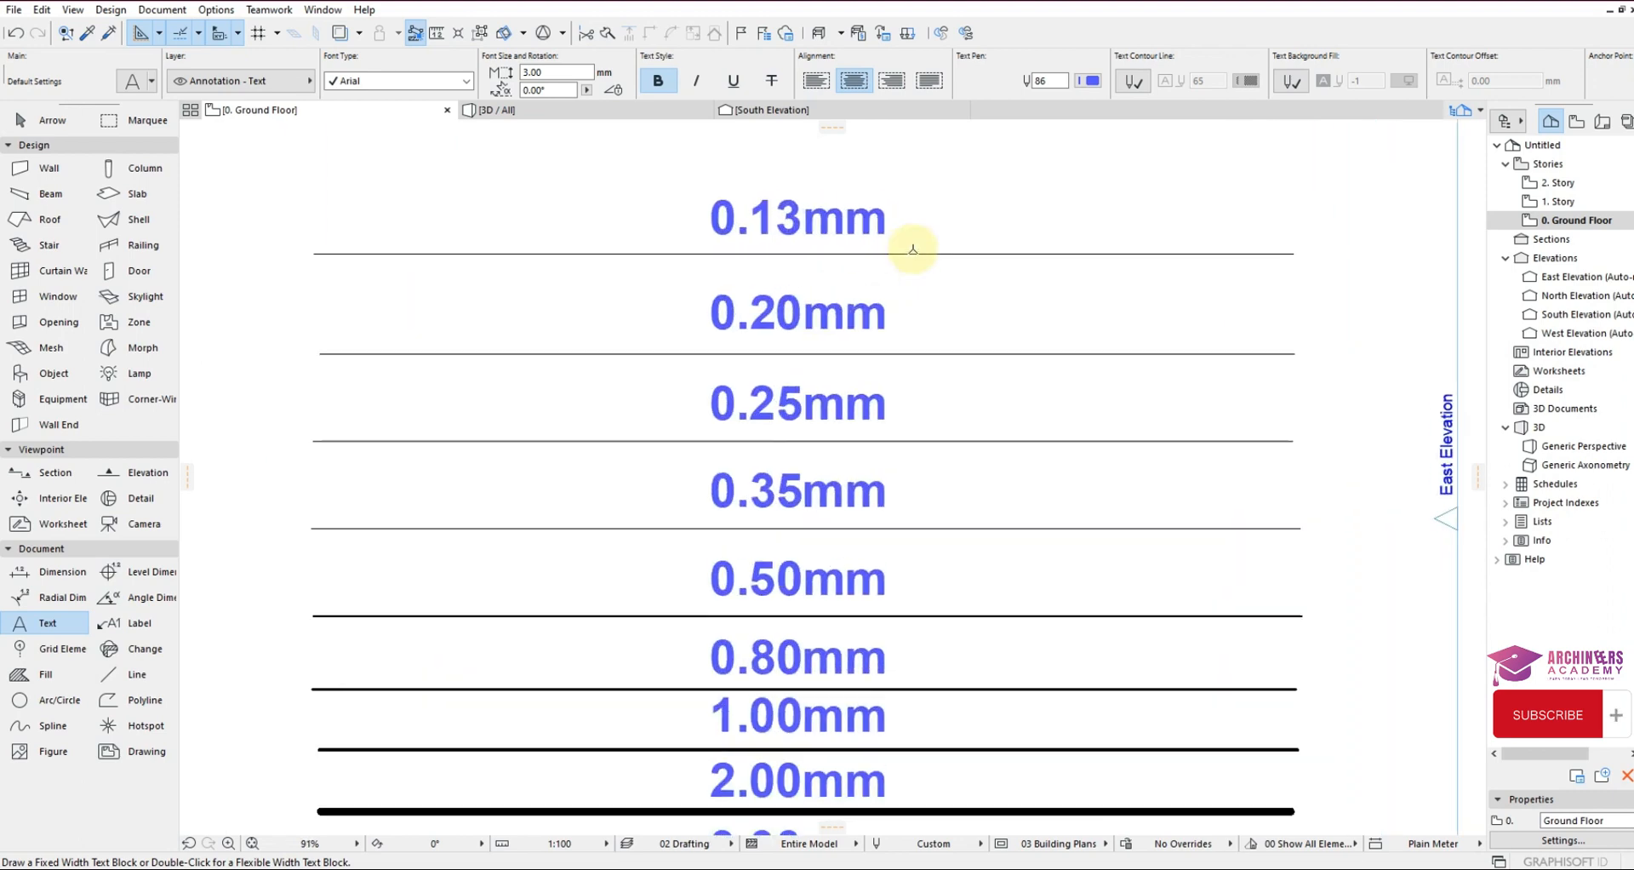
pyautogui.scroll(-3)
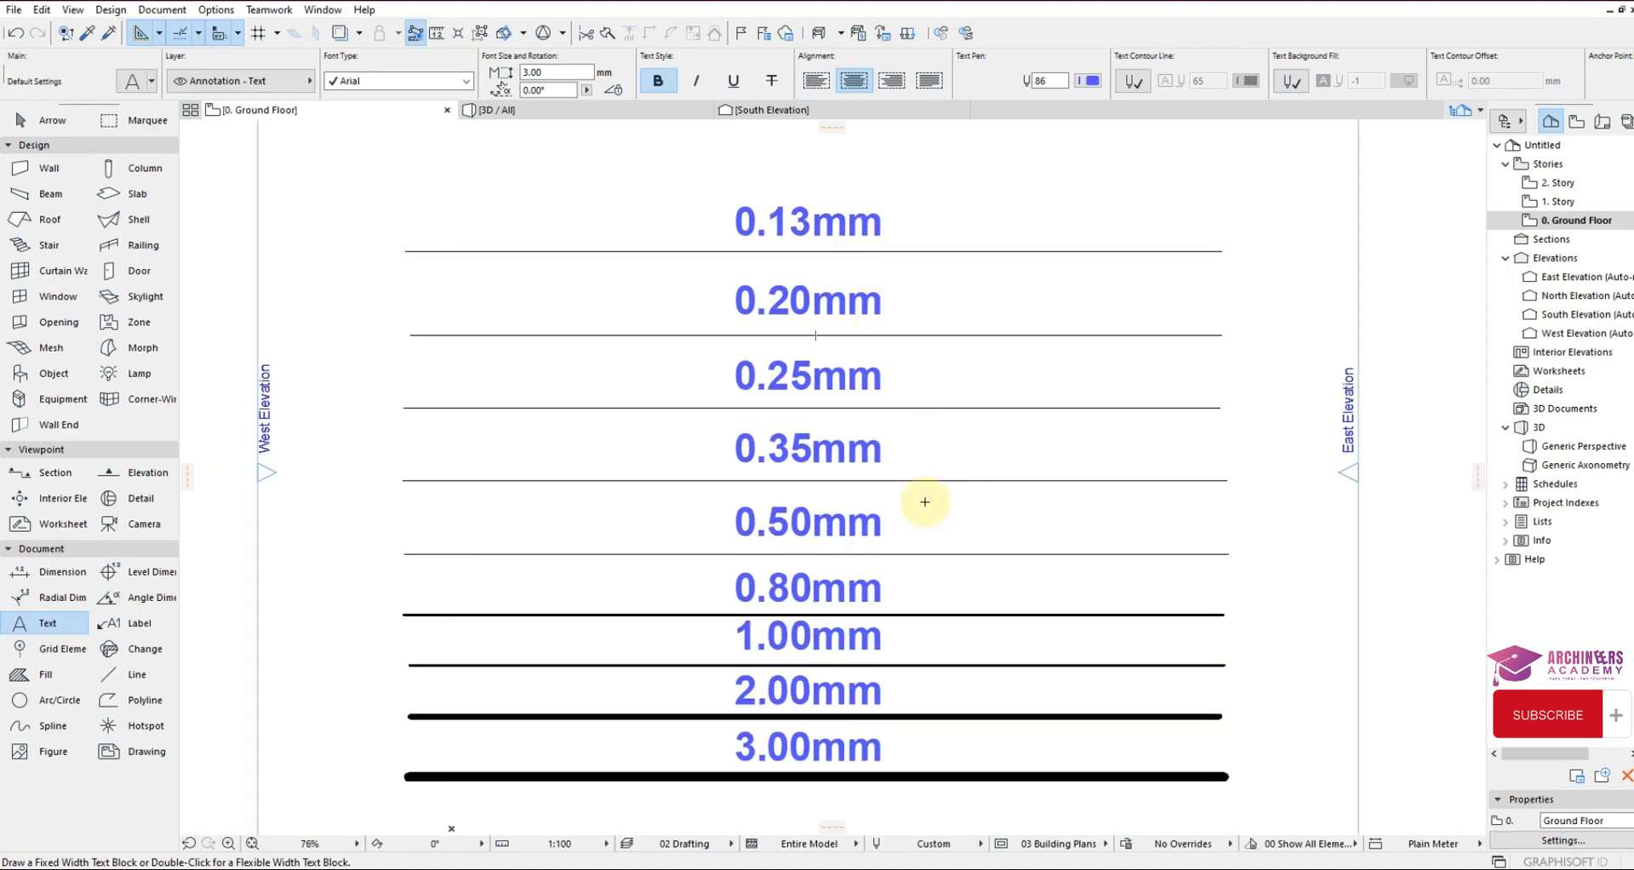